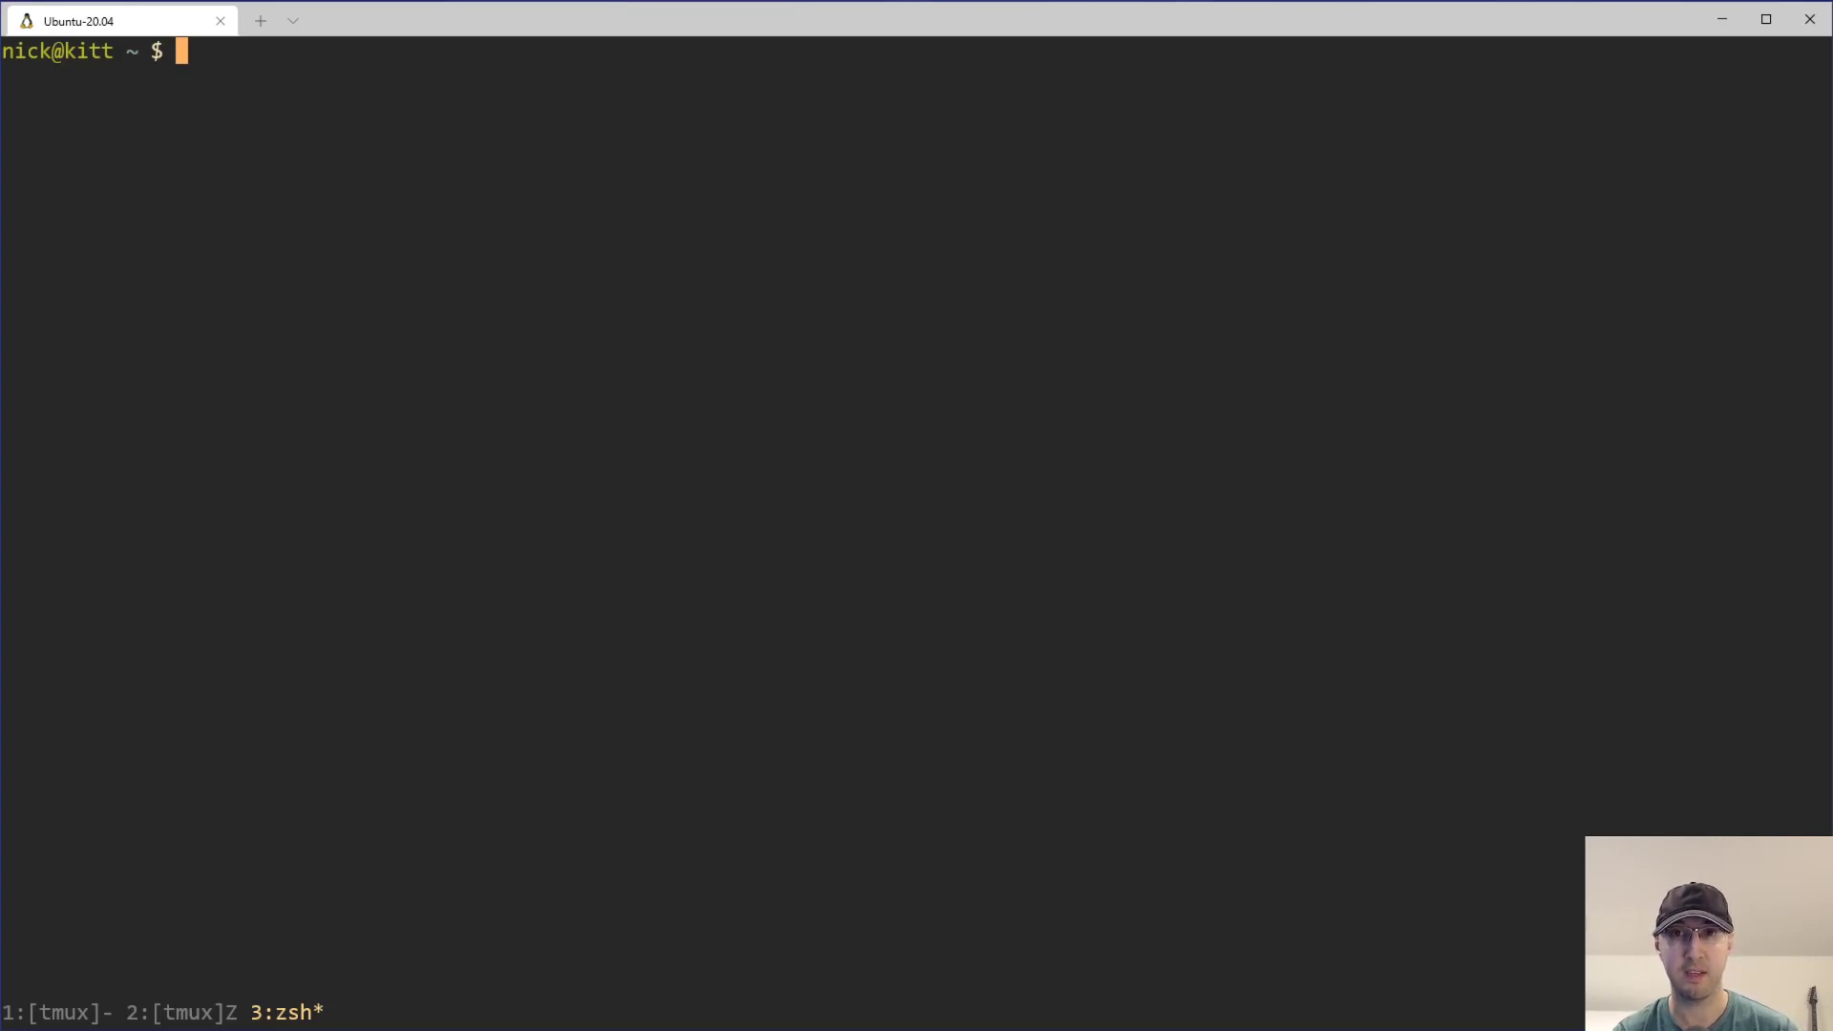
Check the host's OpenSSL version, which reports OpenSSL 1.1.1f from 31 Mar 2020
text(openssl version)
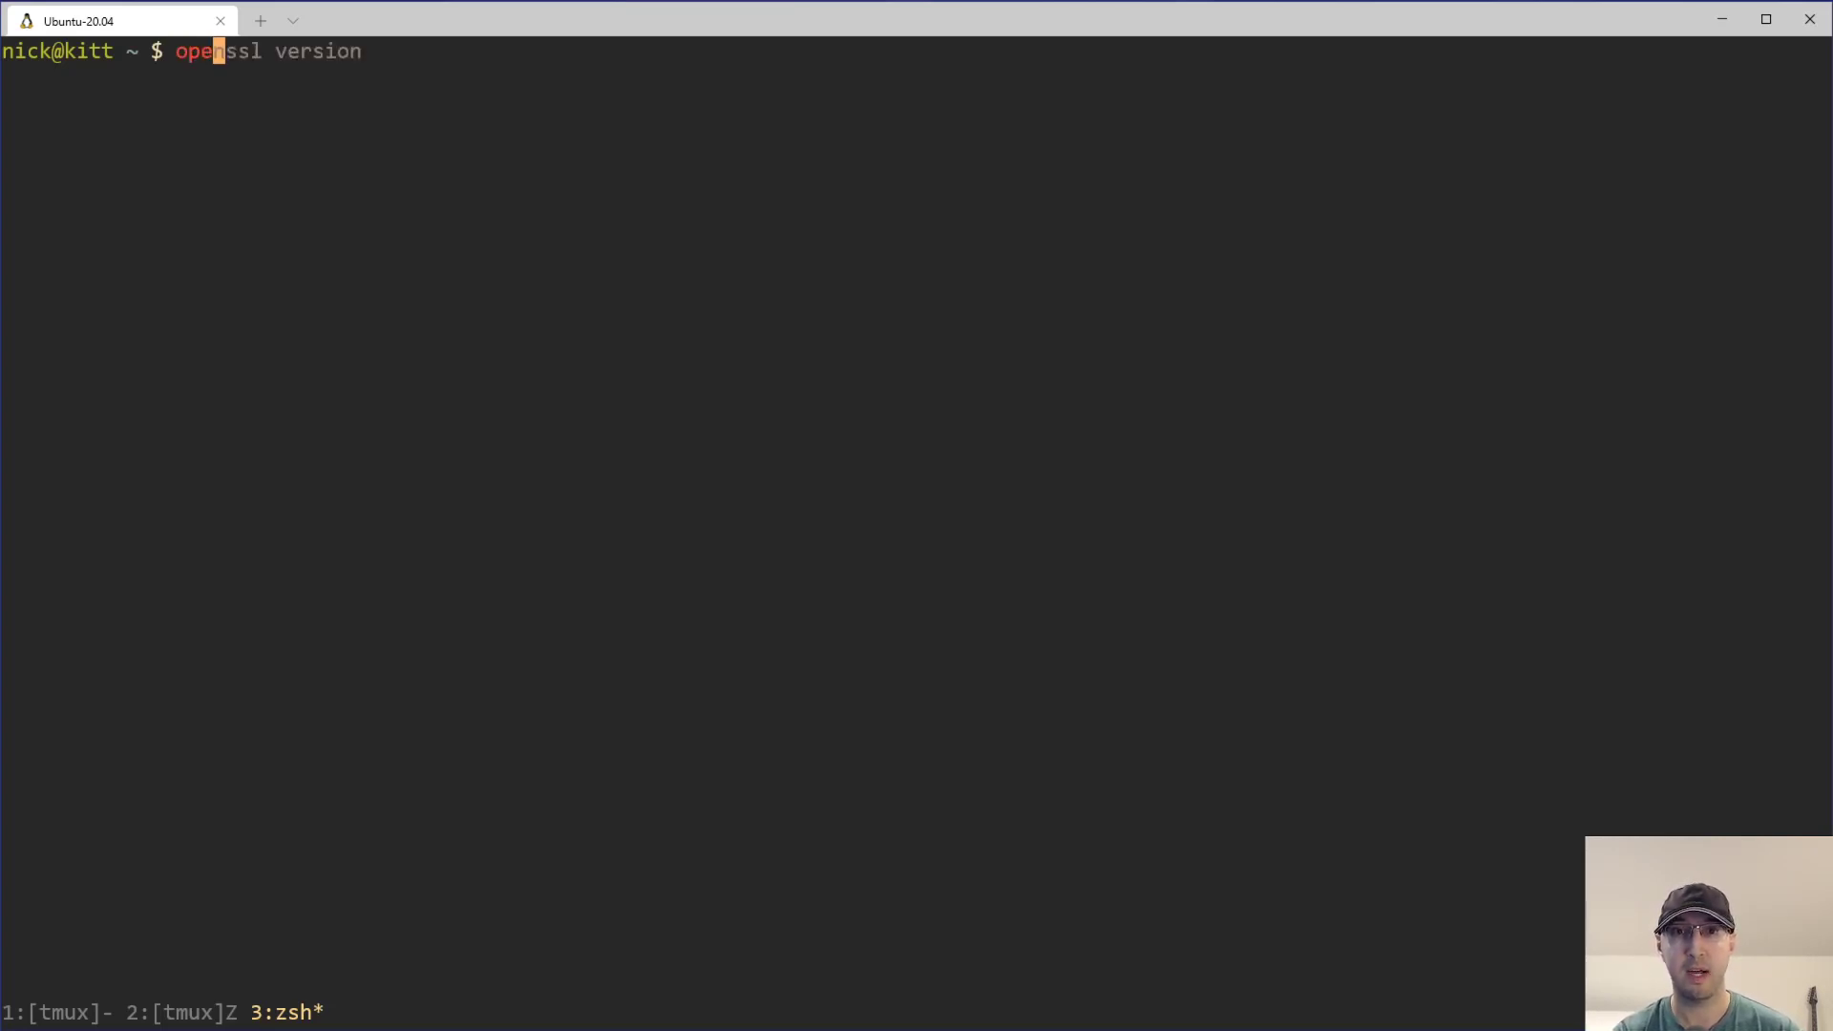
key(Return)
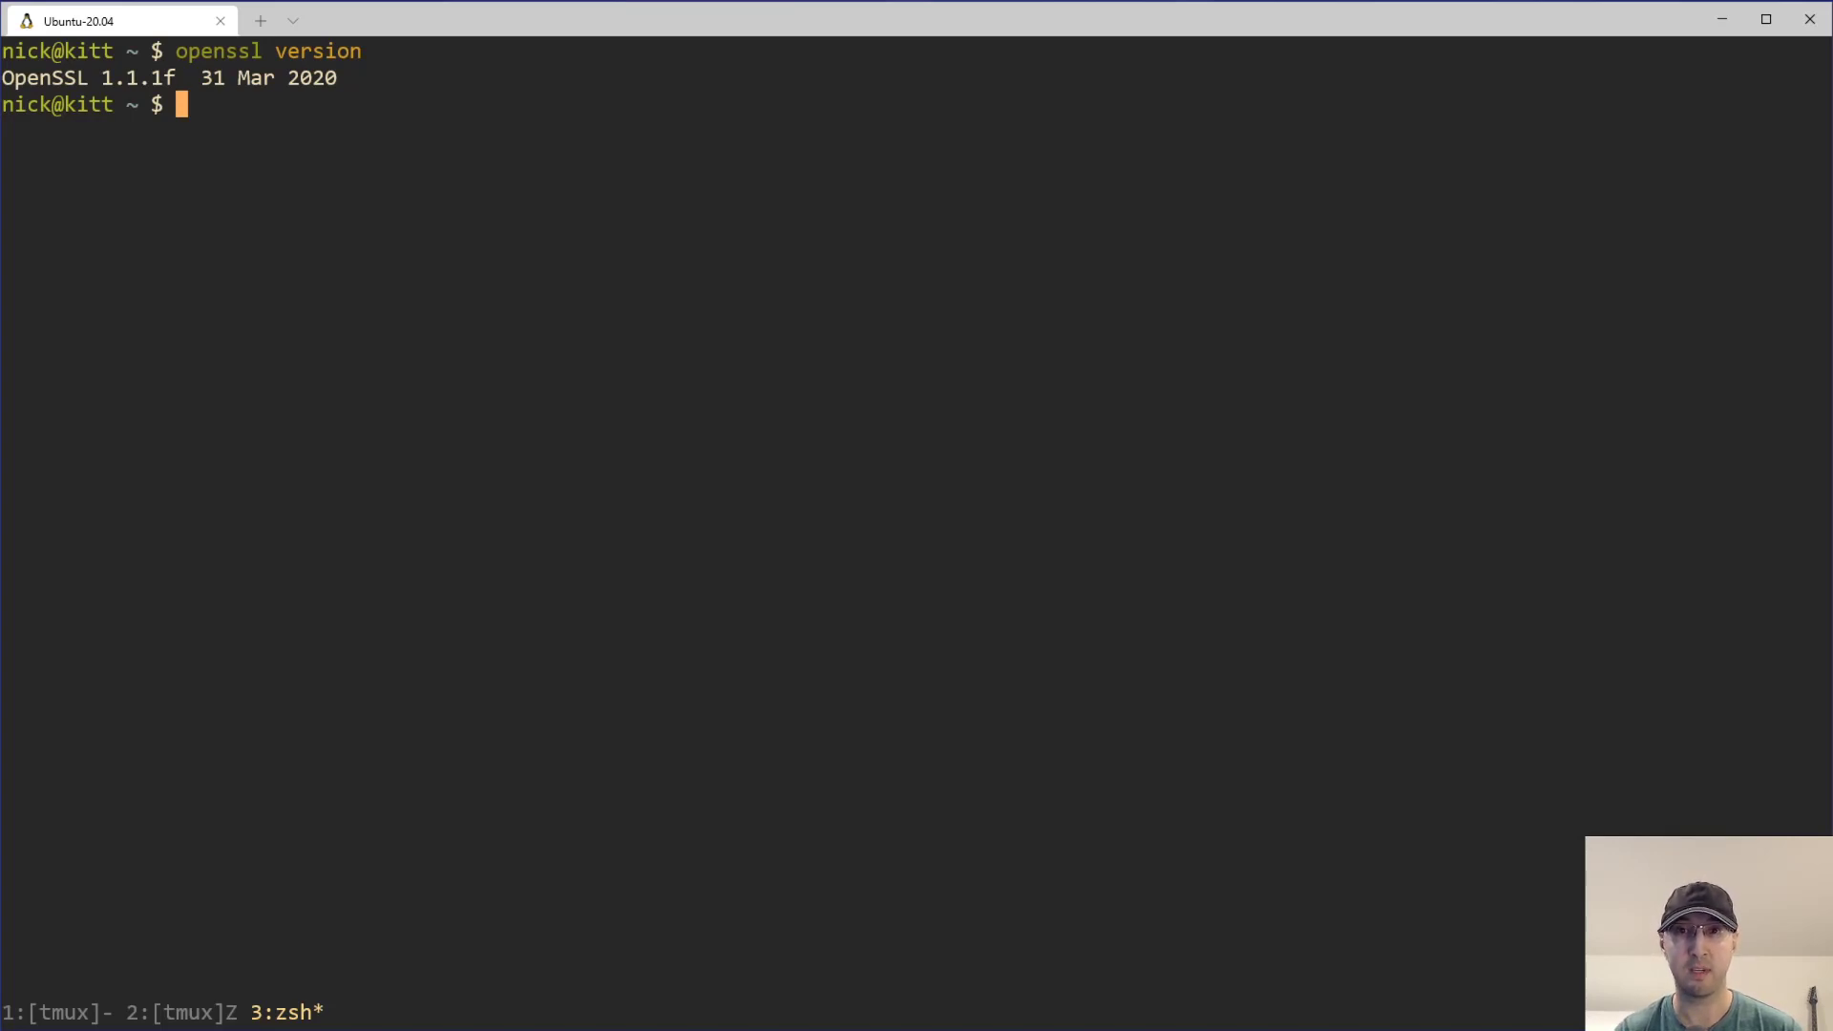
mouse_move(105, 87)
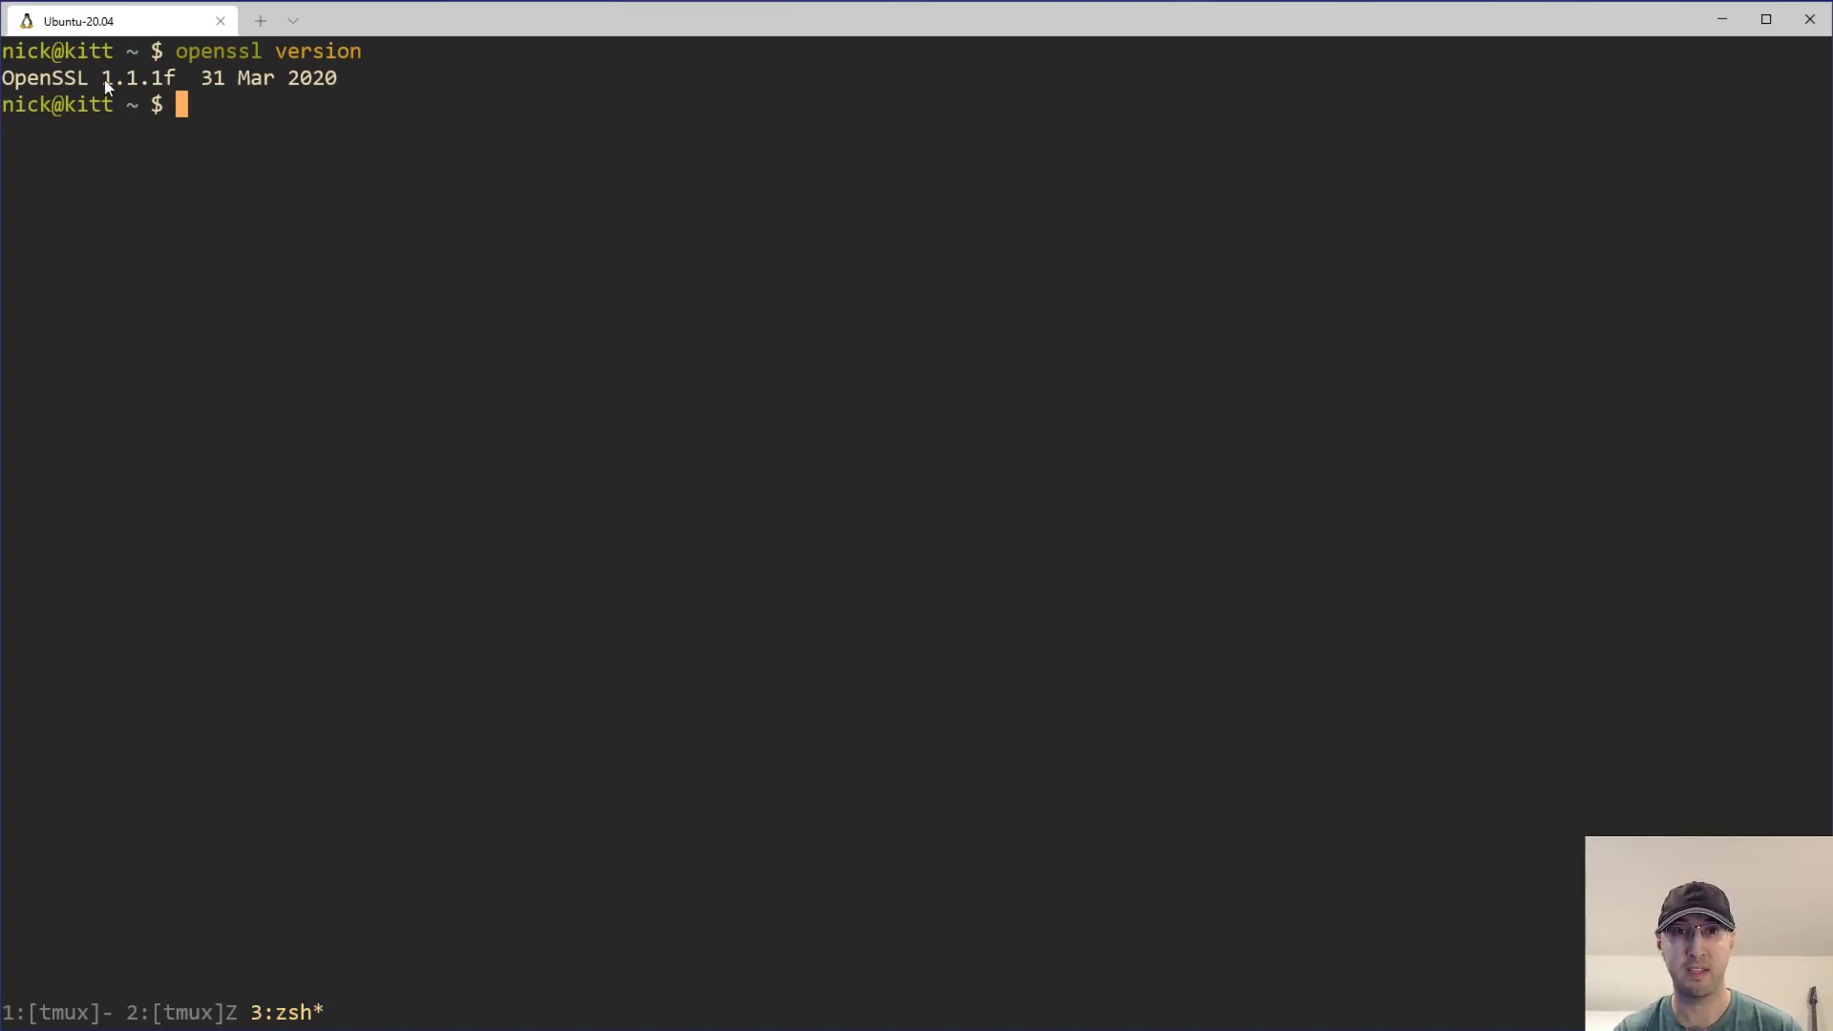
mouse_move(699, 689)
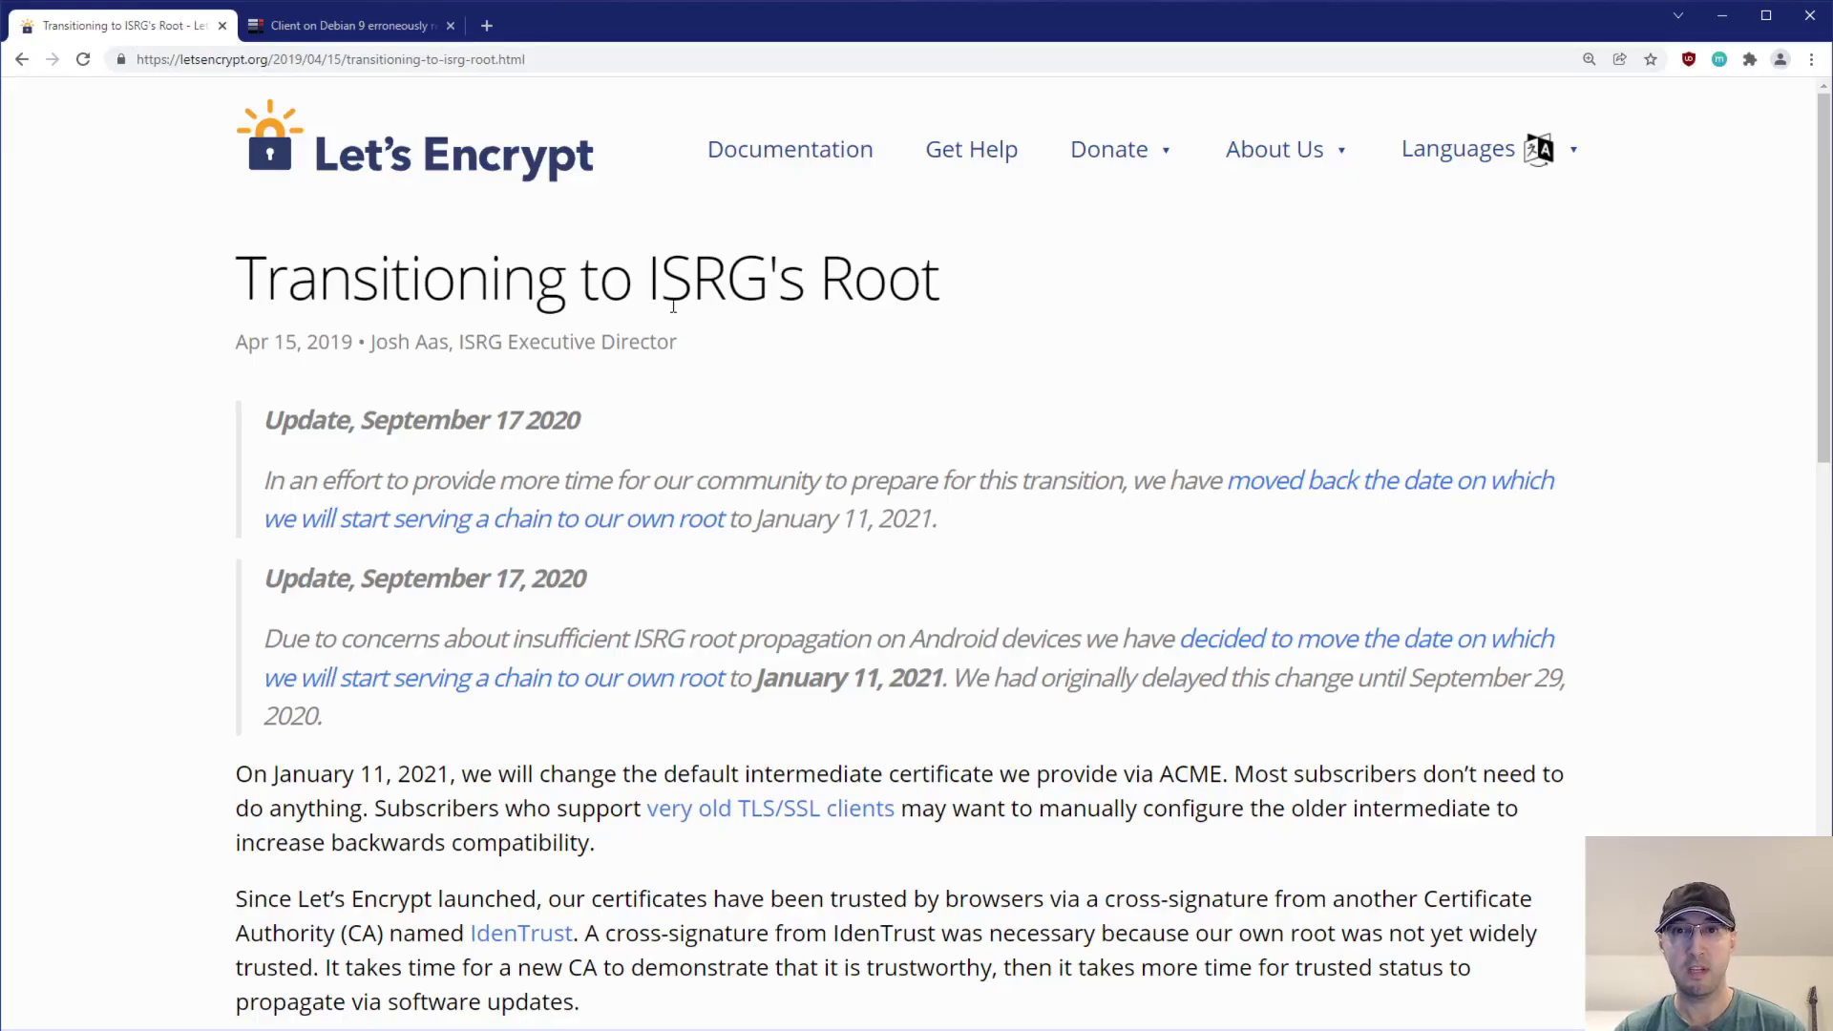
double_click(740, 276)
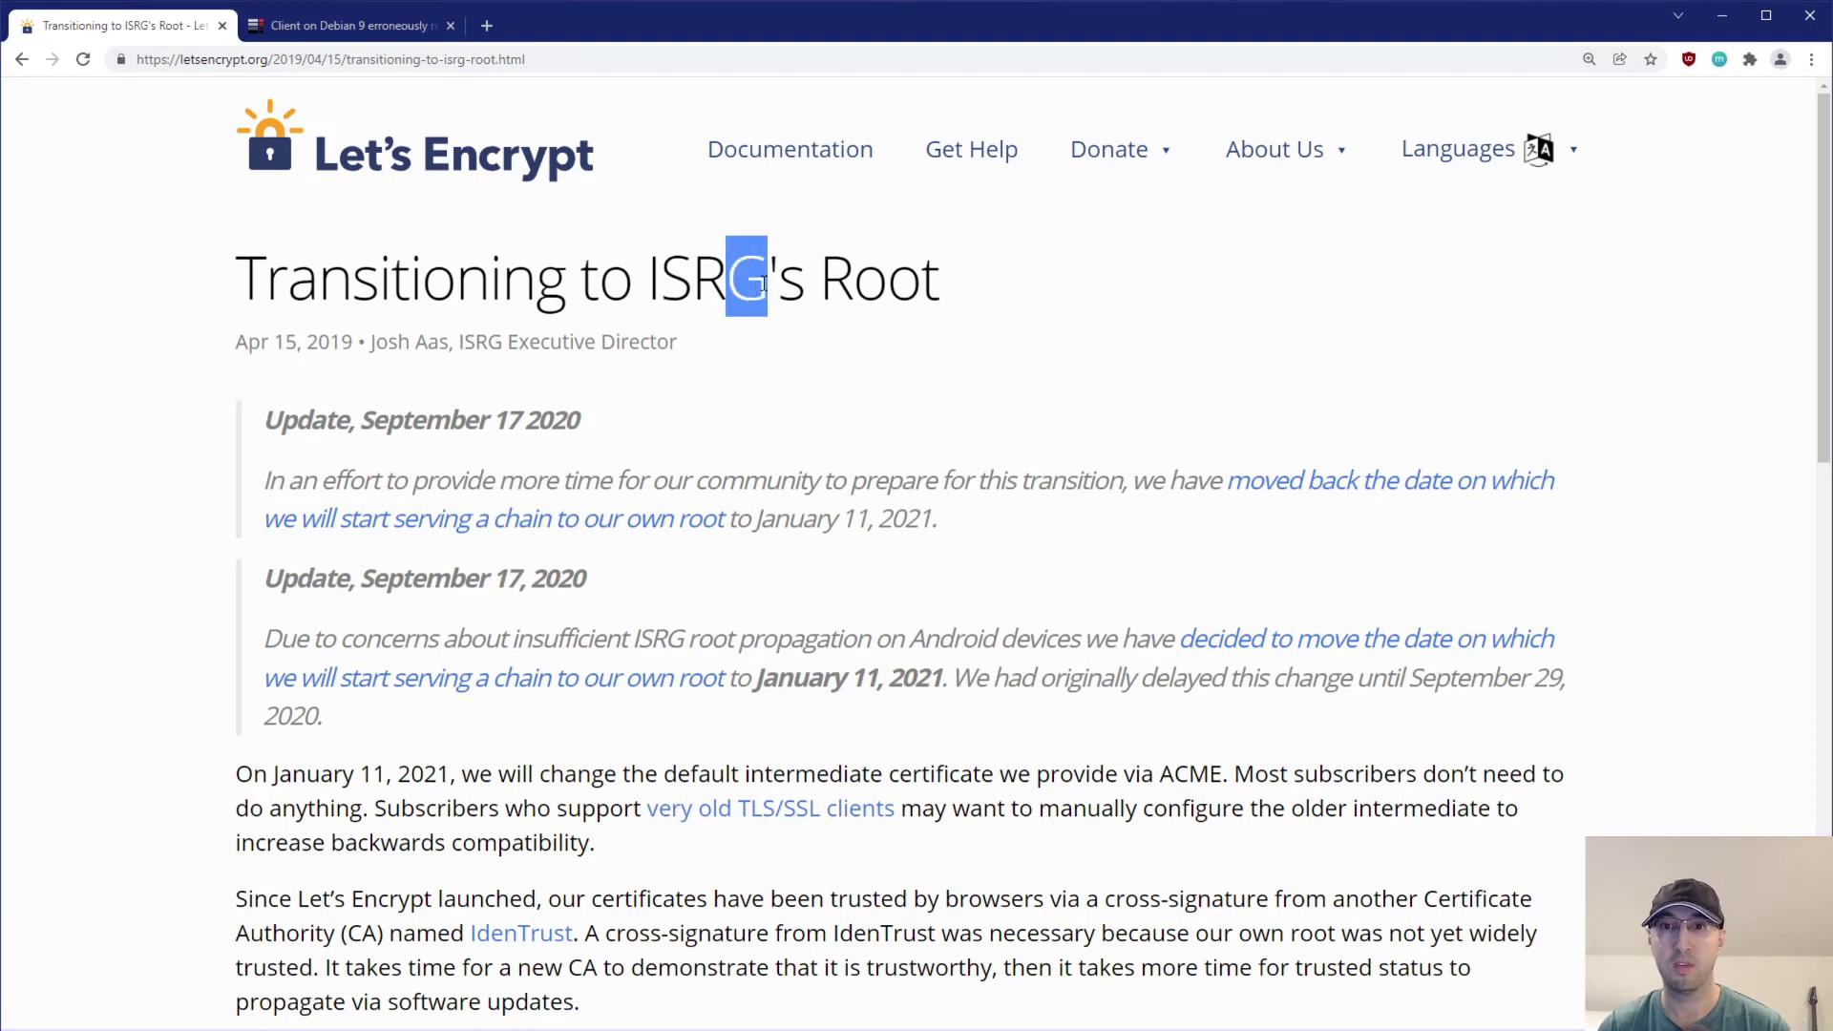
mouse_move(234, 351)
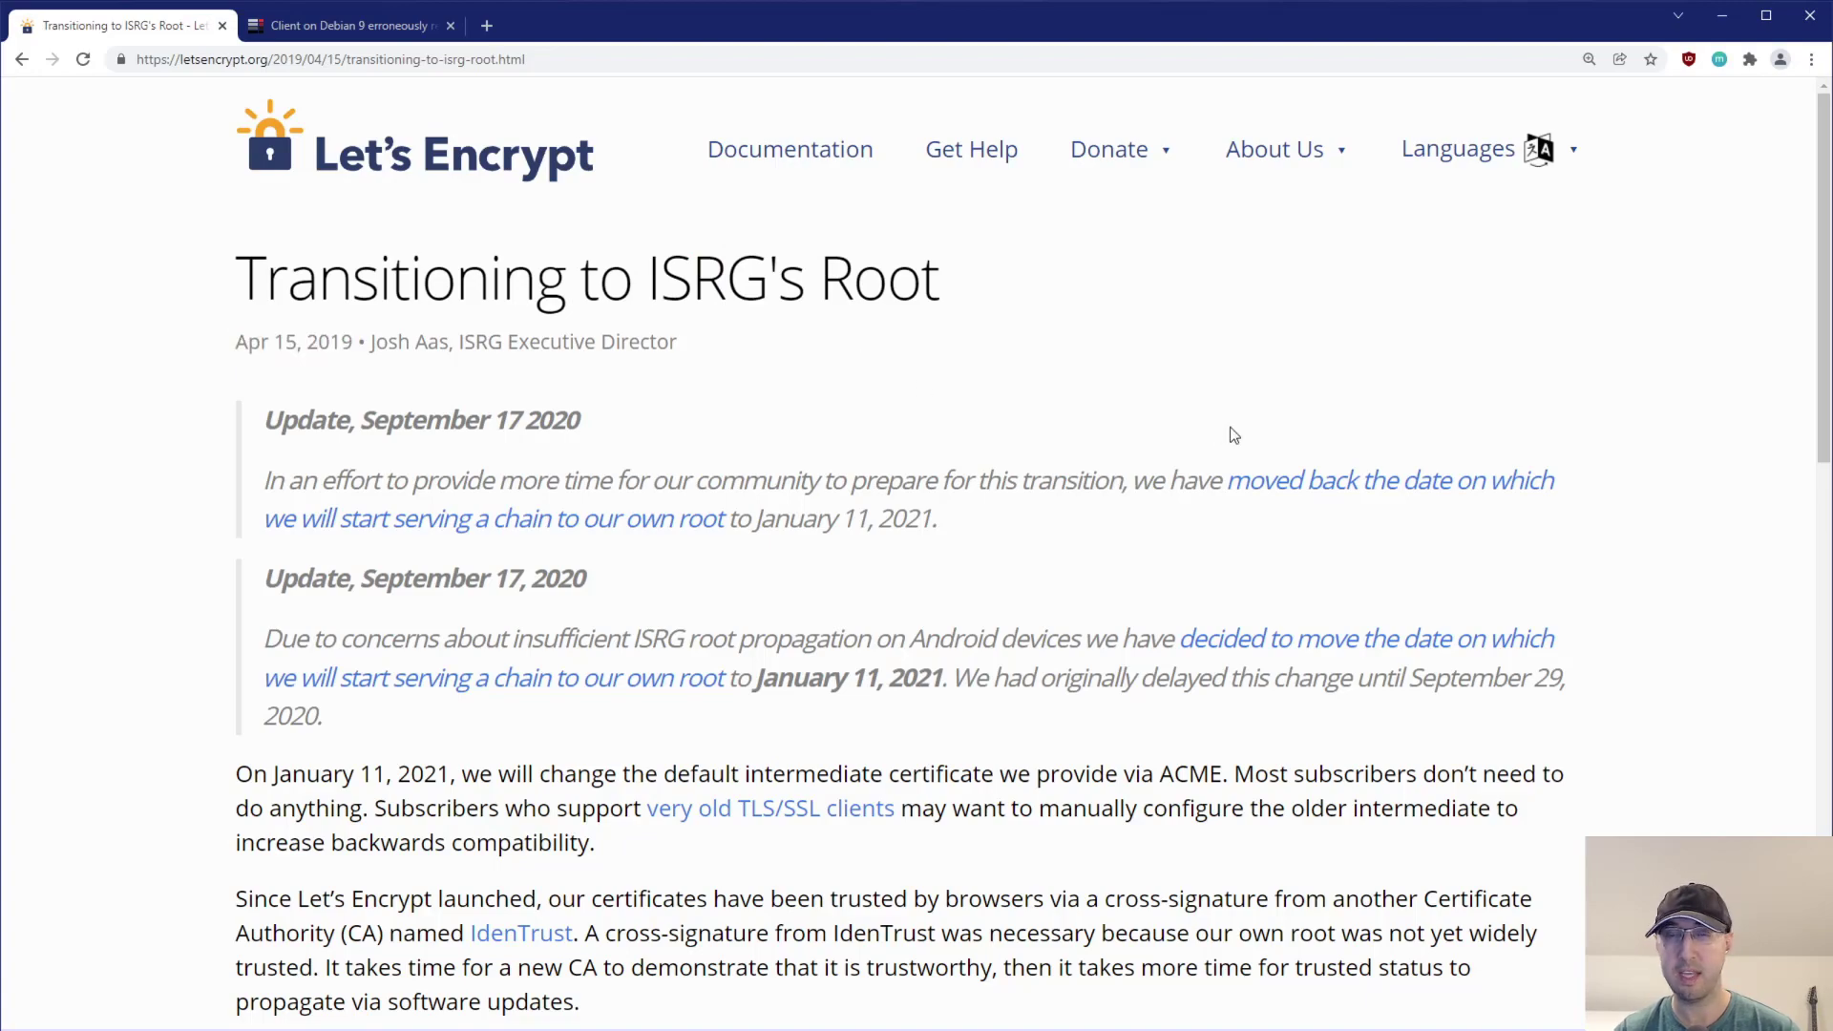
mouse_move(1256, 423)
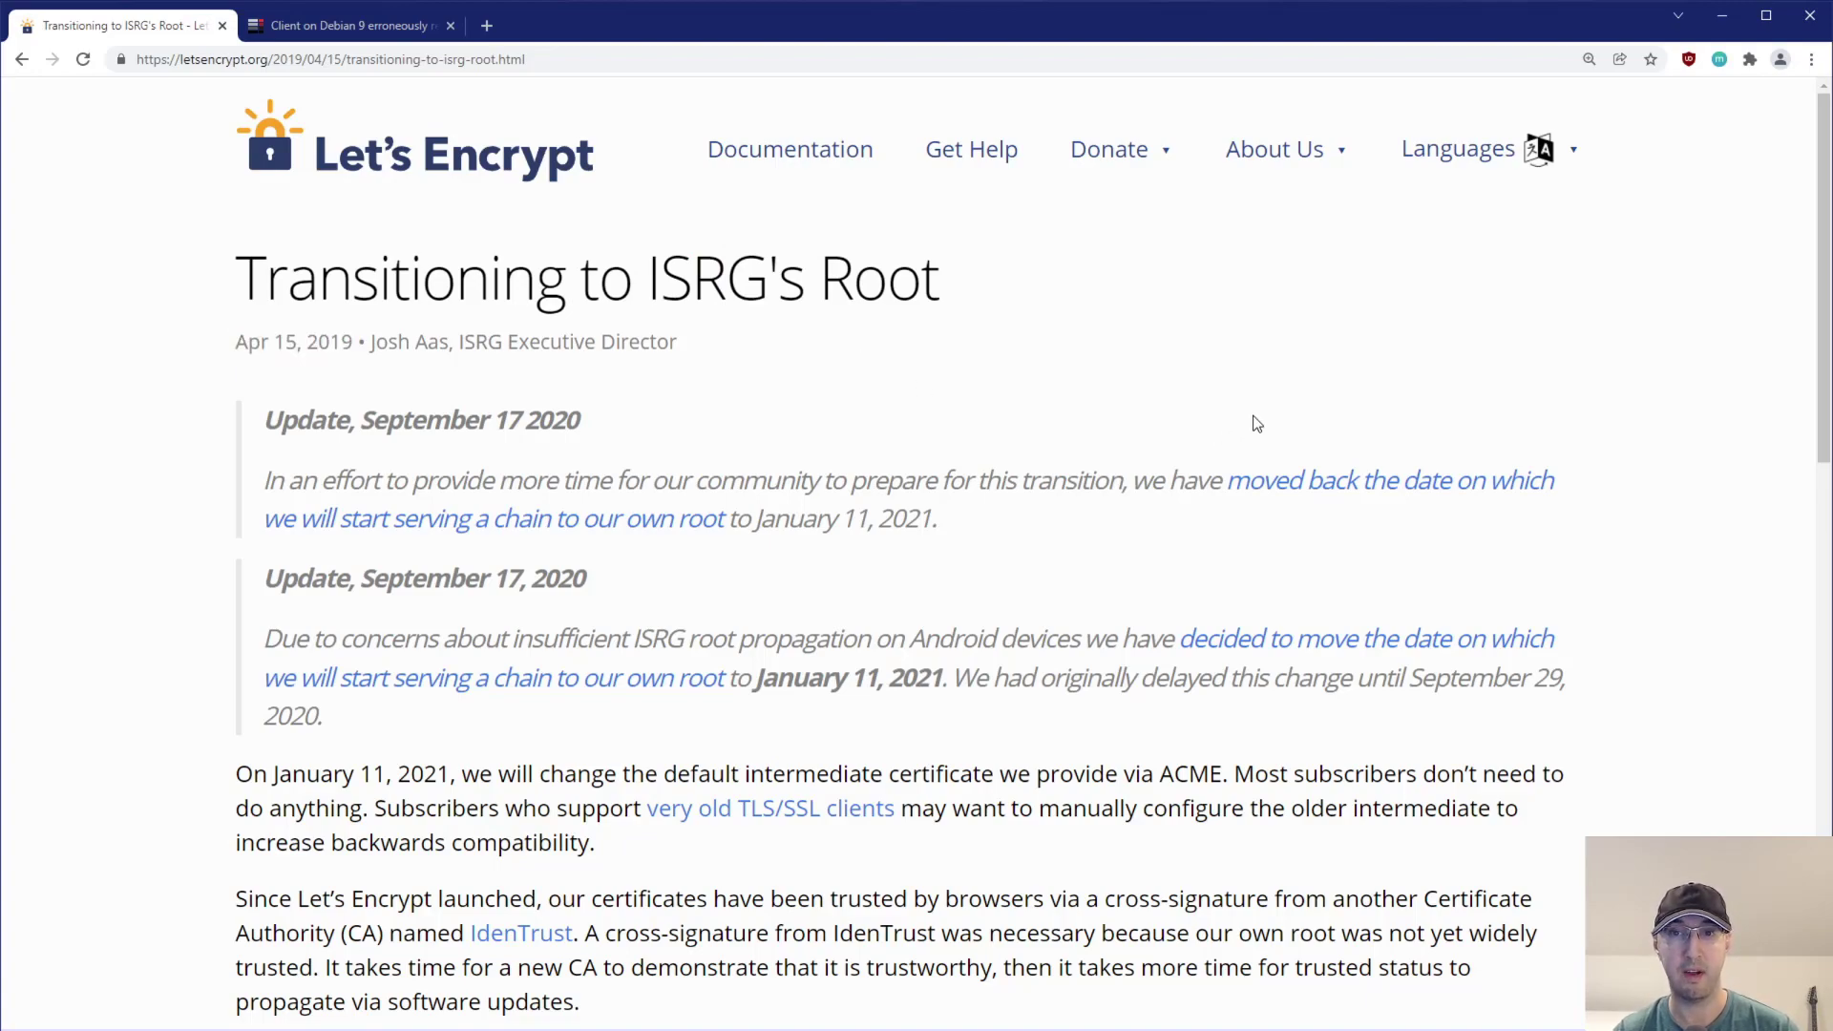
scroll(down, 3)
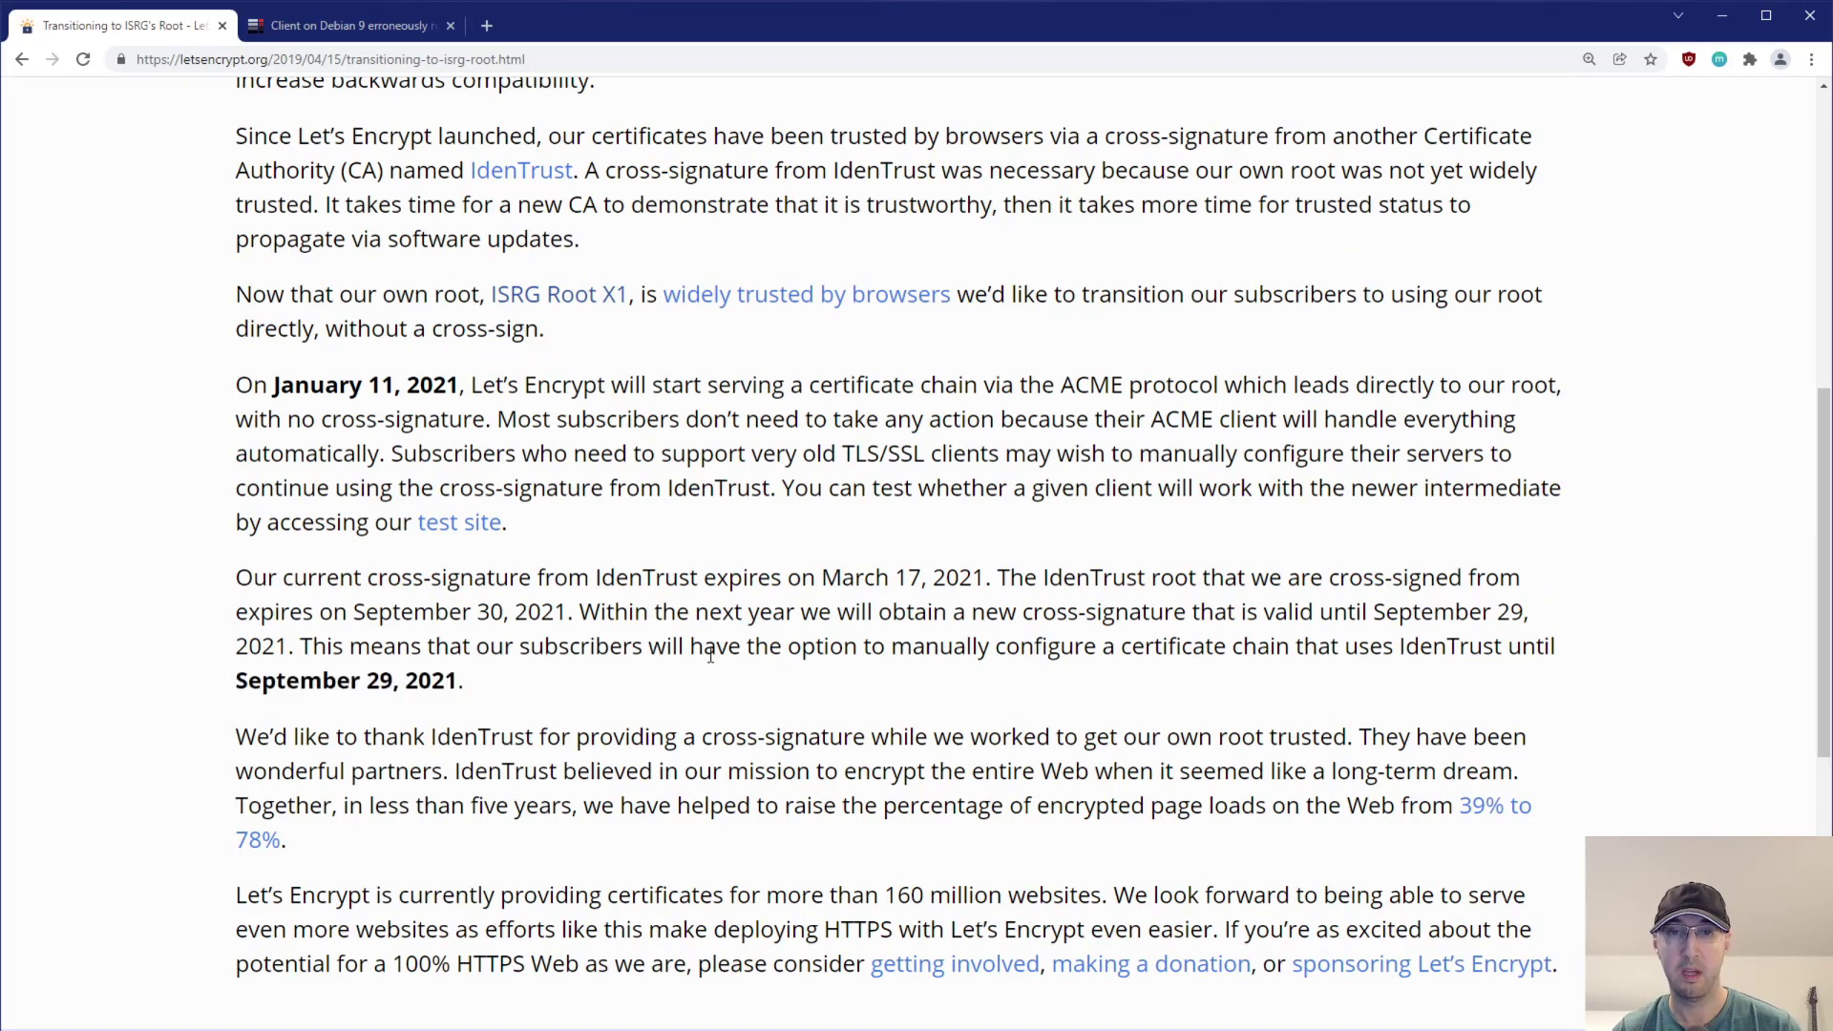
mouse_move(916, 578)
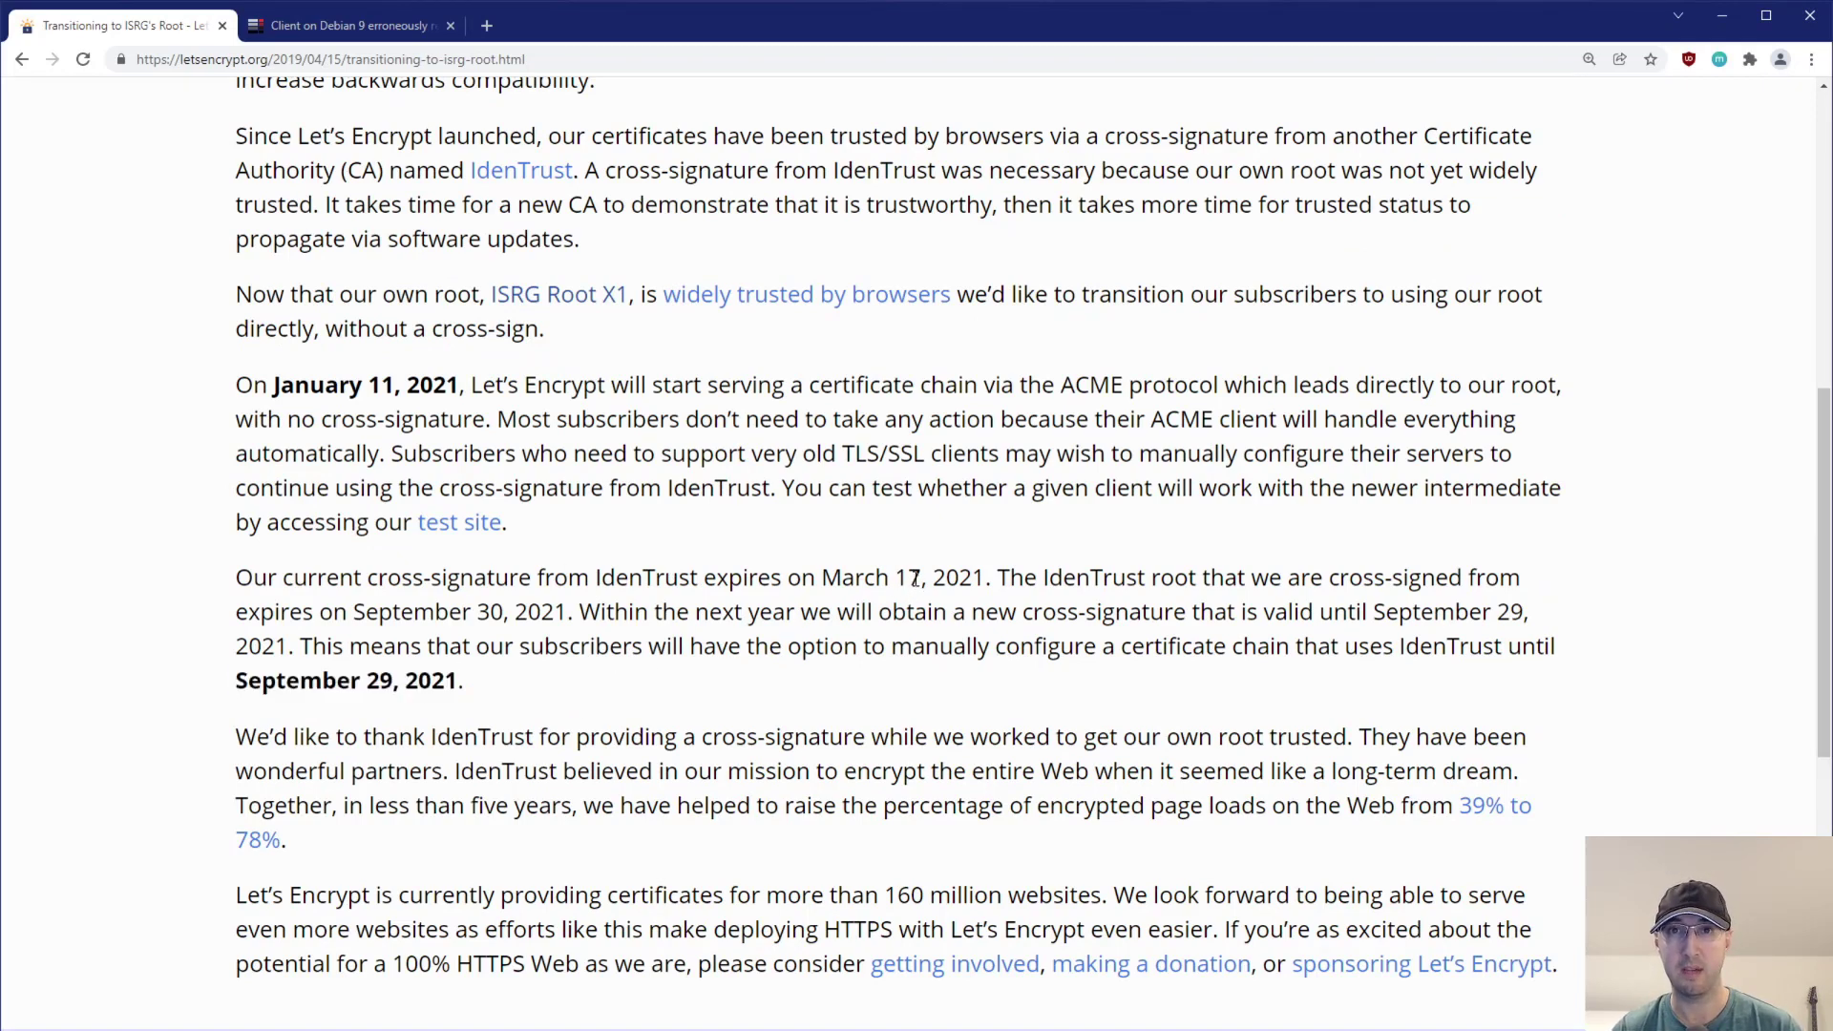
mouse_move(1012, 560)
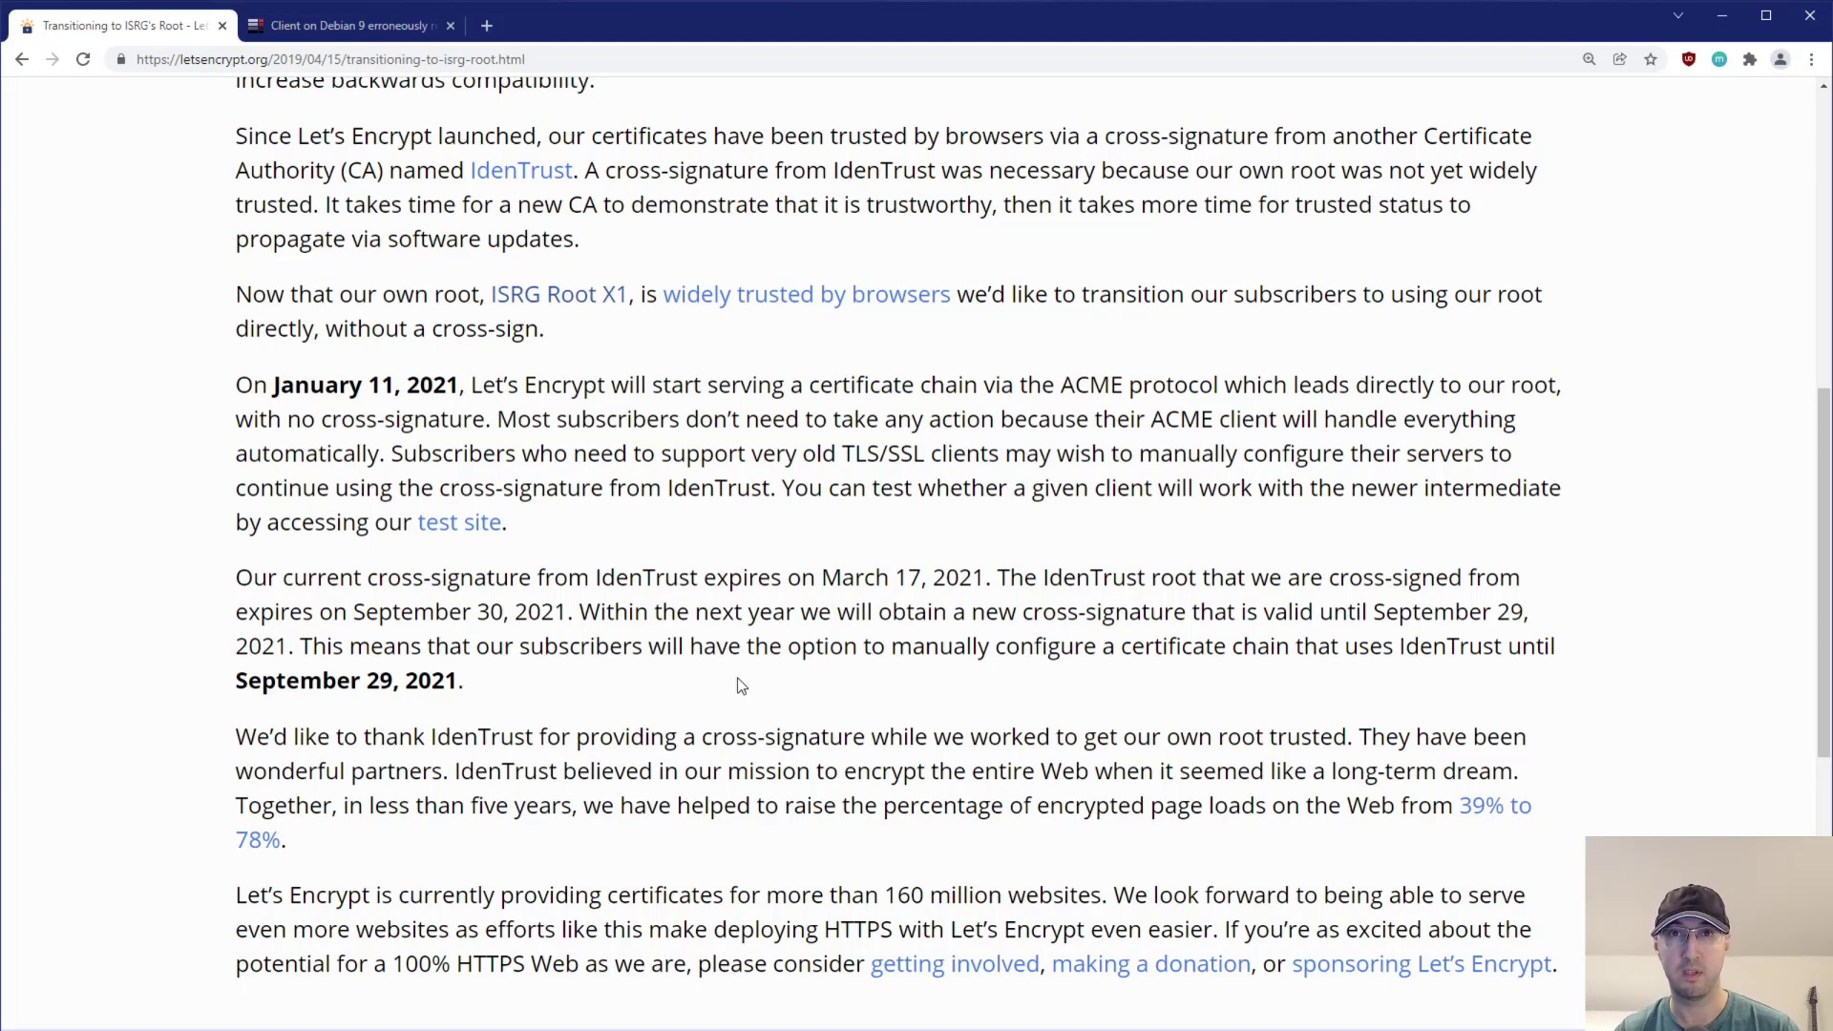
mouse_move(733, 685)
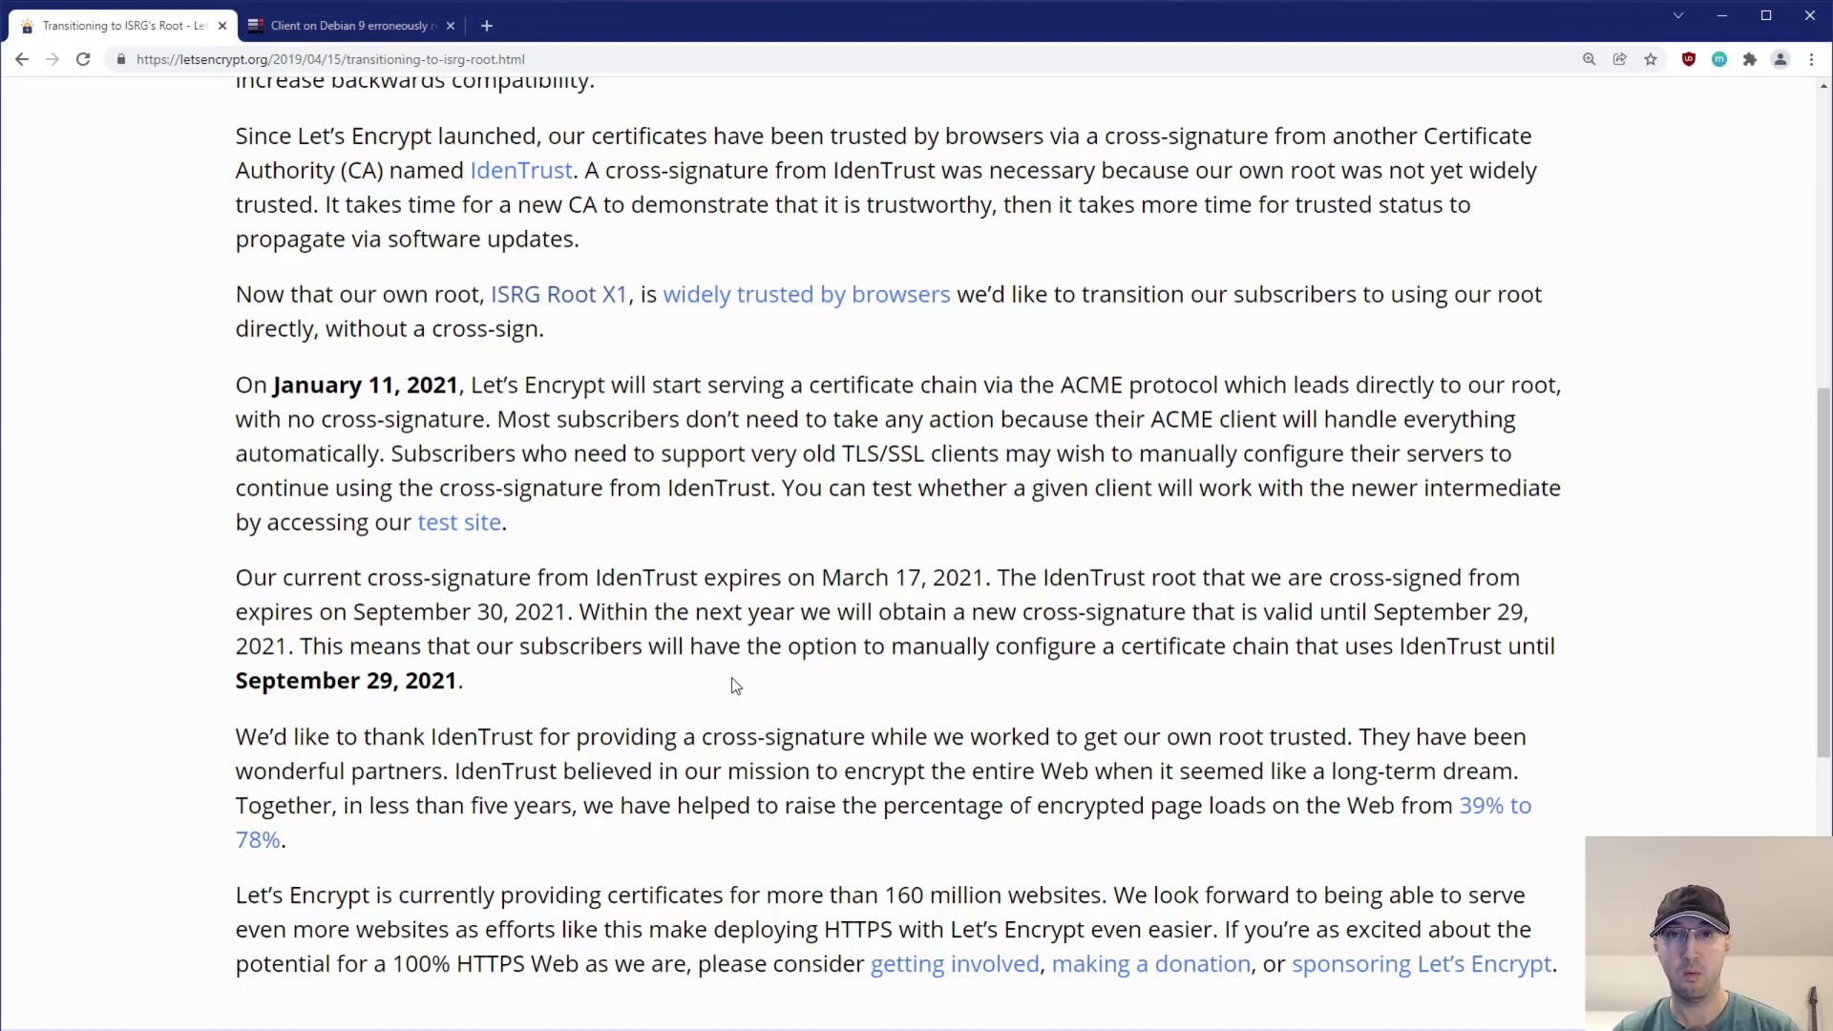
mouse_move(558, 293)
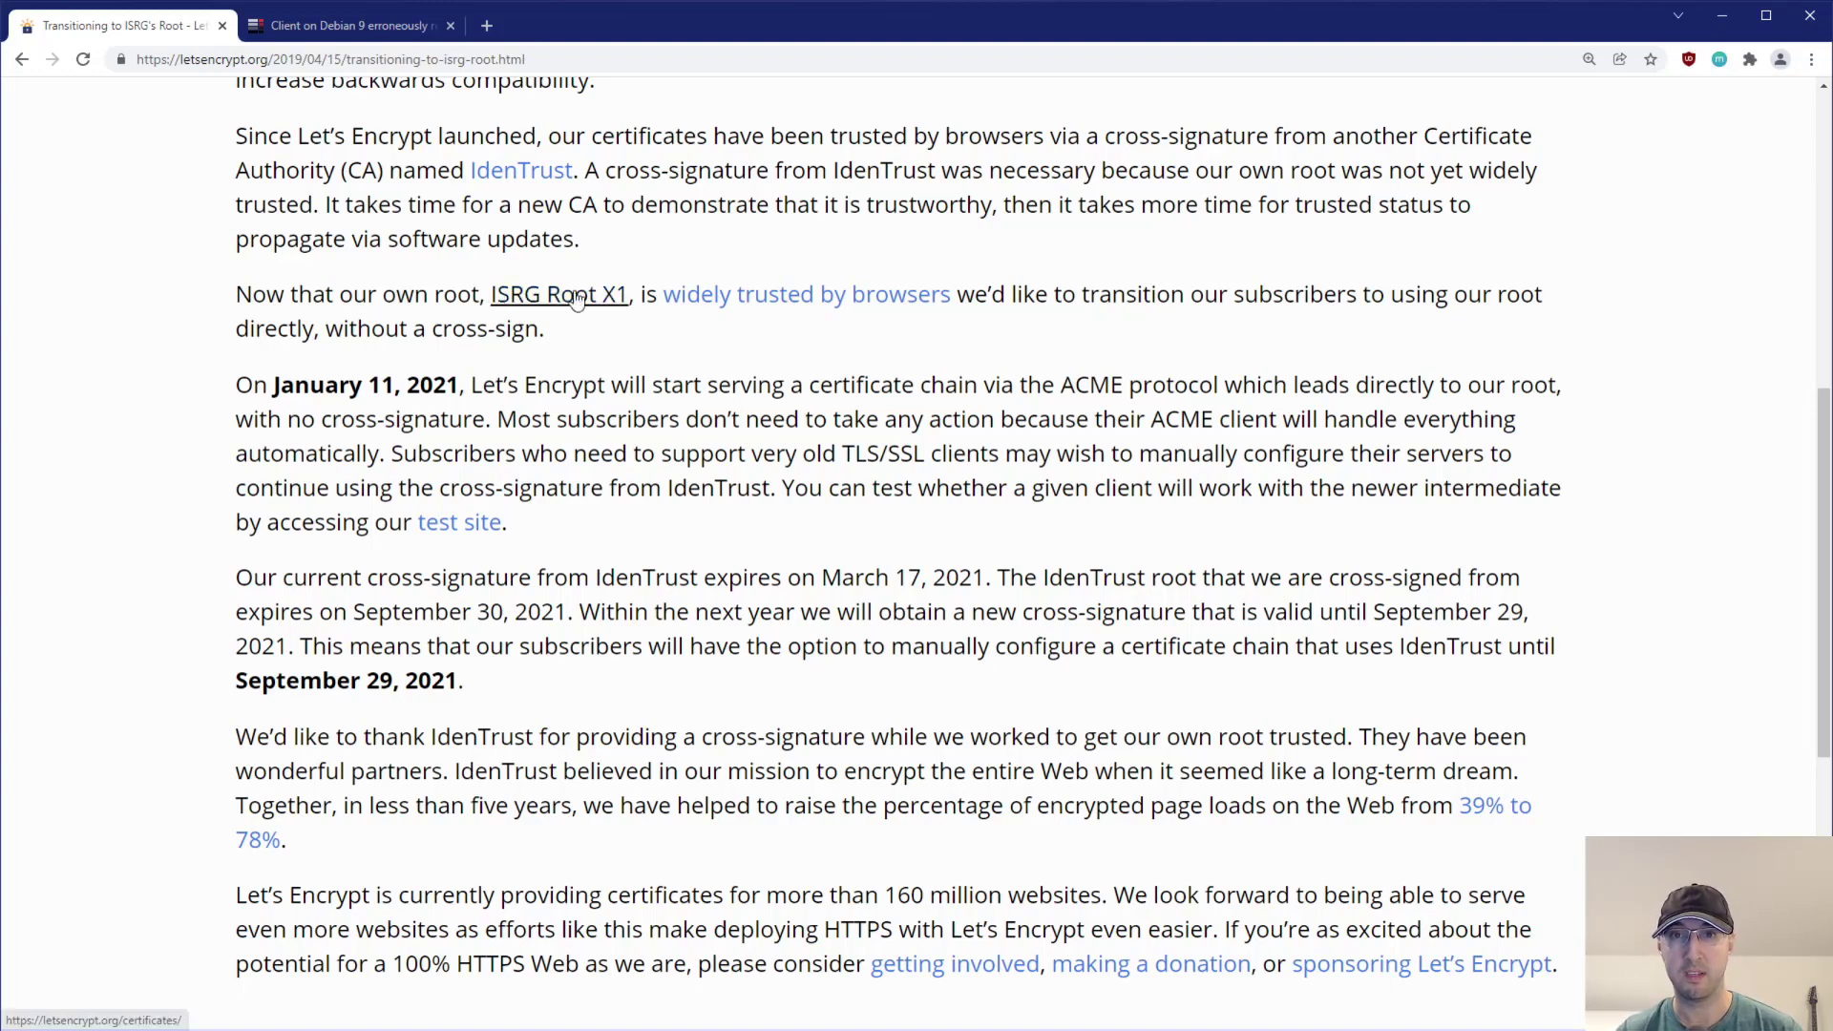
scroll(up, 3)
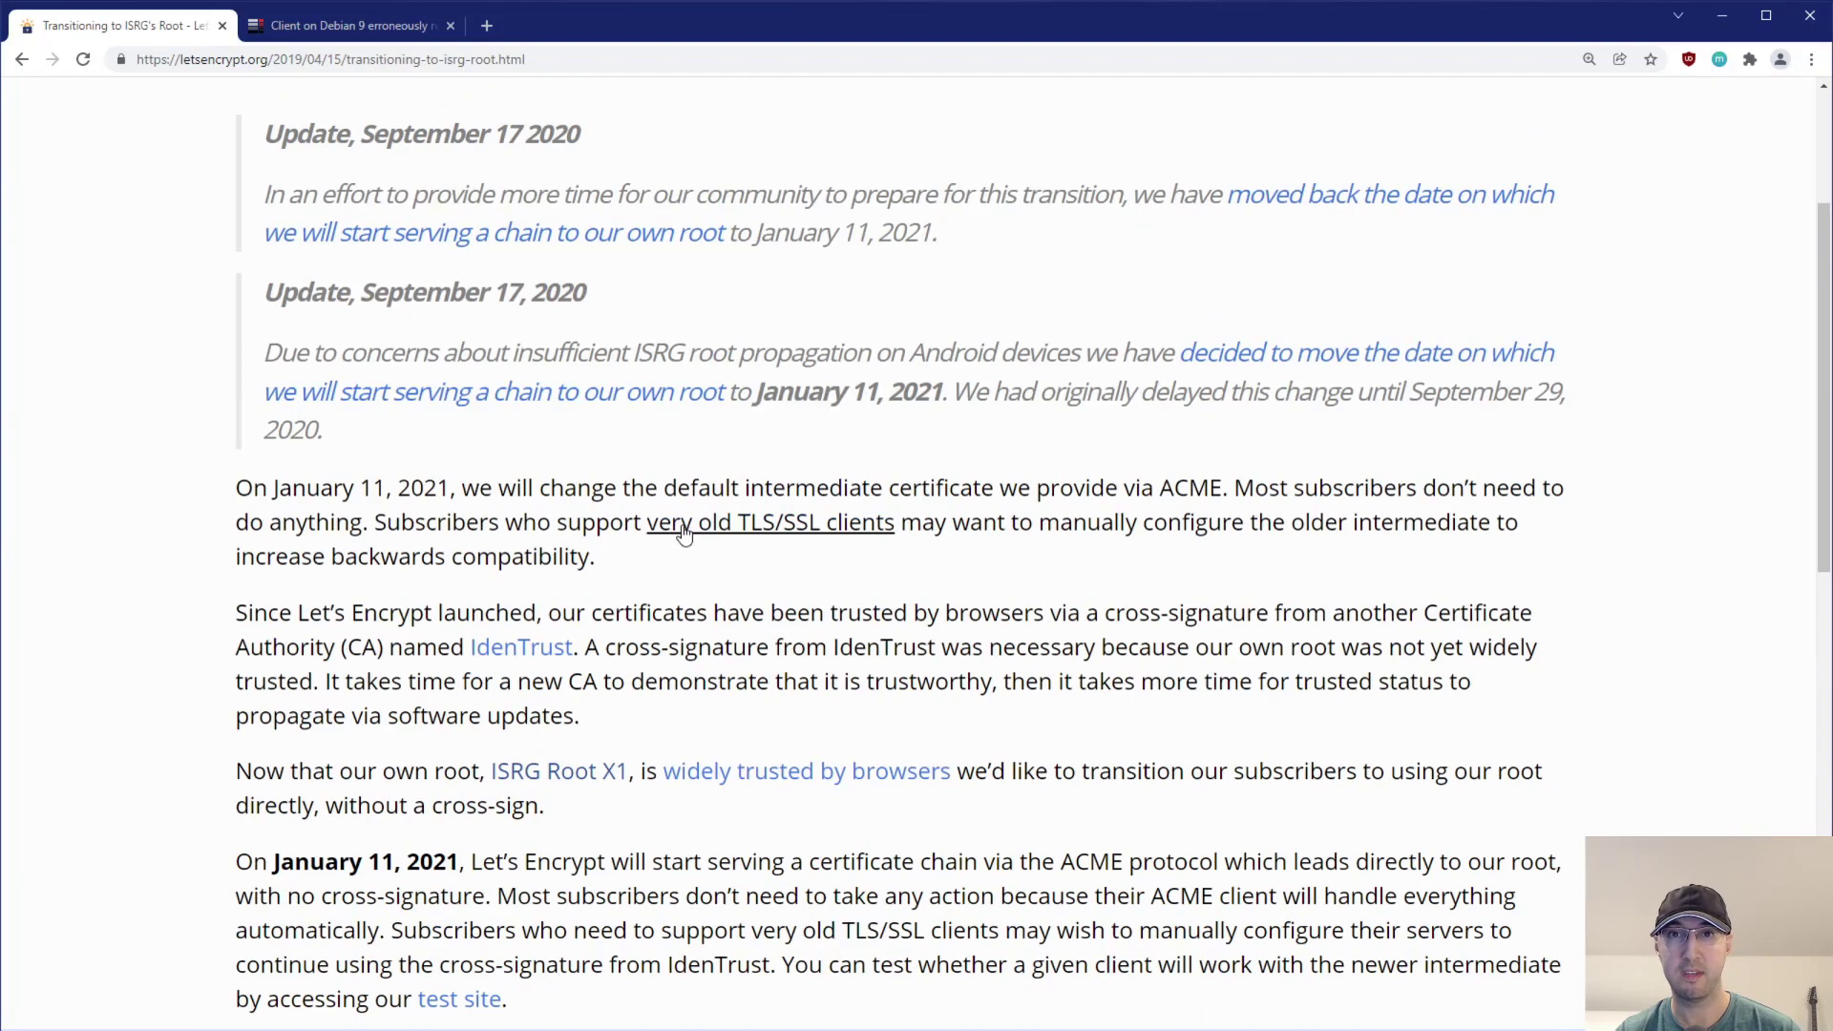
scroll(up, 3)
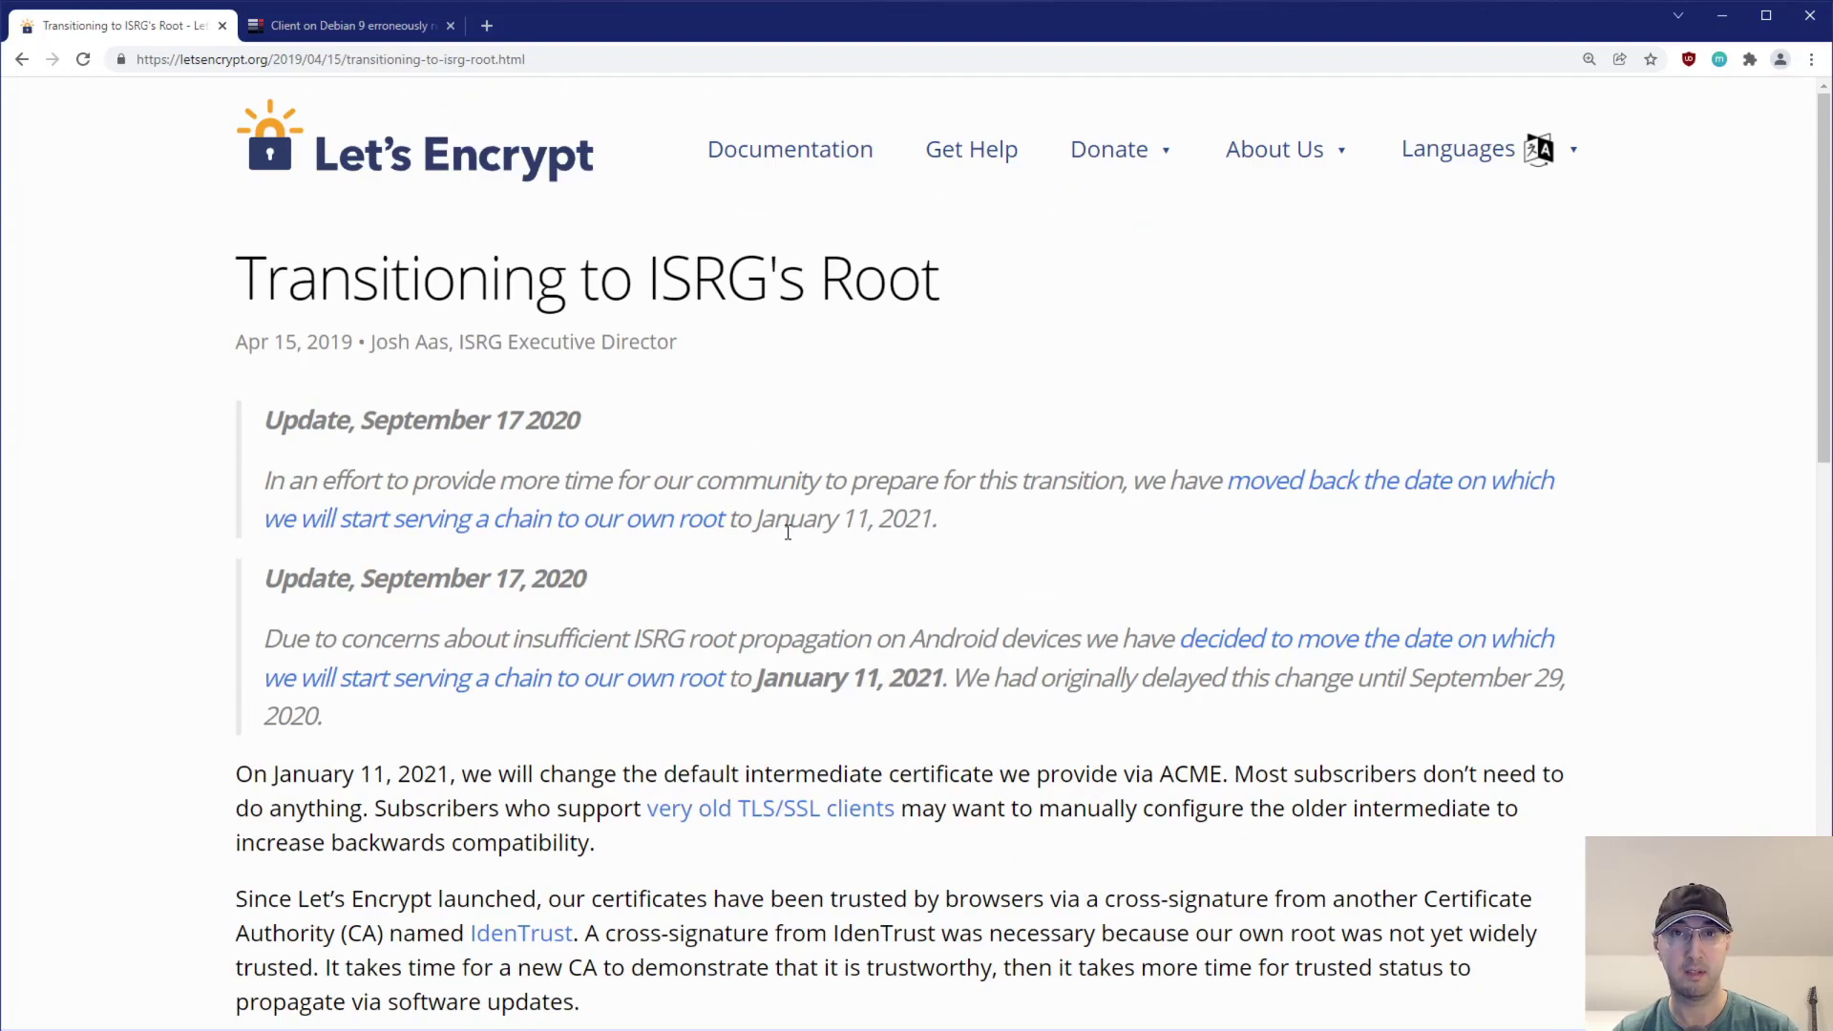
mouse_move(885, 488)
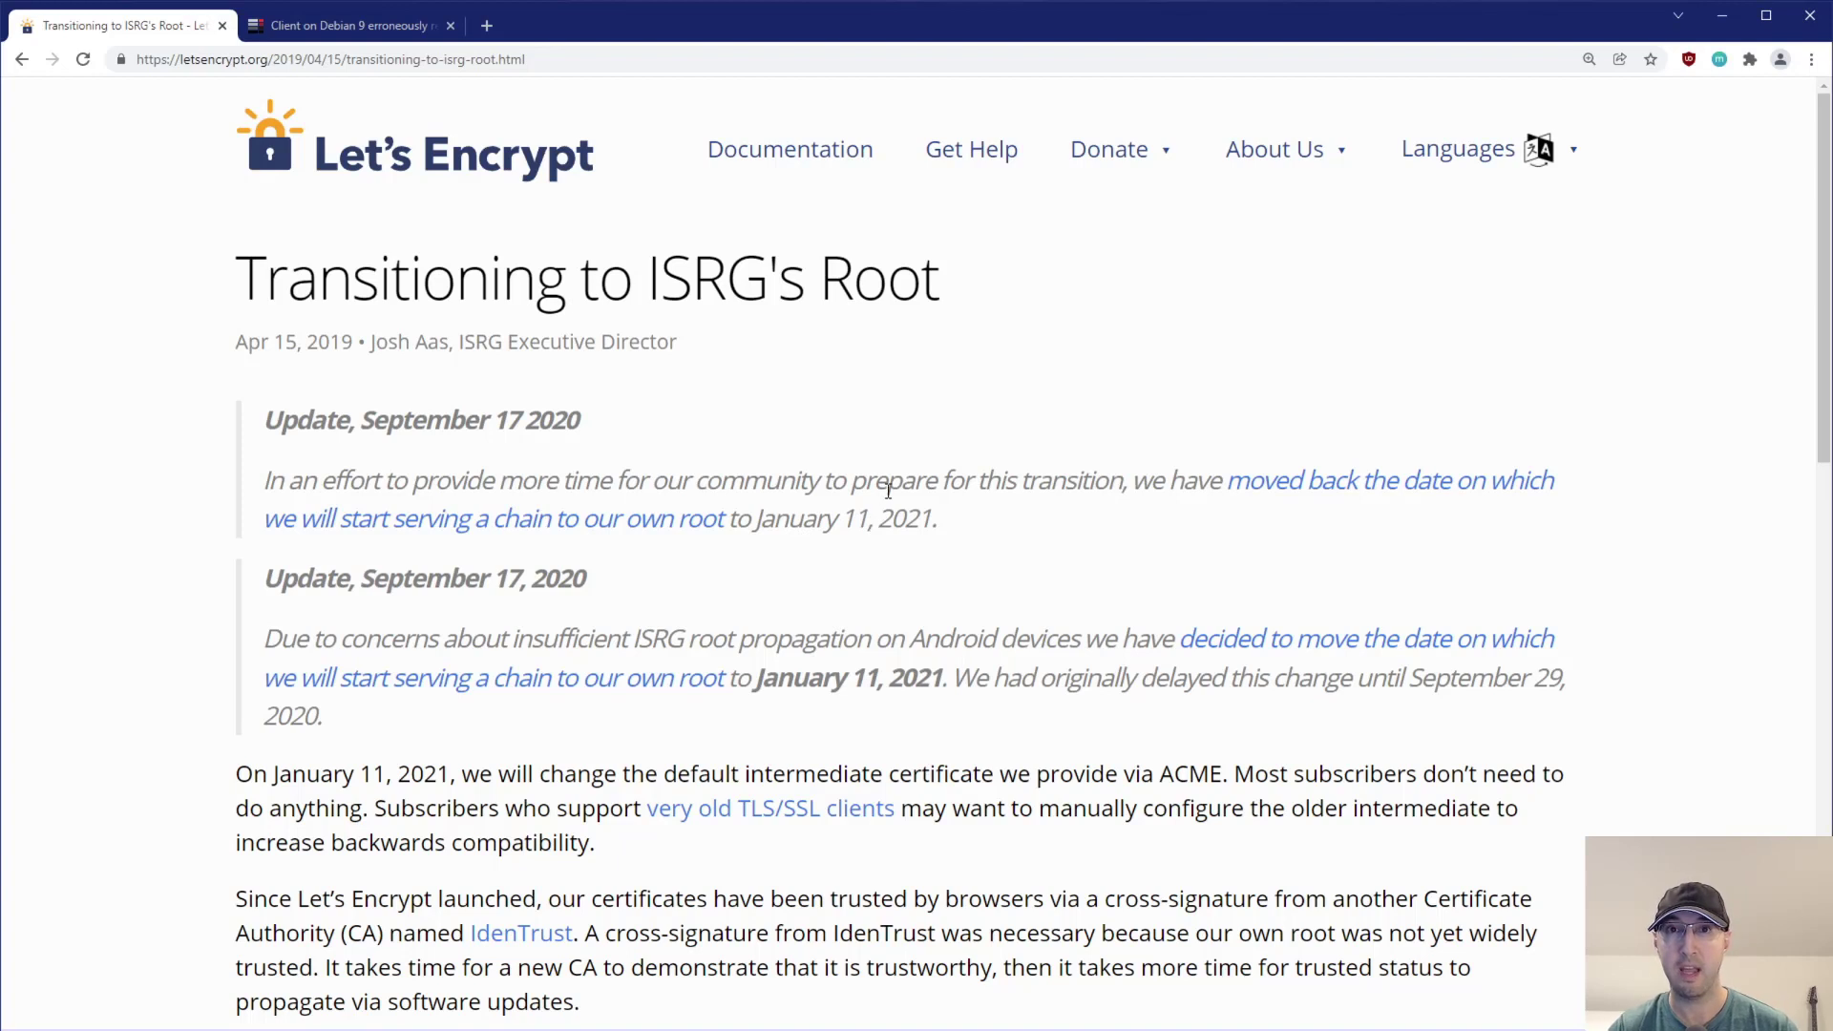
mouse_move(623, 349)
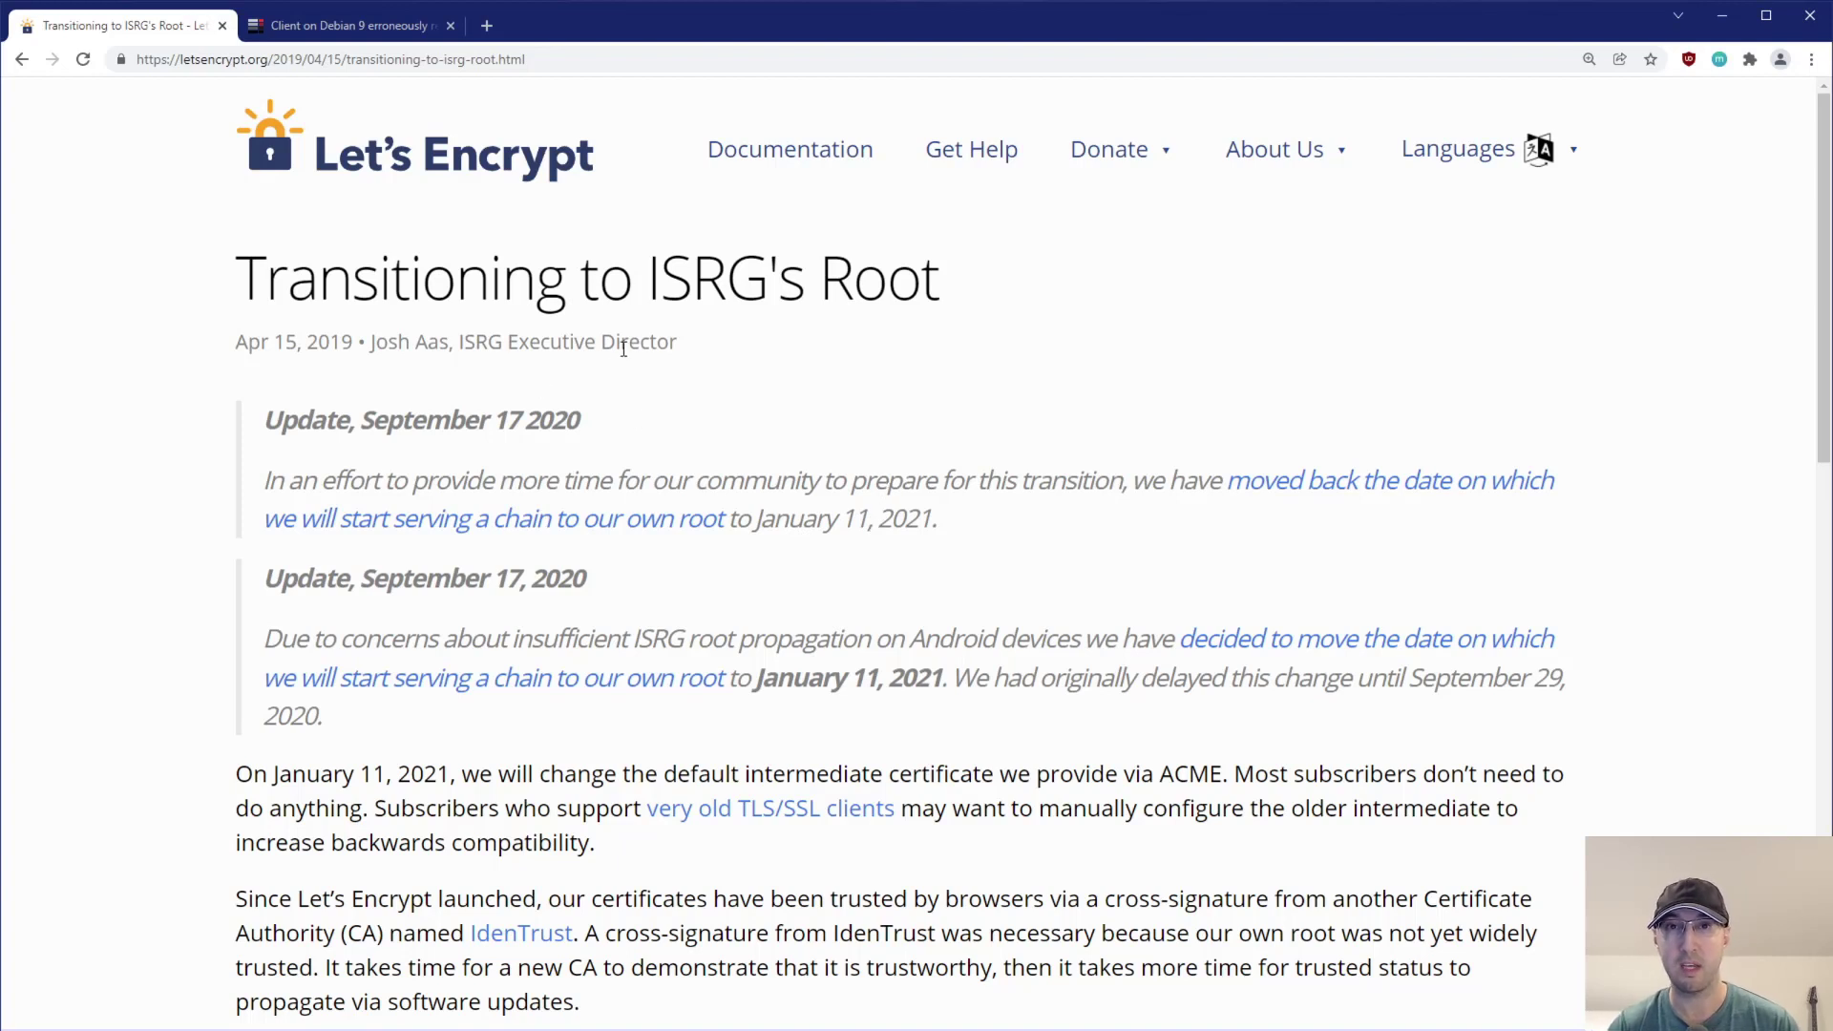
mouse_move(153, 412)
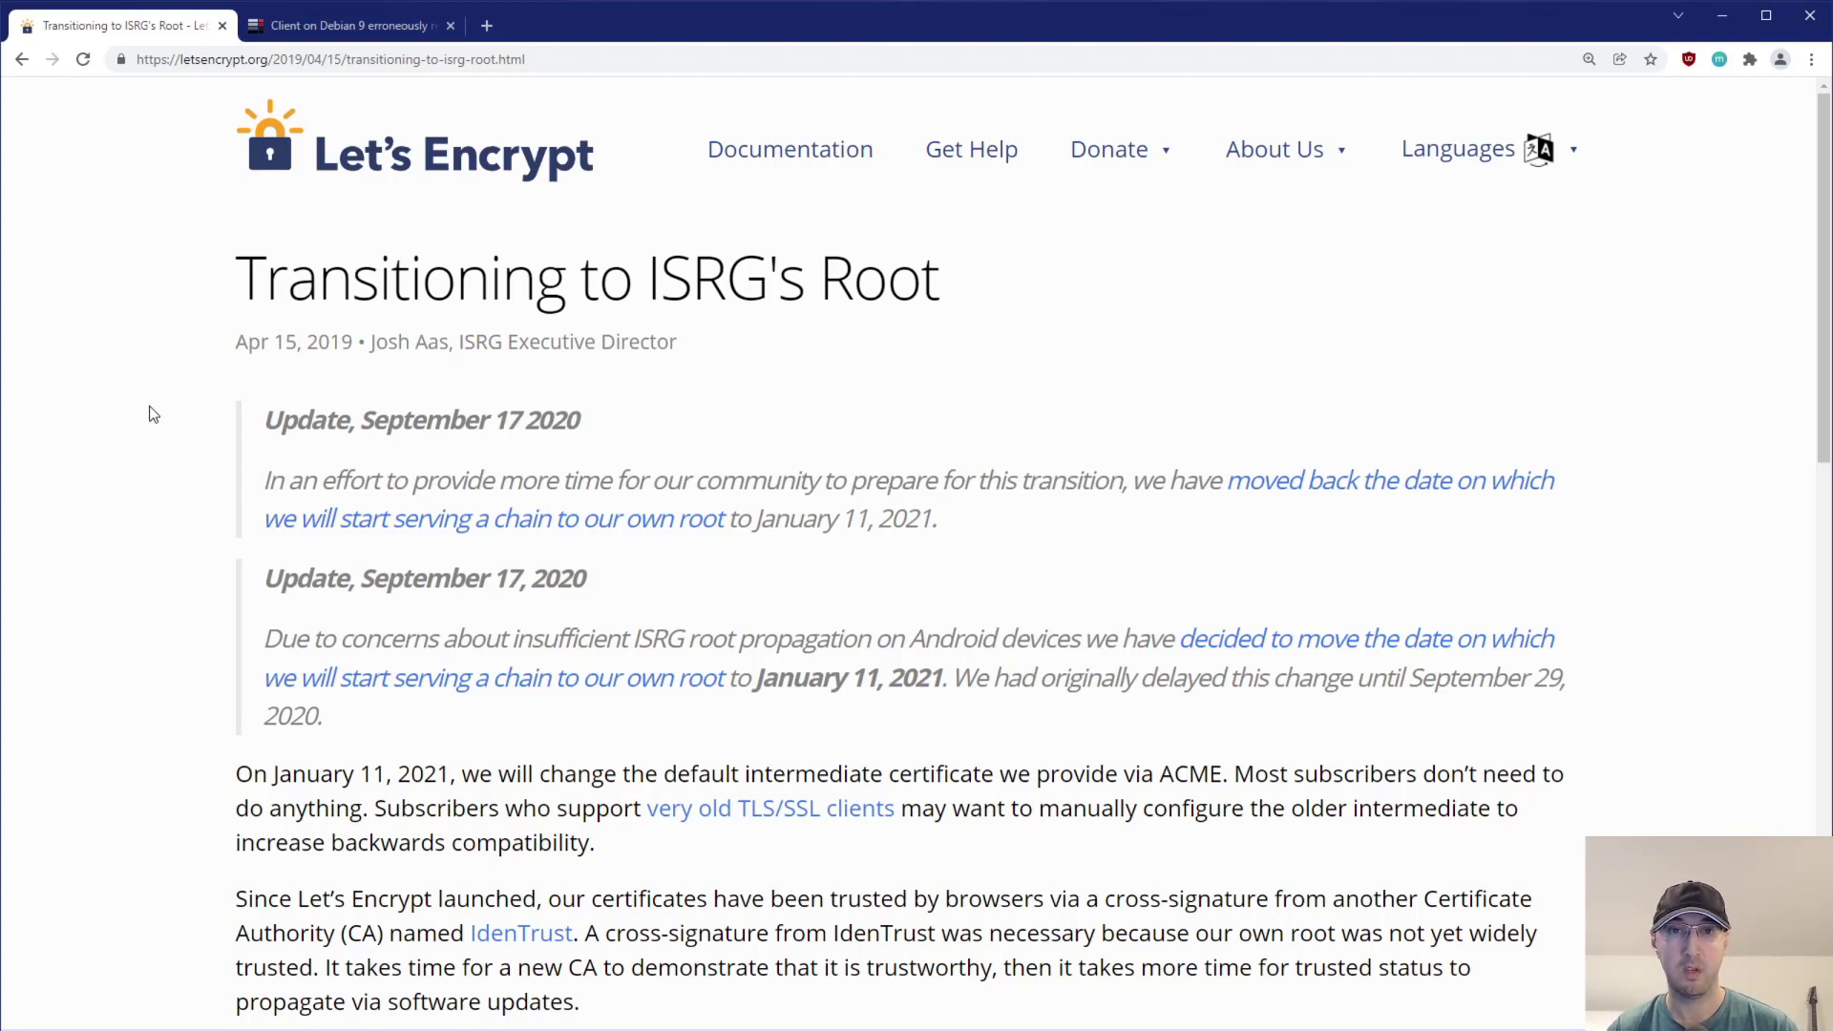
scroll(down, 3)
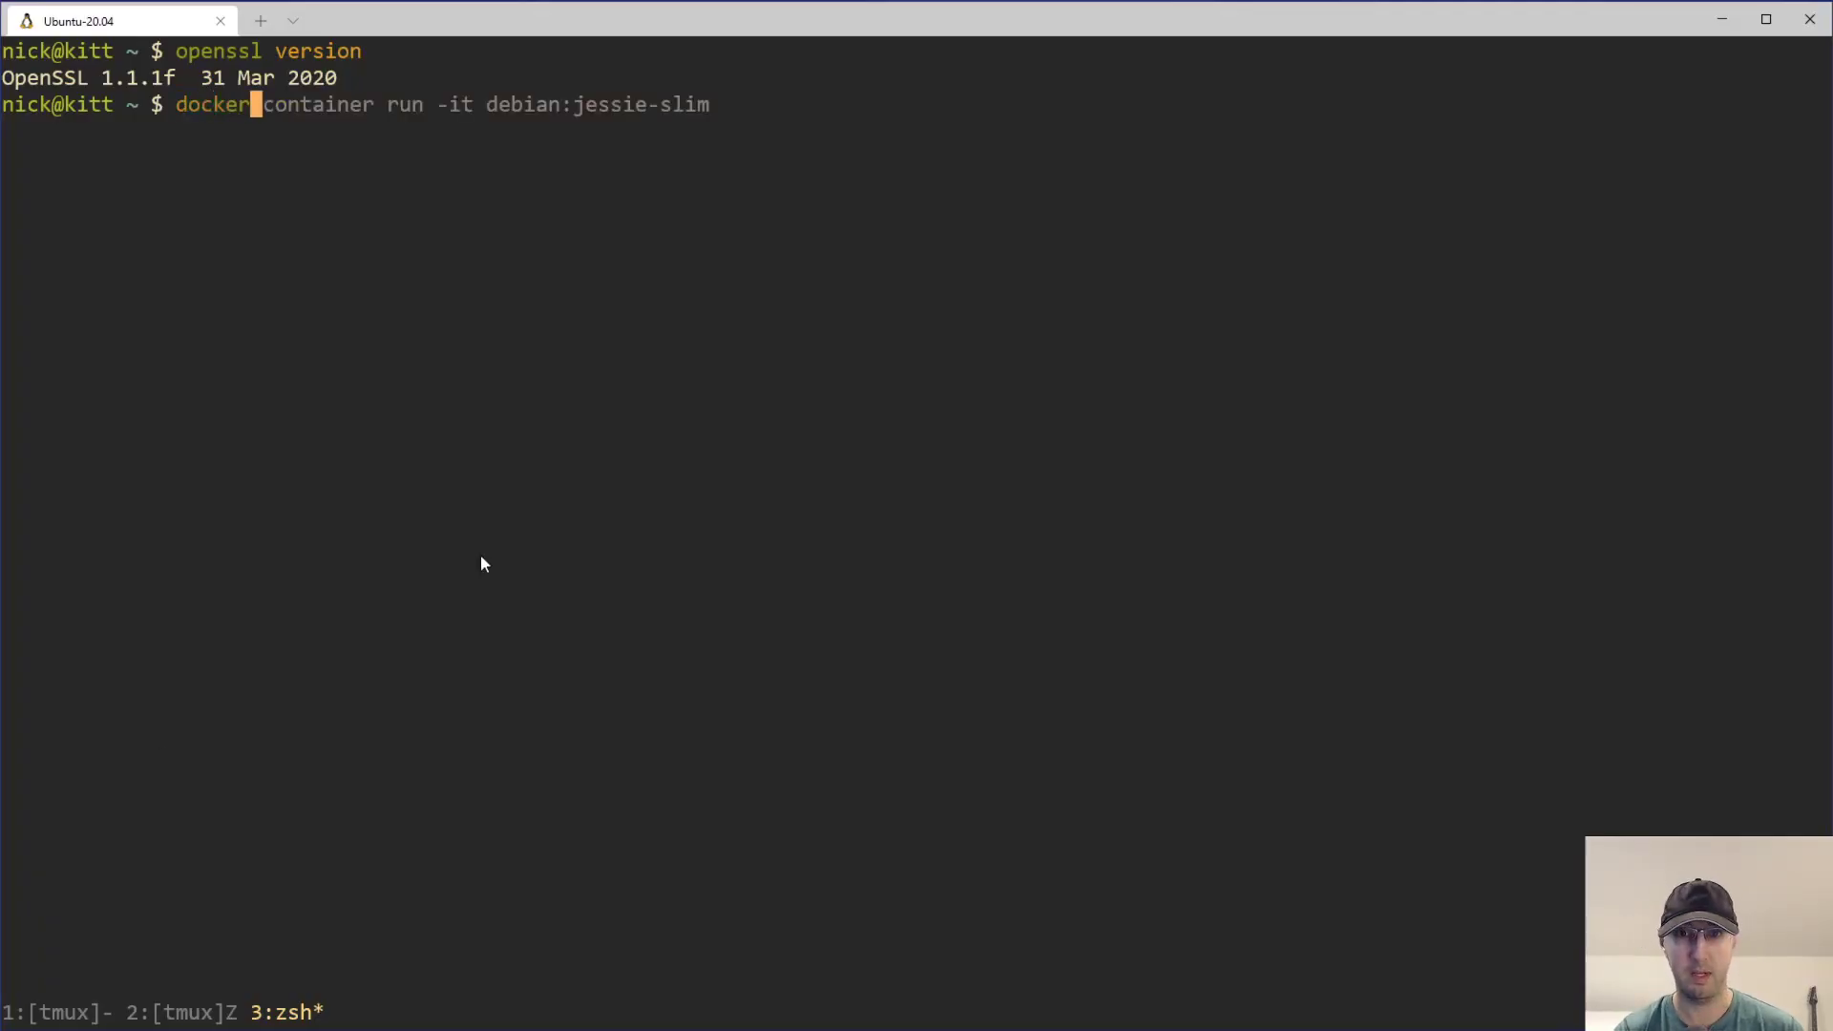
Launch an interactive debian:jessie-slim container and land at its root shell
key(Return)
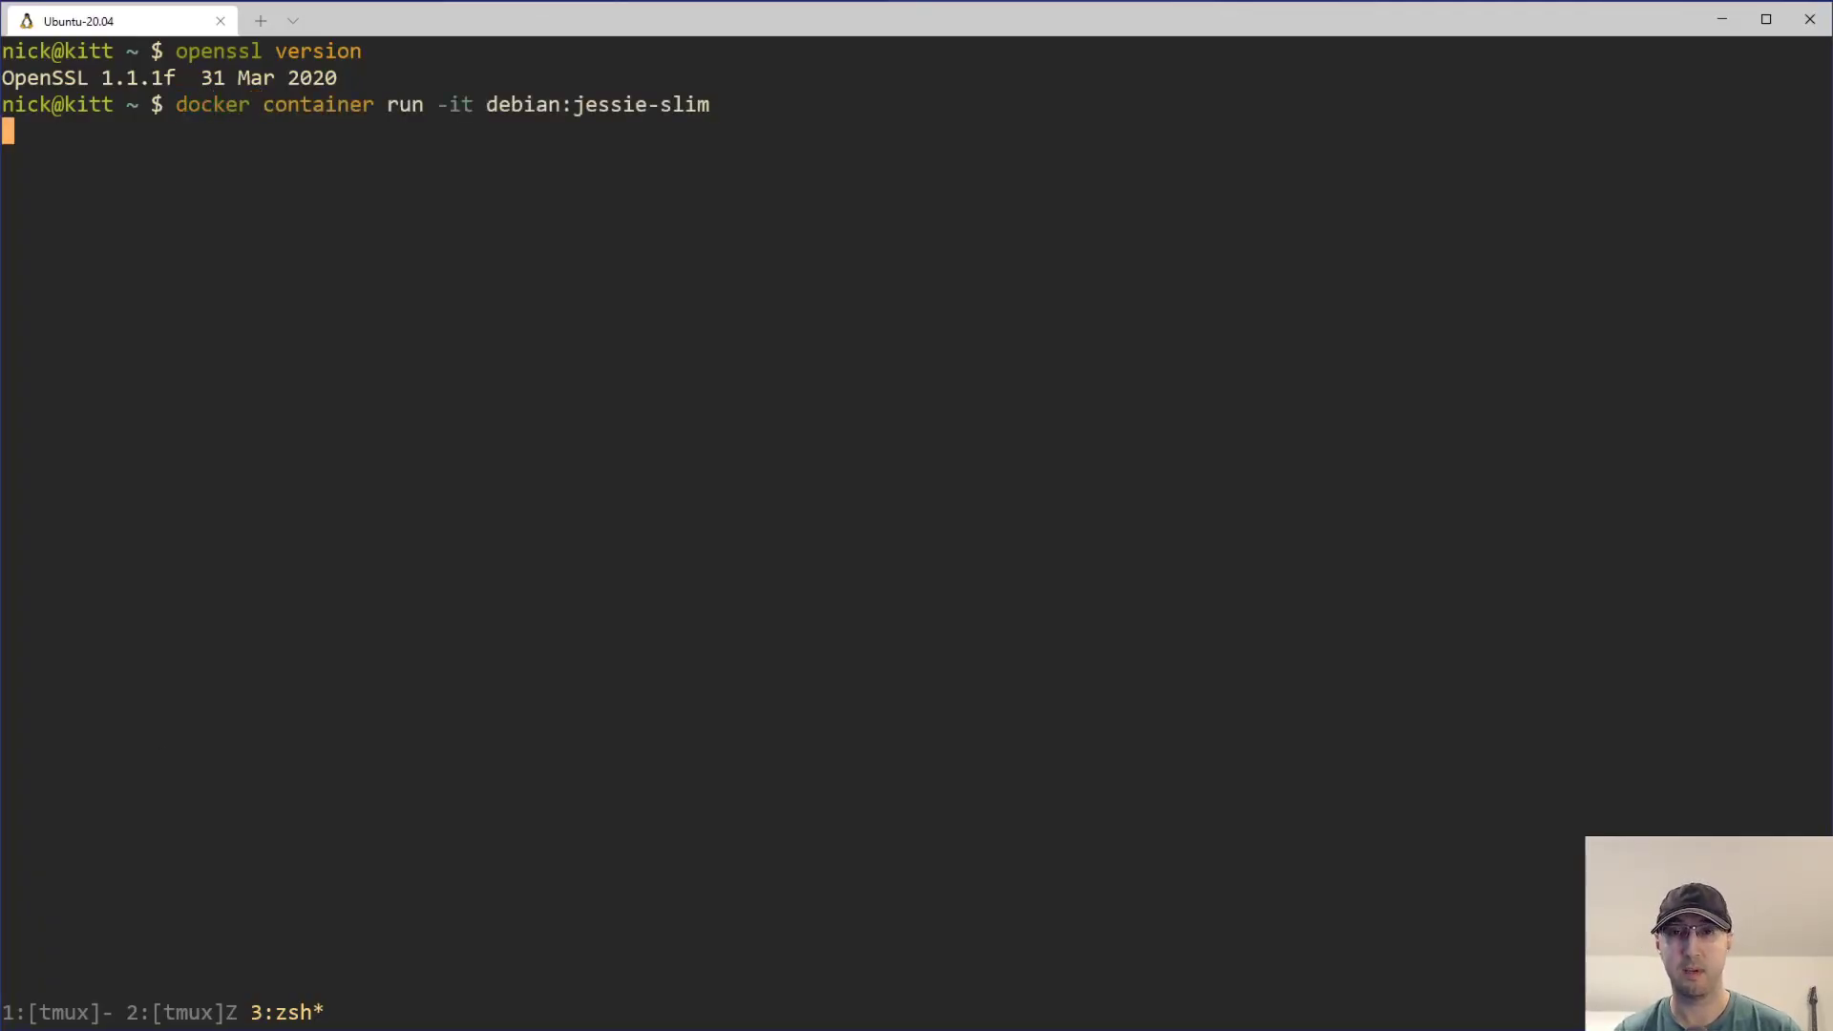
key(Return)
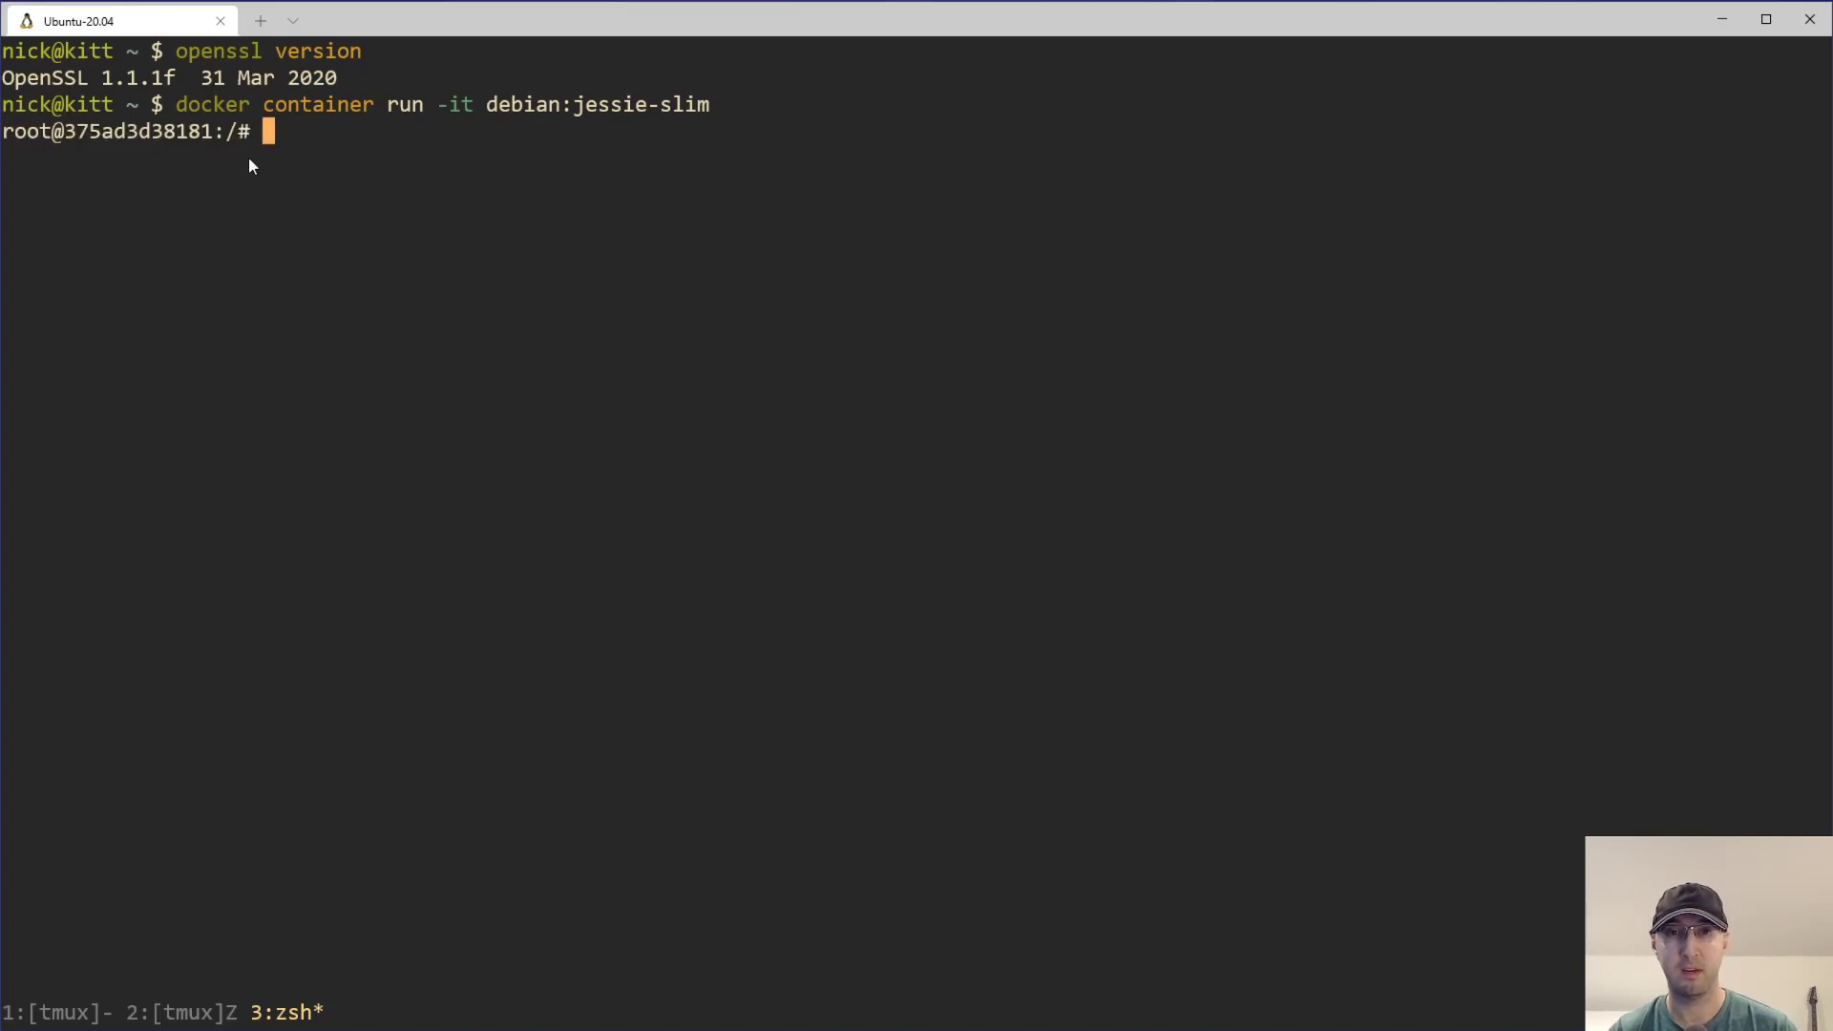
mouse_move(865, 514)
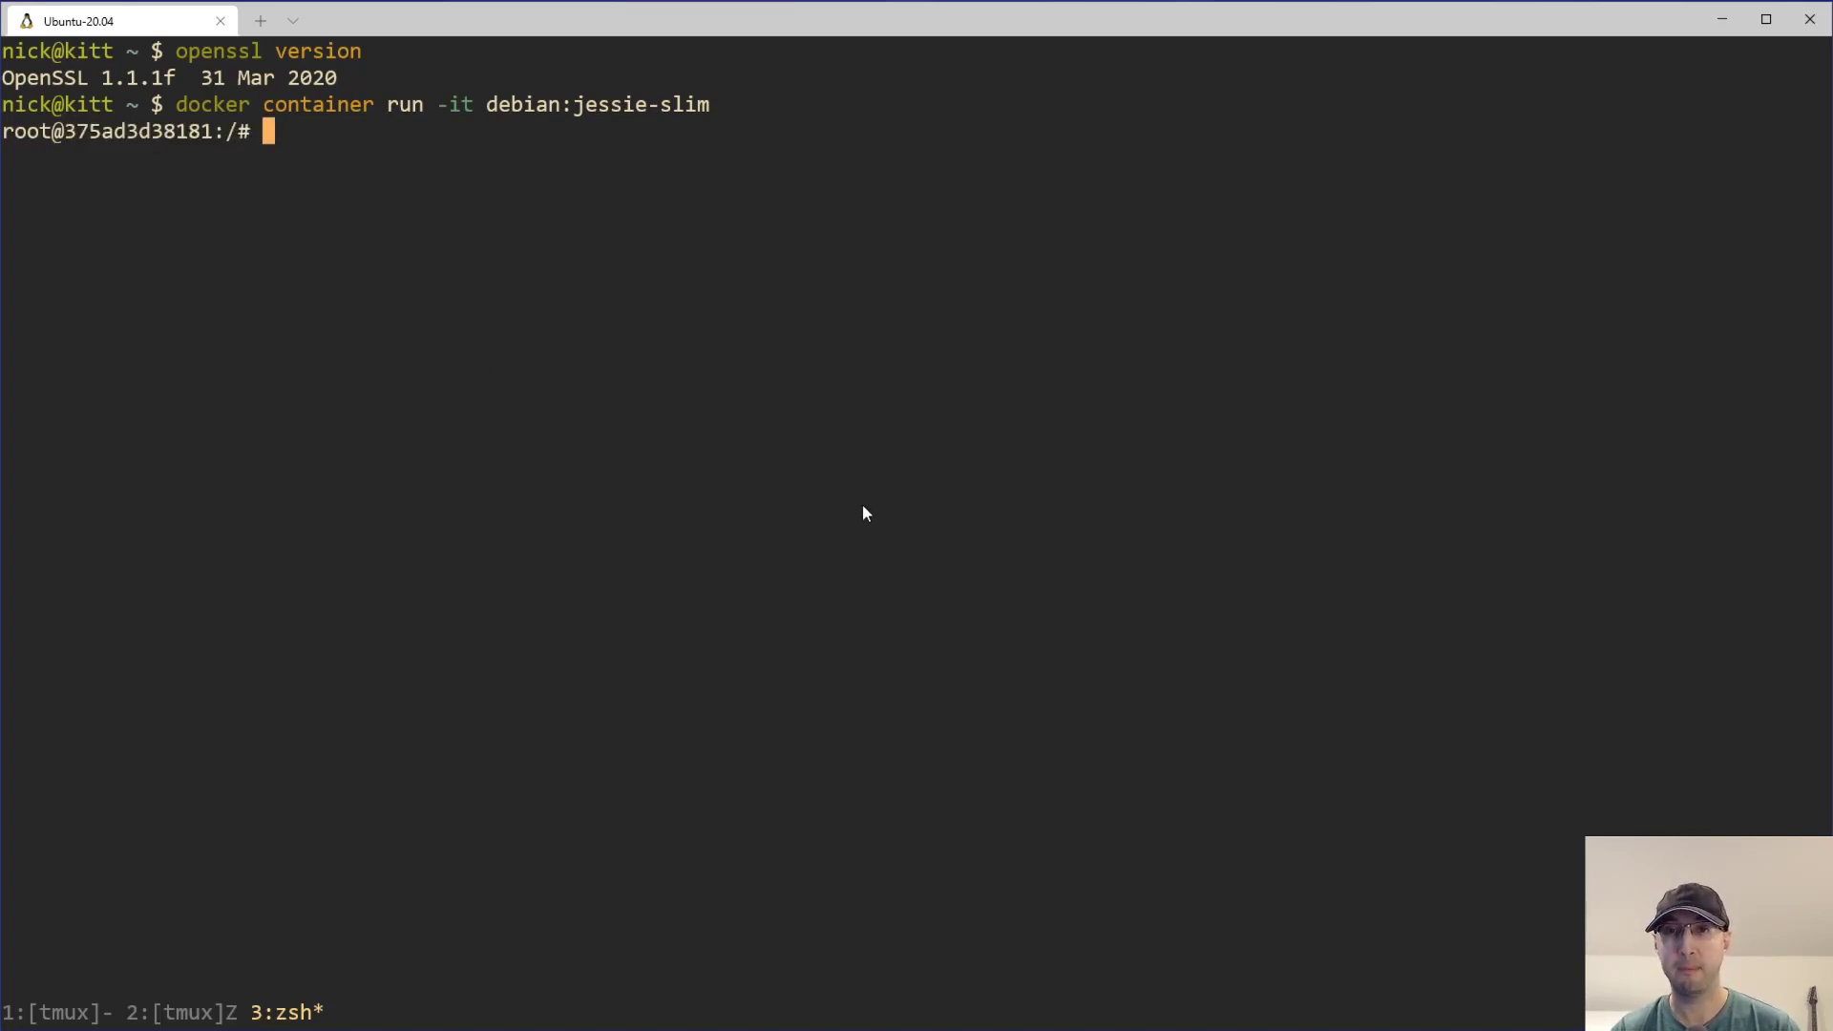
mouse_move(307, 120)
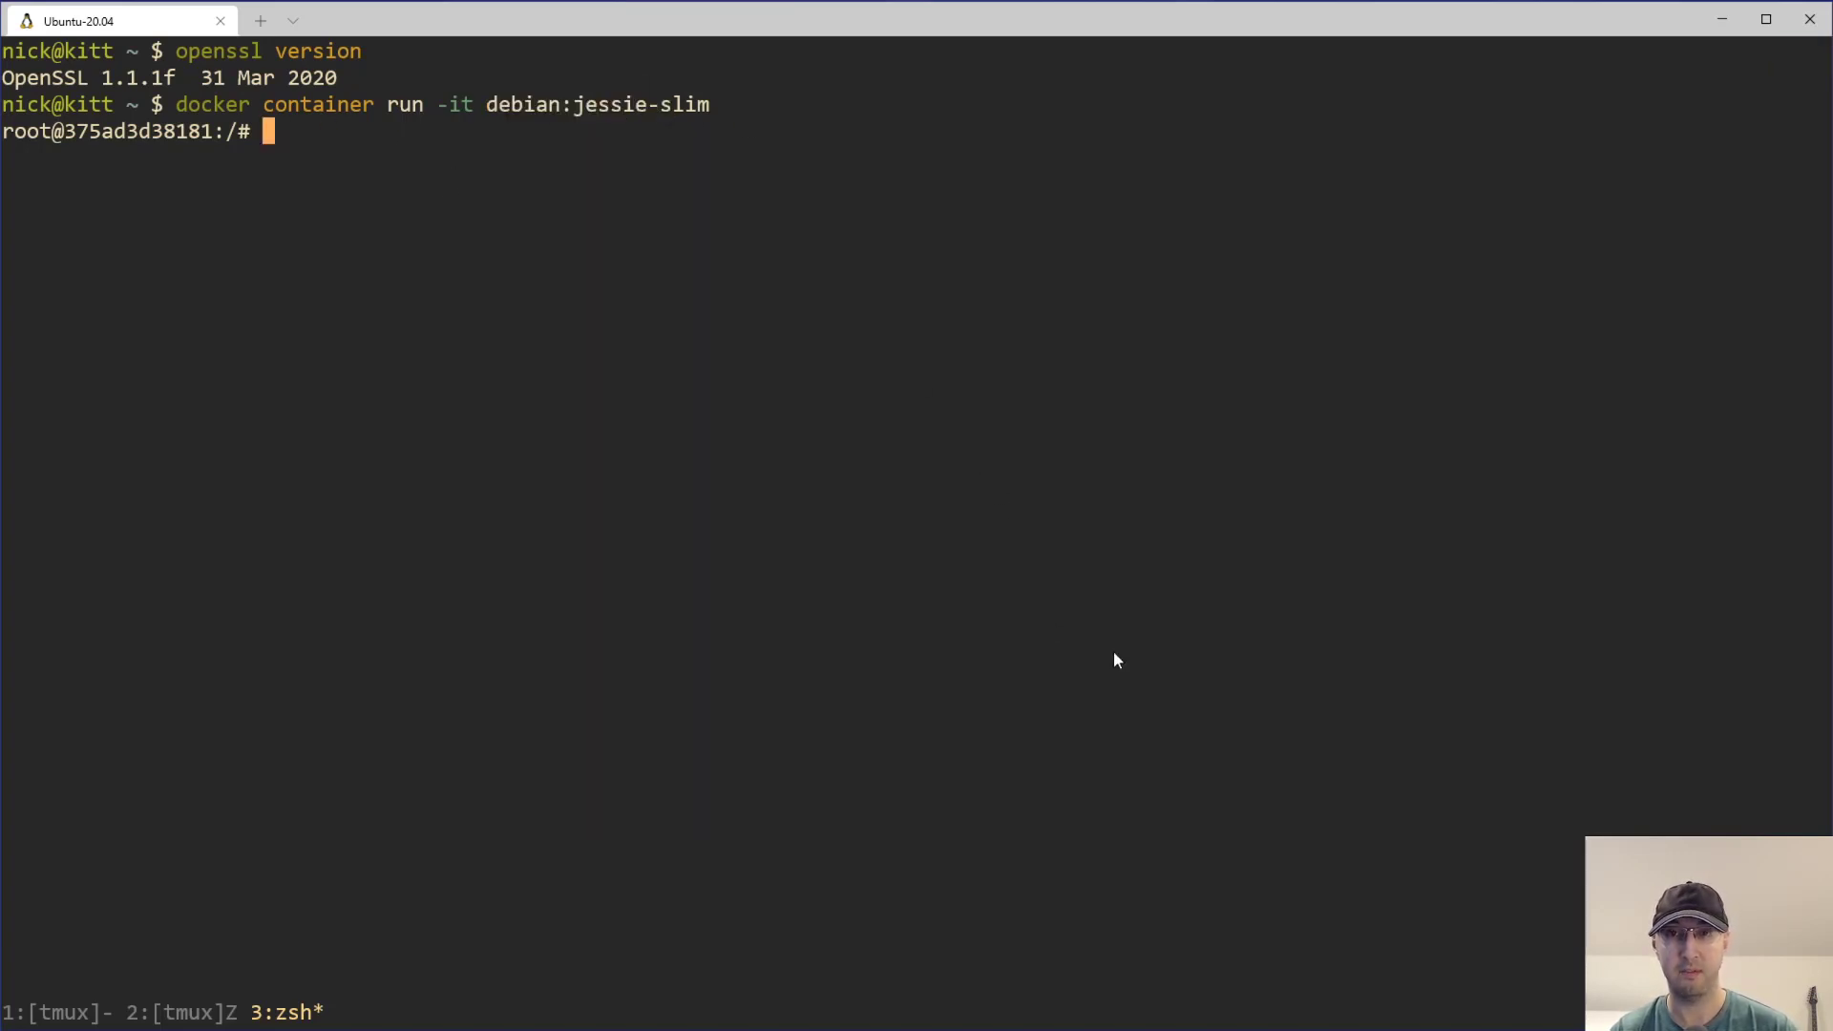
Run 'apt-get update && apt-get install curl' inside the Jessie container
text(apt)
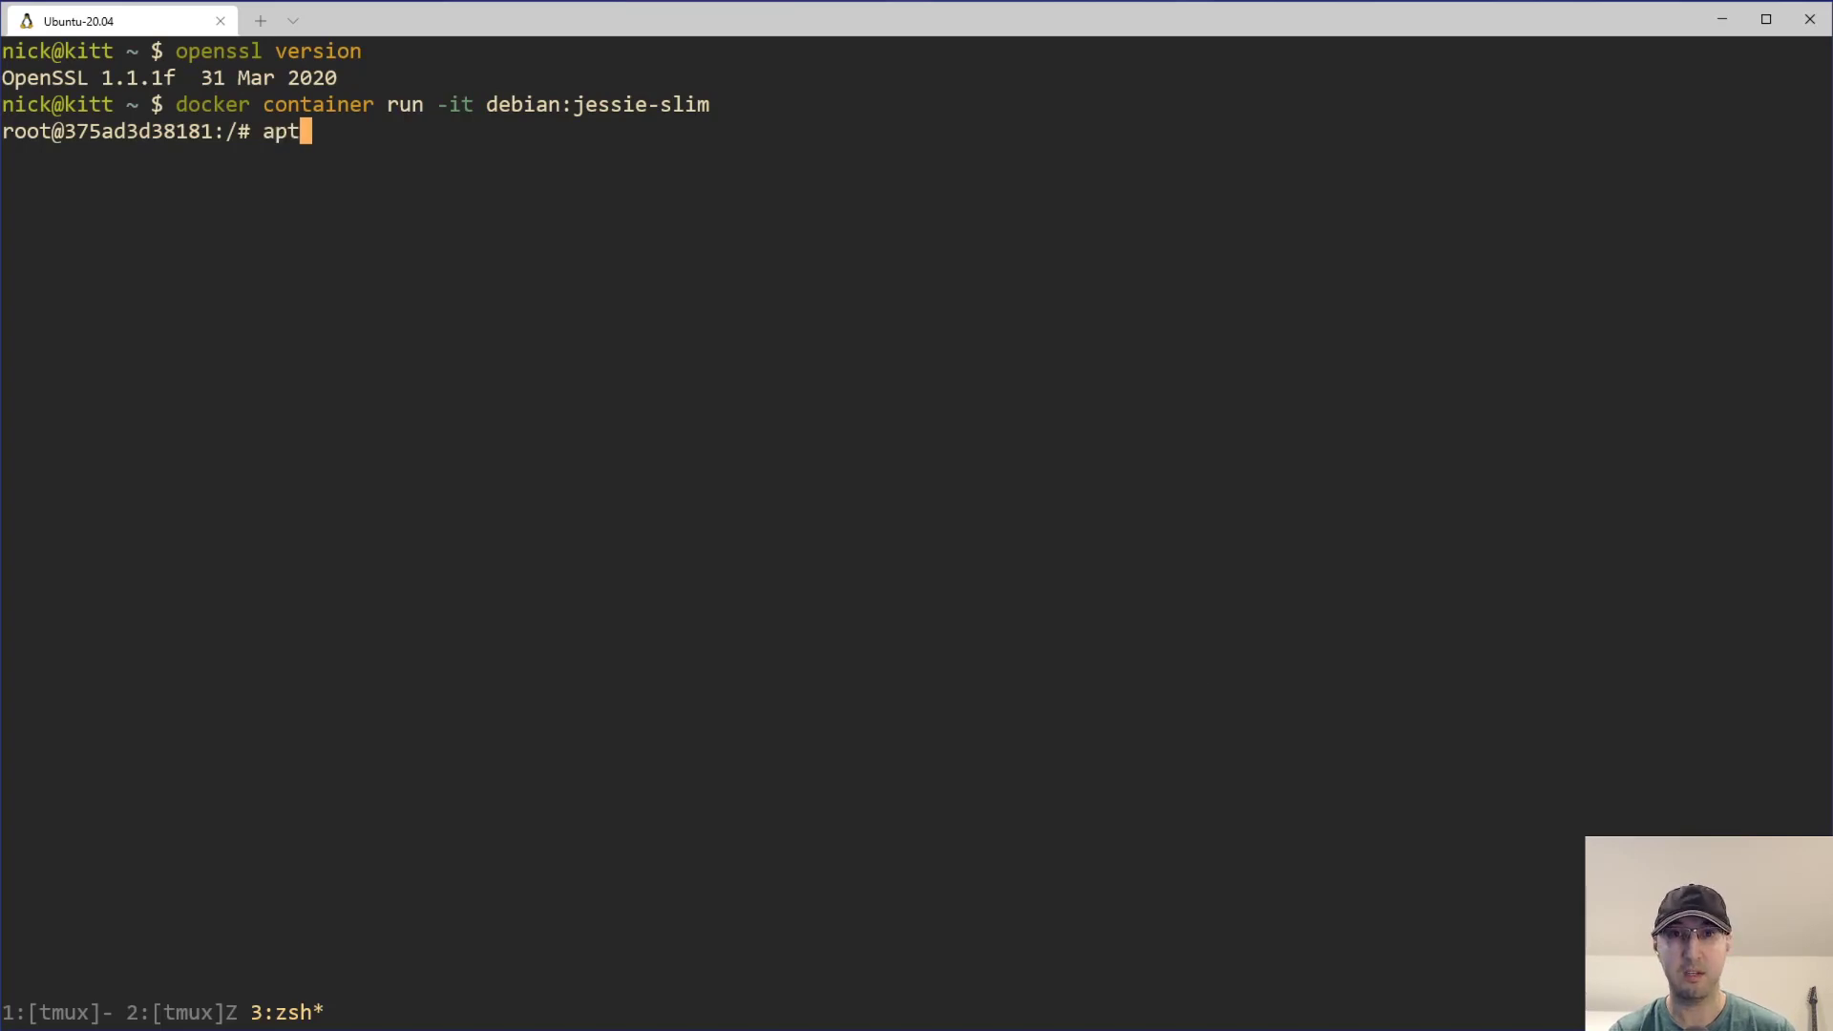
text(-get update && a)
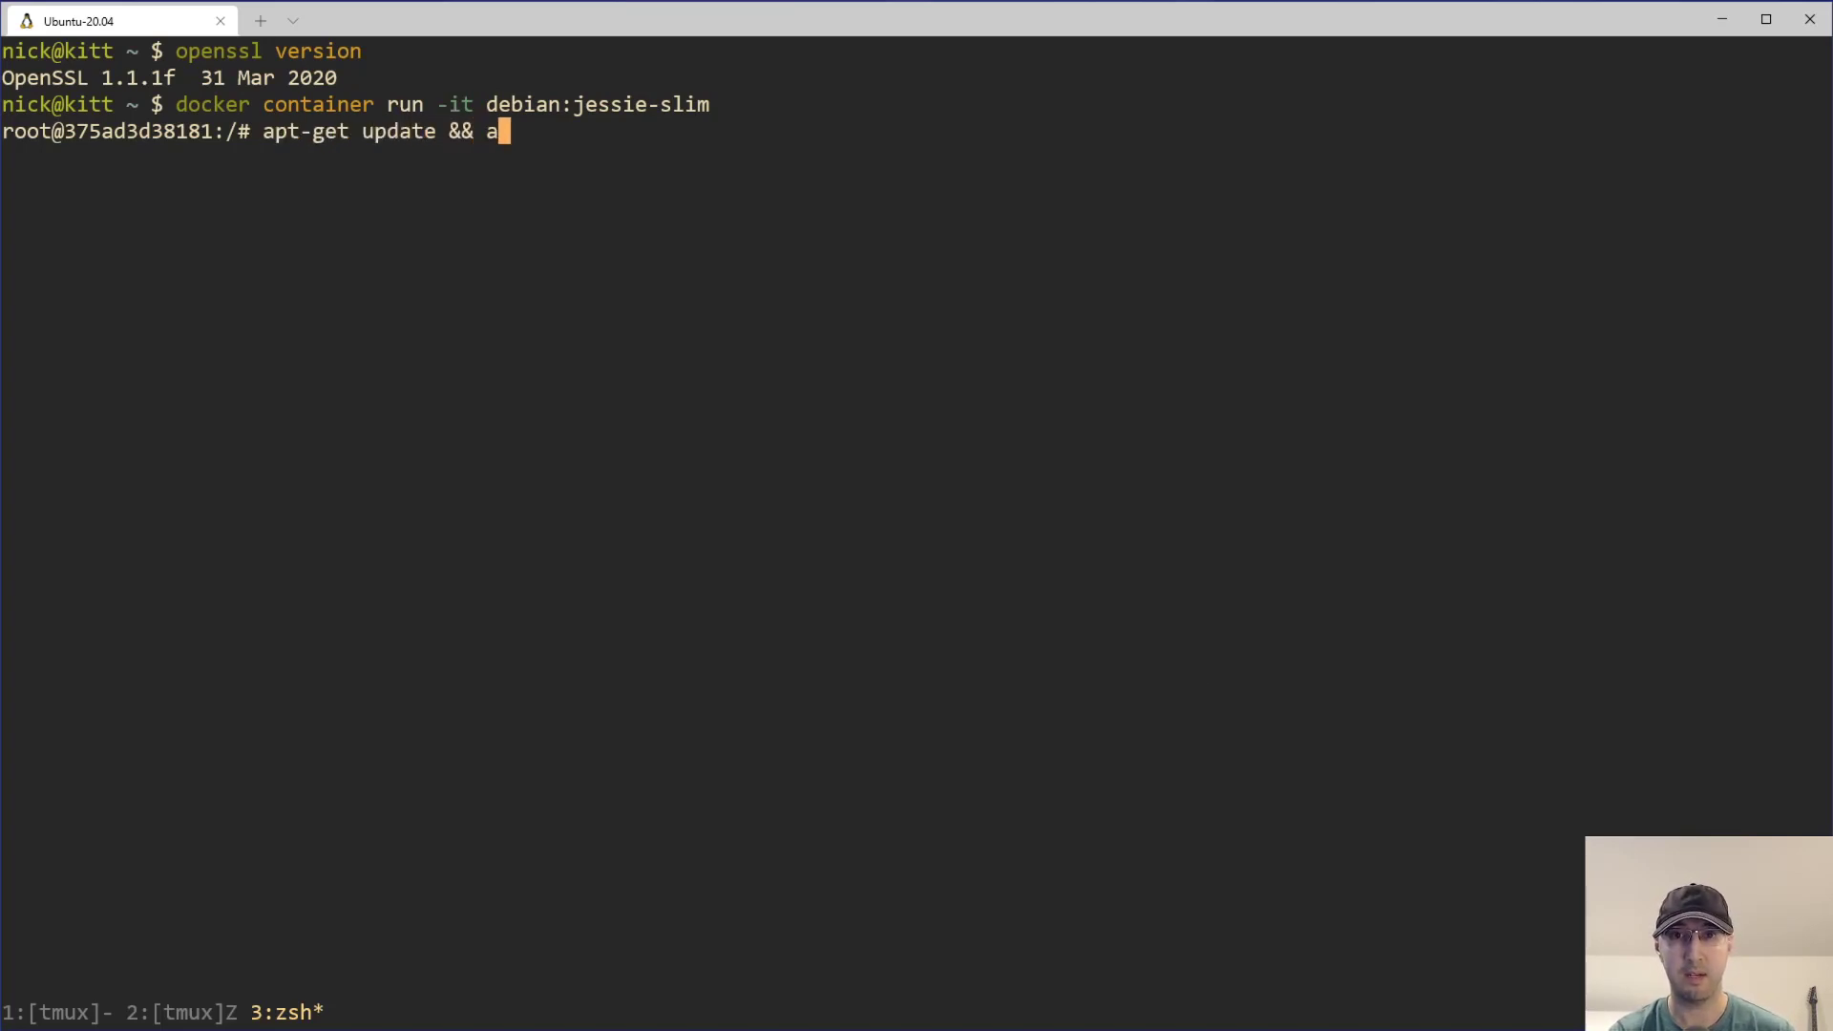
text(pt-get install curl -y)
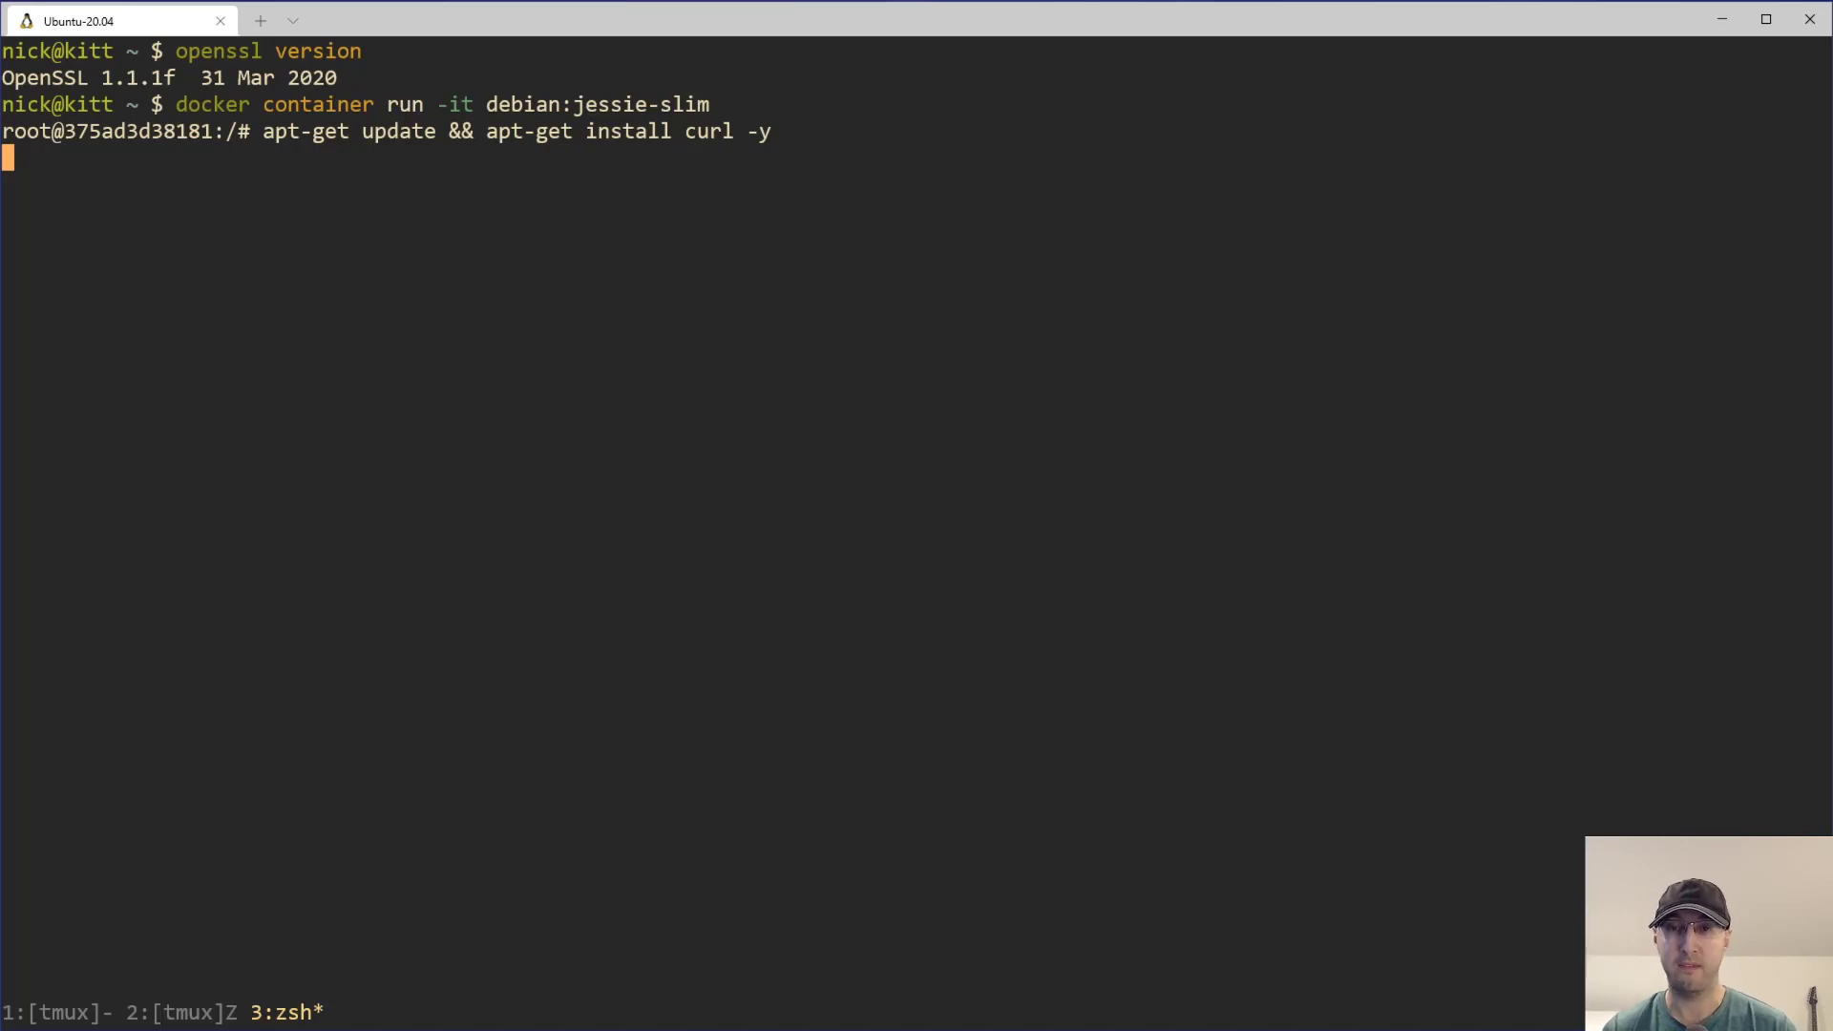
mouse_move(717, 460)
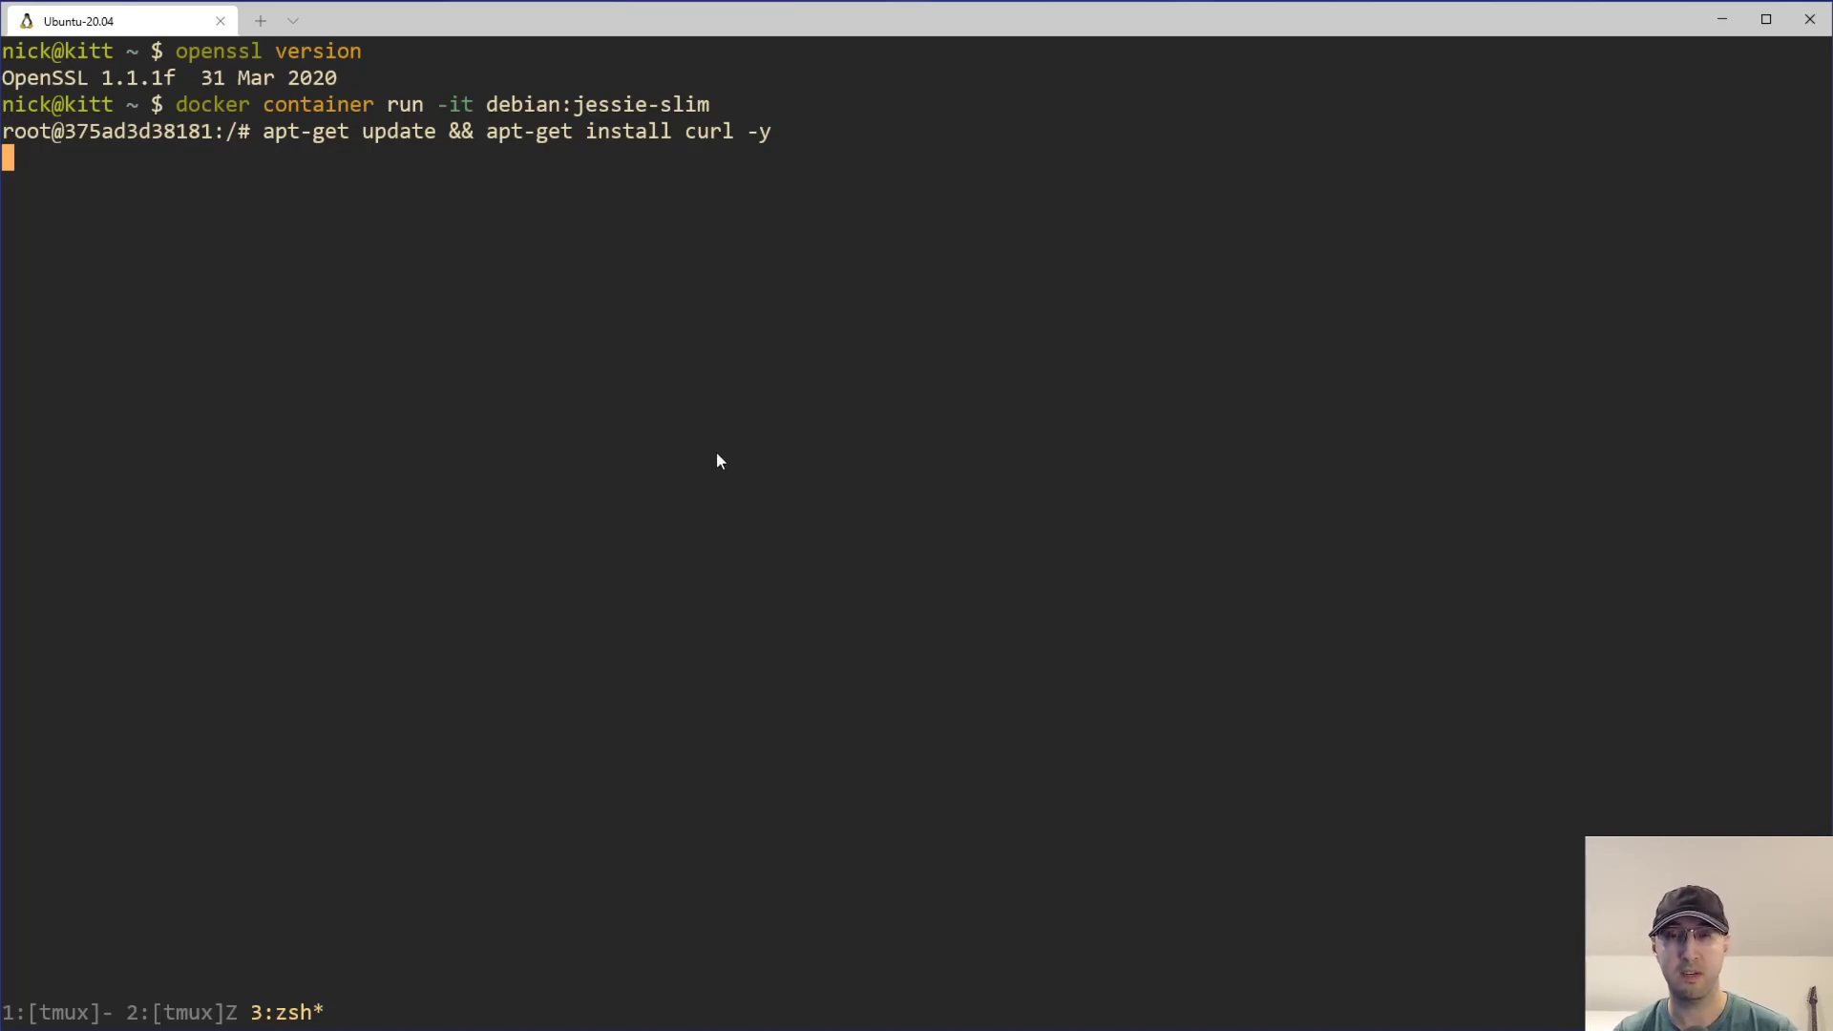
key(Return)
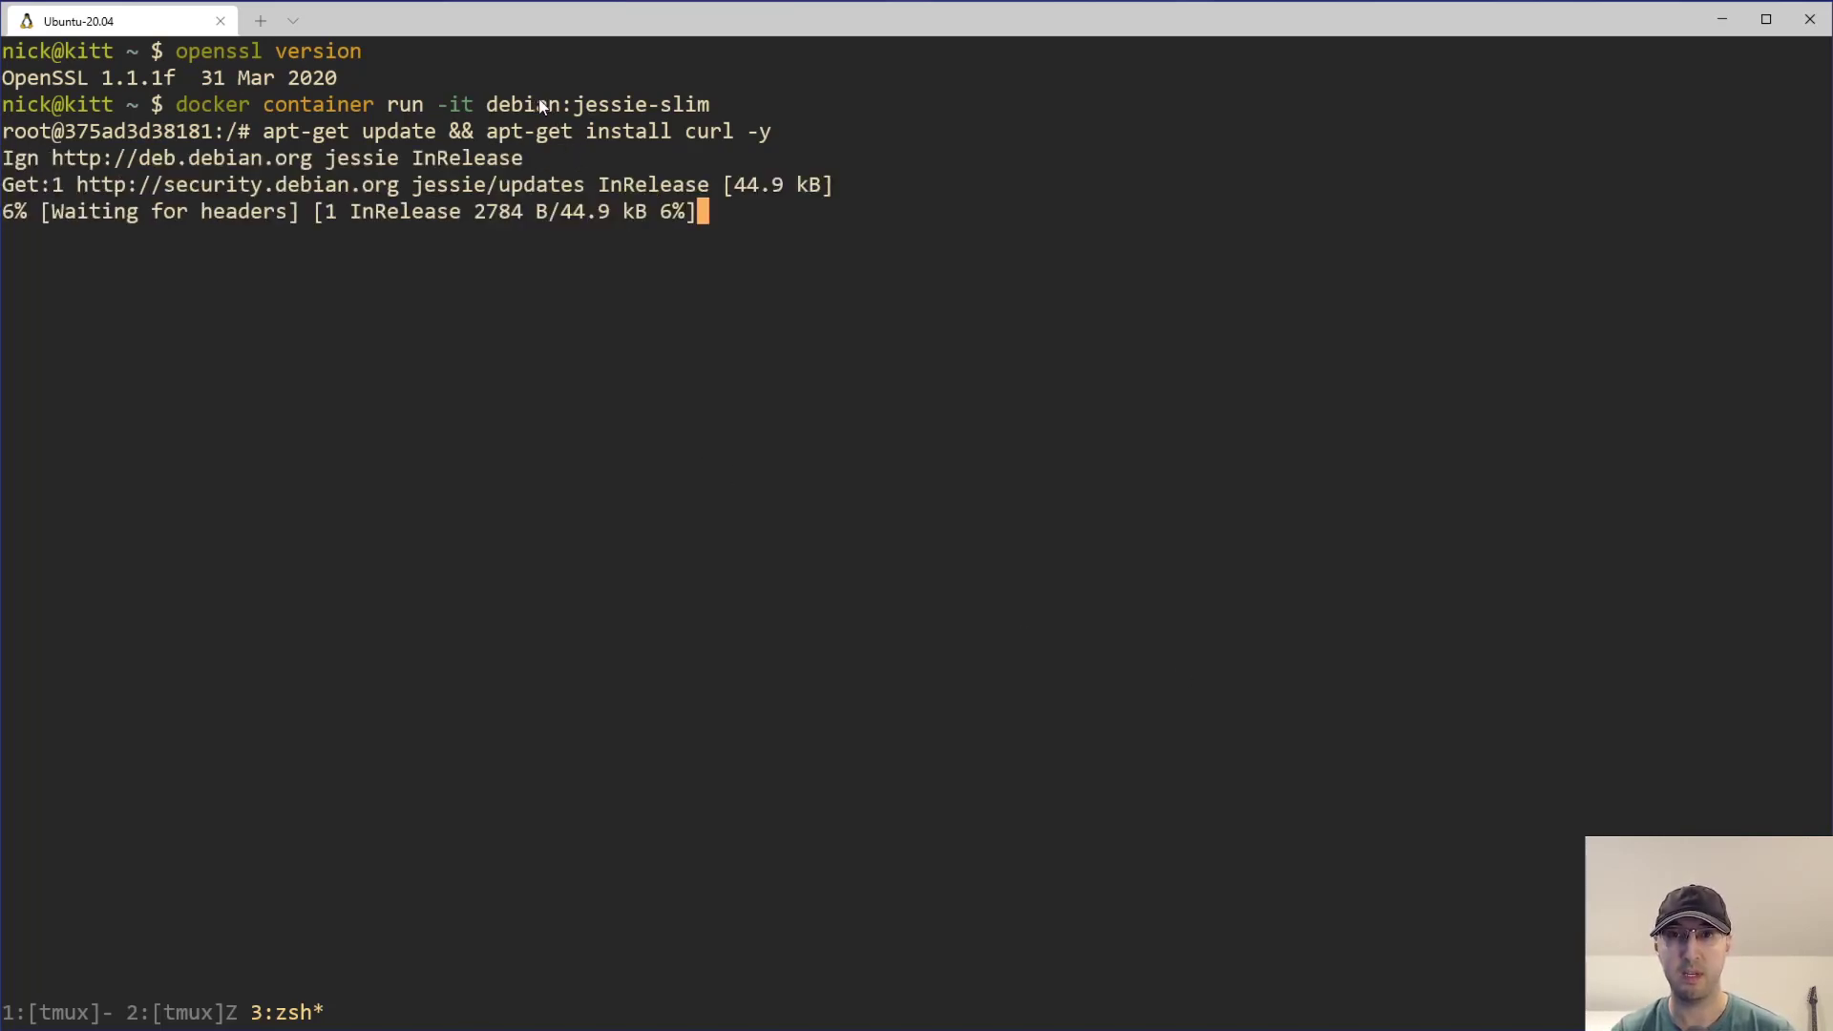
mouse_move(599, 131)
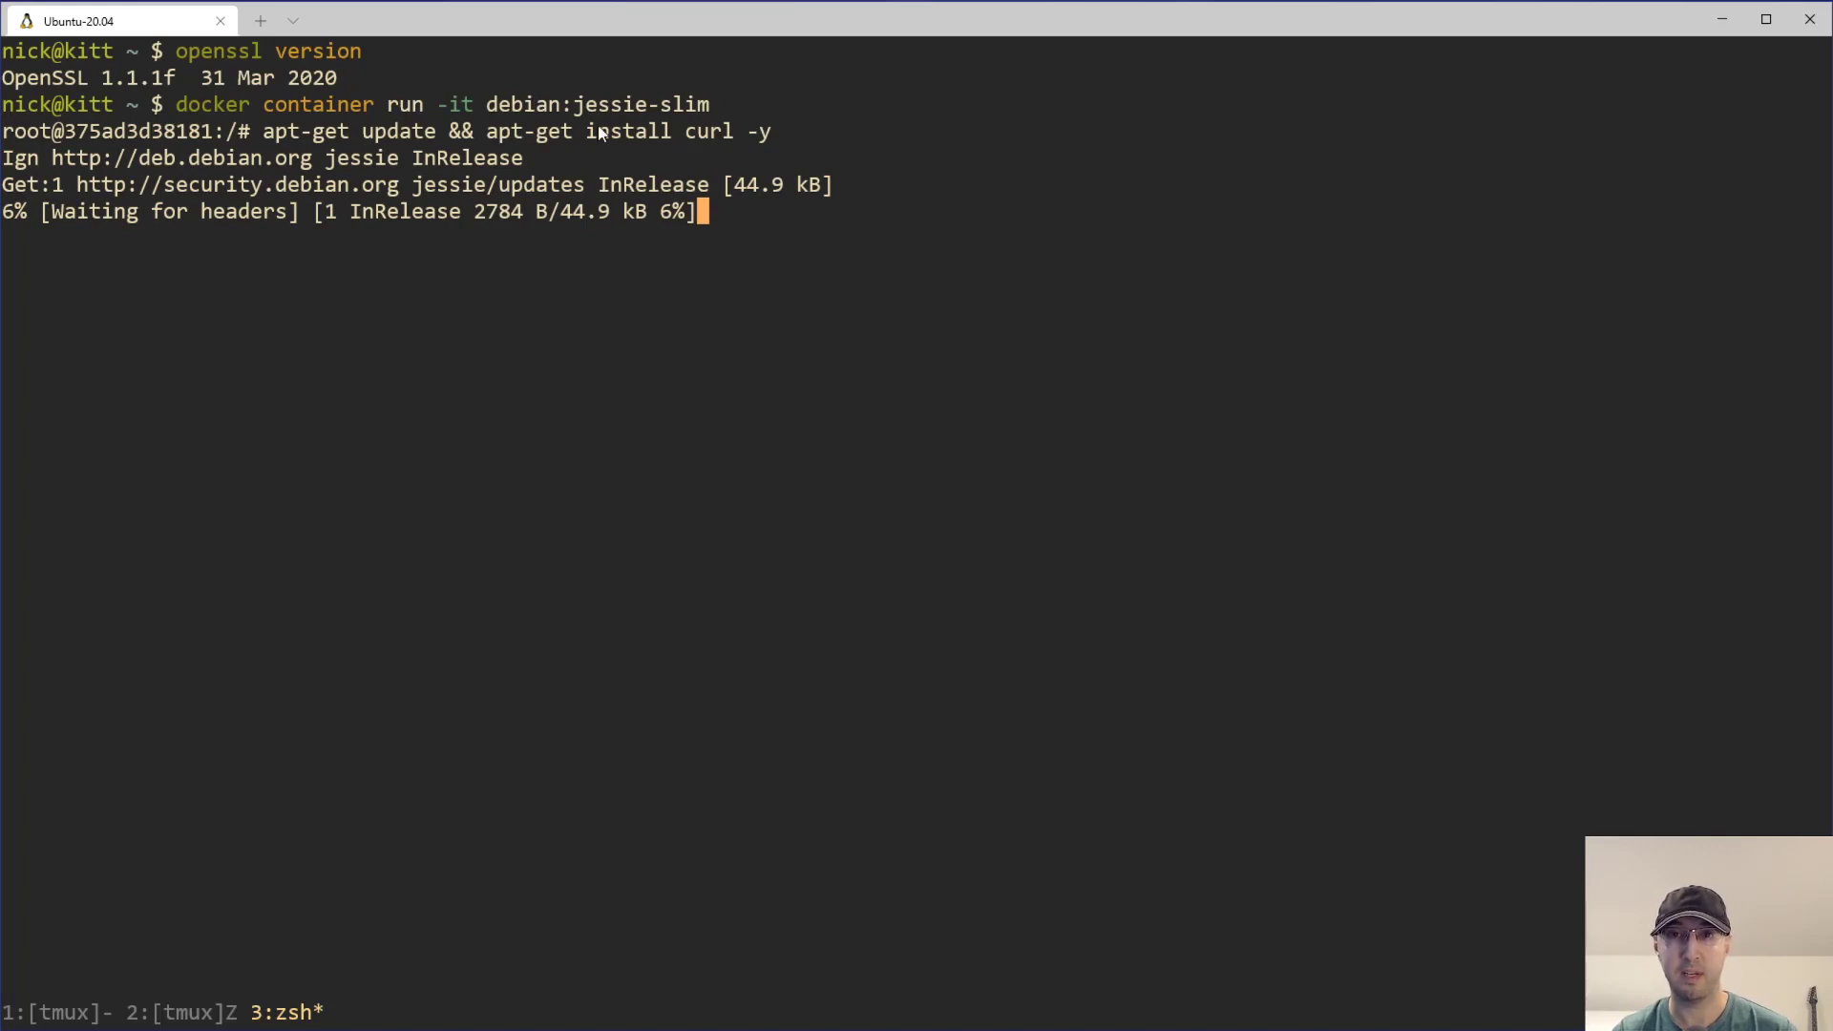
mouse_move(925, 328)
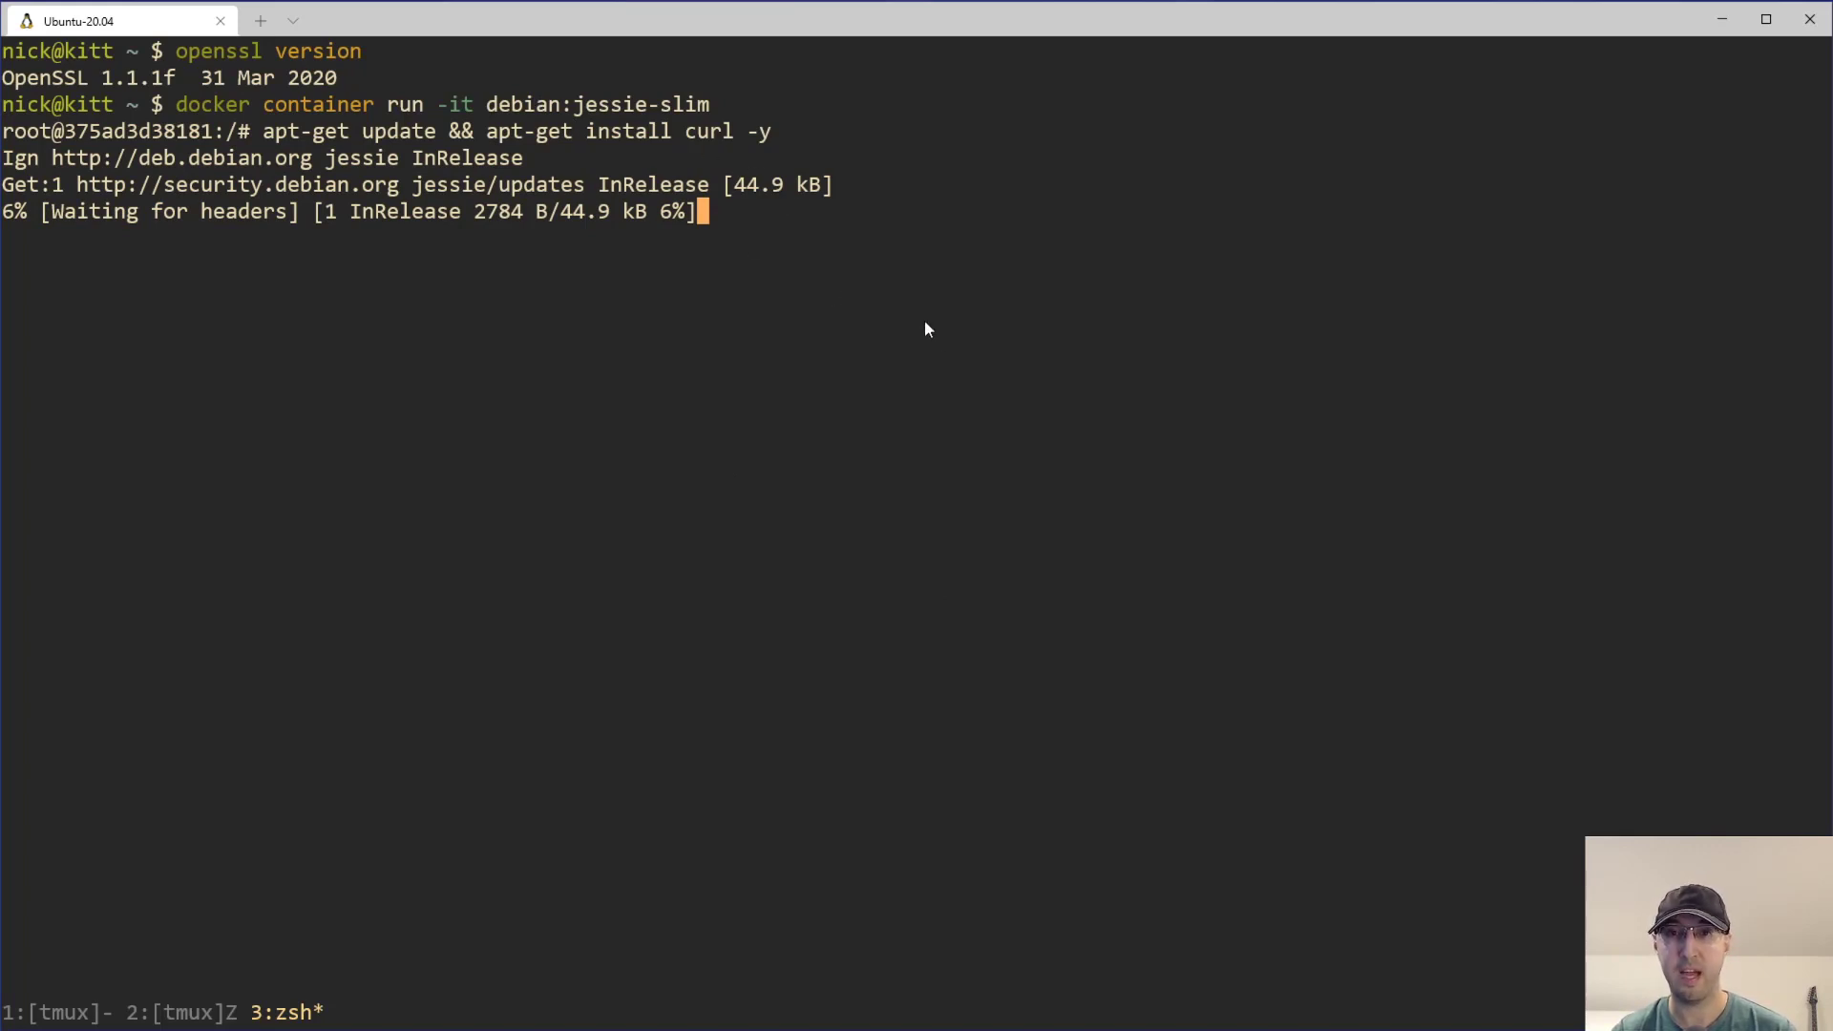
mouse_move(1108, 436)
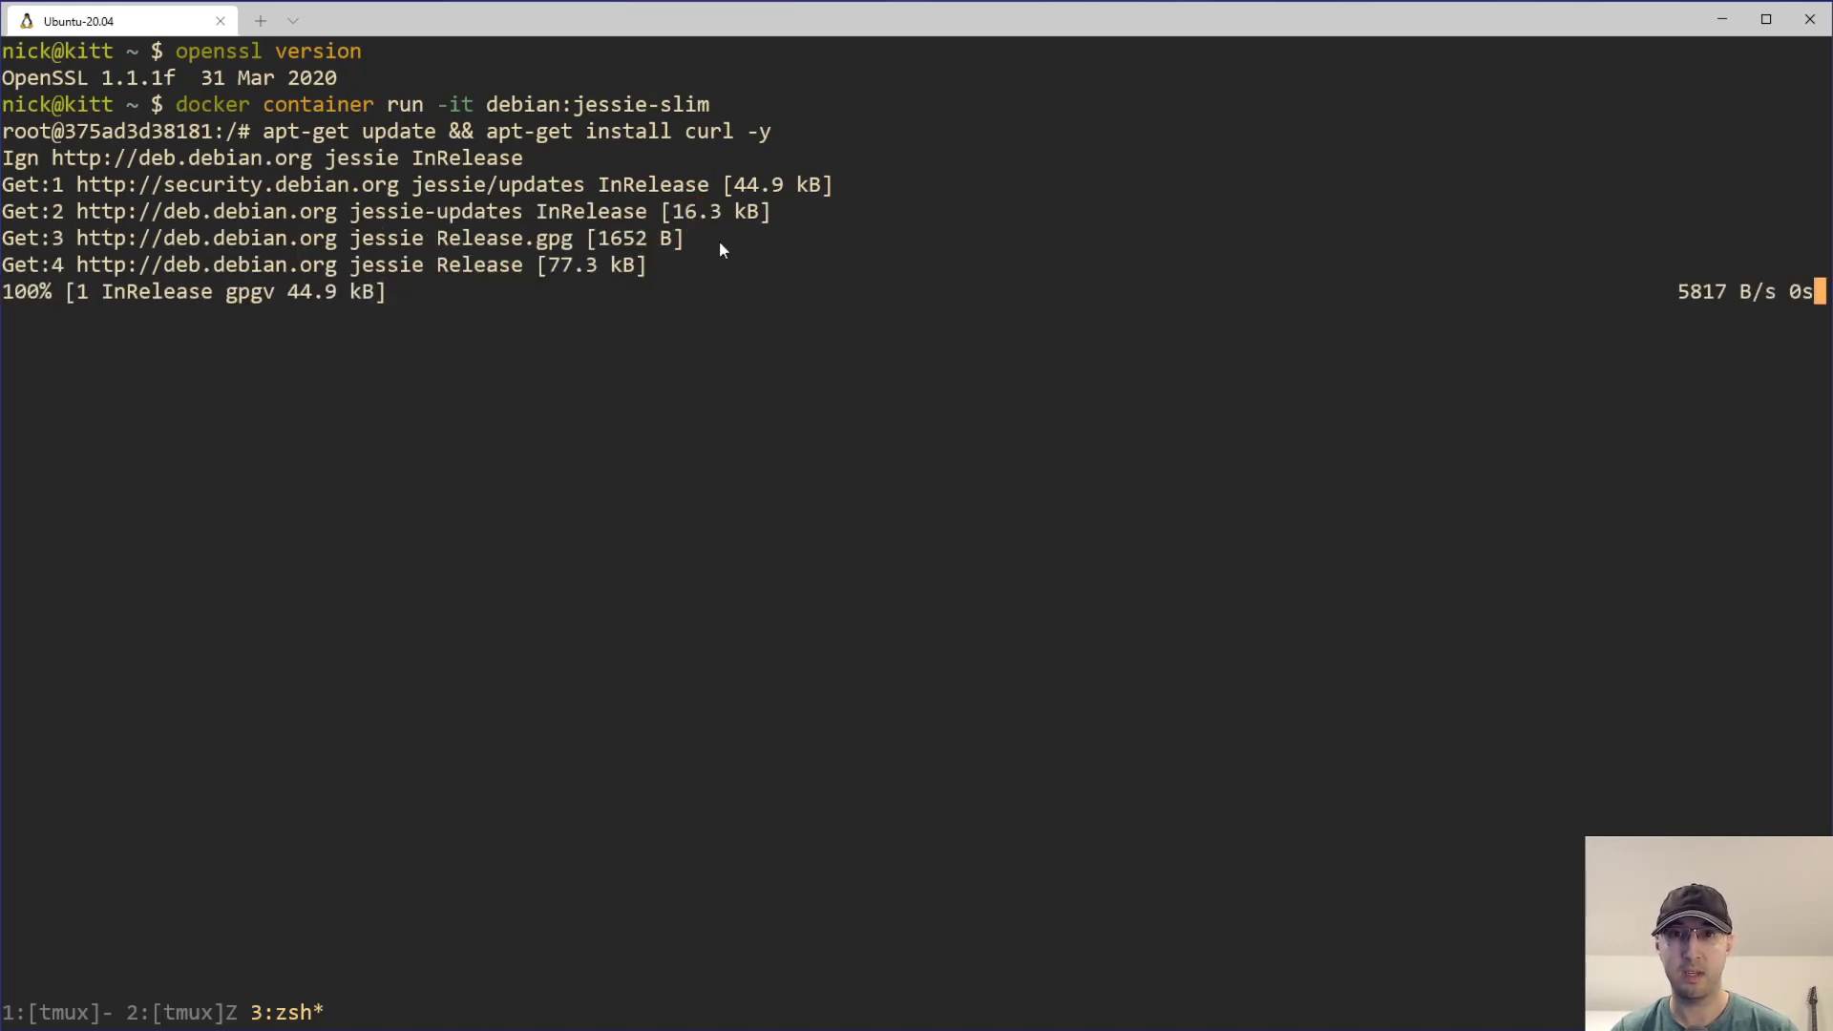
mouse_move(1642, 337)
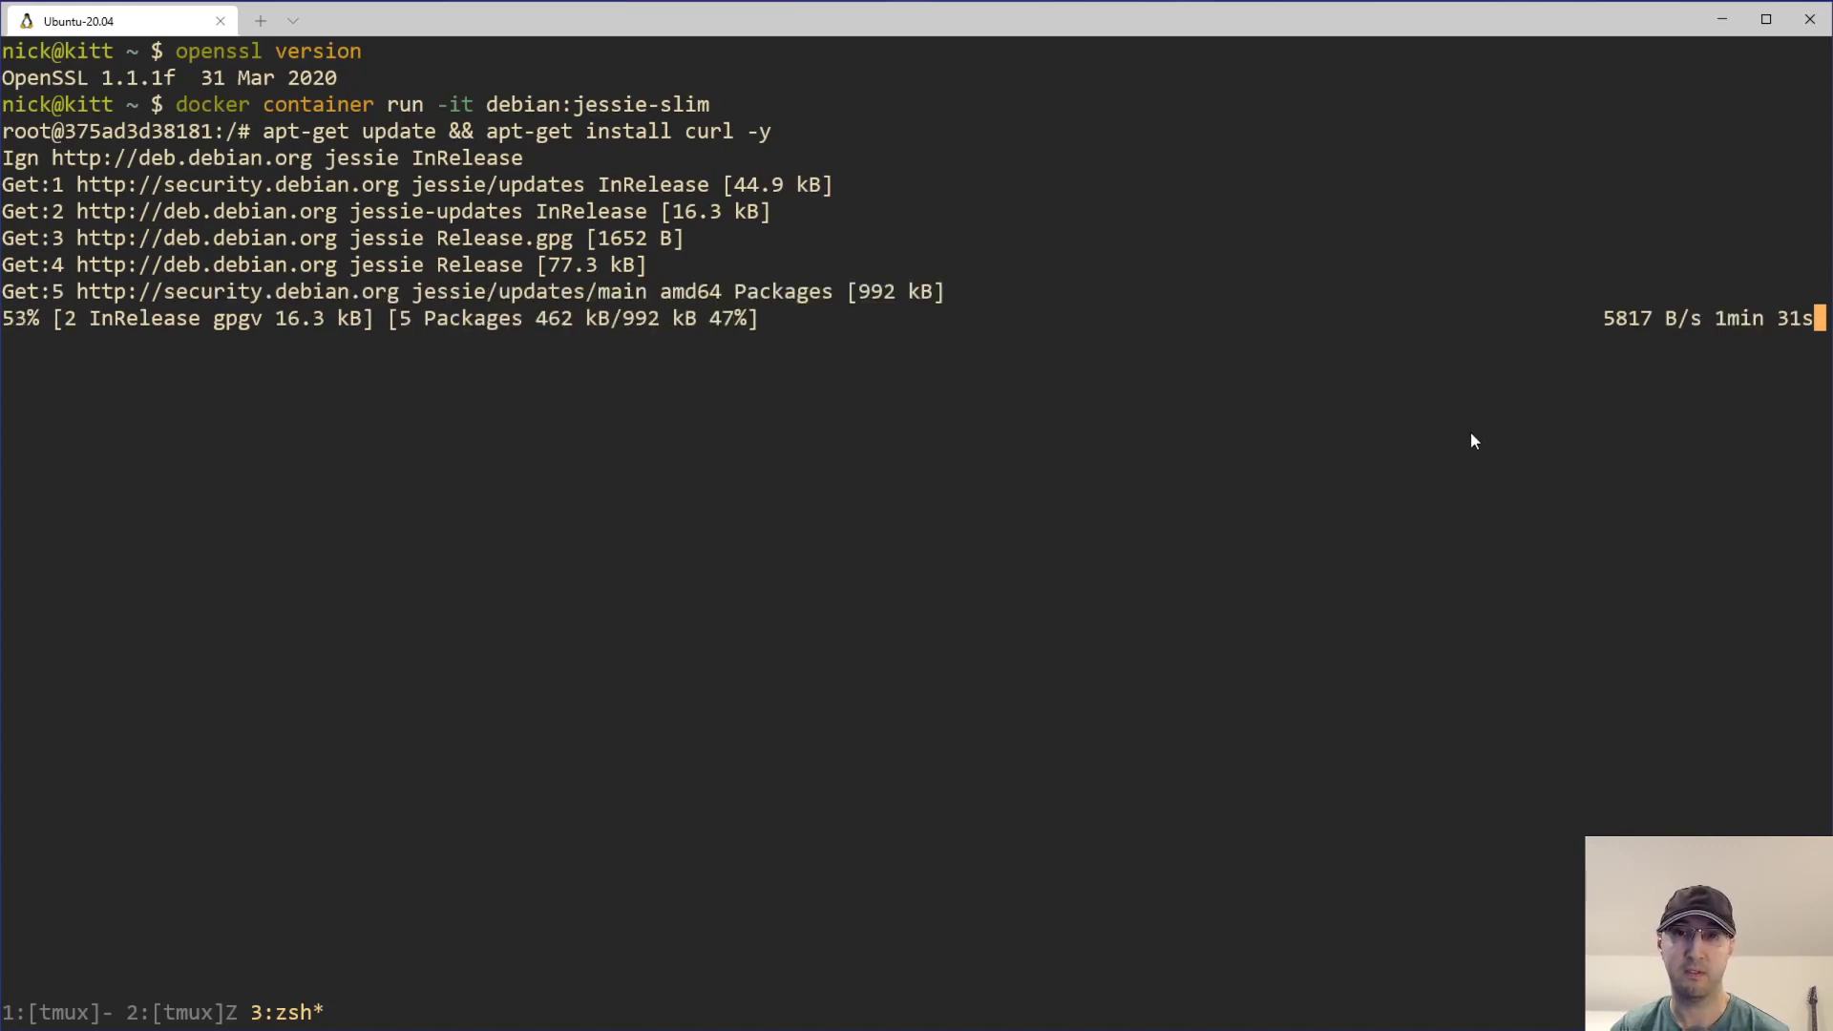
mouse_move(1465, 443)
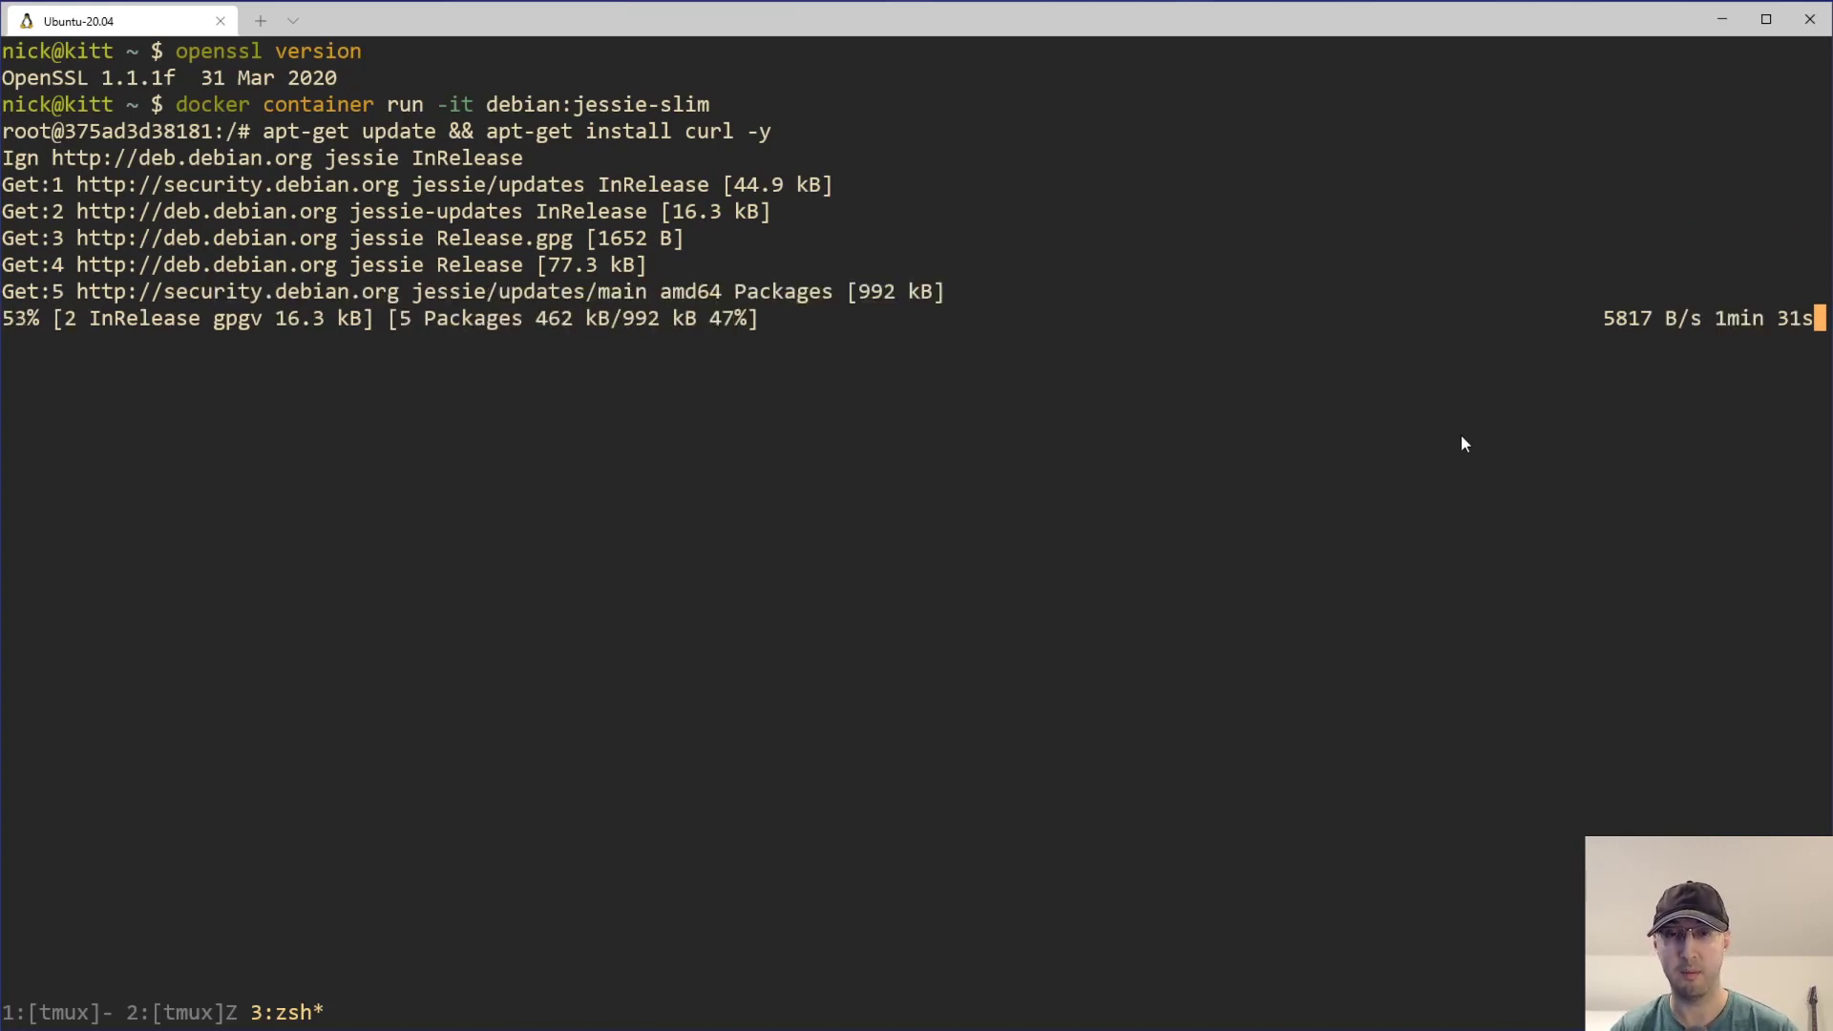
mouse_move(1165, 26)
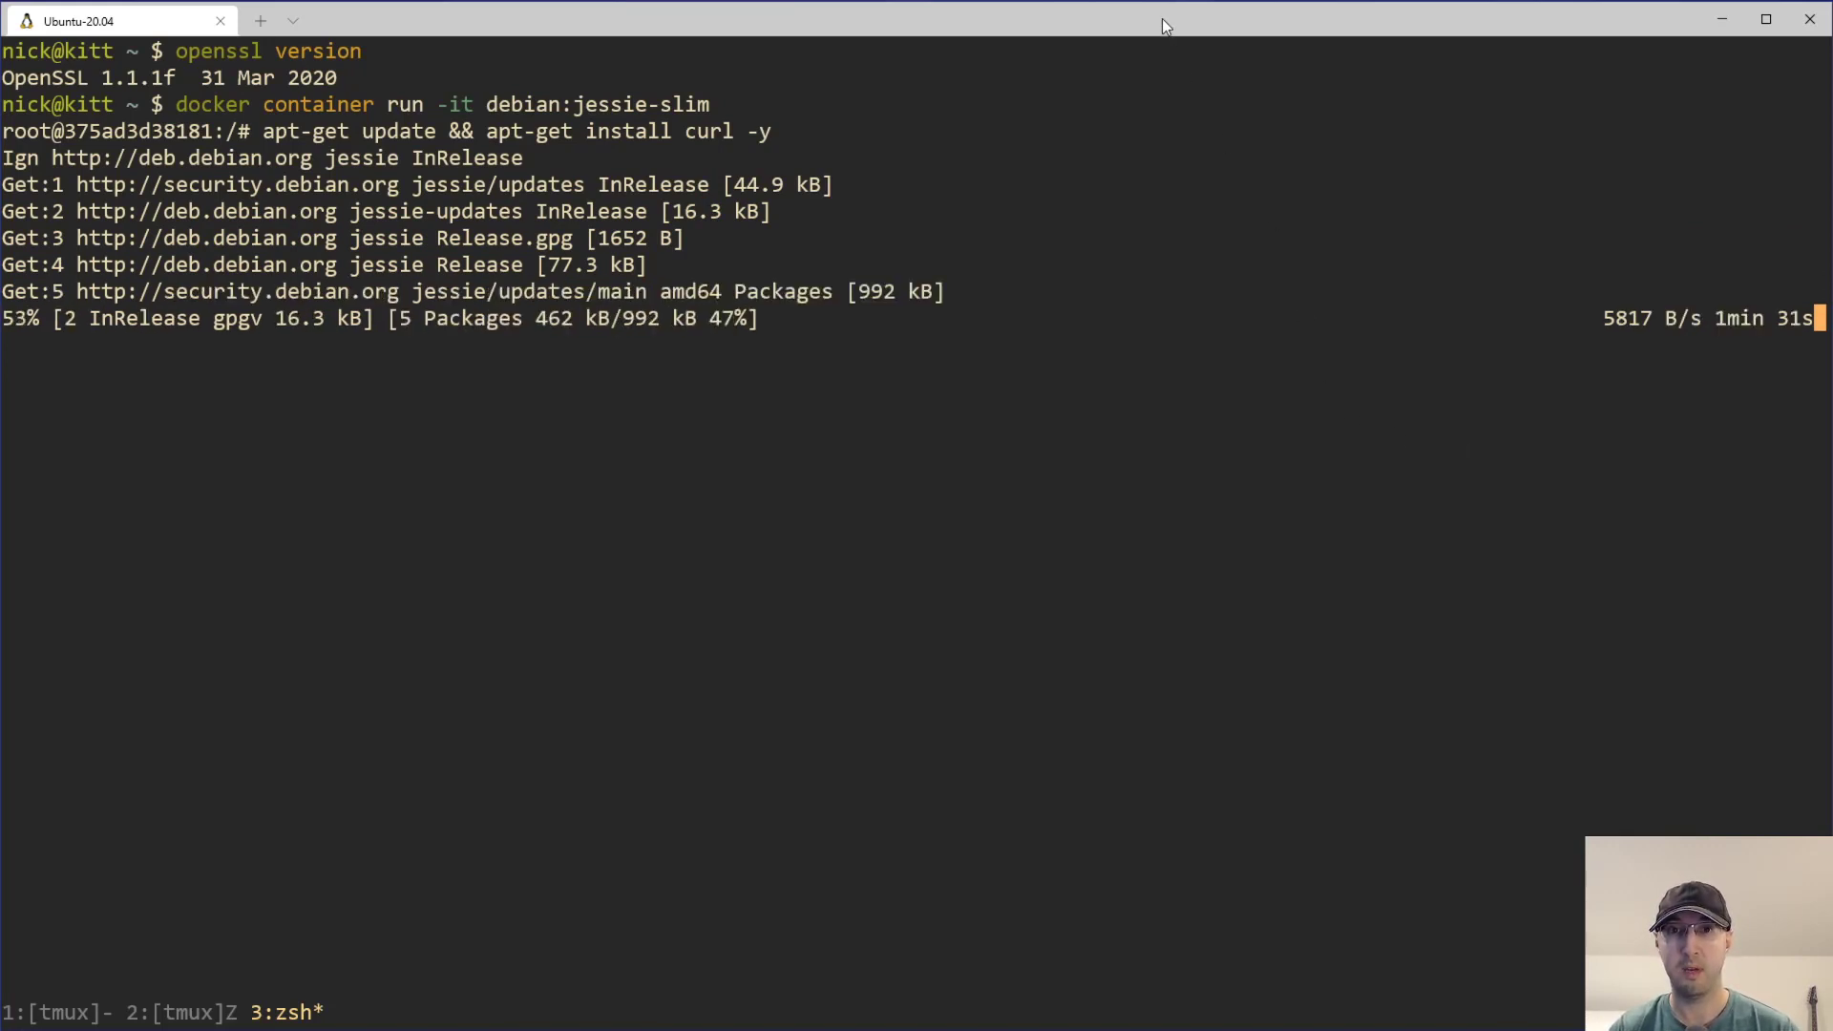
mouse_move(1256, 251)
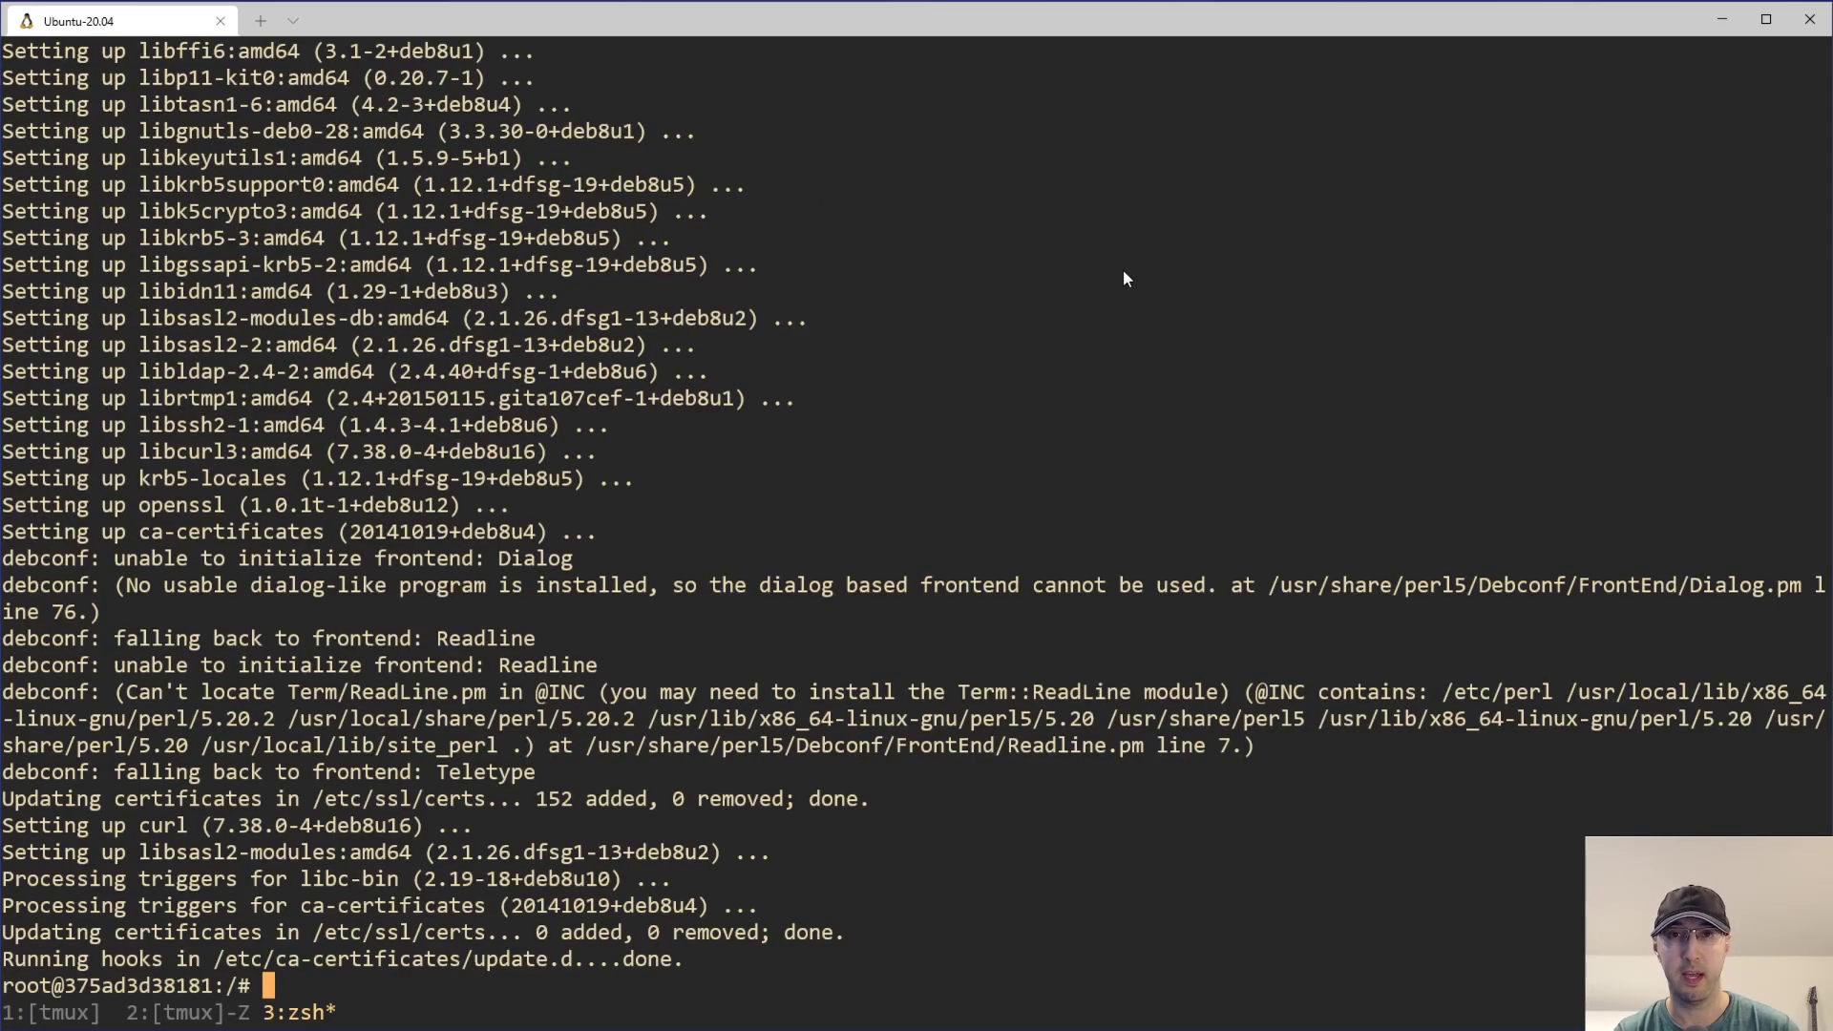
text(clear)
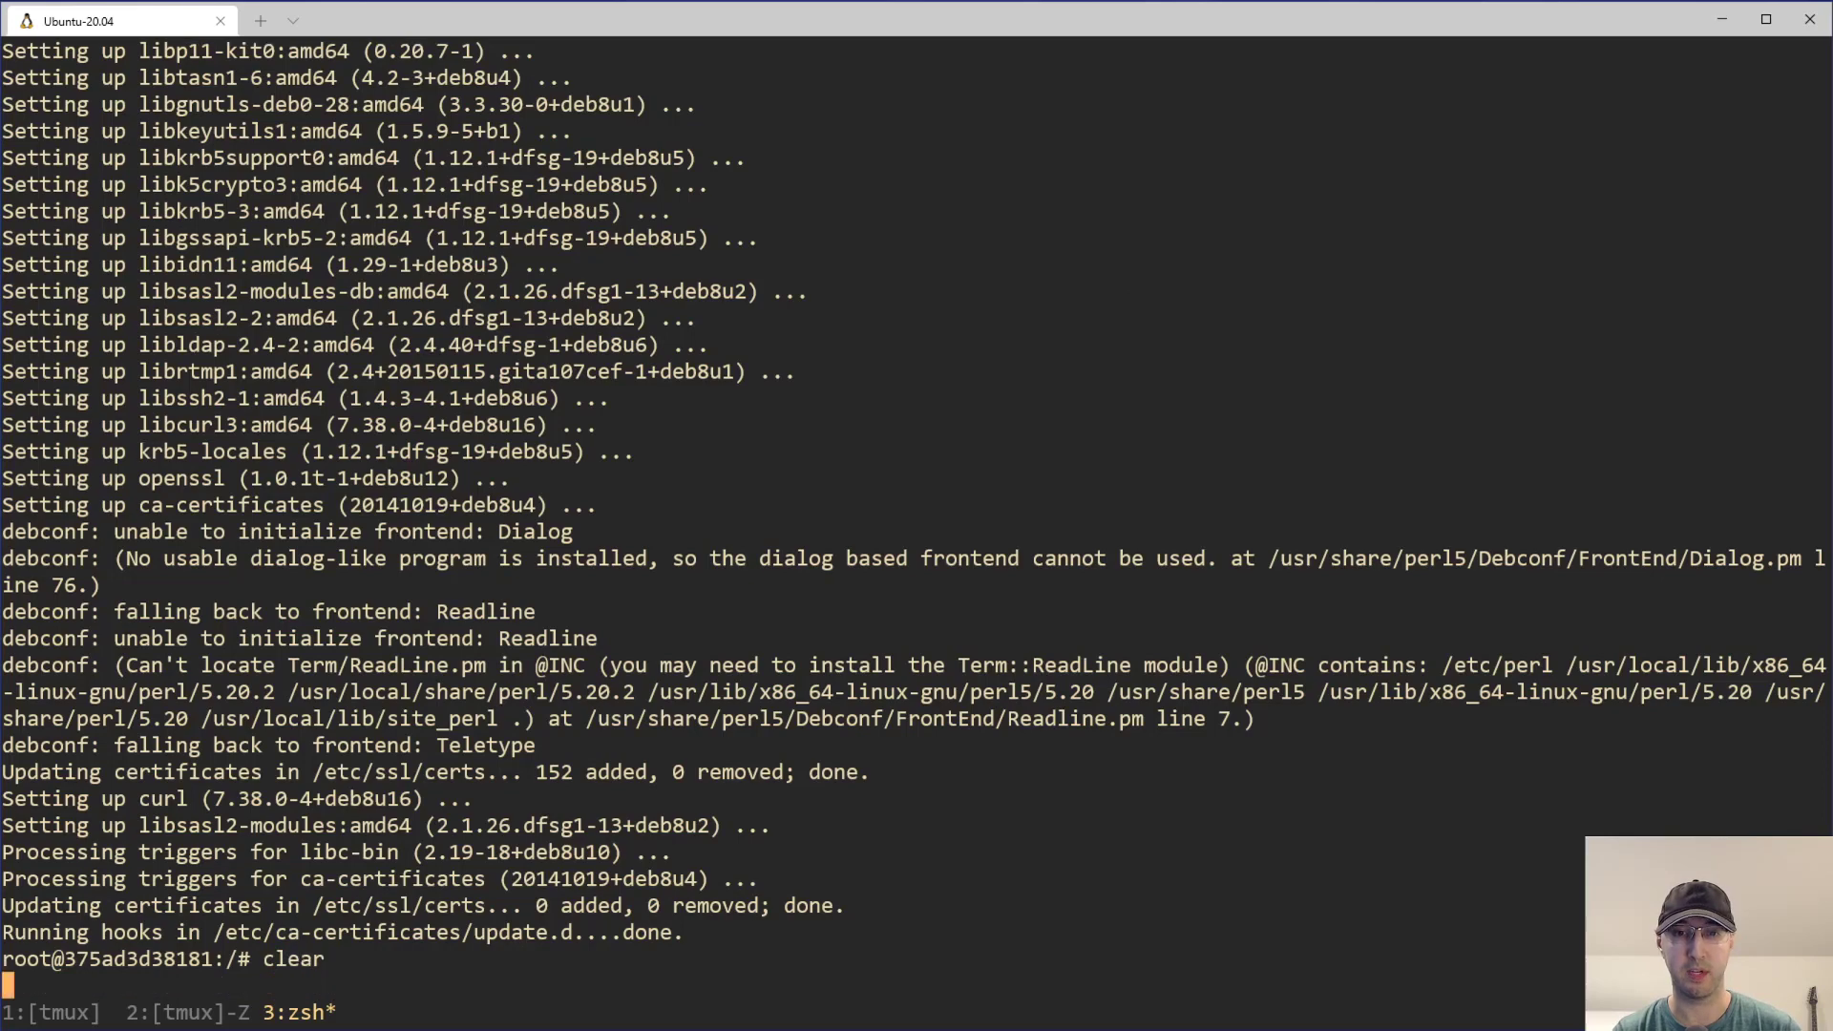
text(openssl version)
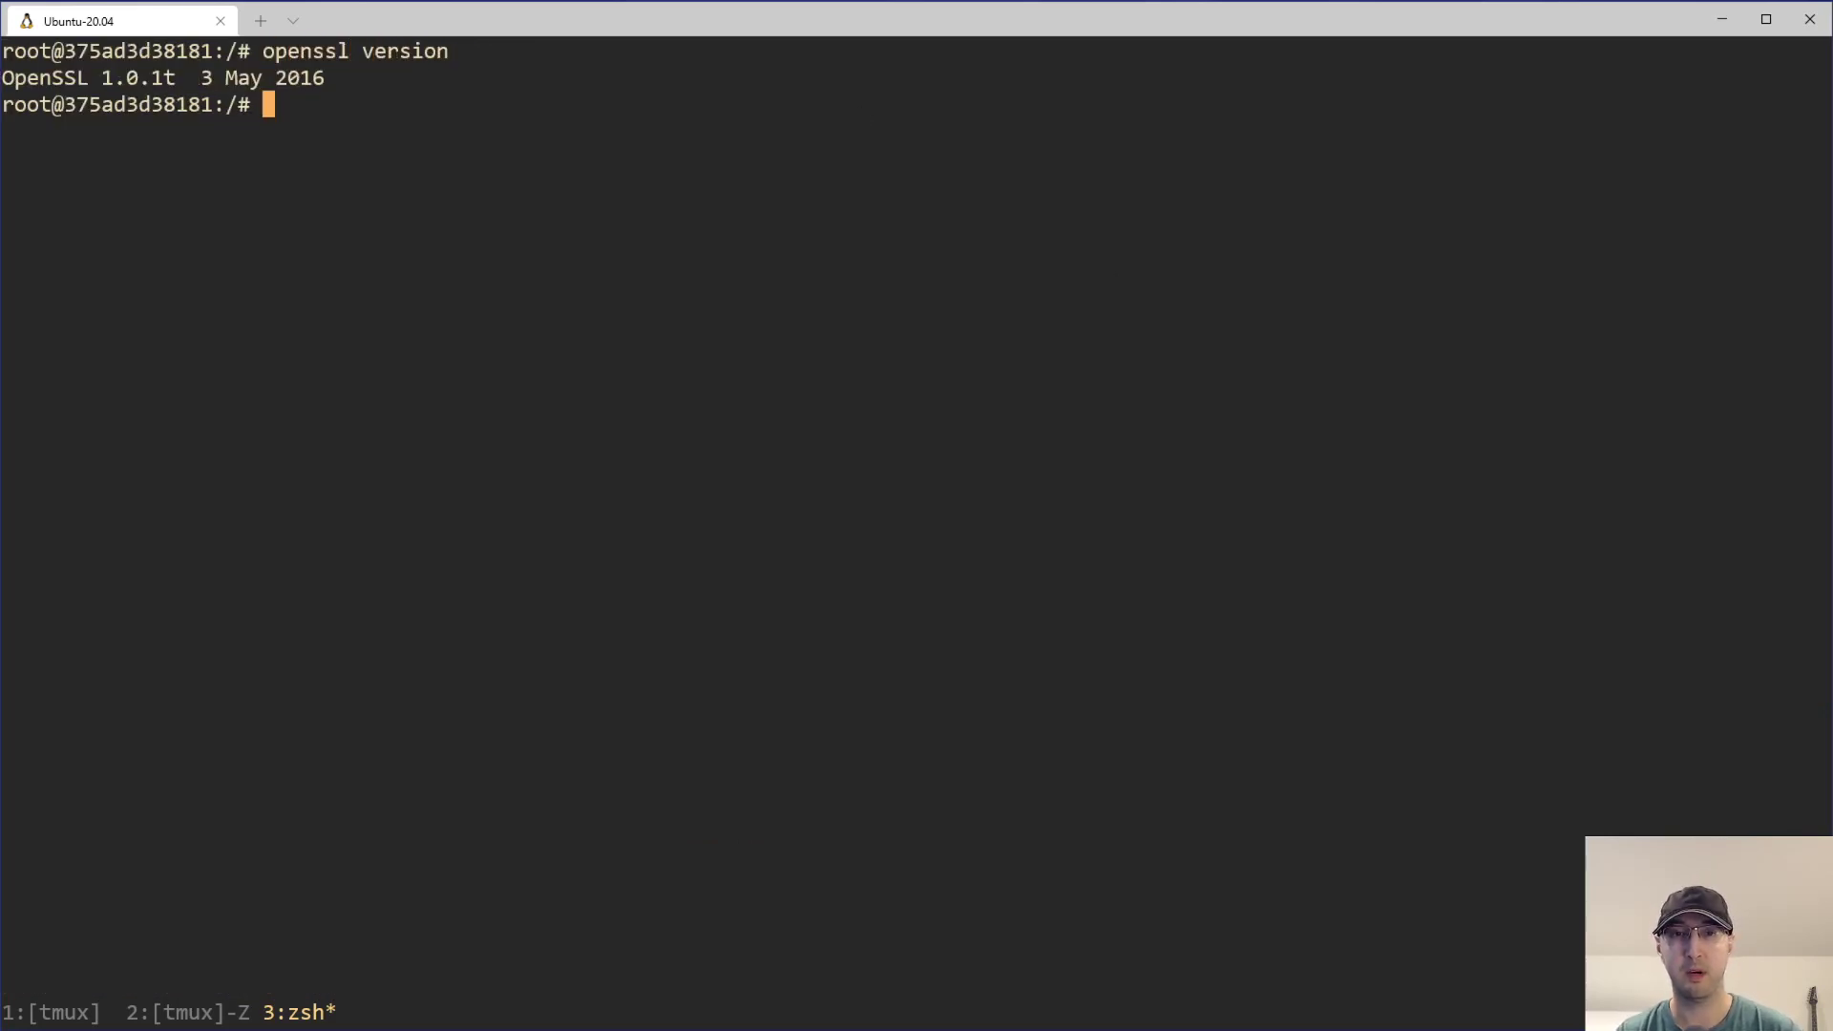
mouse_move(129, 88)
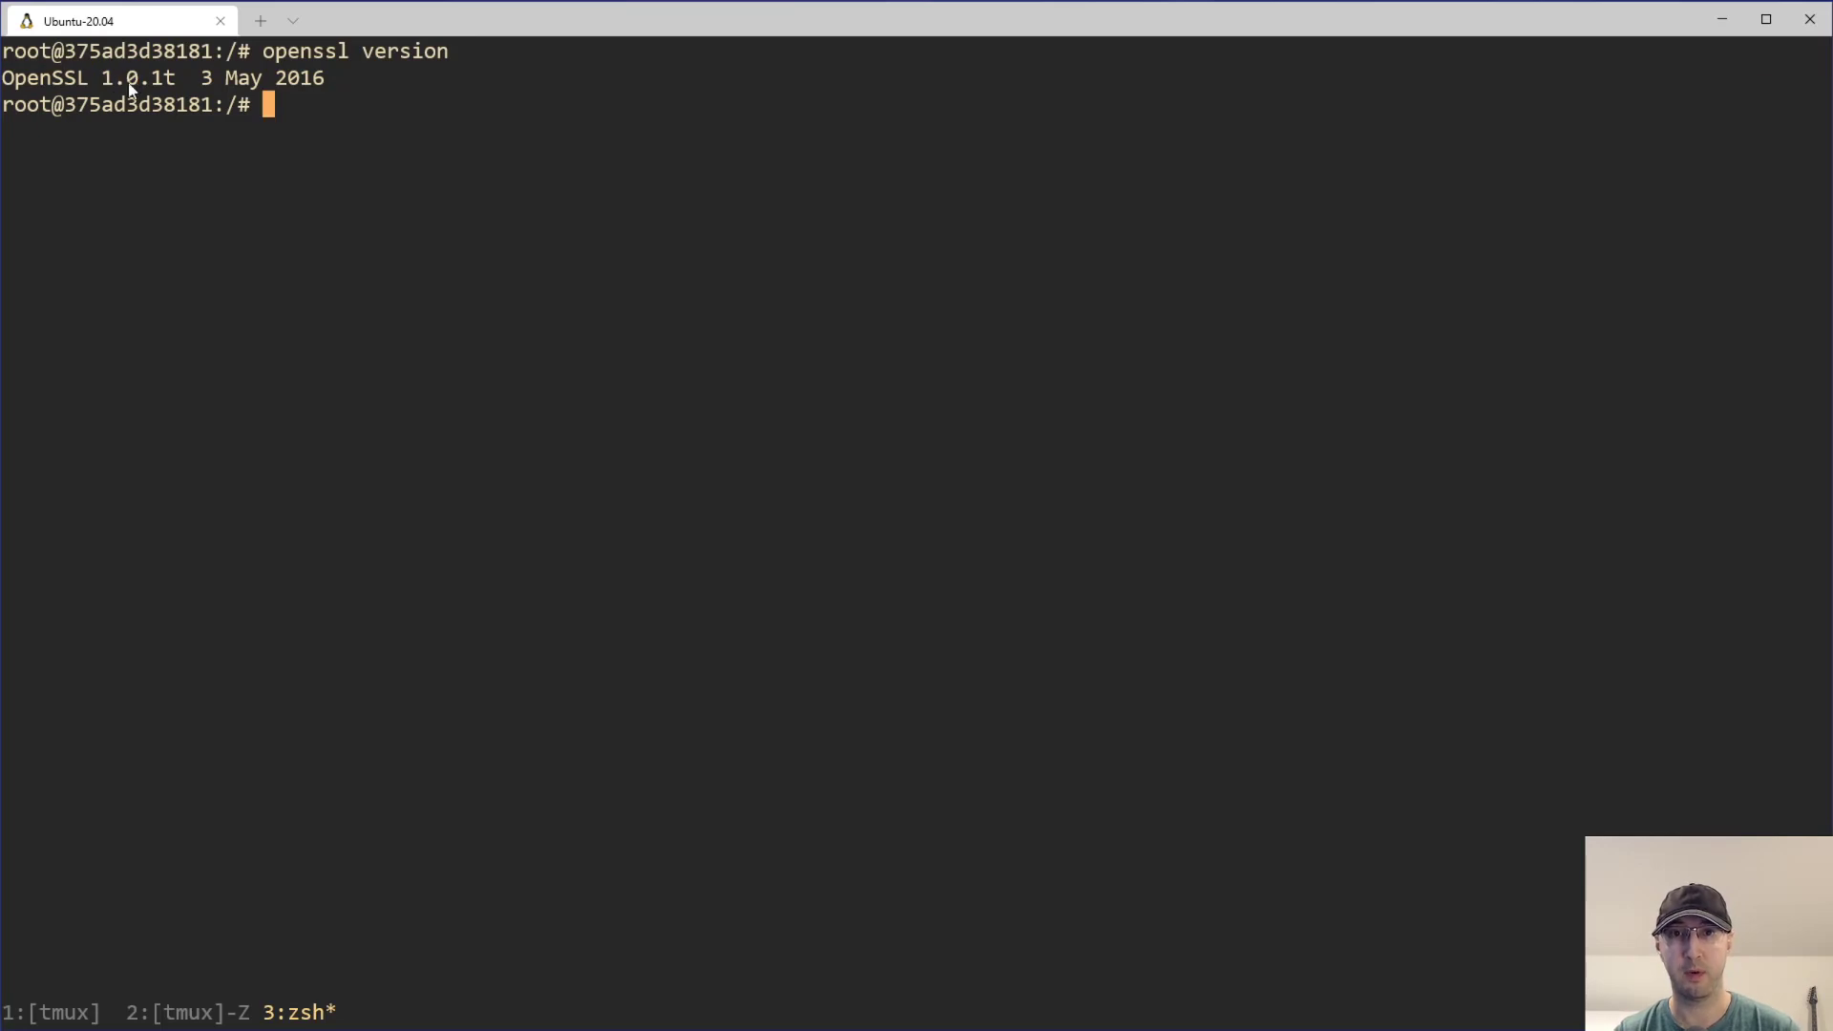
mouse_move(1120, 400)
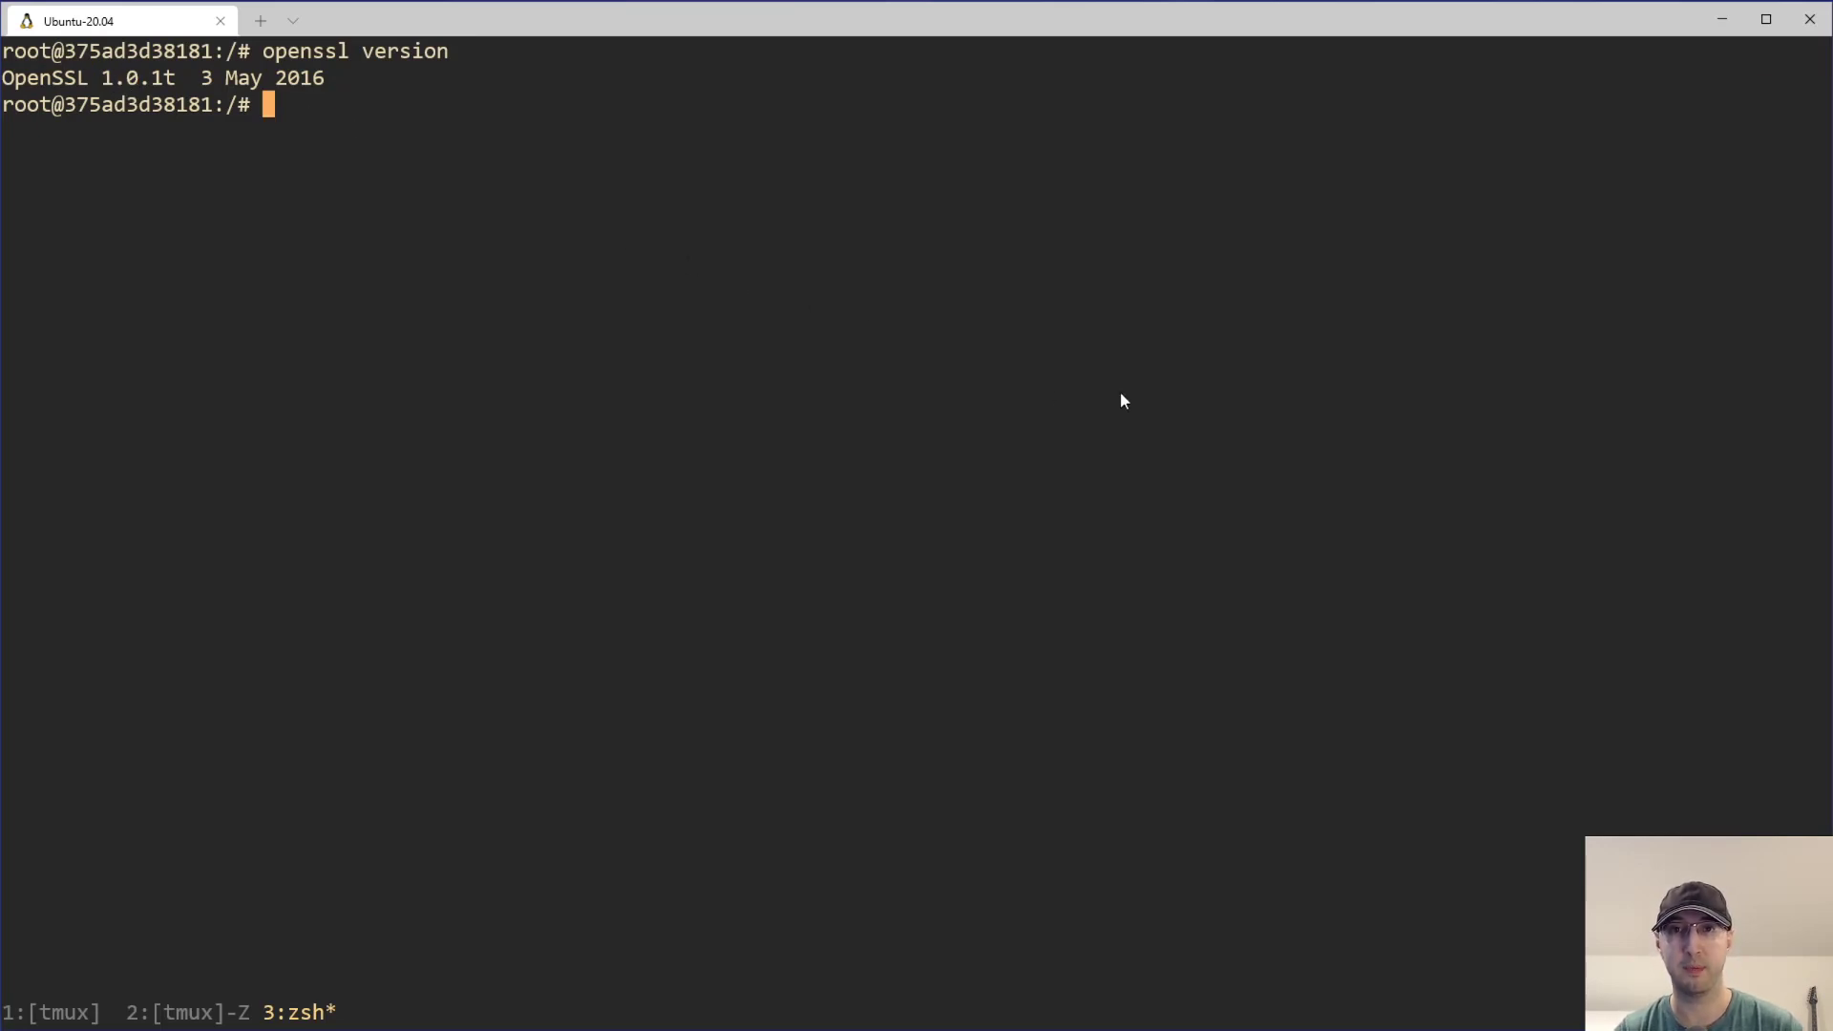
text(cur)
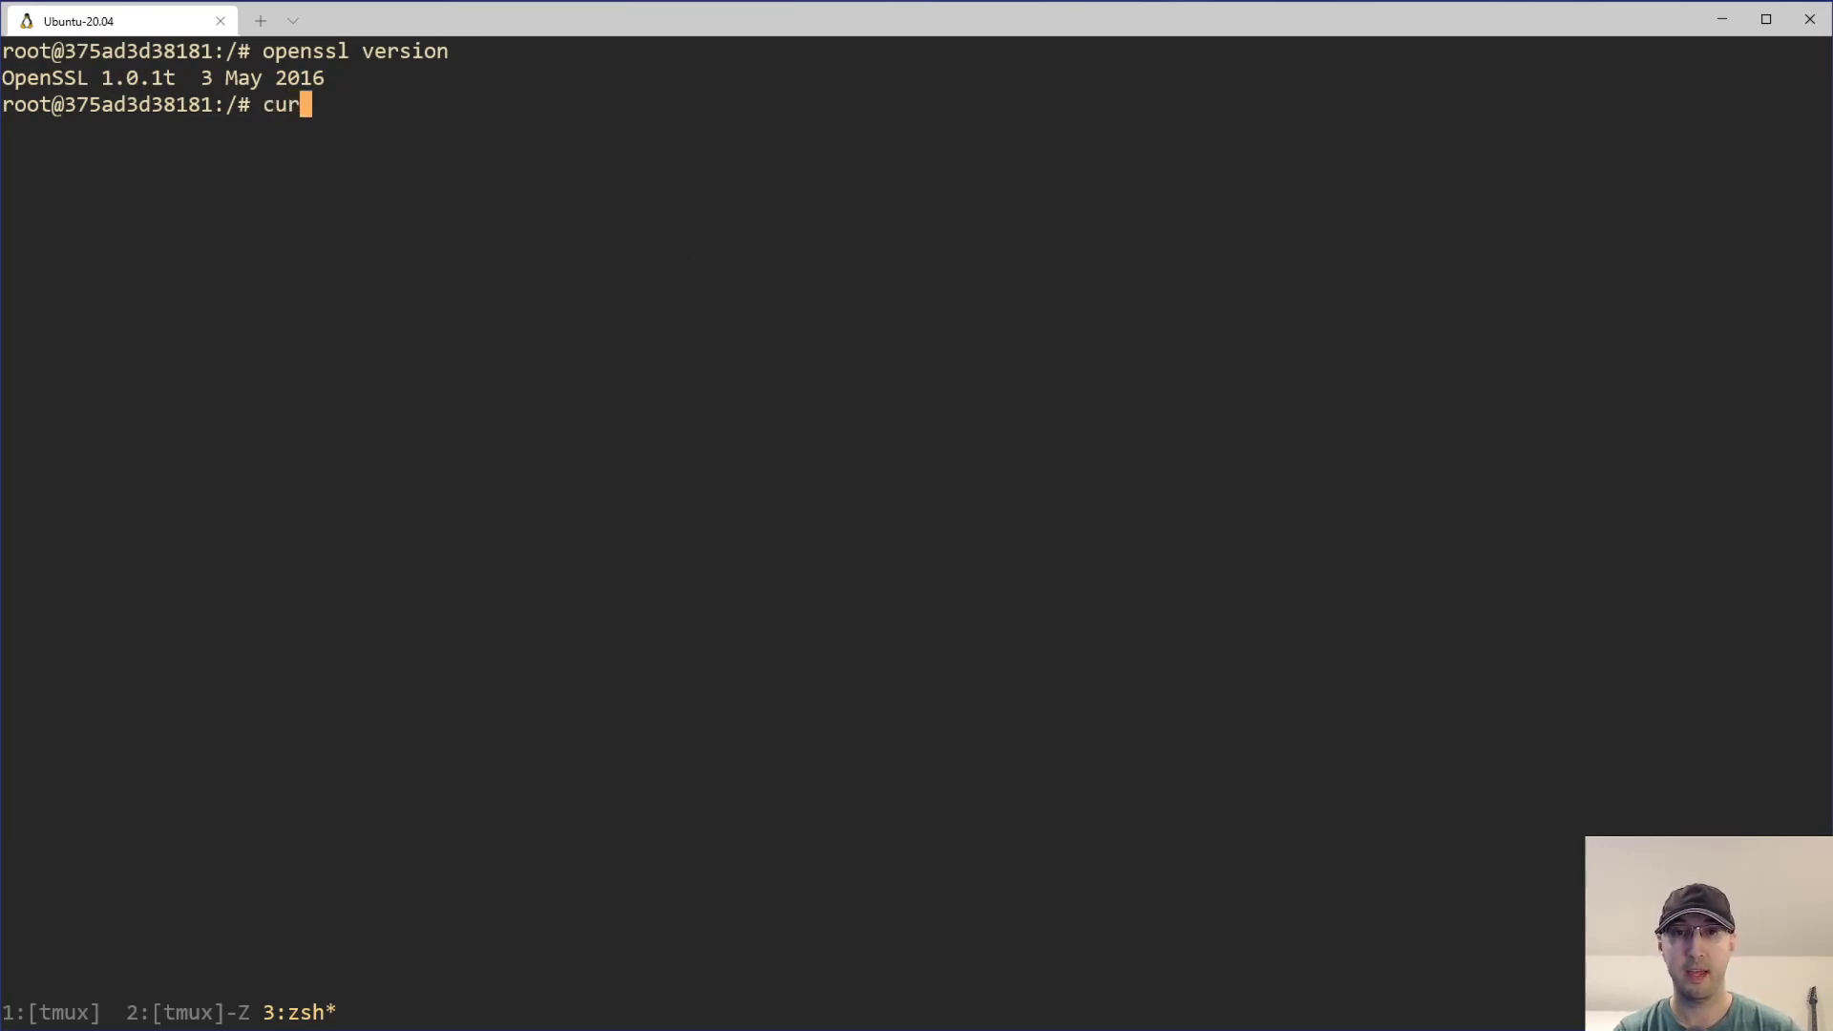
text(l https://1;)
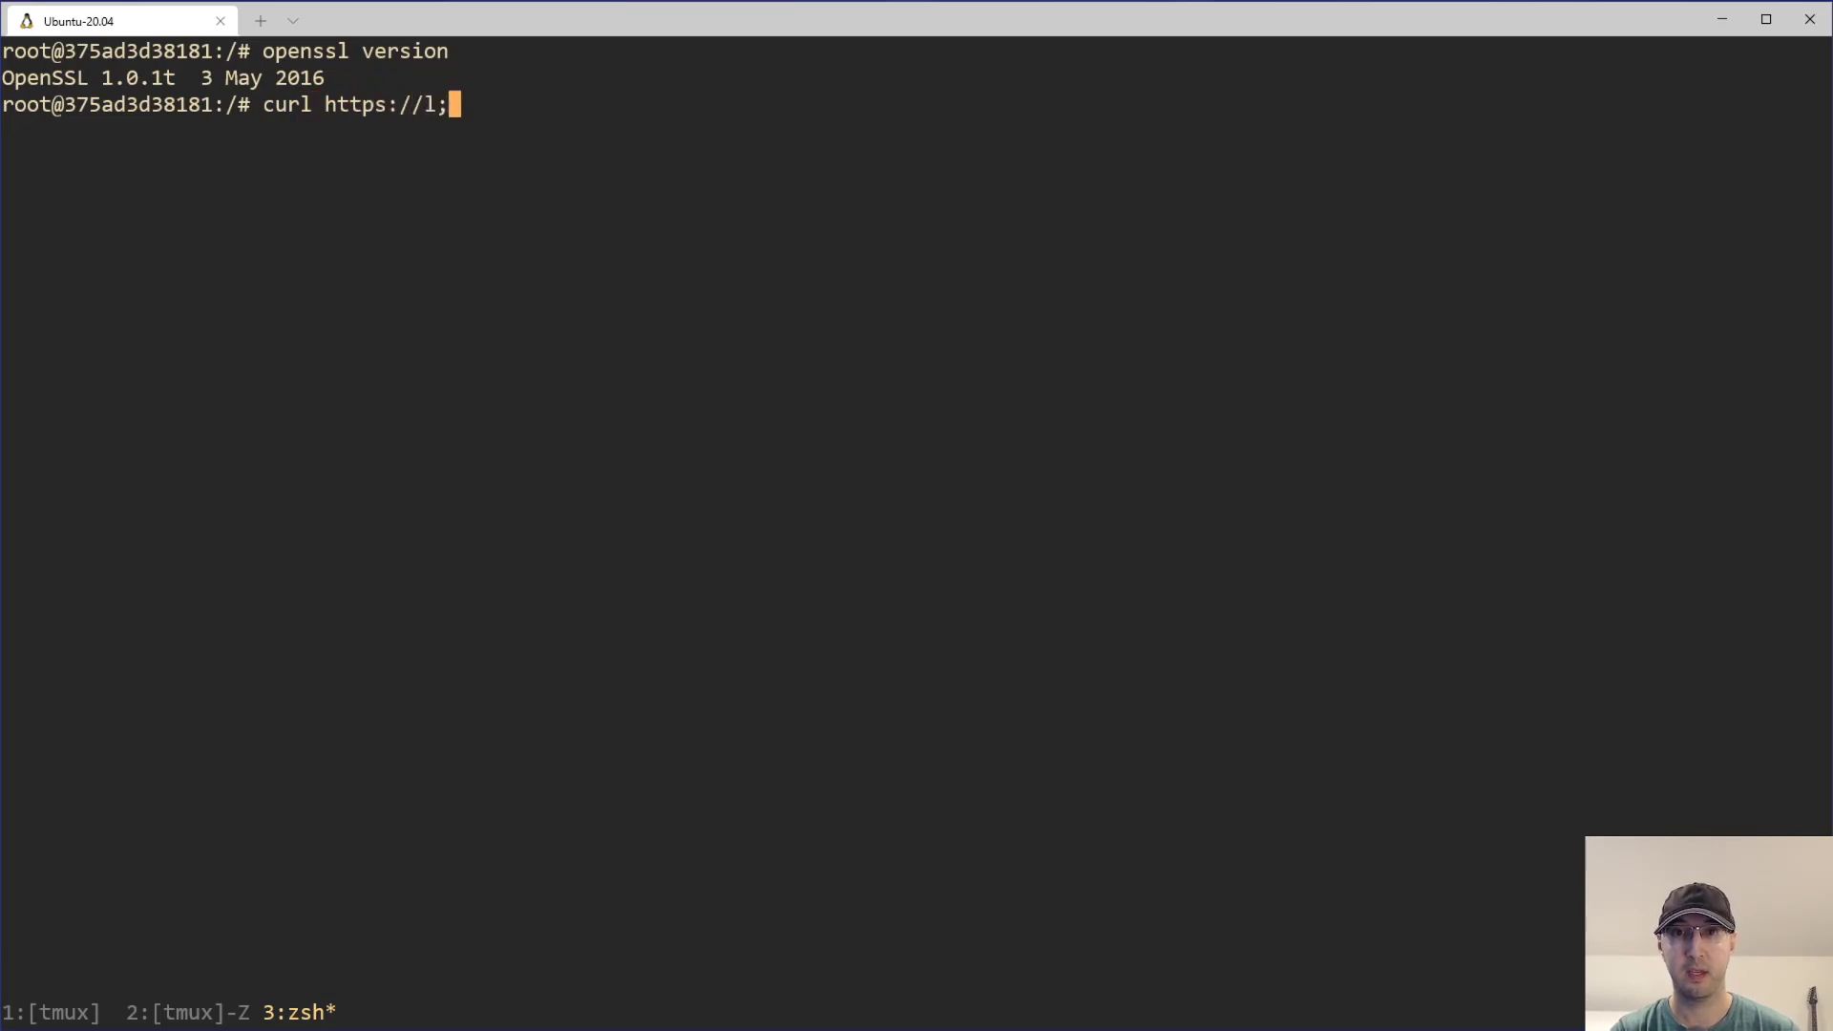
text(etsencrypt)
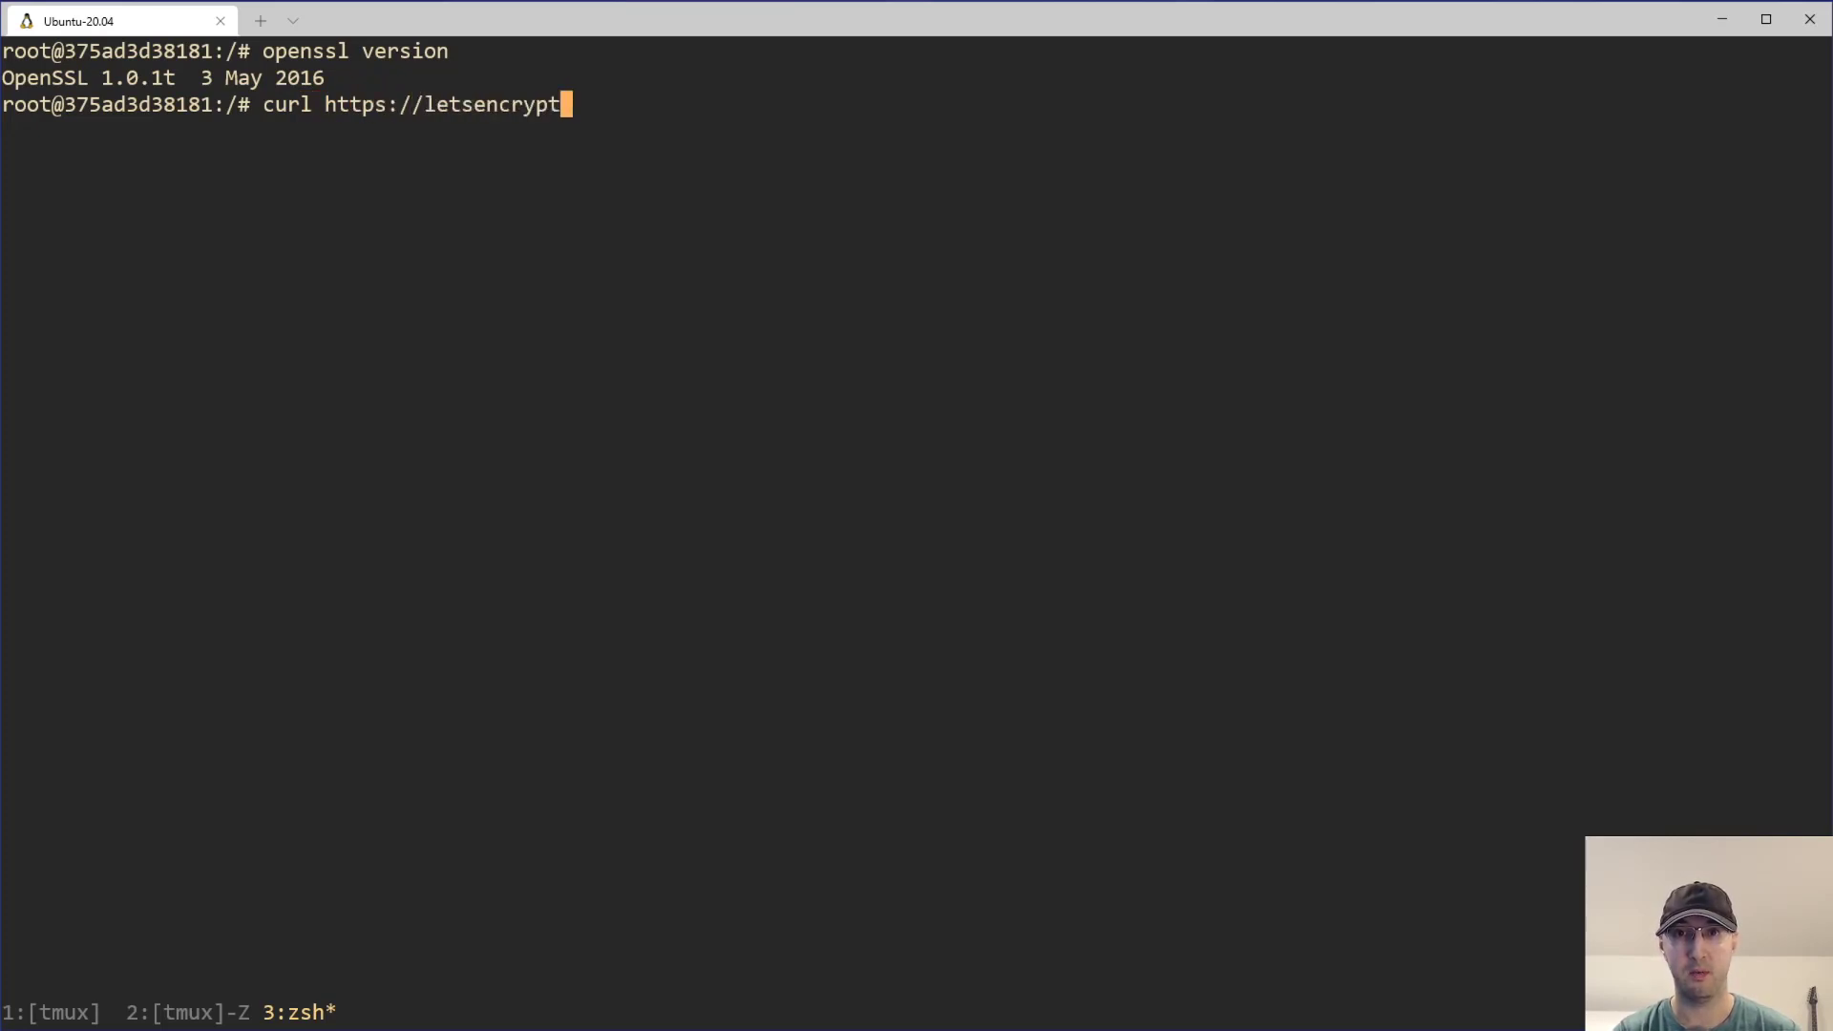
text(.org)
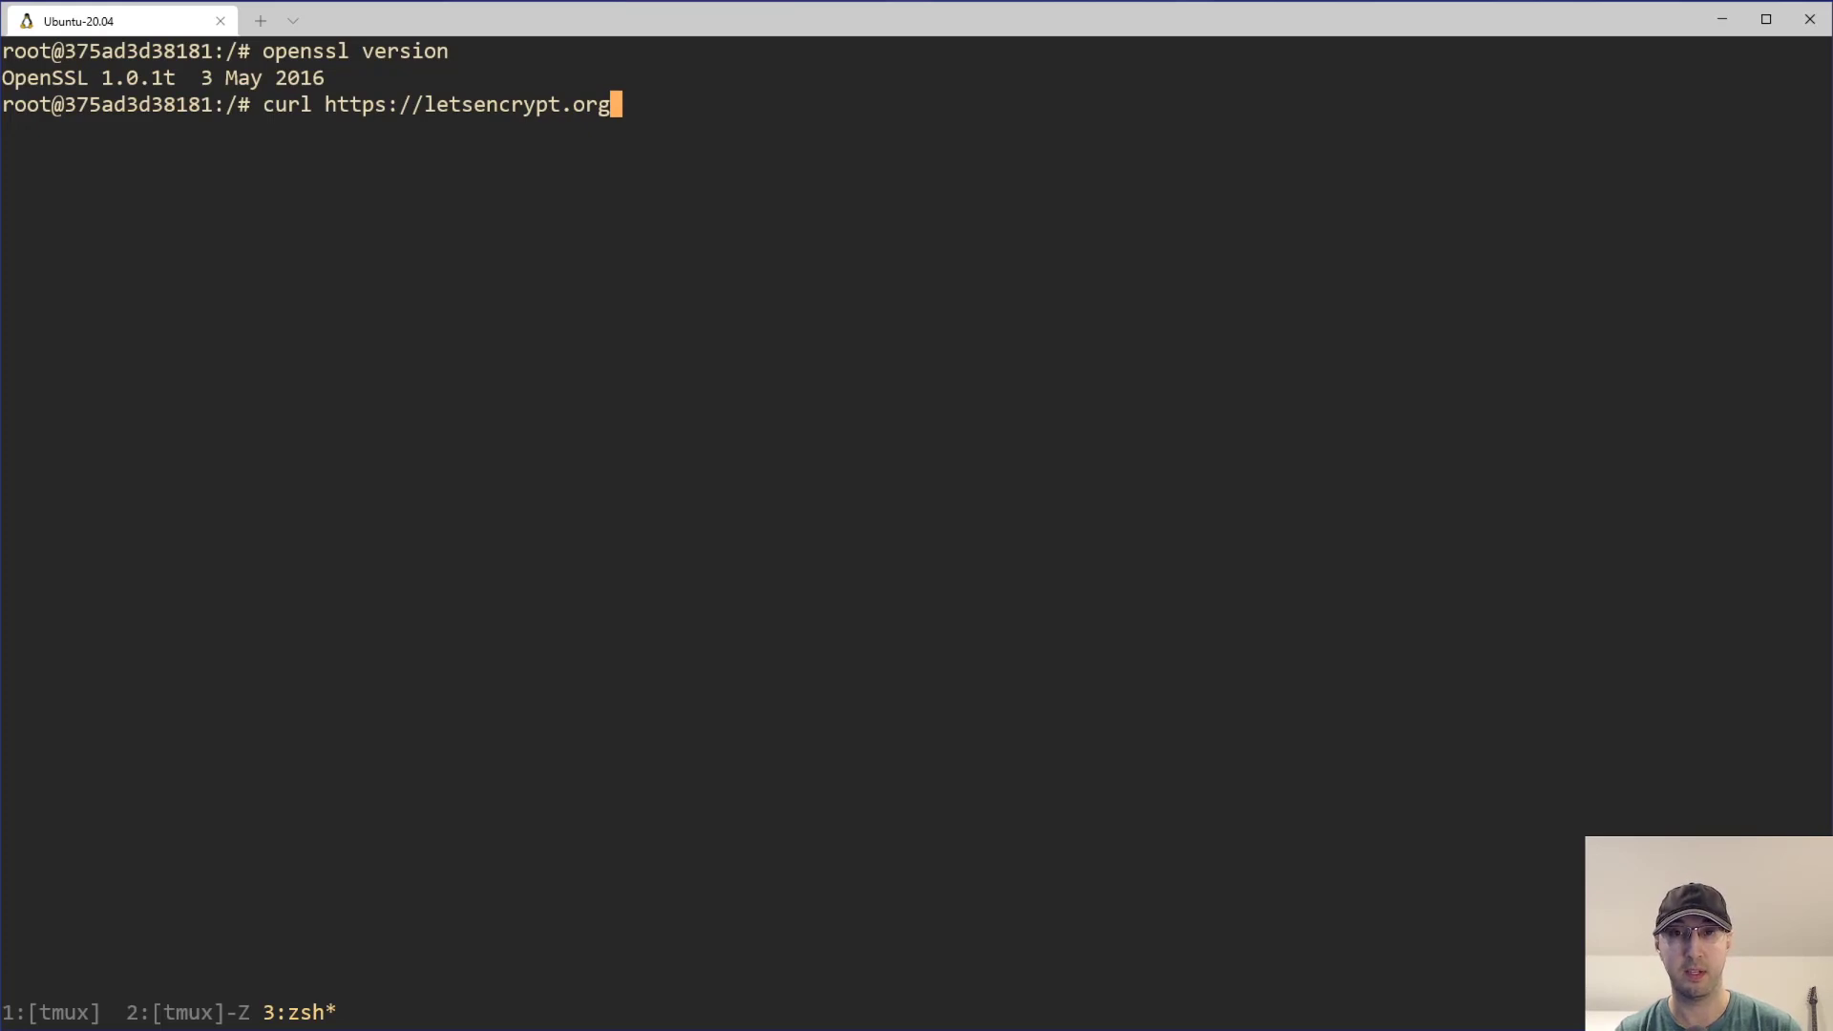
key(Return)
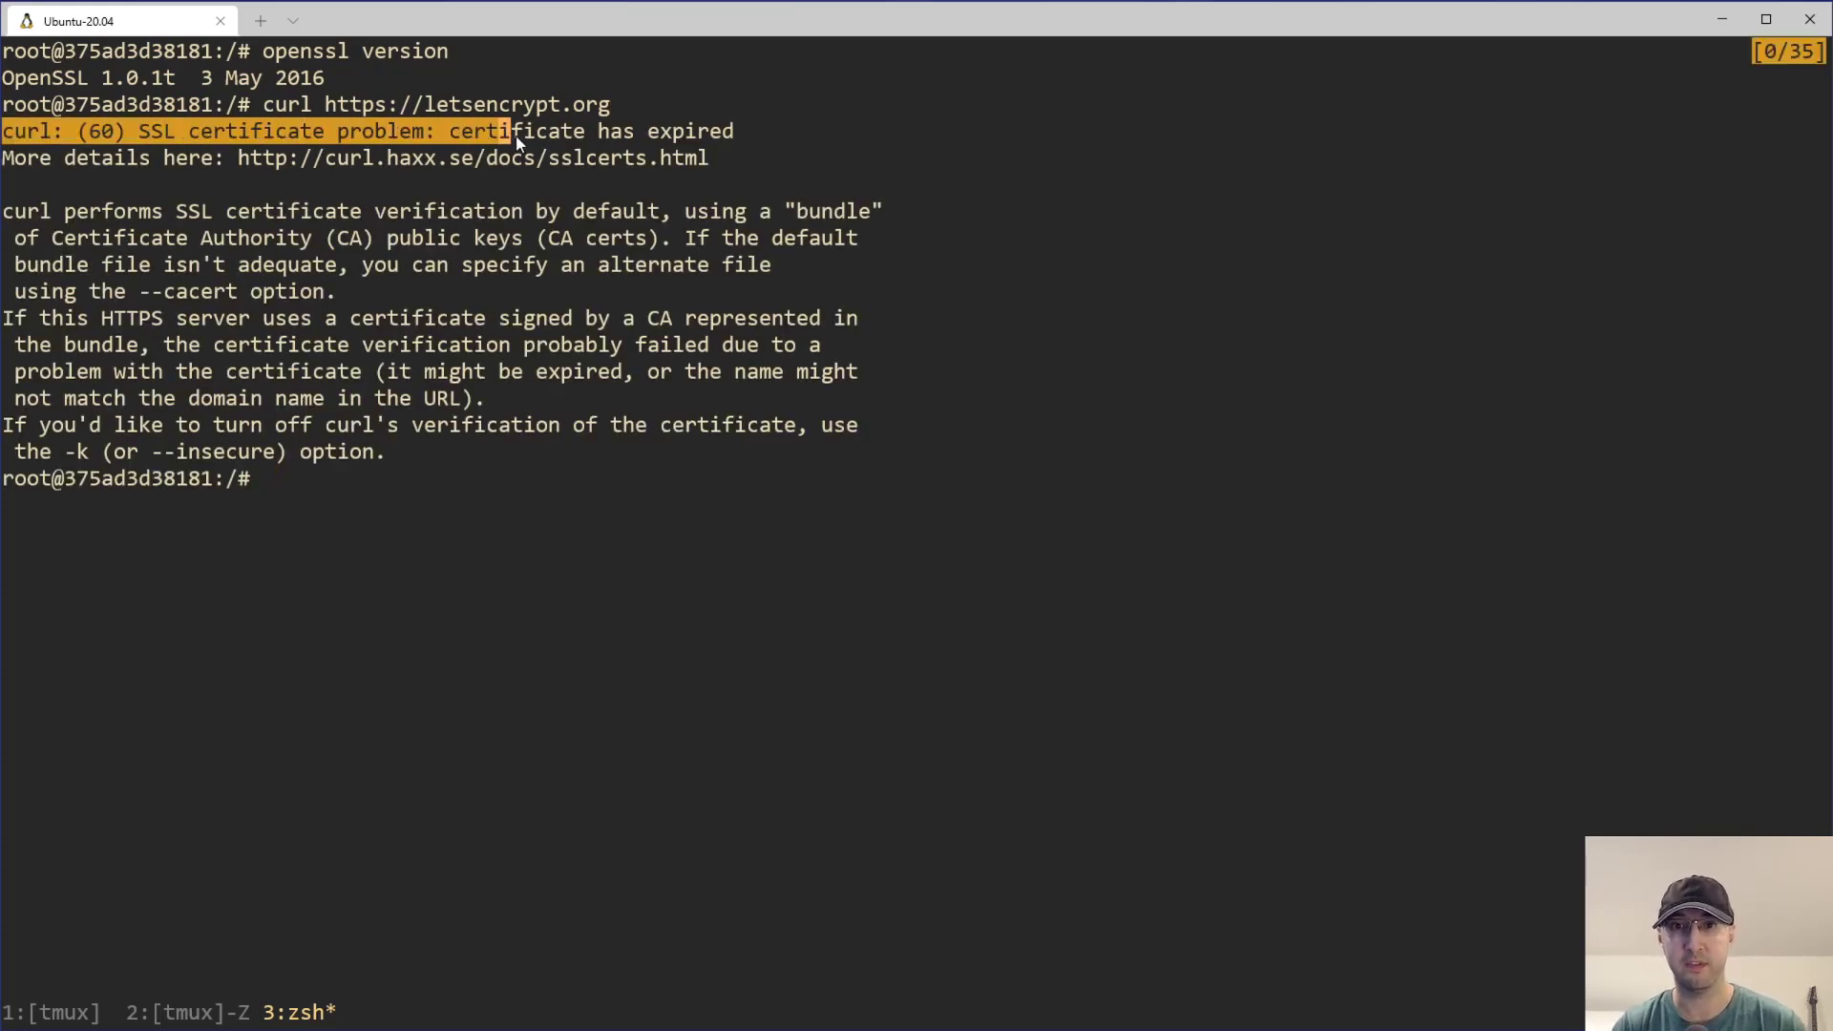
mouse_move(921, 552)
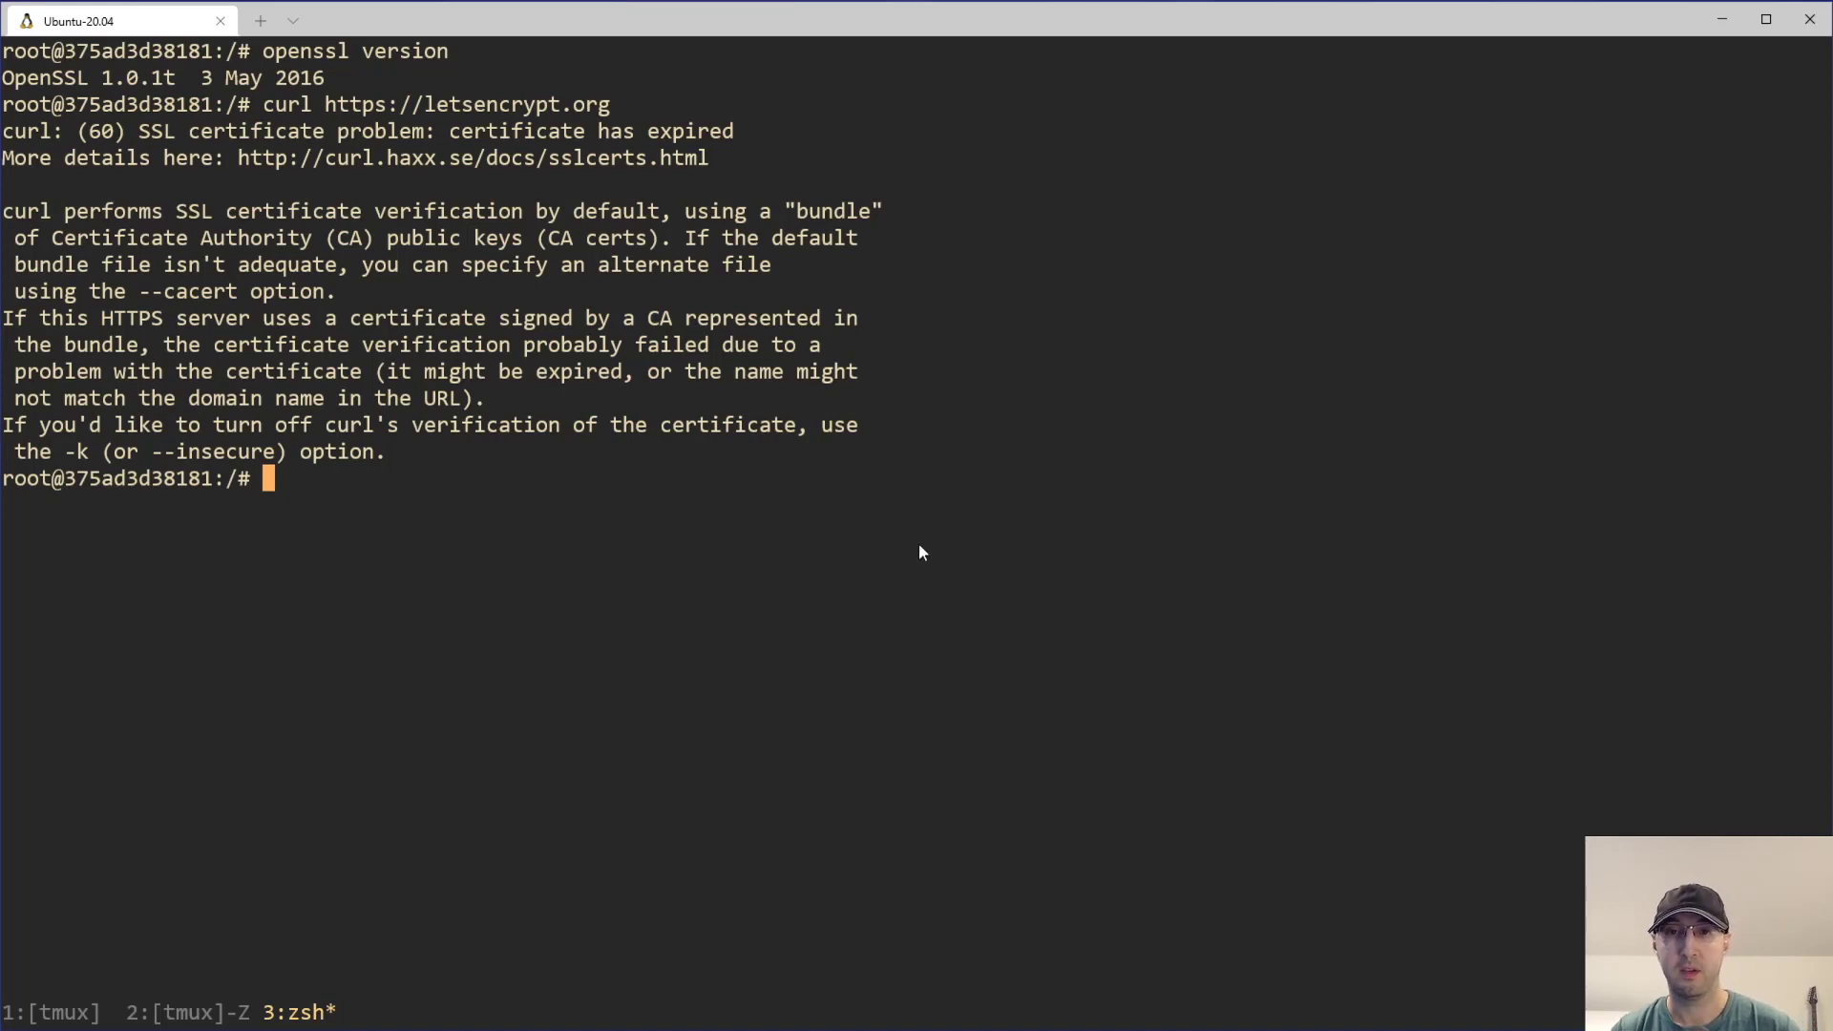
mouse_move(523, 170)
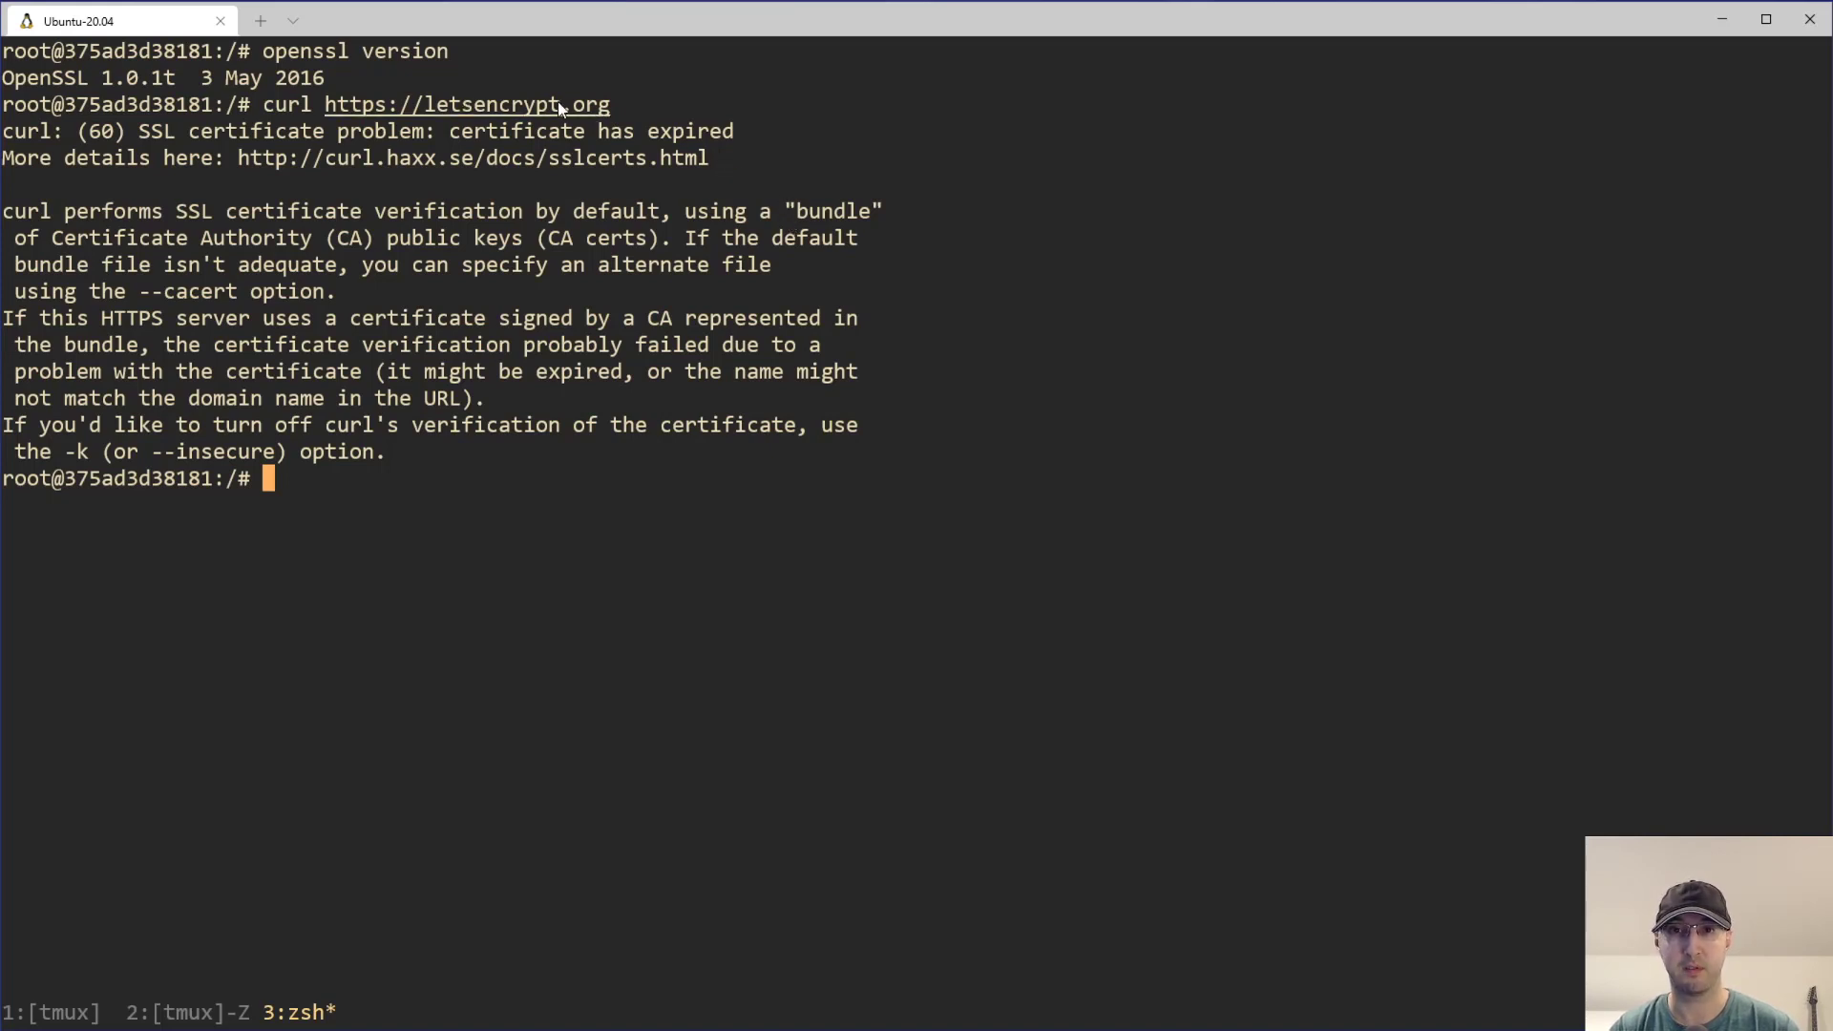
mouse_move(410, 394)
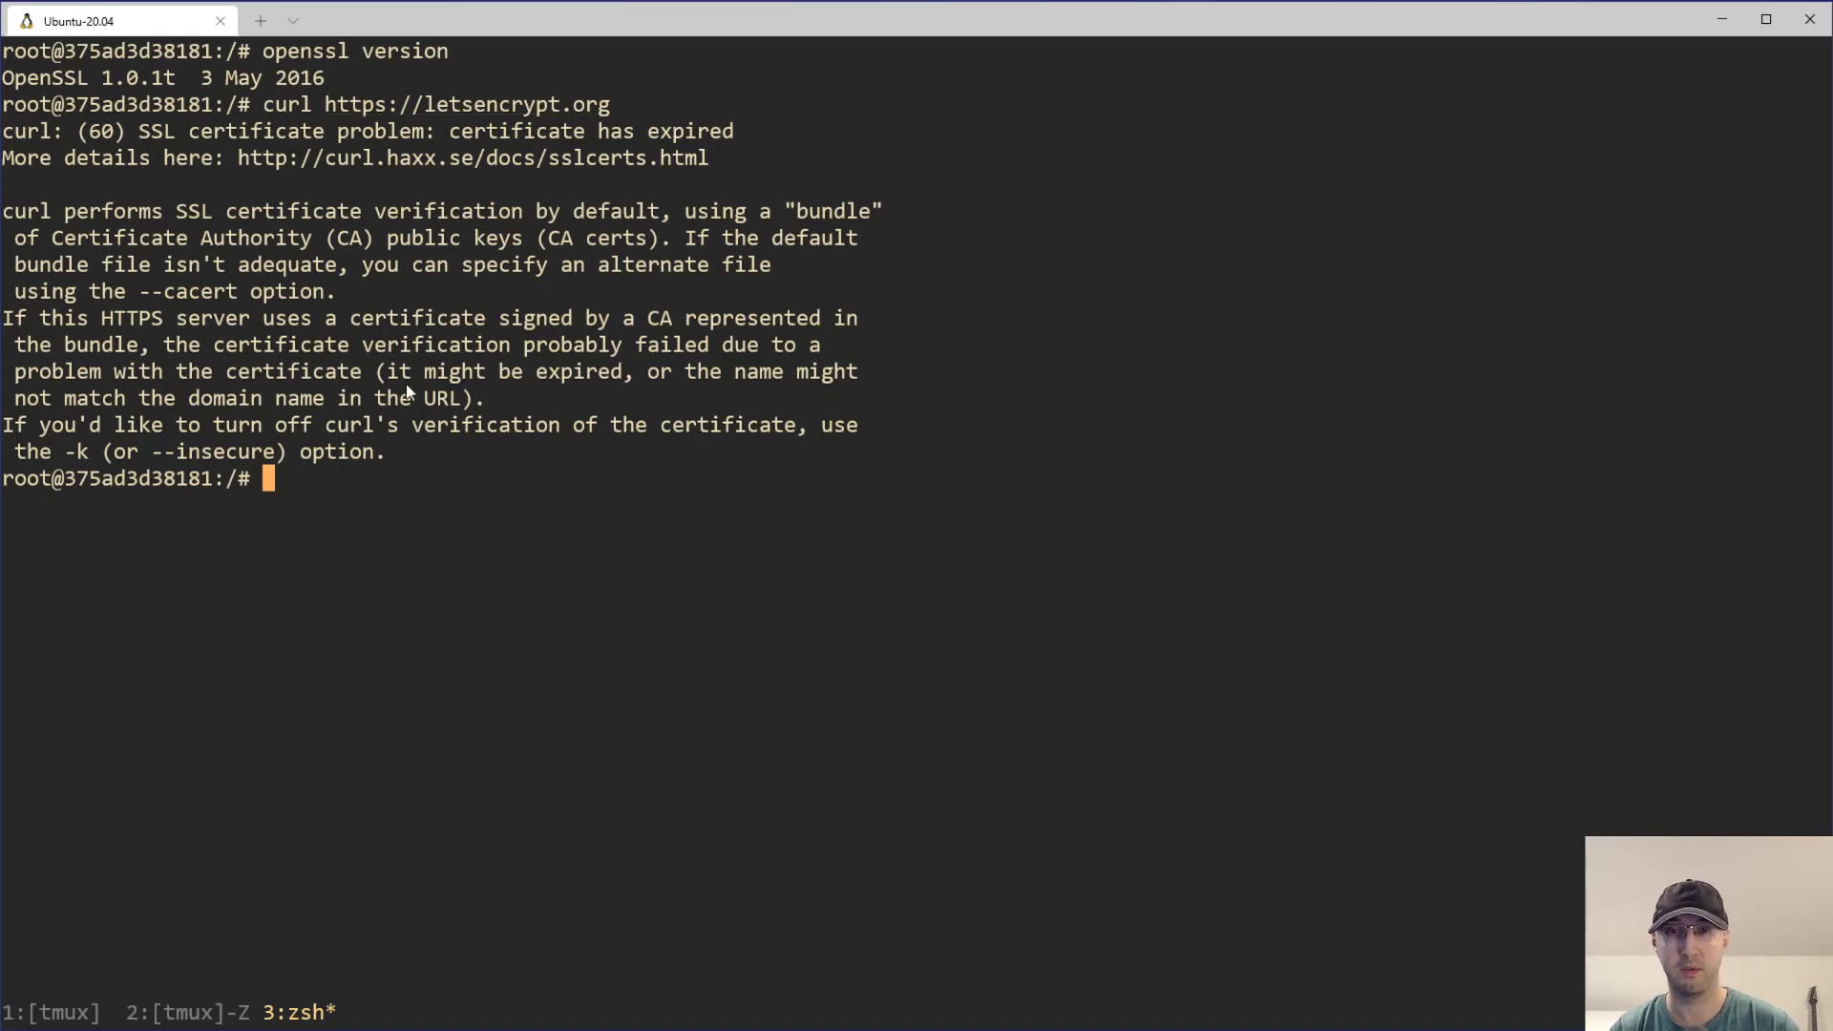
mouse_move(1272, 535)
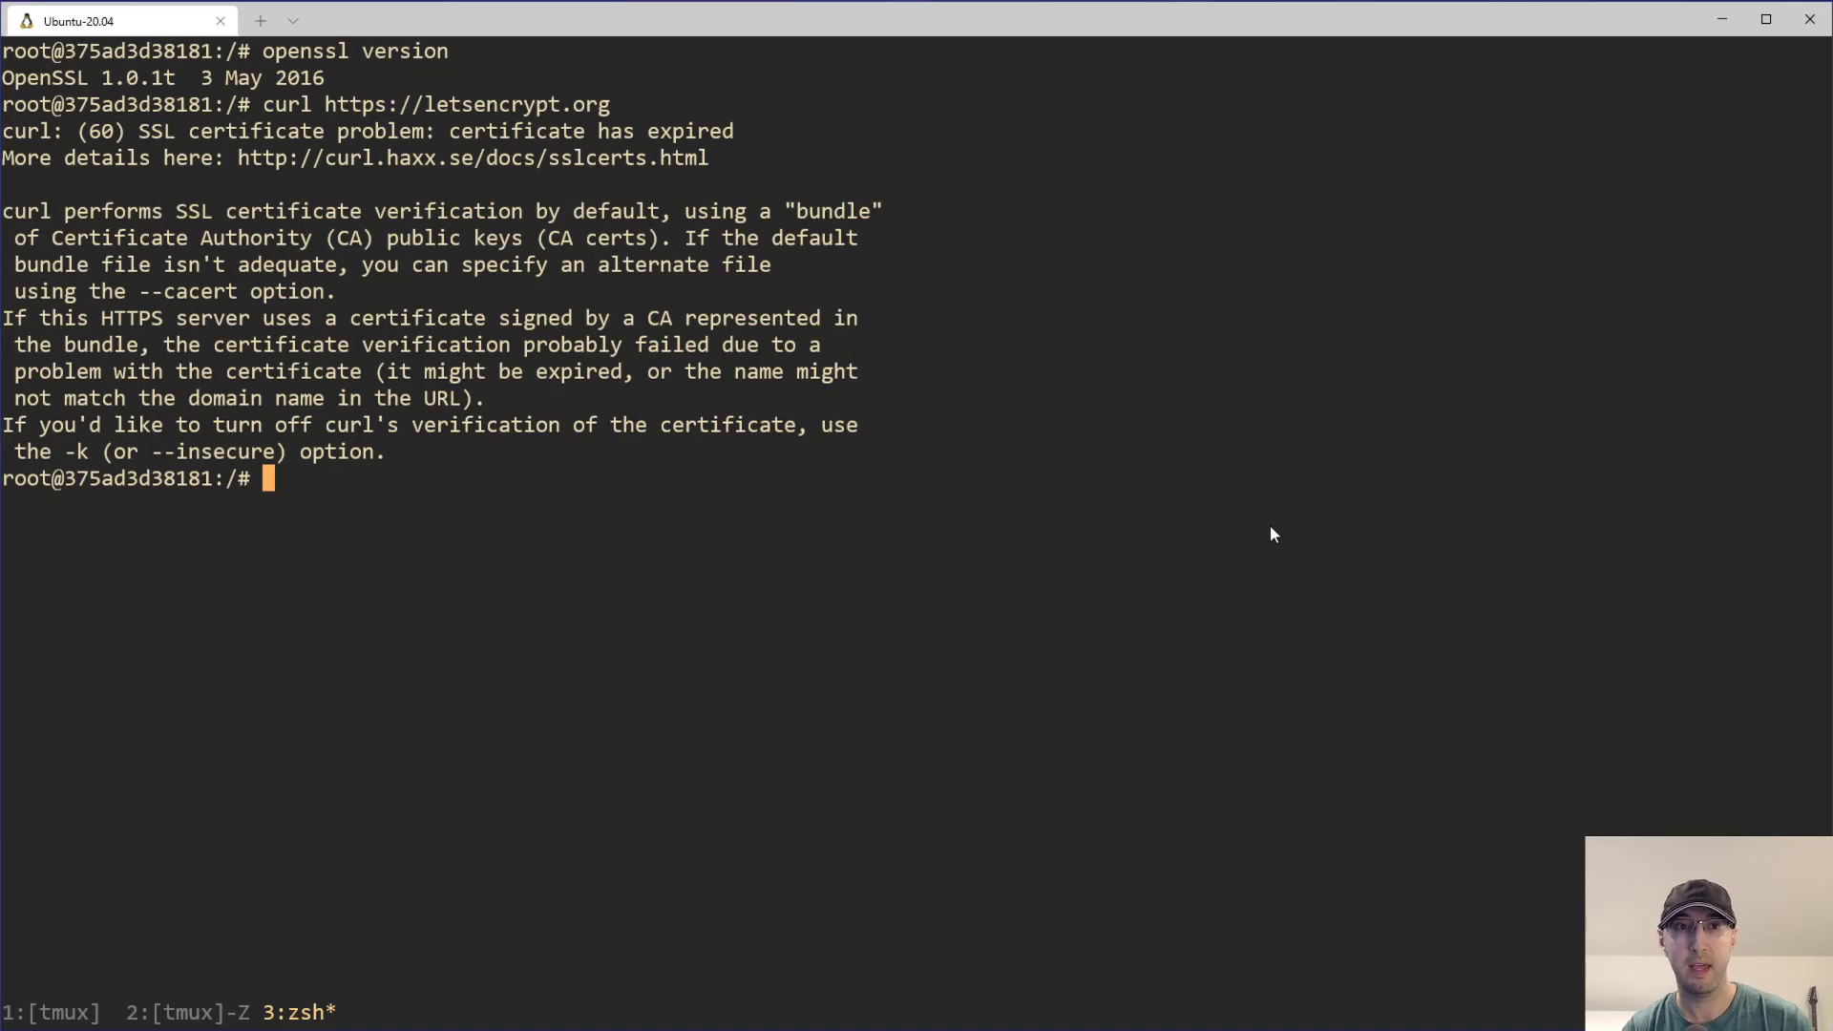
Change into the /etc/ssl/certs/ directory
text(cd /)
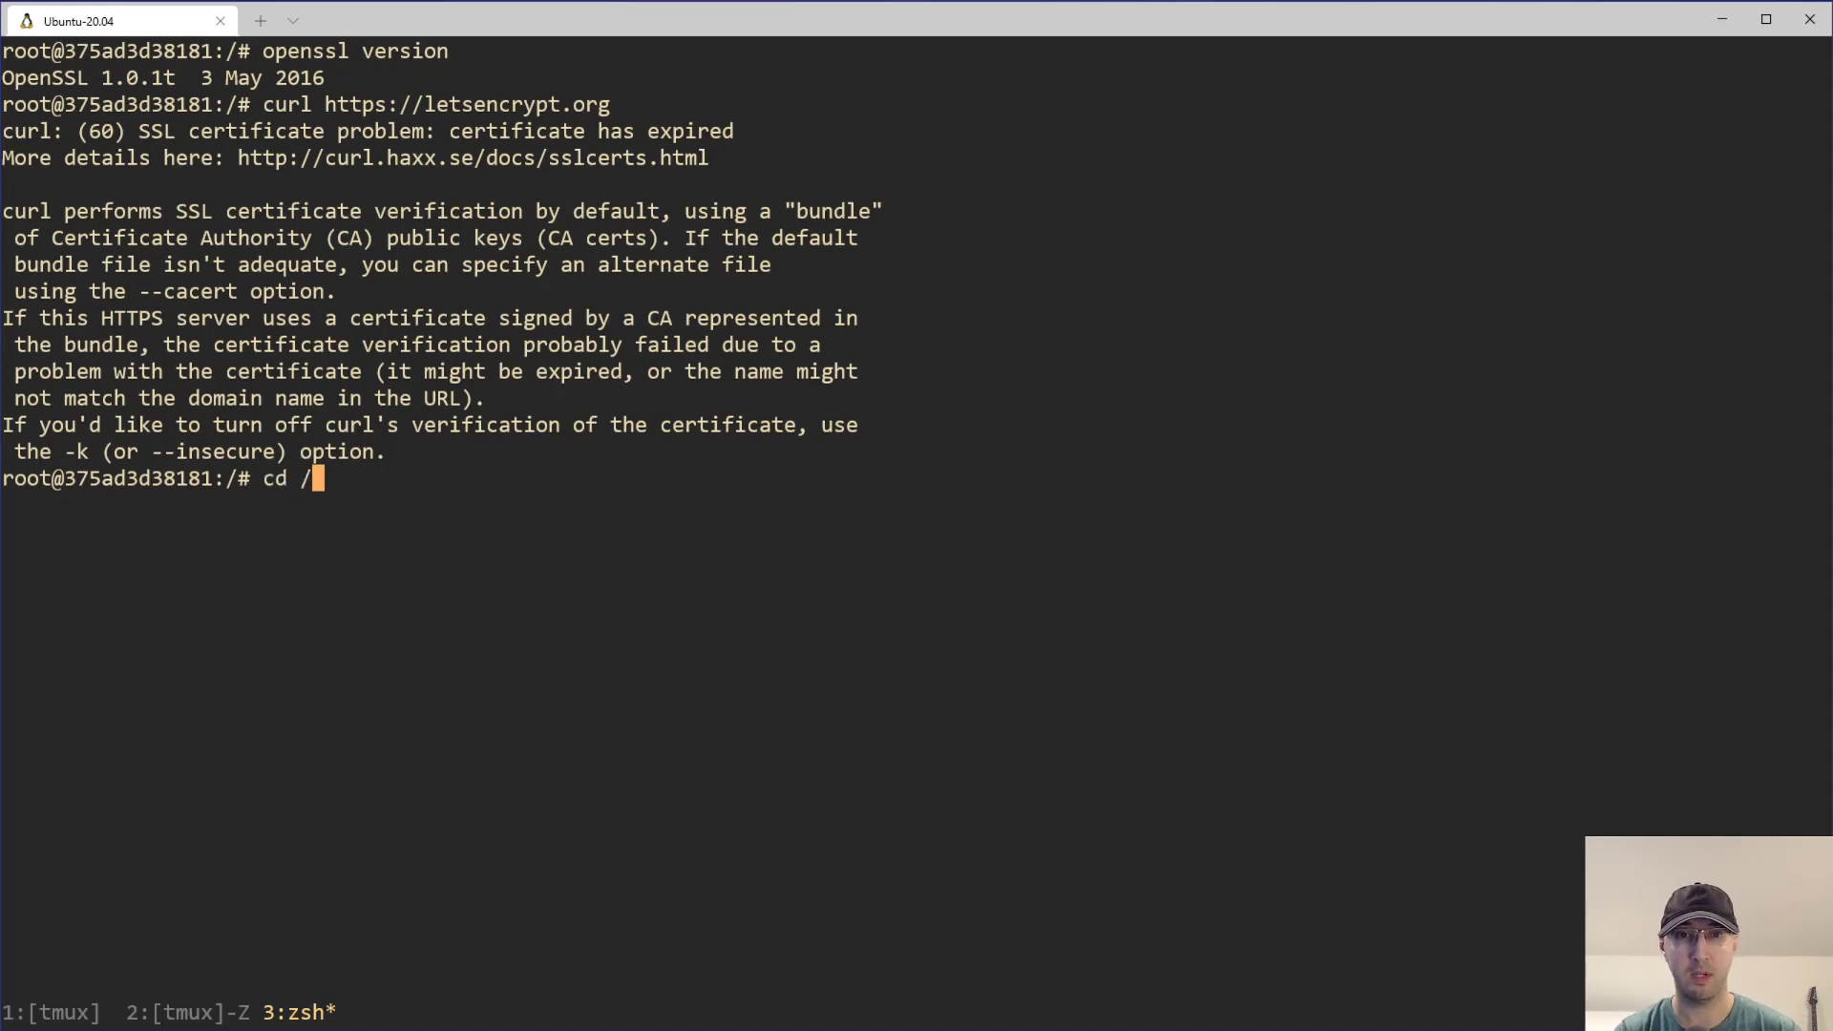
text(etc/ssl/)
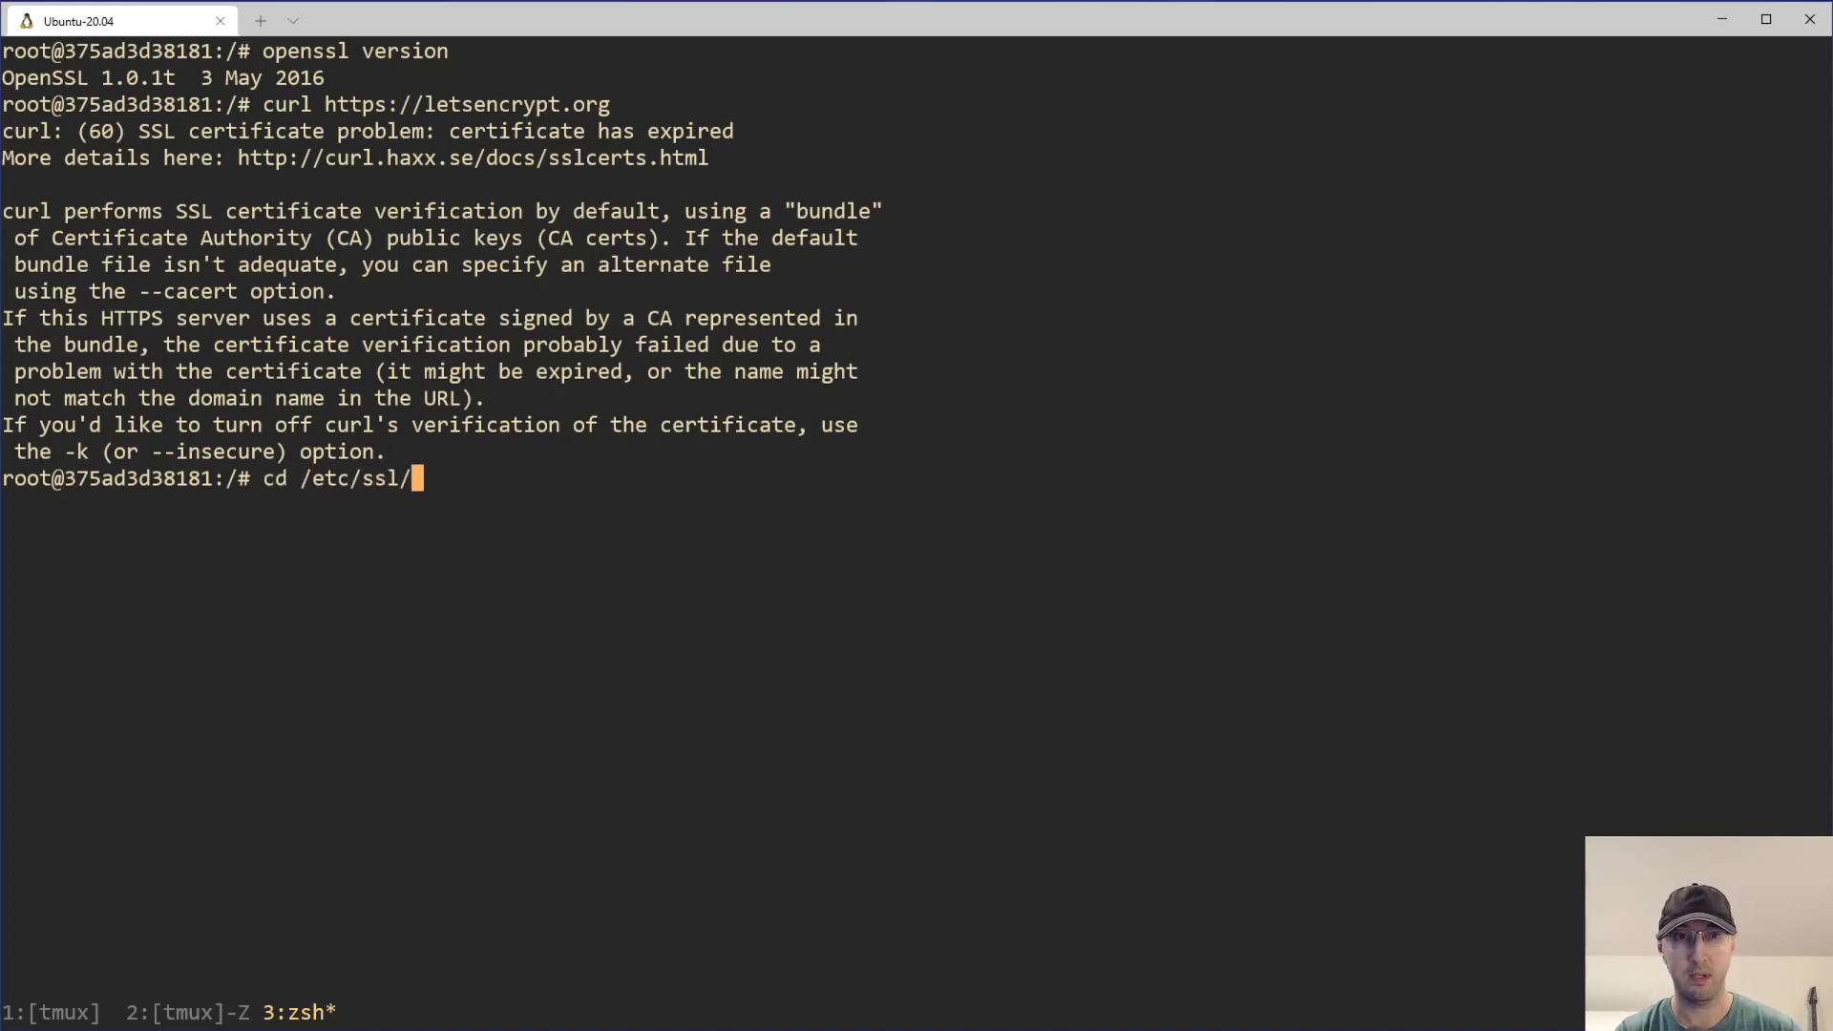
text(certs/)
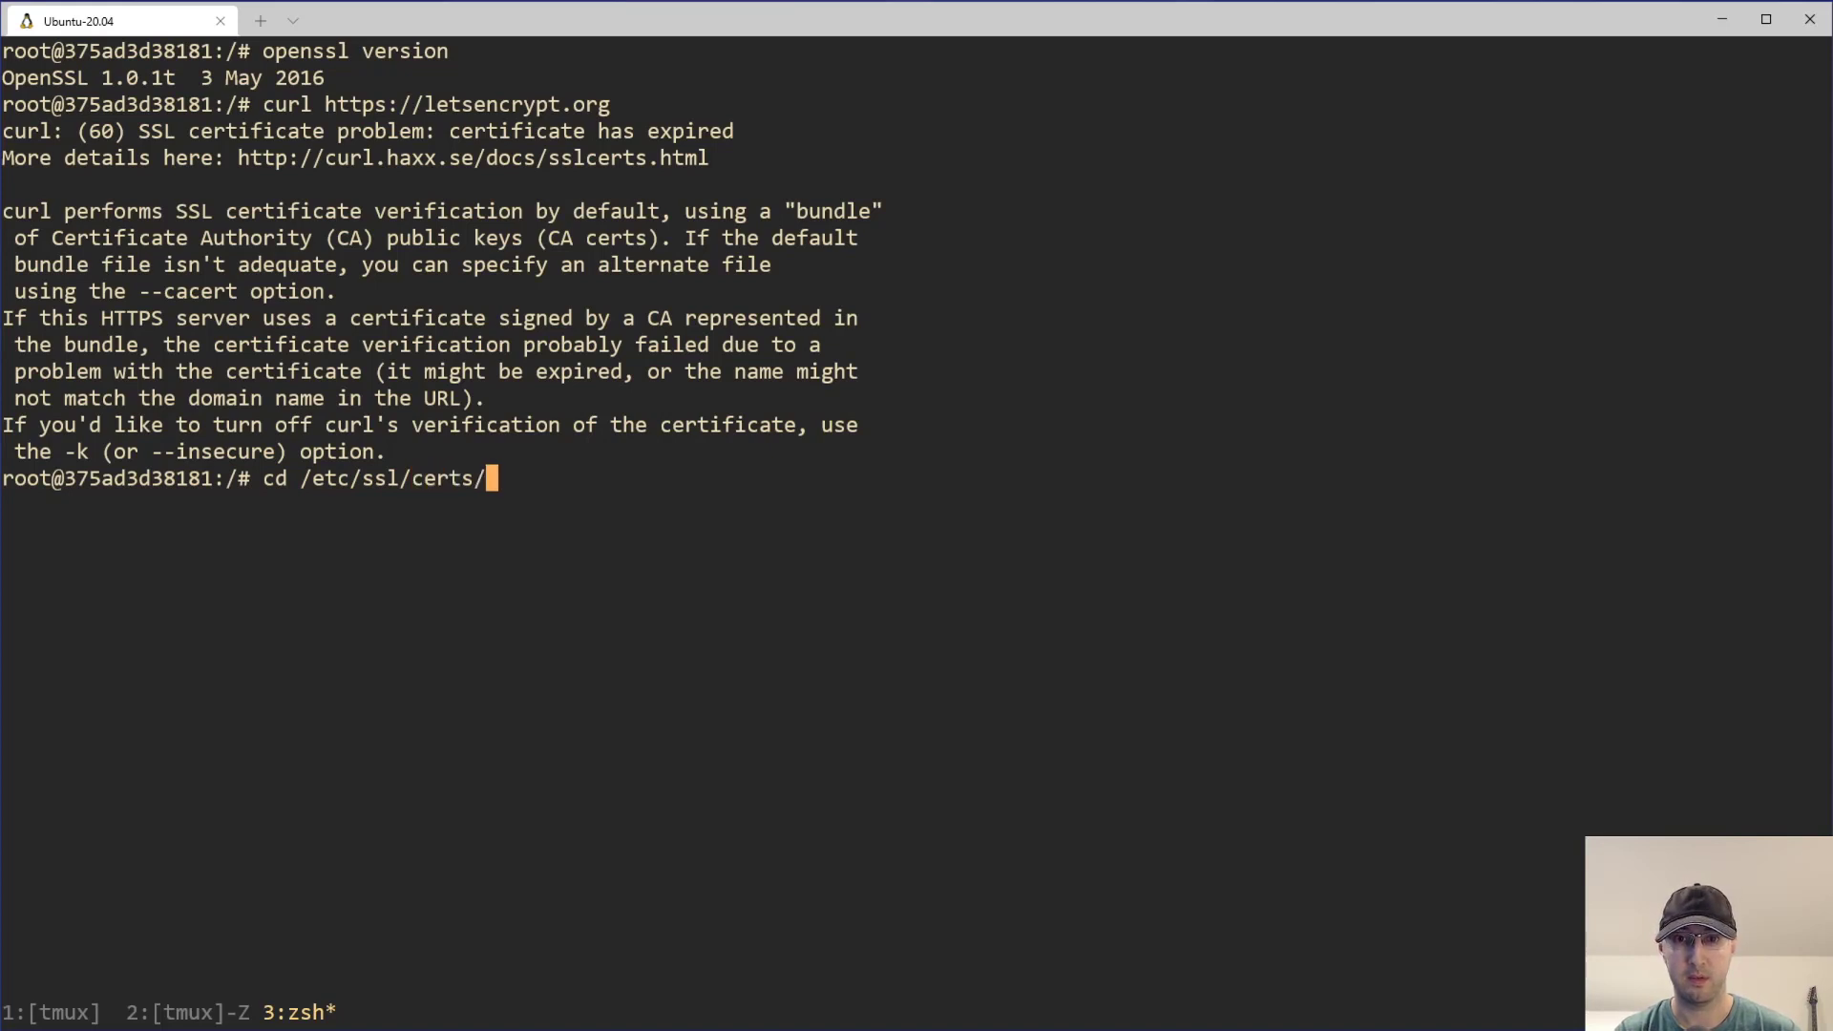
key(Return)
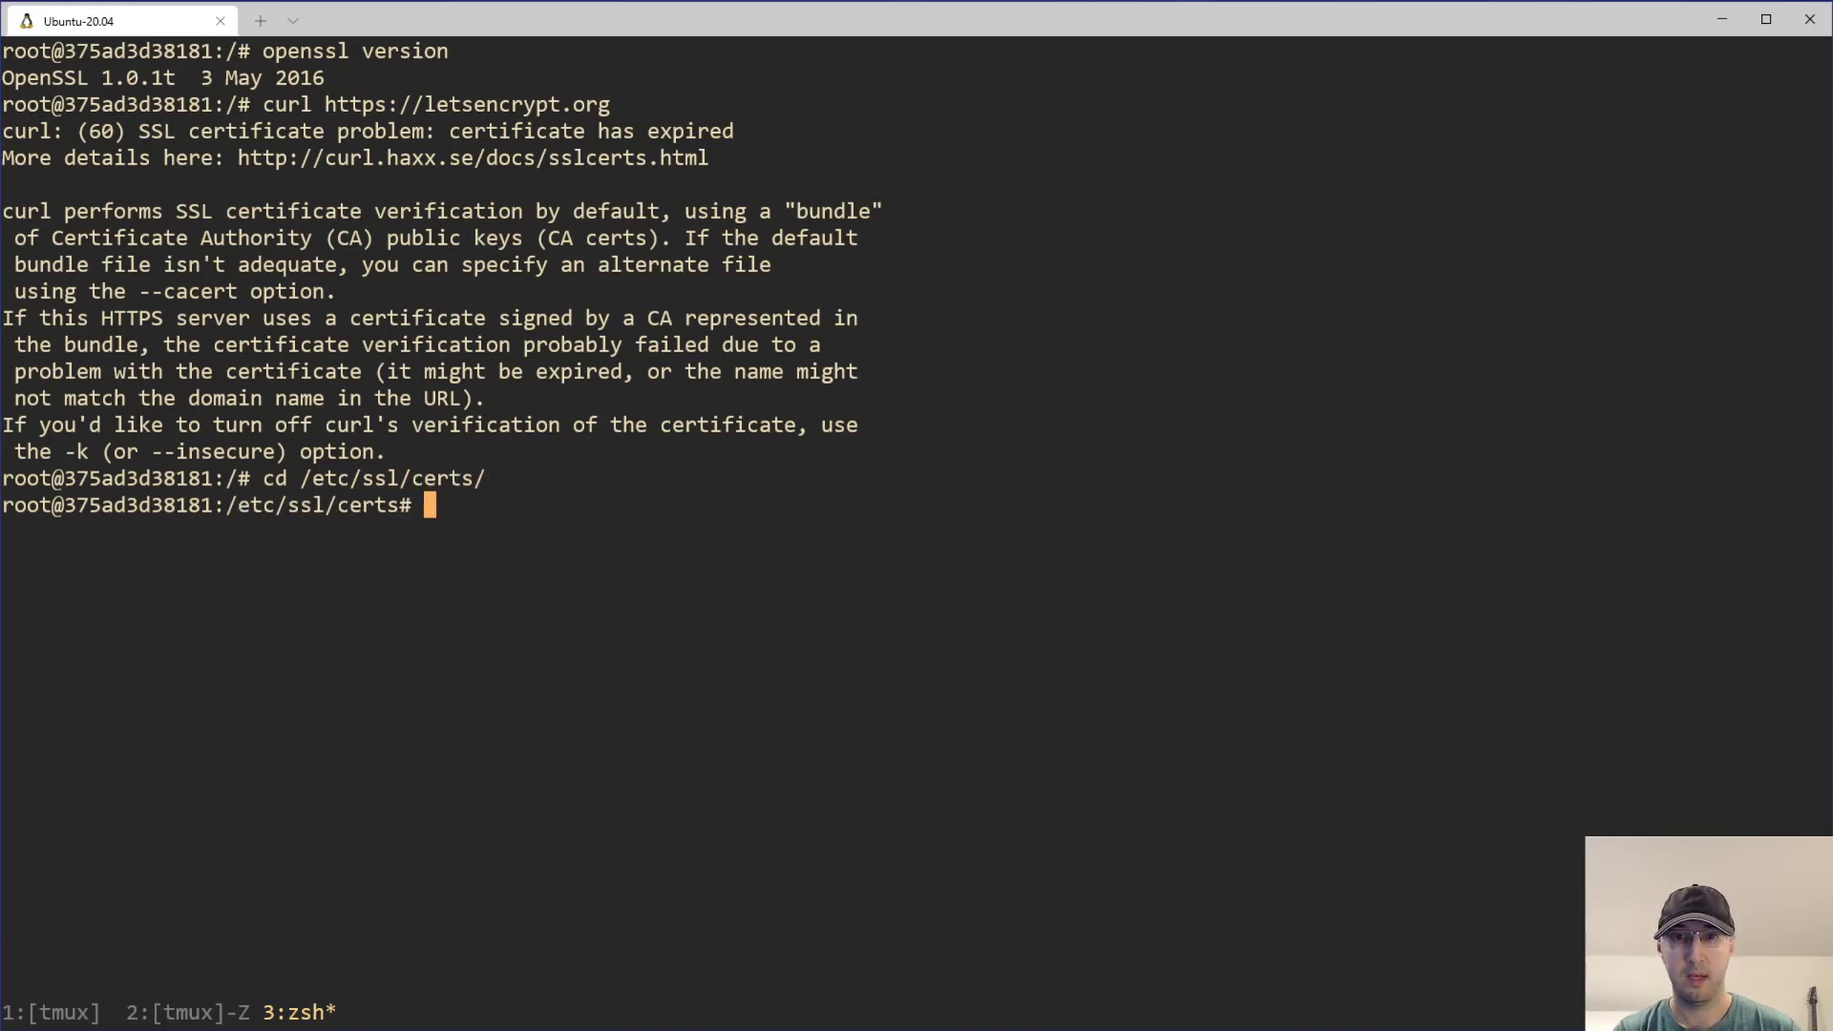
Query DST_Root_CA_X3.pem's end date with openssl x509, showing Sep 30 2021 expiry
text(openssl)
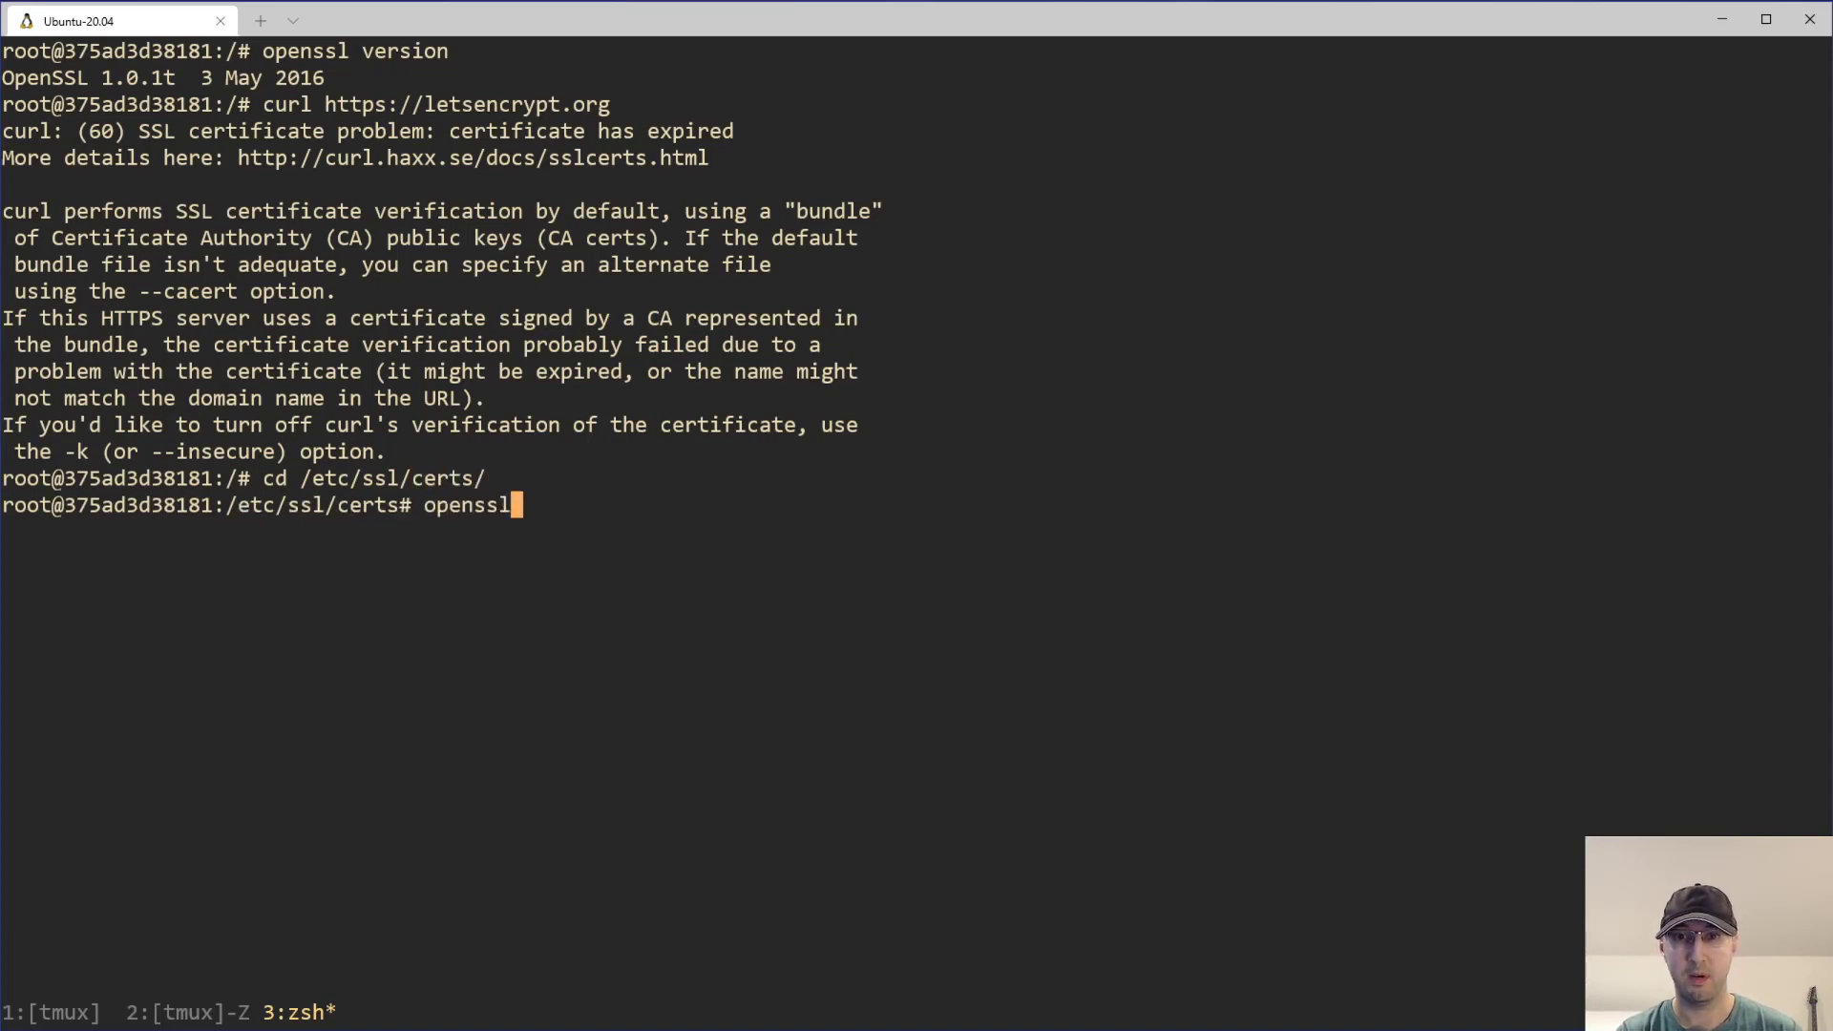
text(x5)
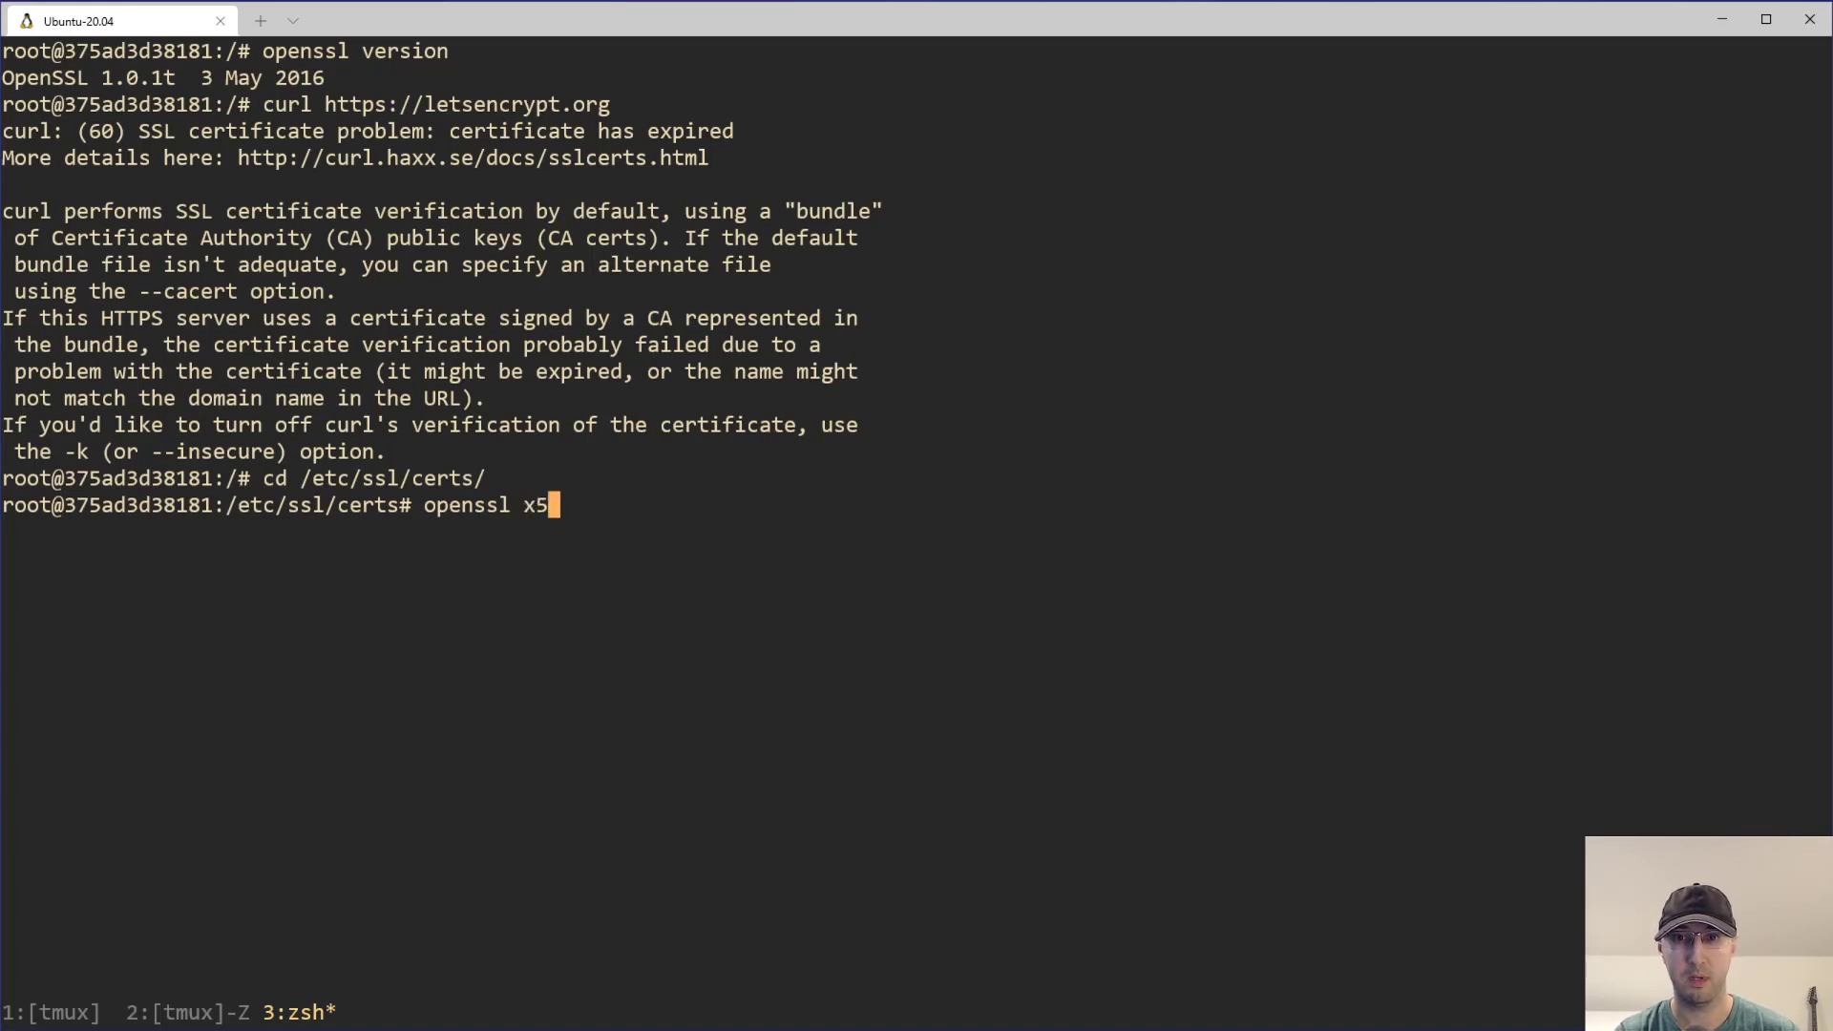
text(09 -)
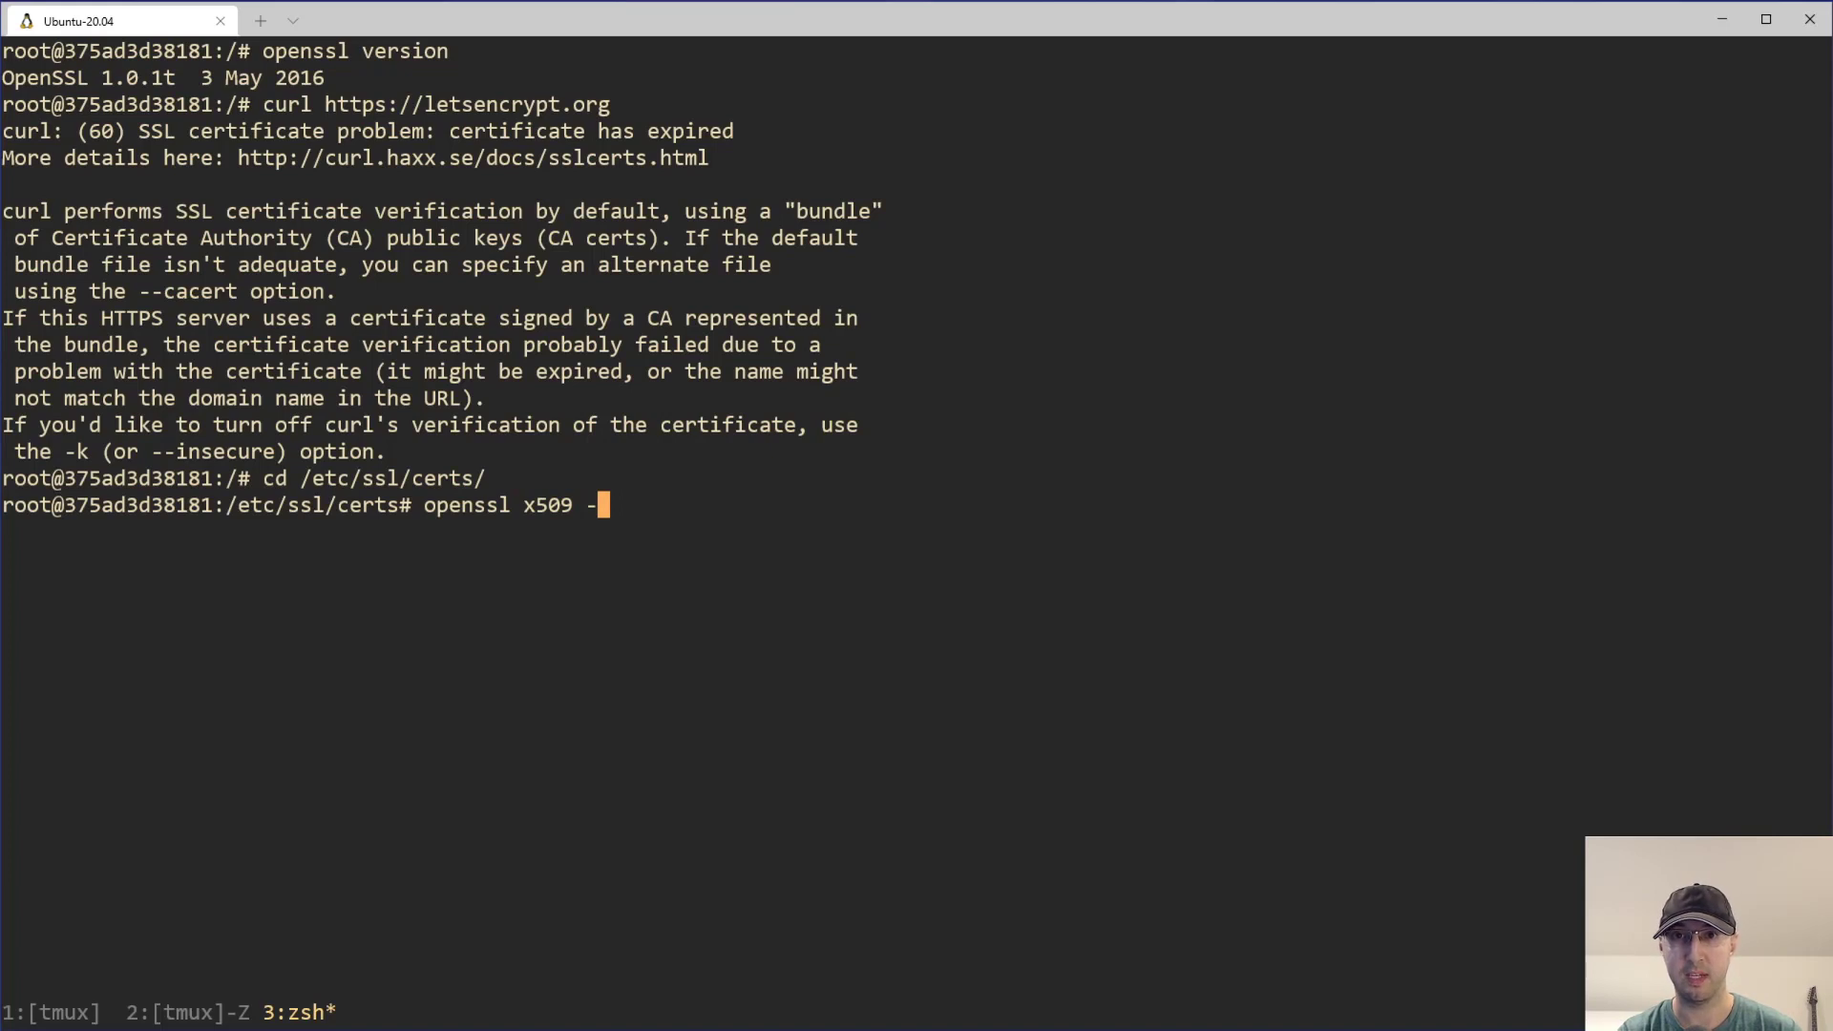
text(end)
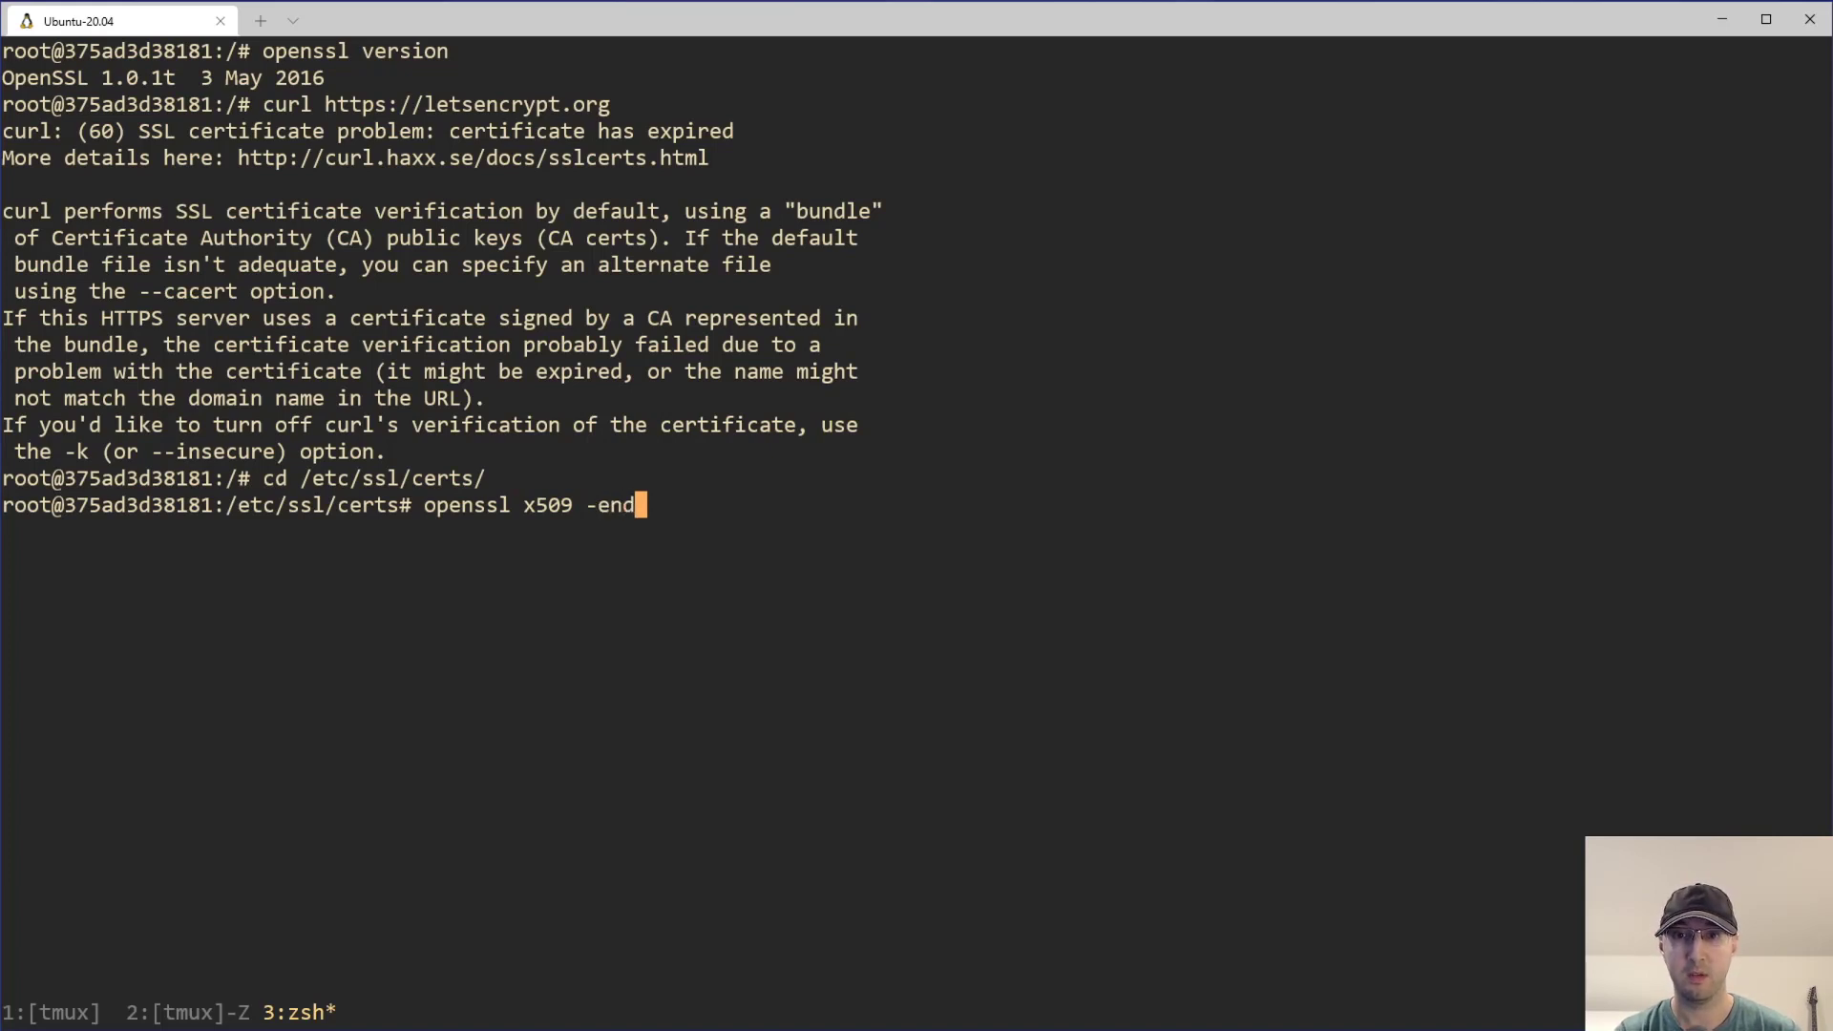
text(ate -)
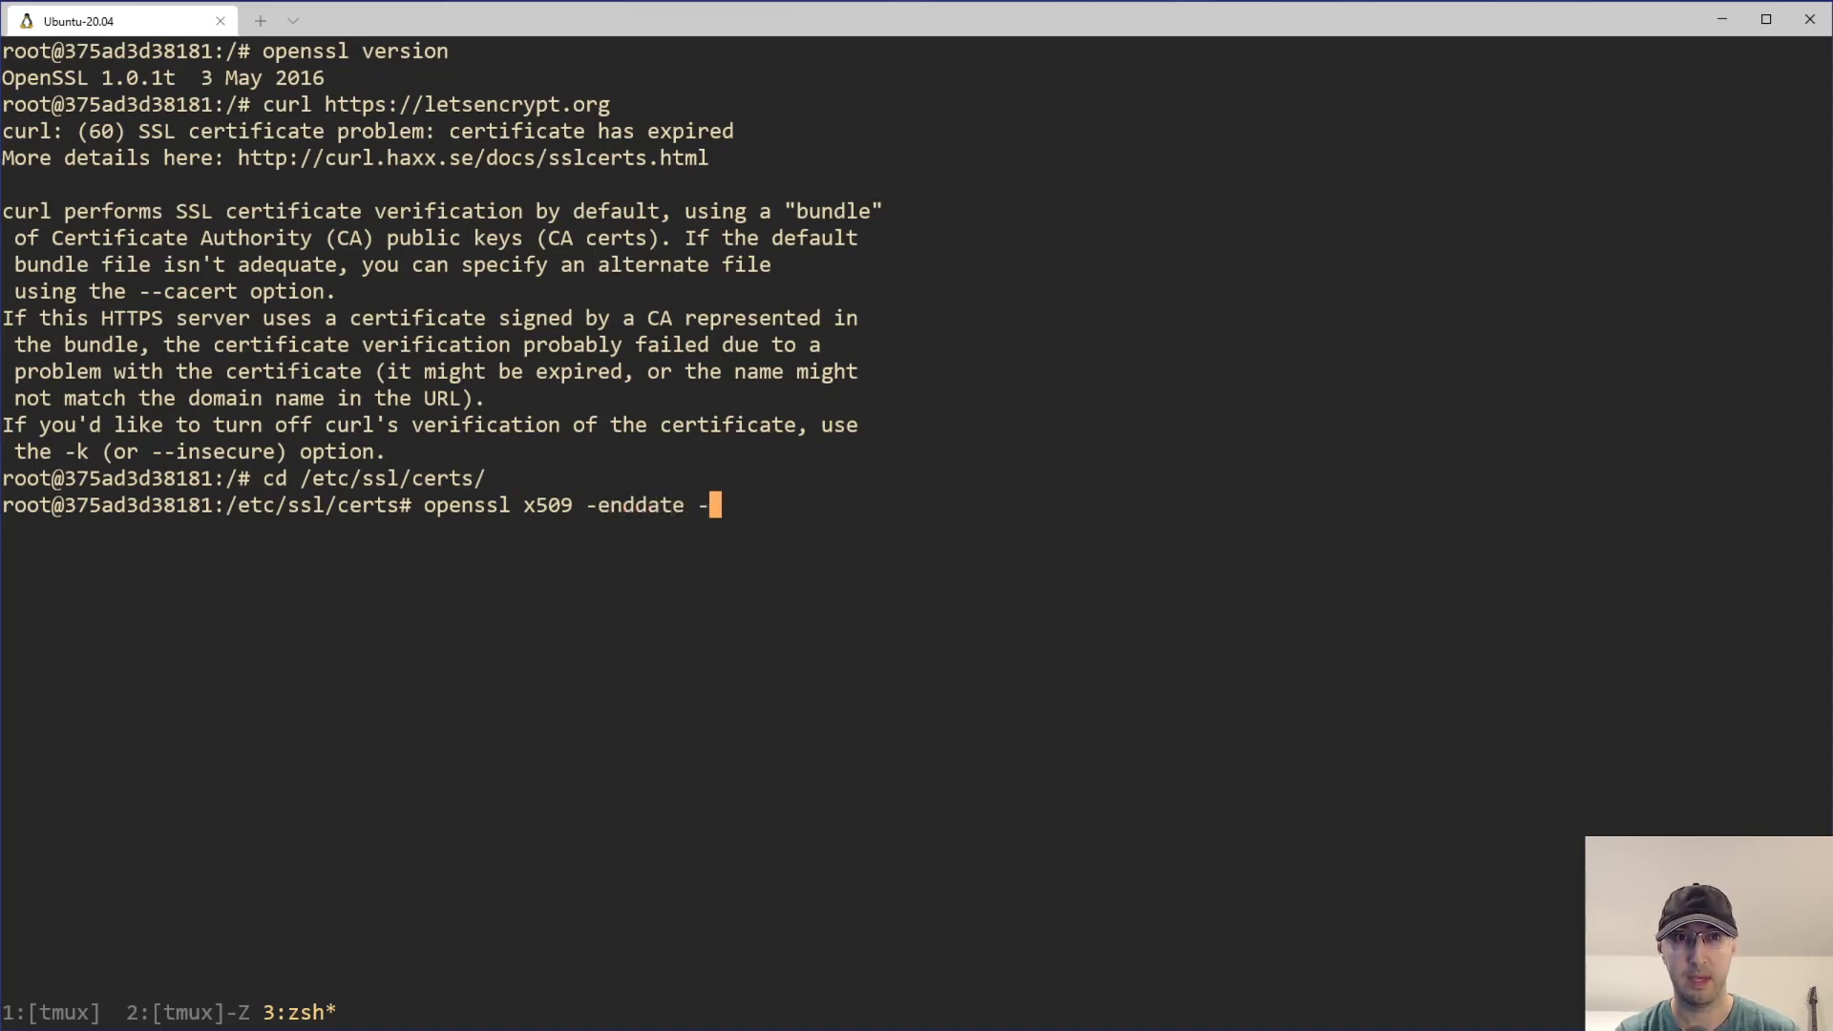
text(noout)
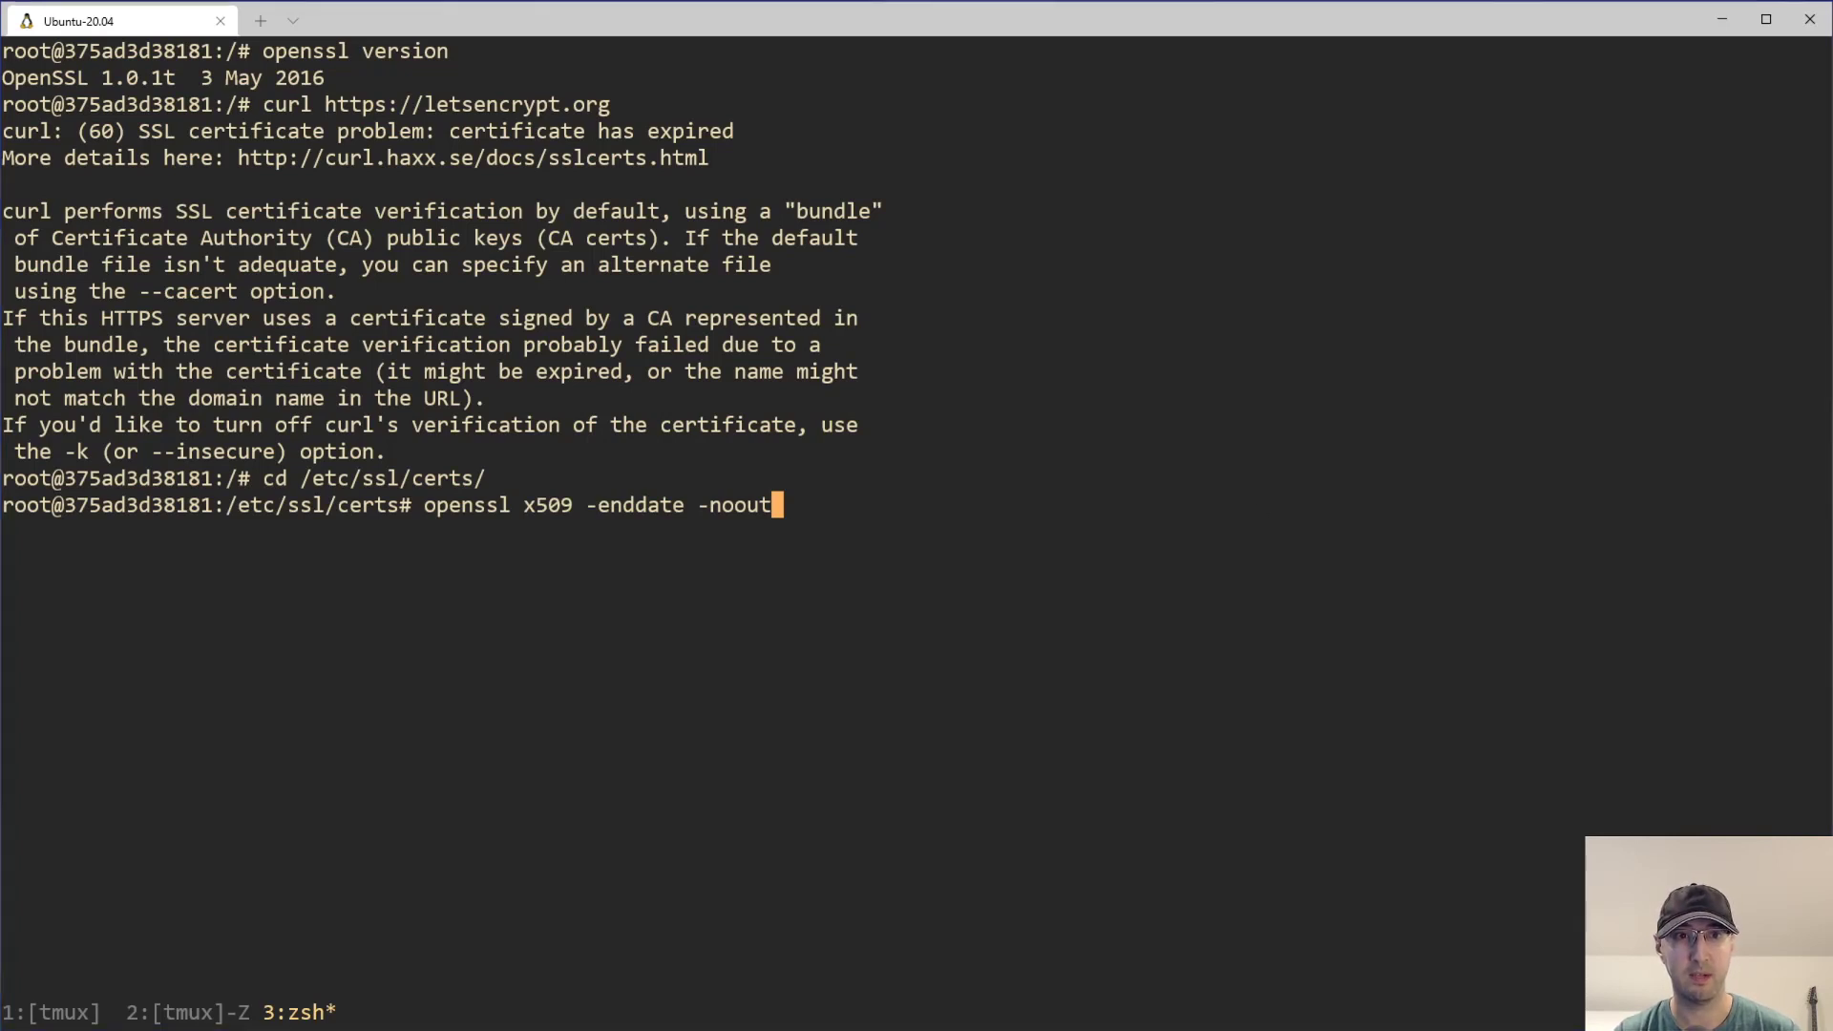
mouse_move(911, 358)
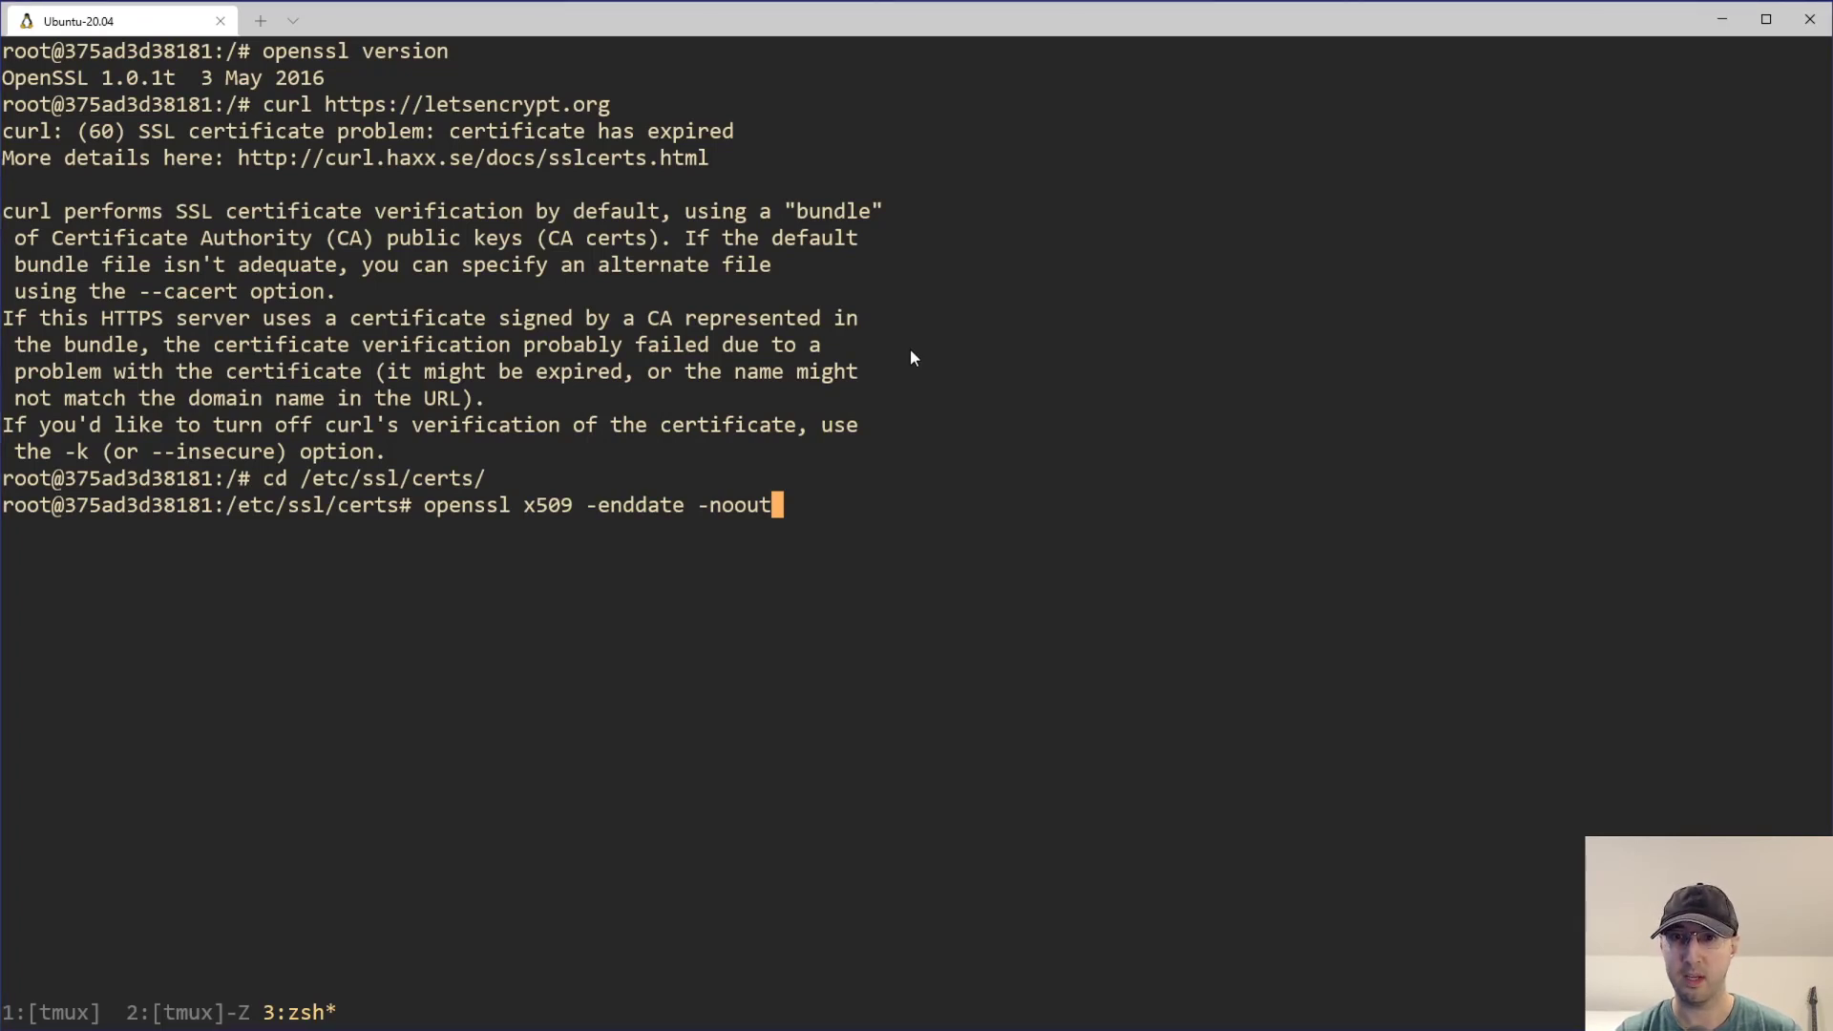
key(ctrl+c)
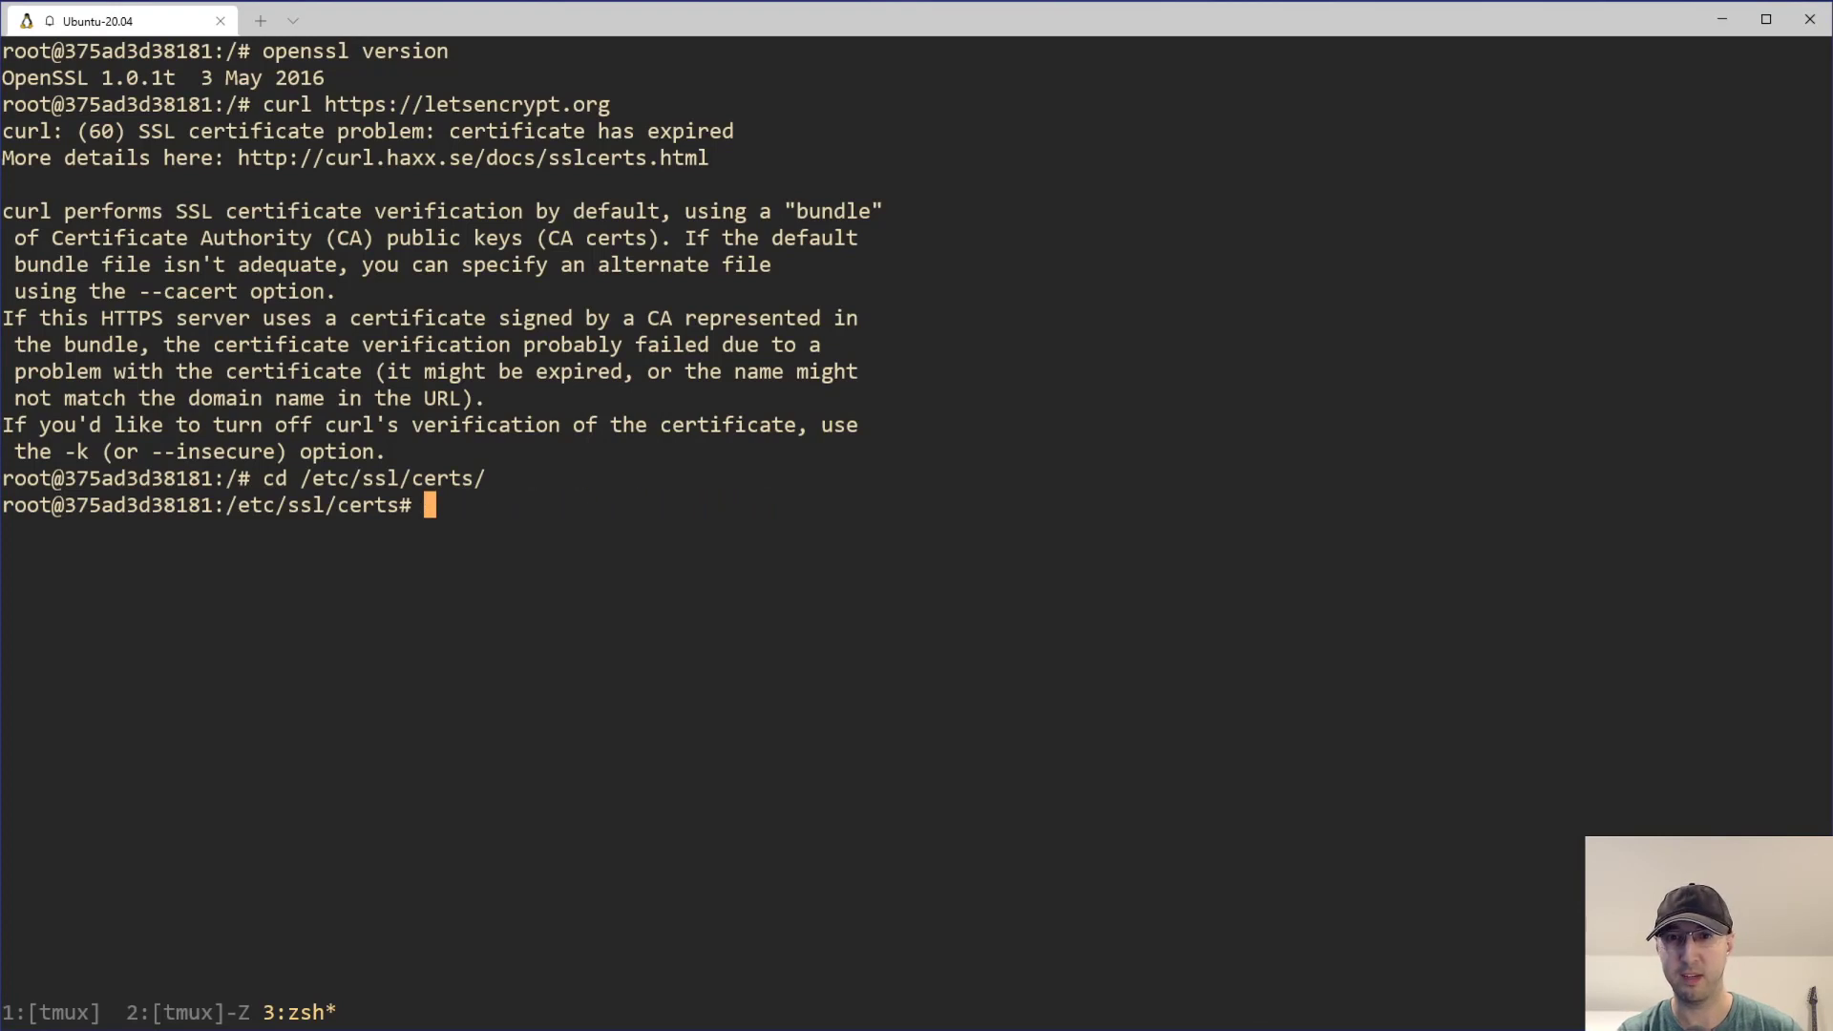
text(openssl x509 -enddate -noout -in DST_Root_CA_X3.pe)
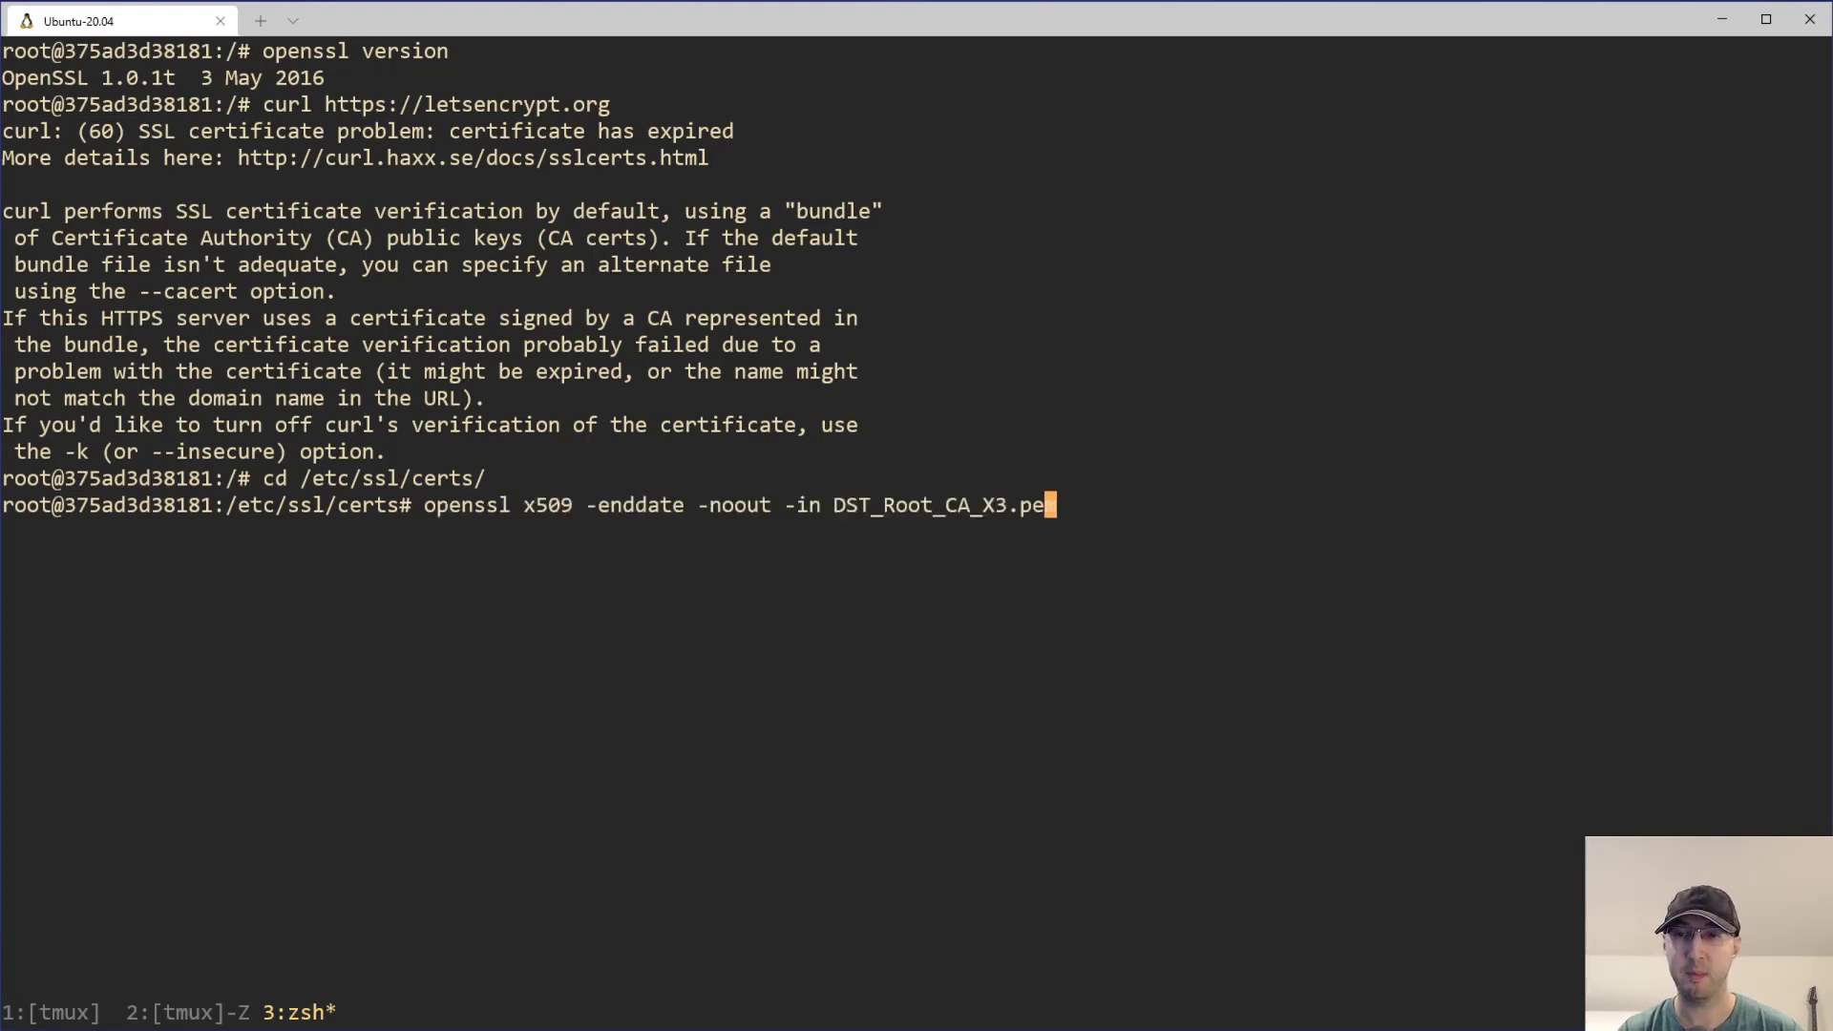
text(m)
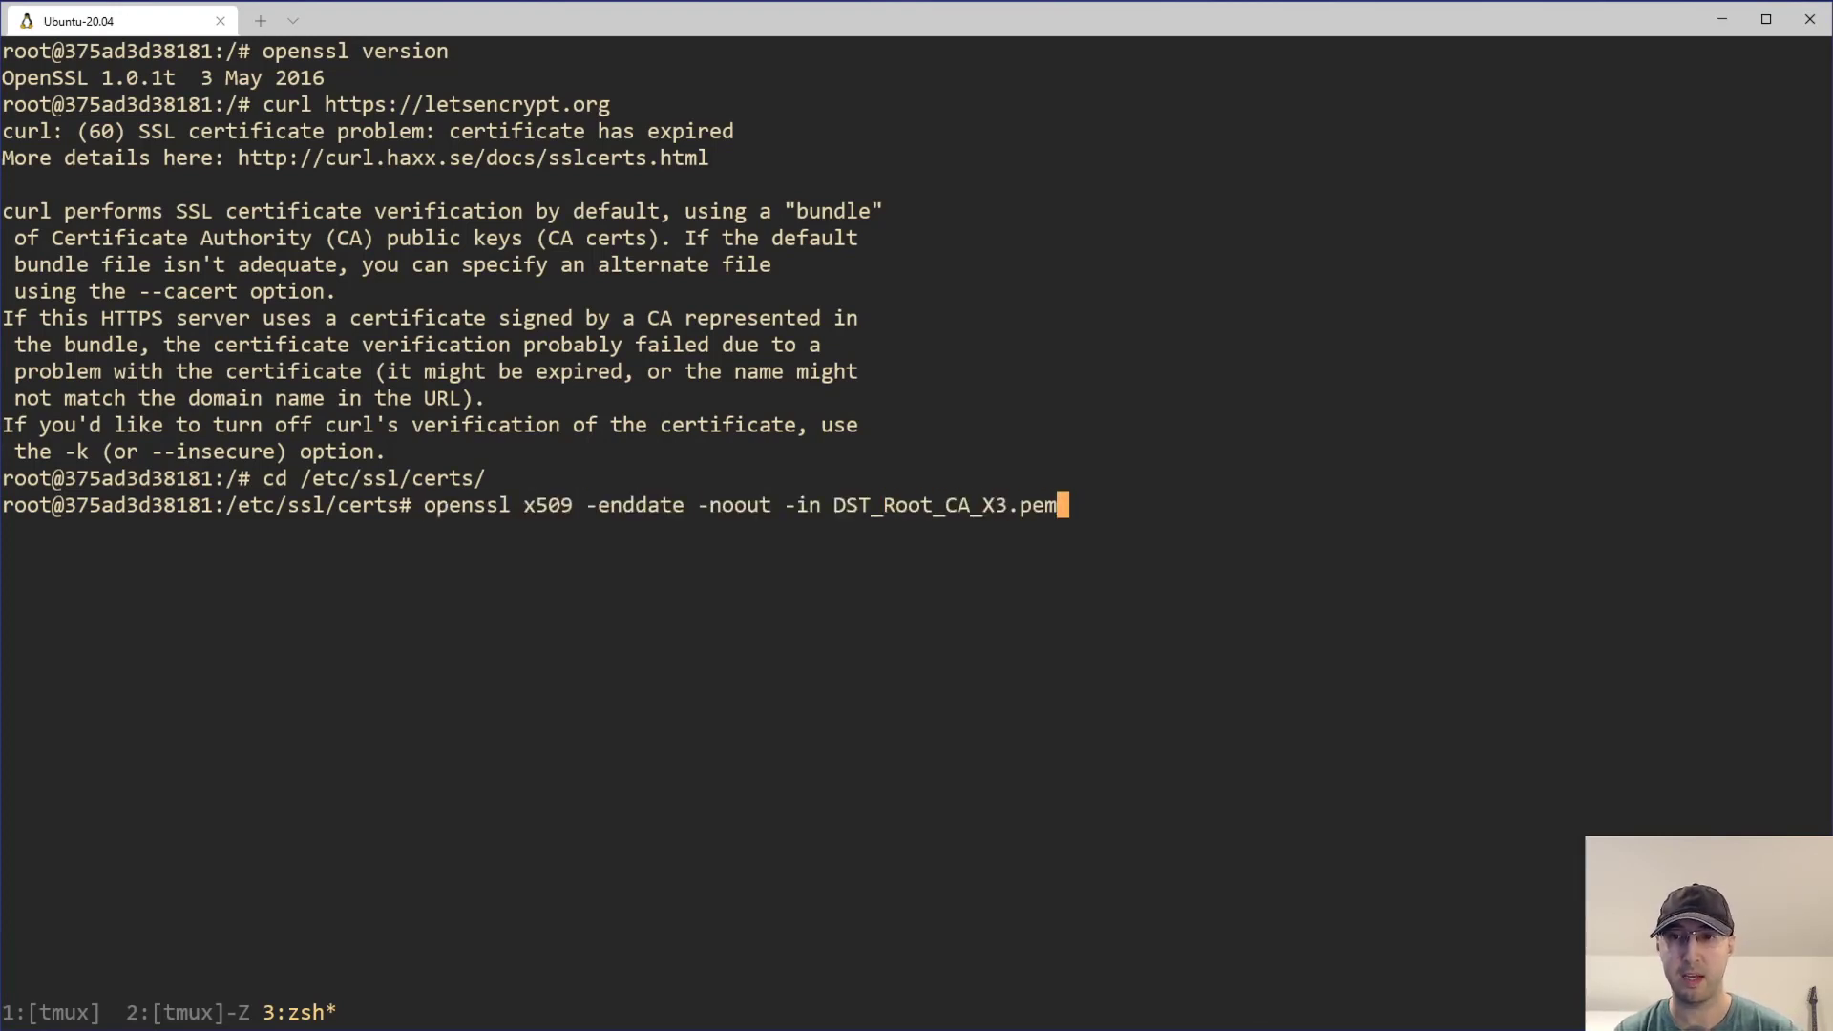
key(Return)
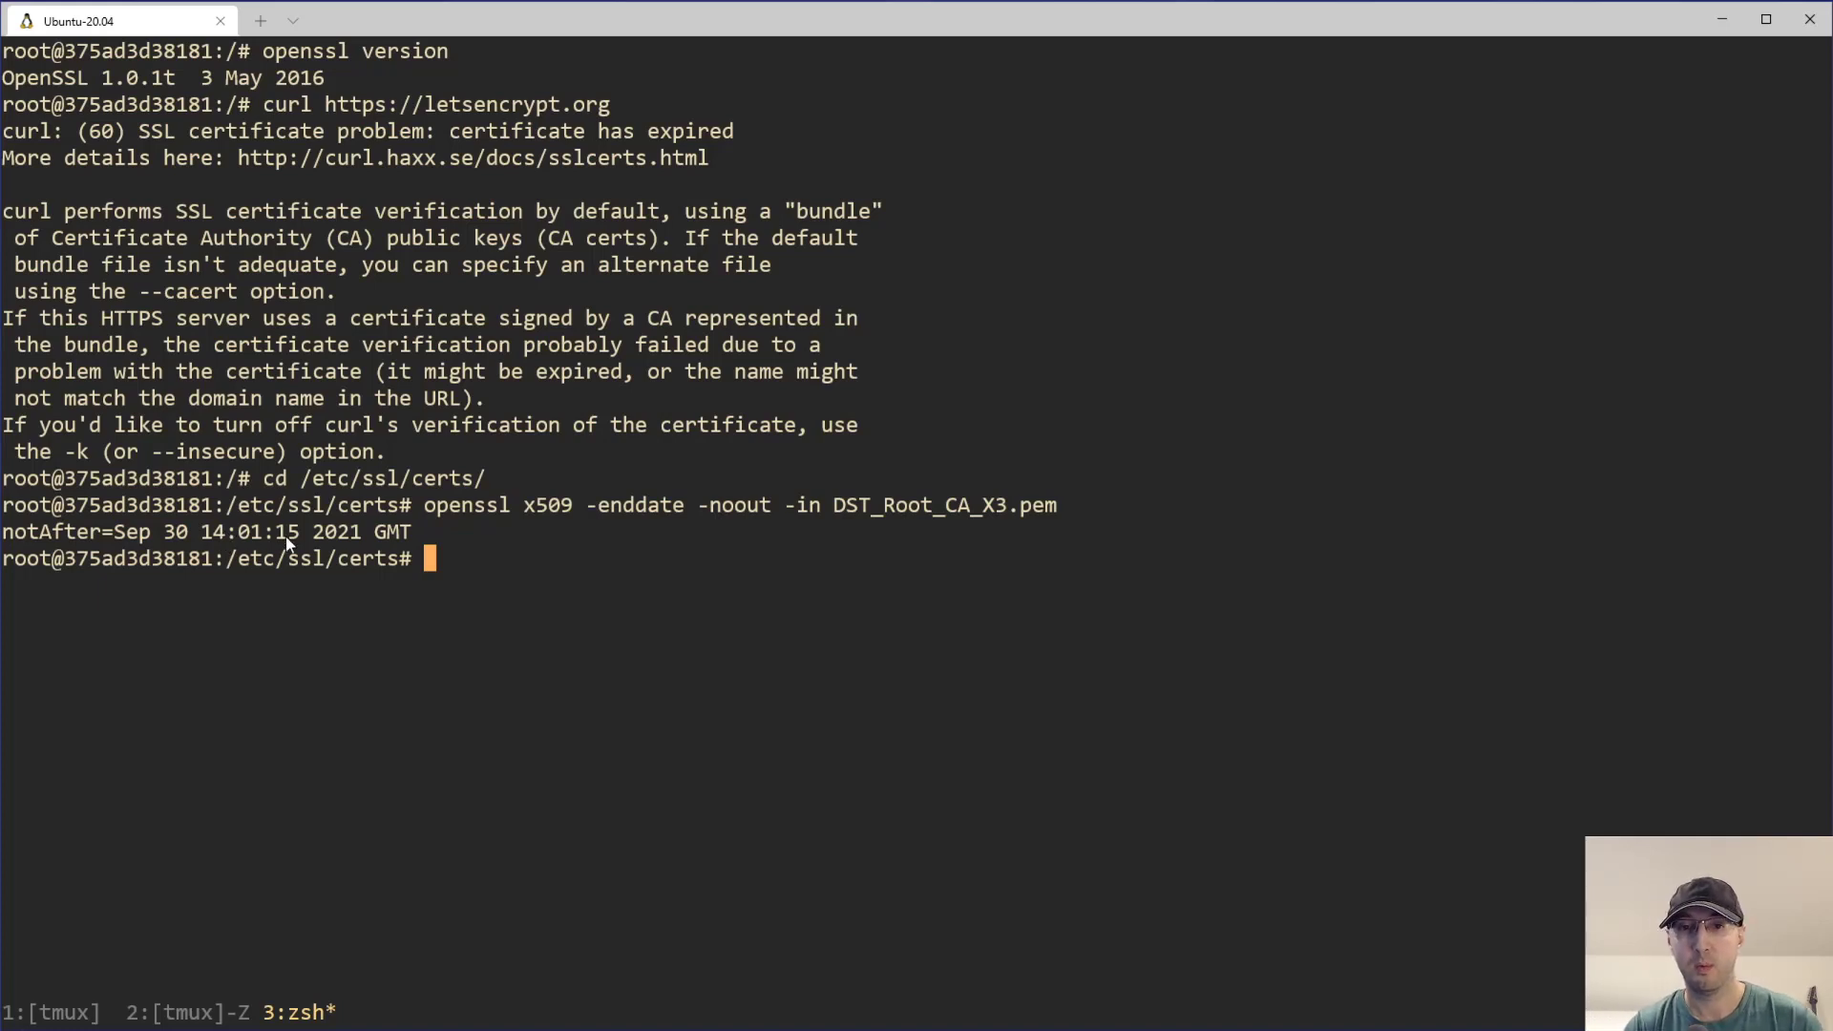
mouse_move(754, 496)
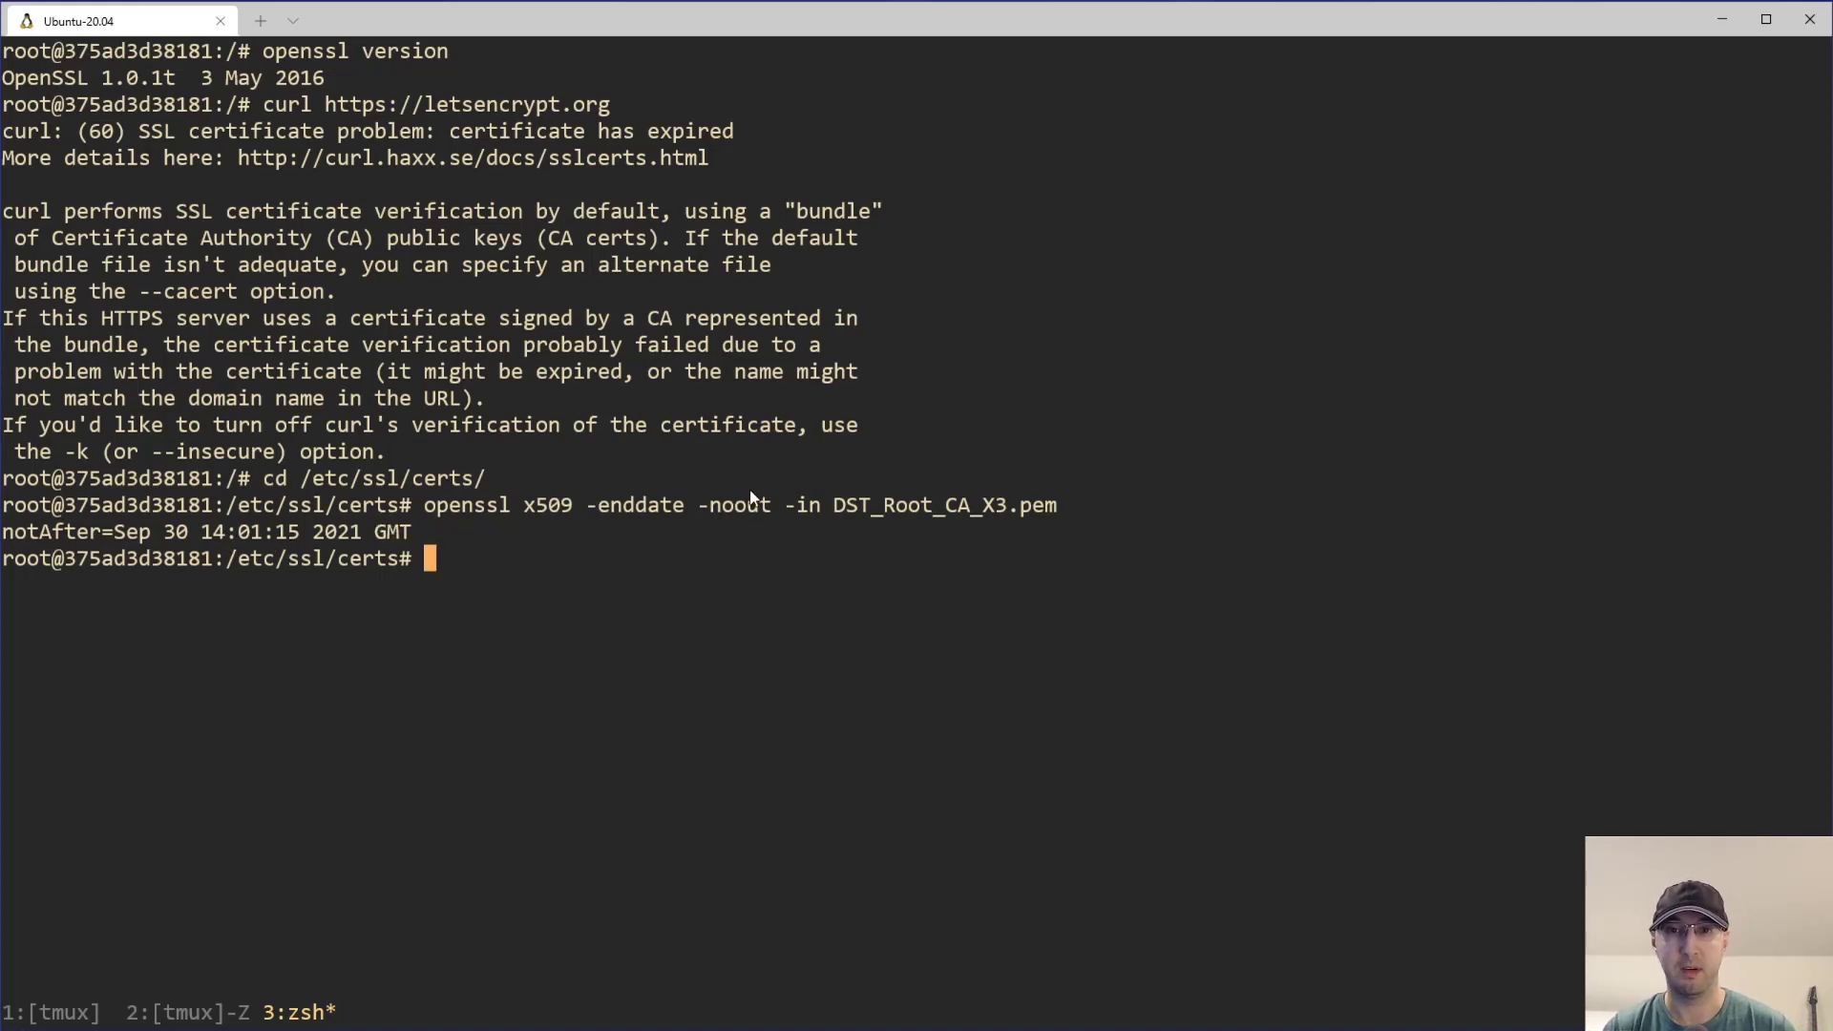
mouse_move(503, 556)
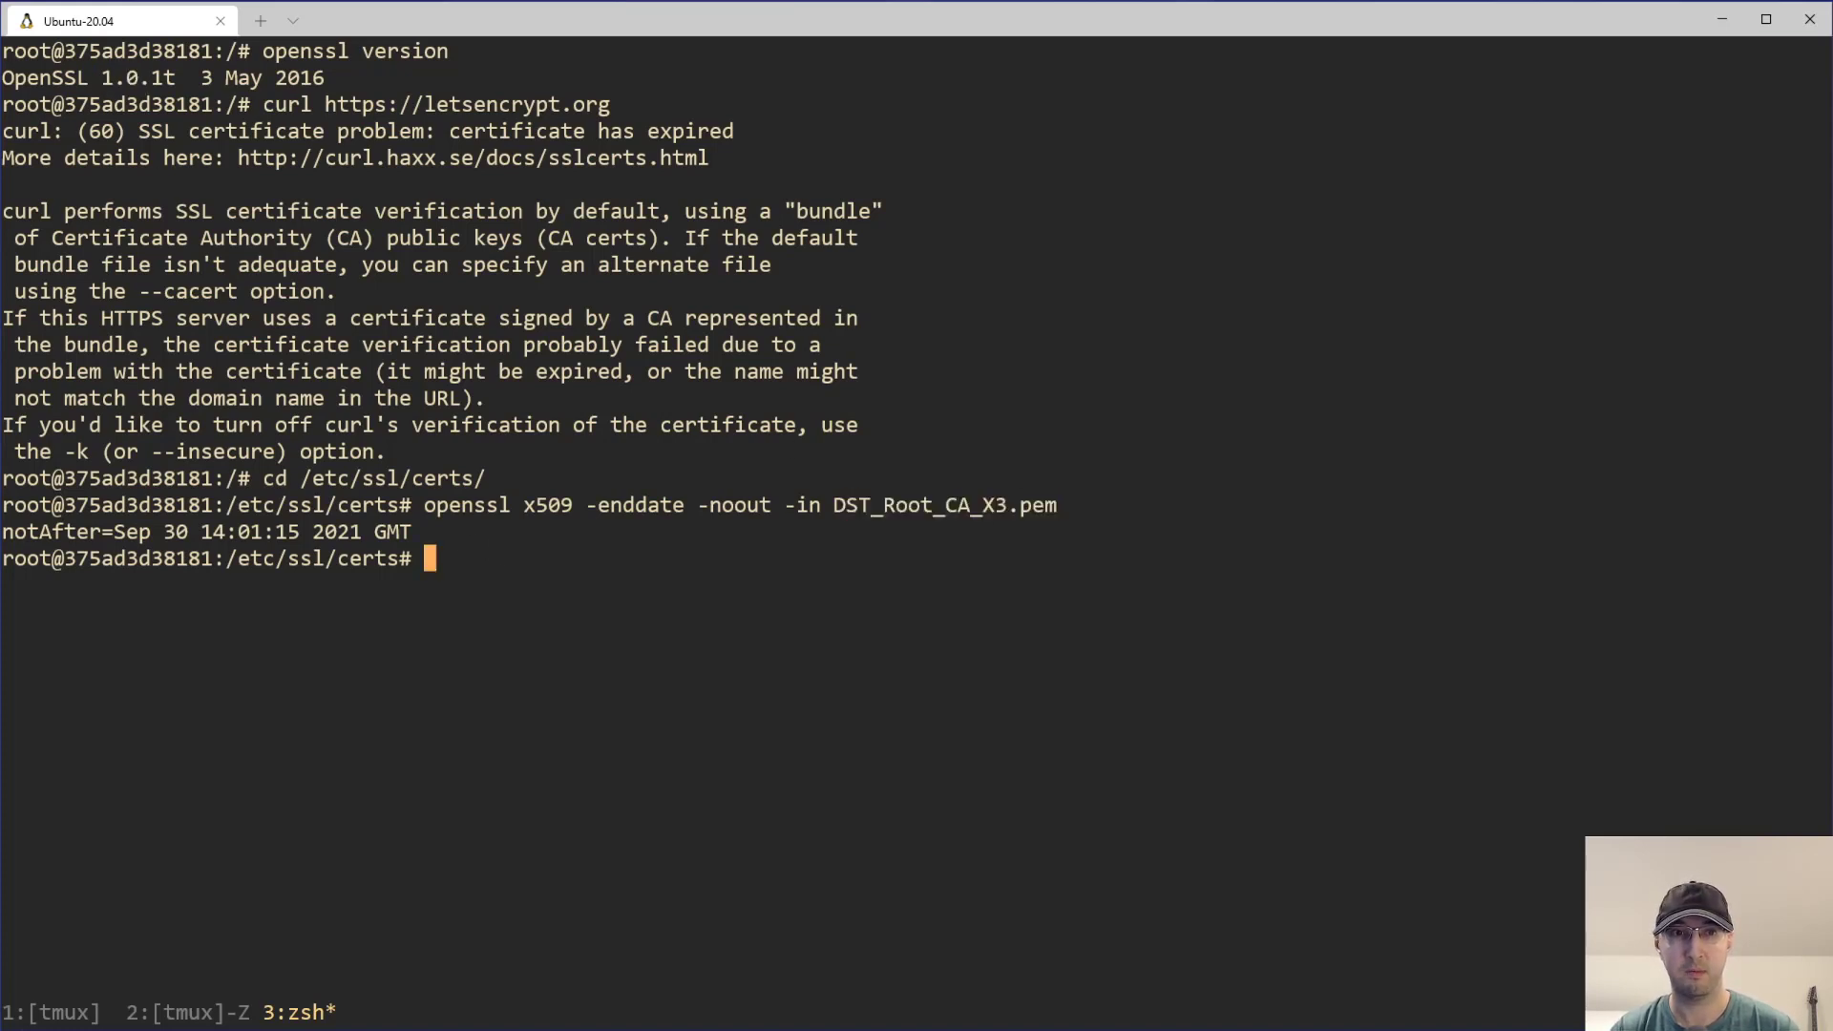
mouse_move(269, 290)
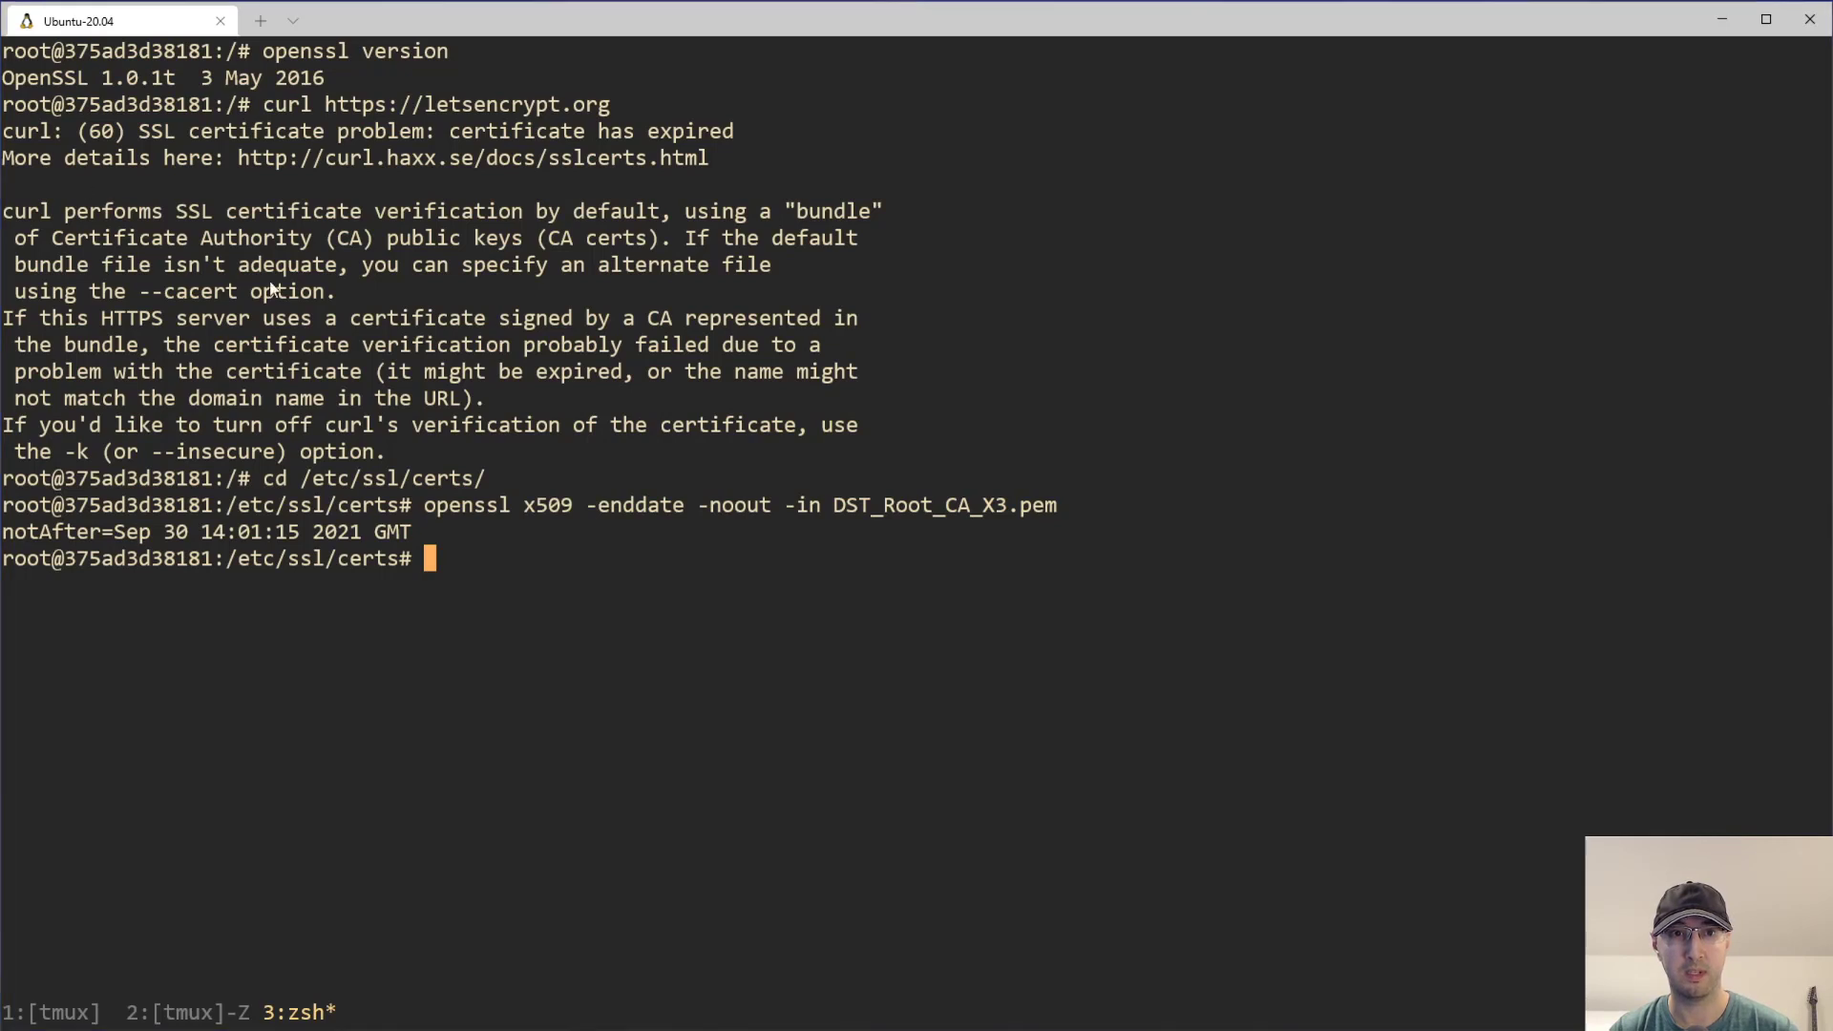
Check ISRG_Root_X1.pem's end date, showing it is valid until Jun 4 2035
text(openssl x509 -enddate -noout -in ISRG_Root_X1.pem)
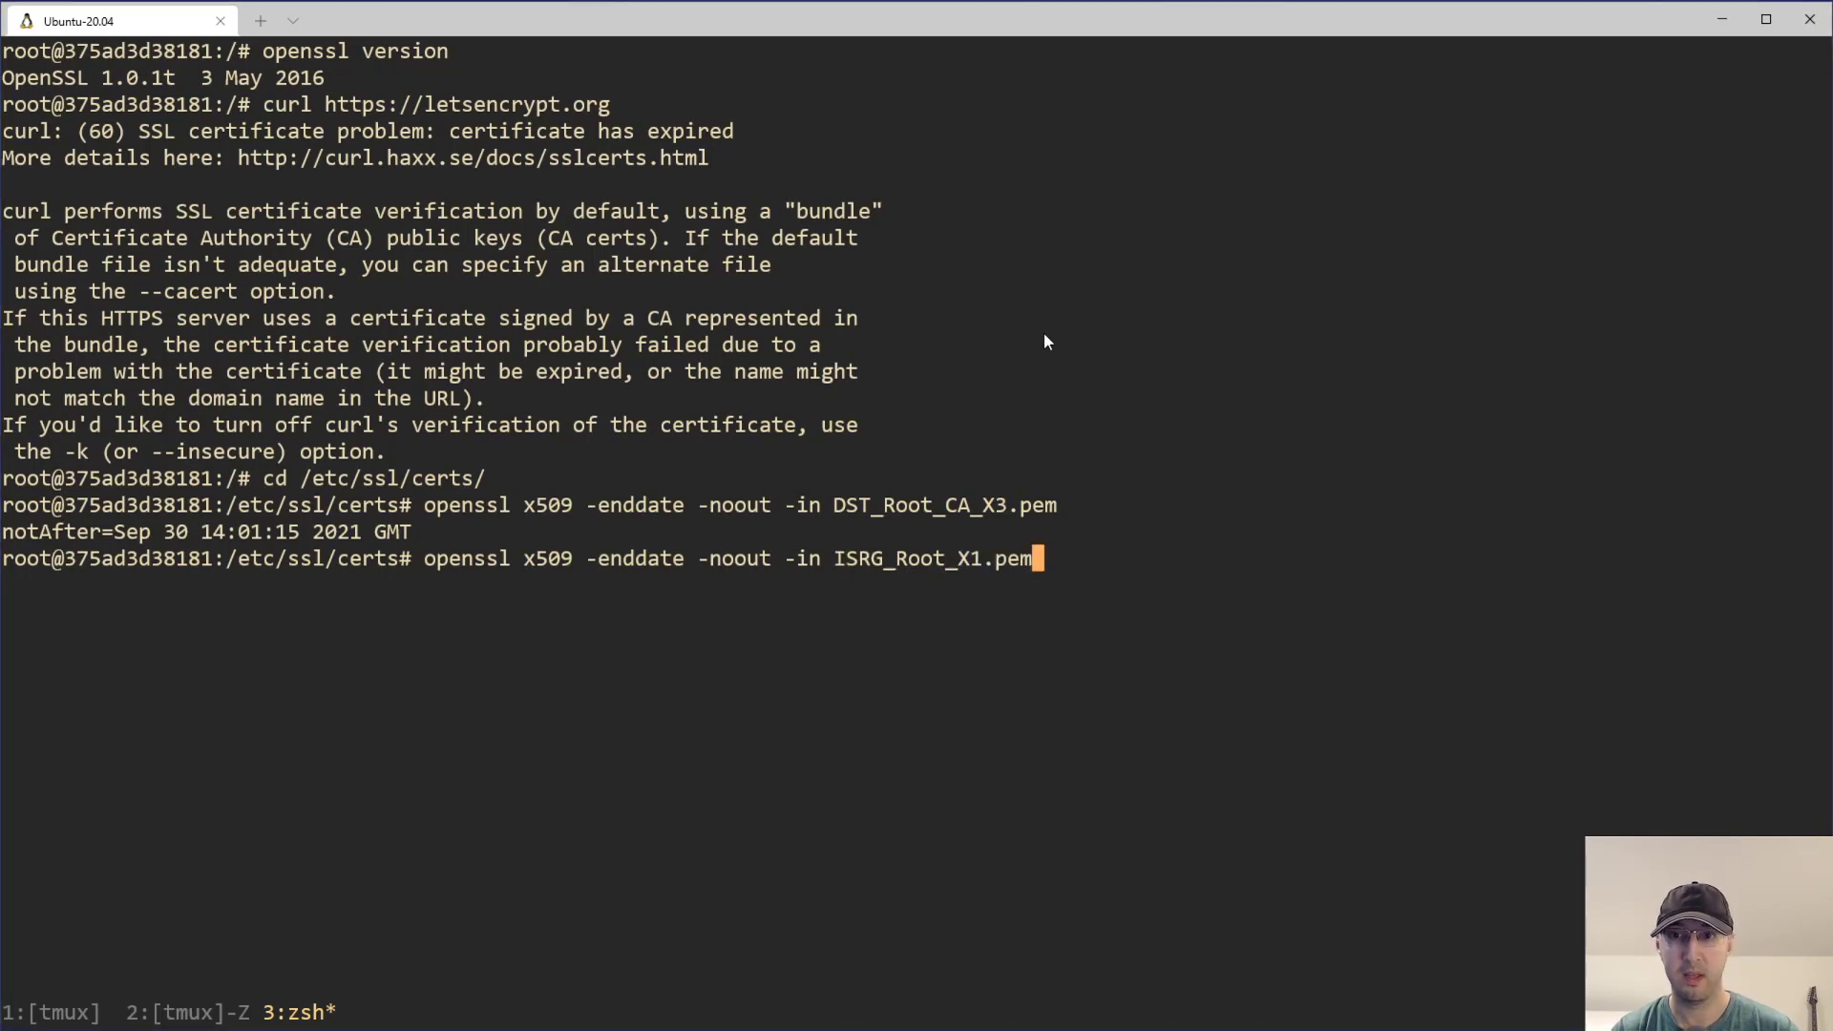
key(Return)
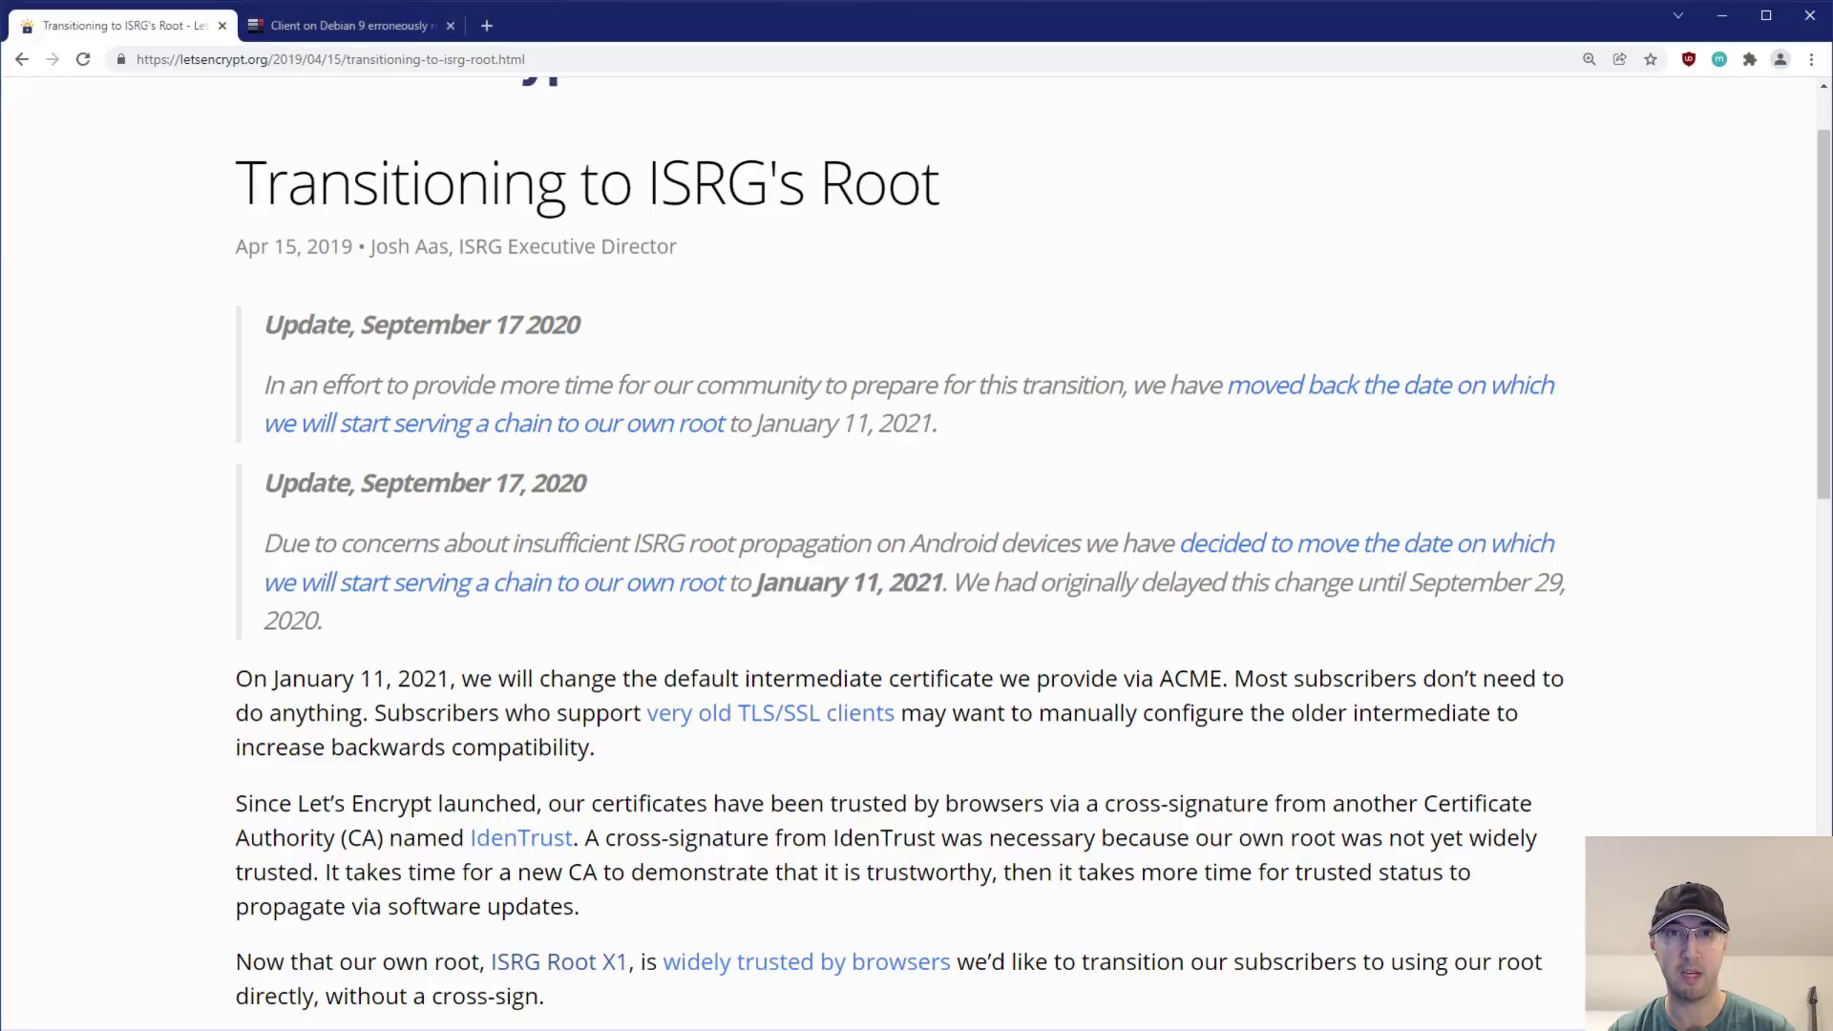
double_click(704, 182)
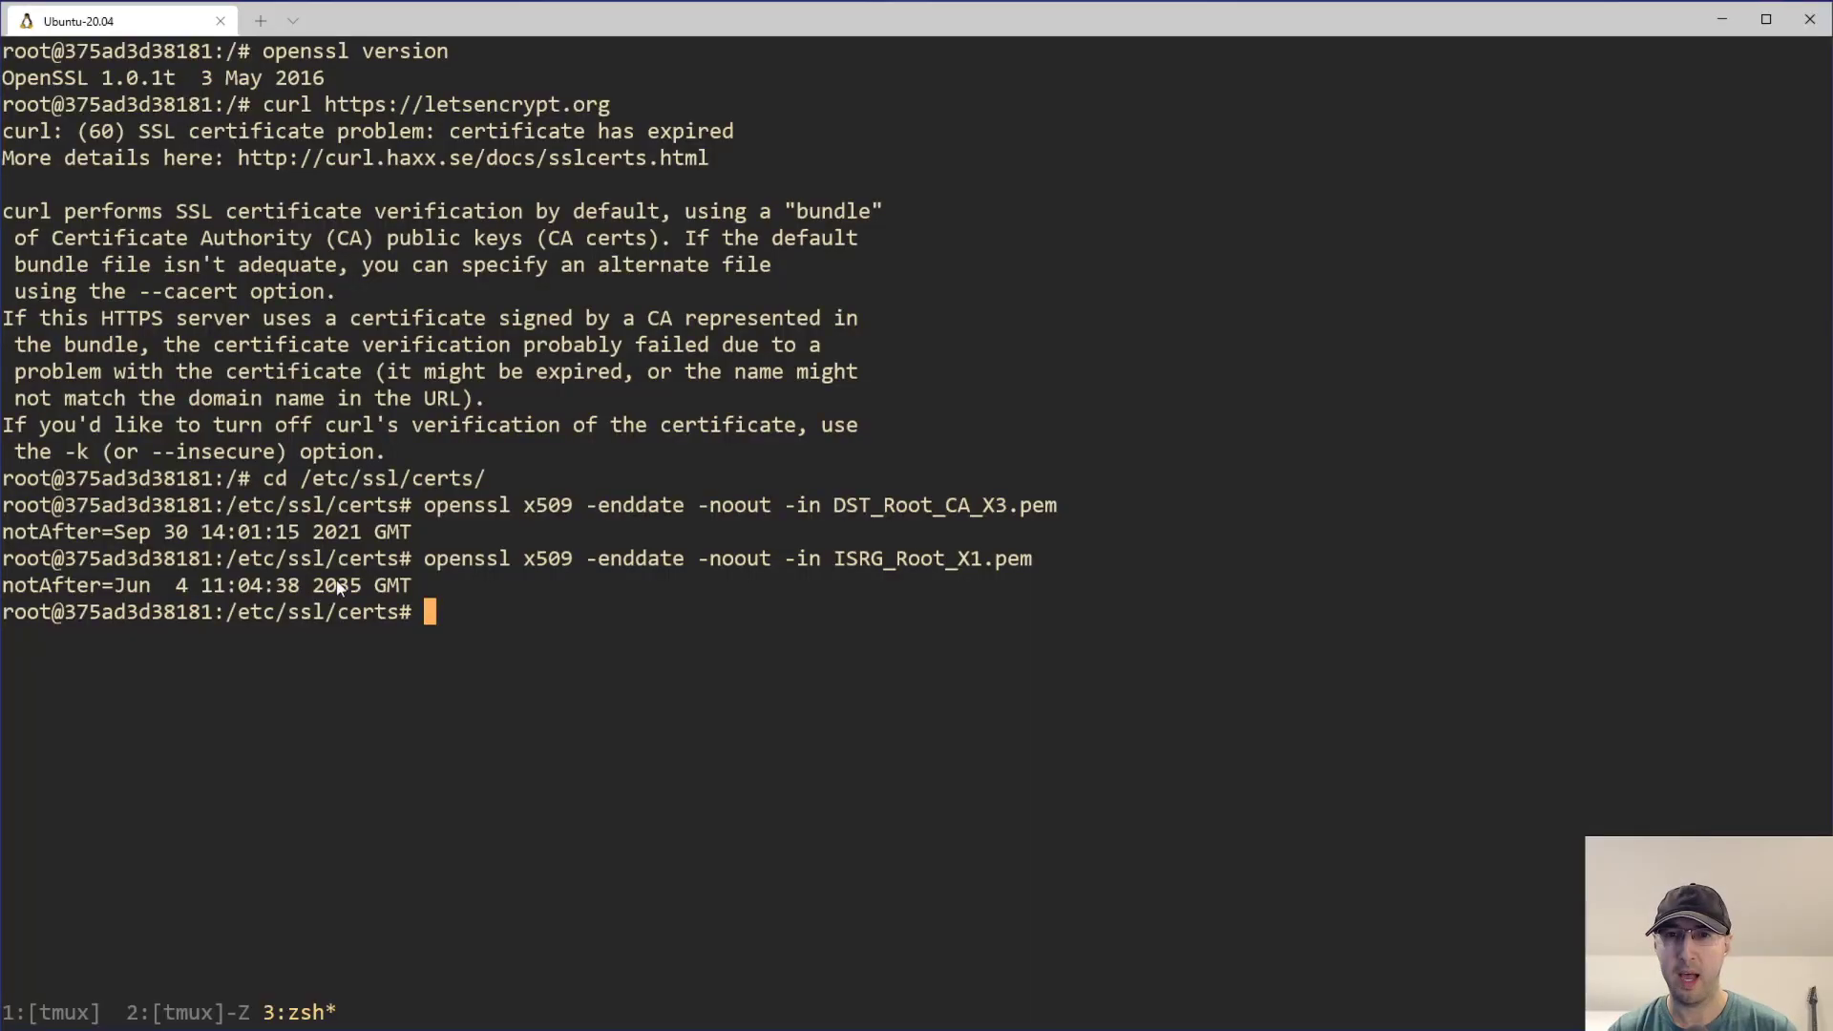
mouse_move(1144, 654)
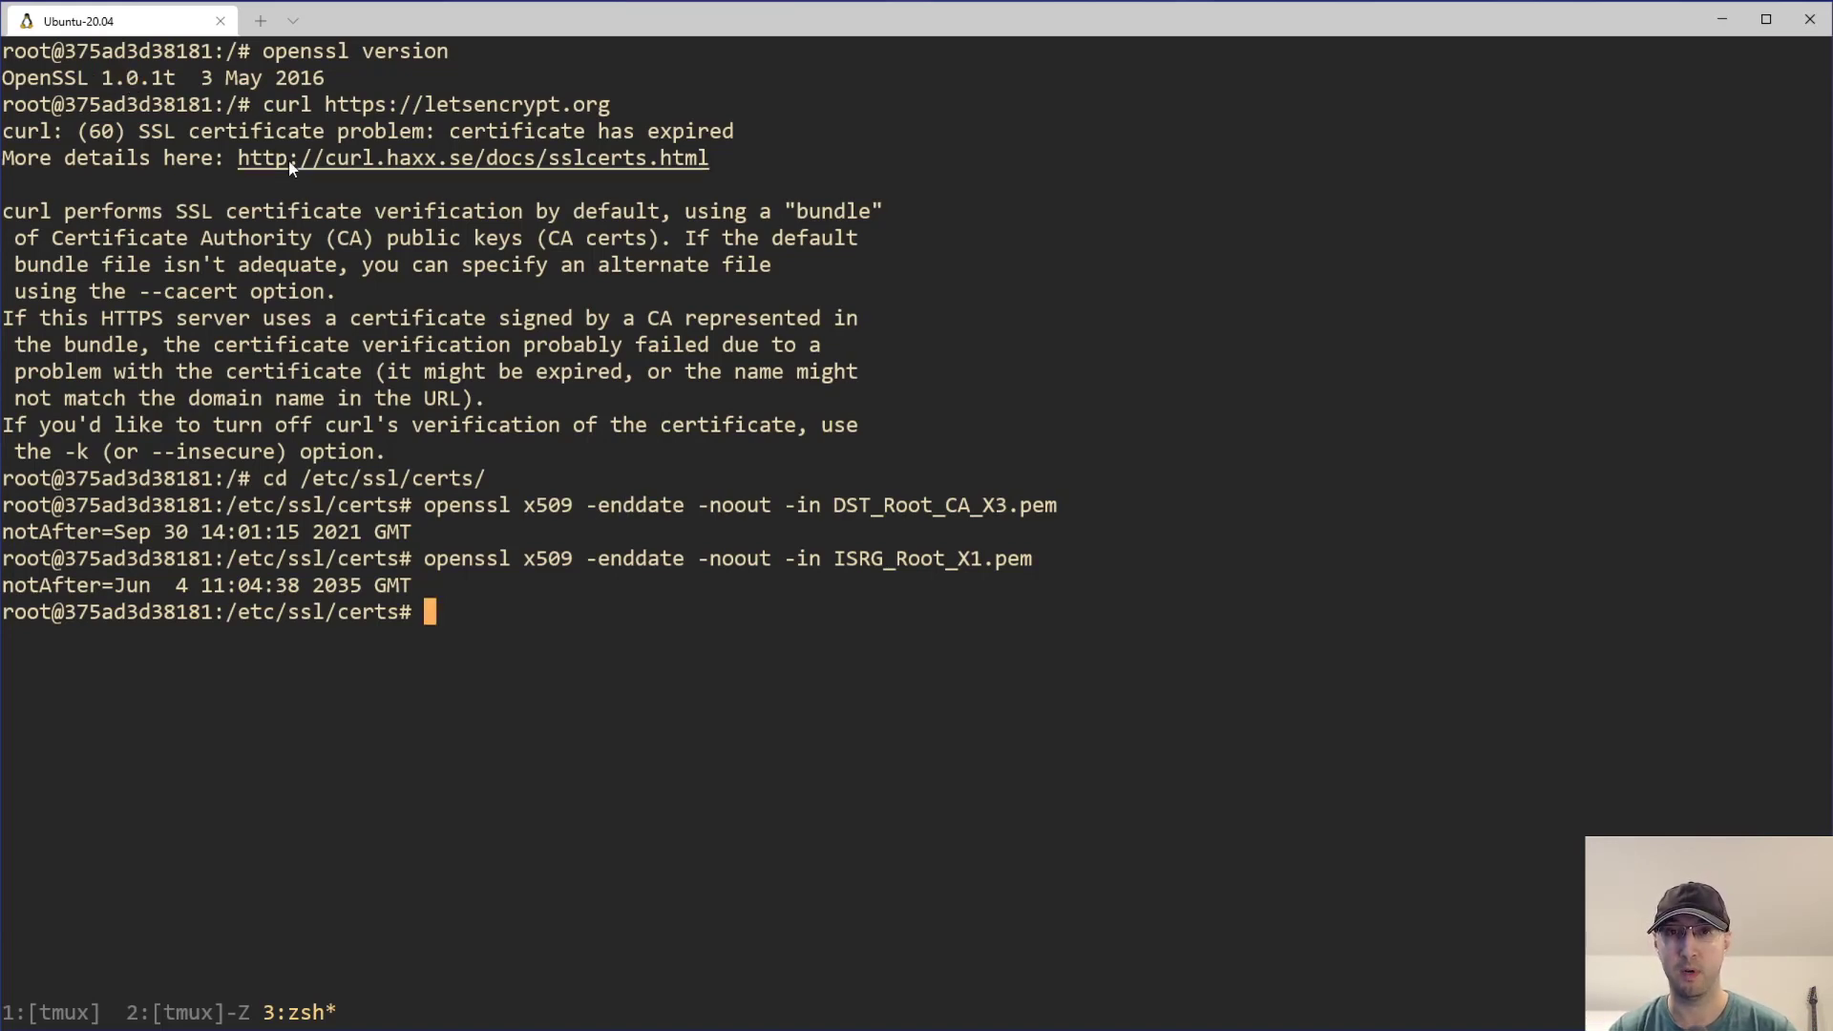
mouse_move(848, 520)
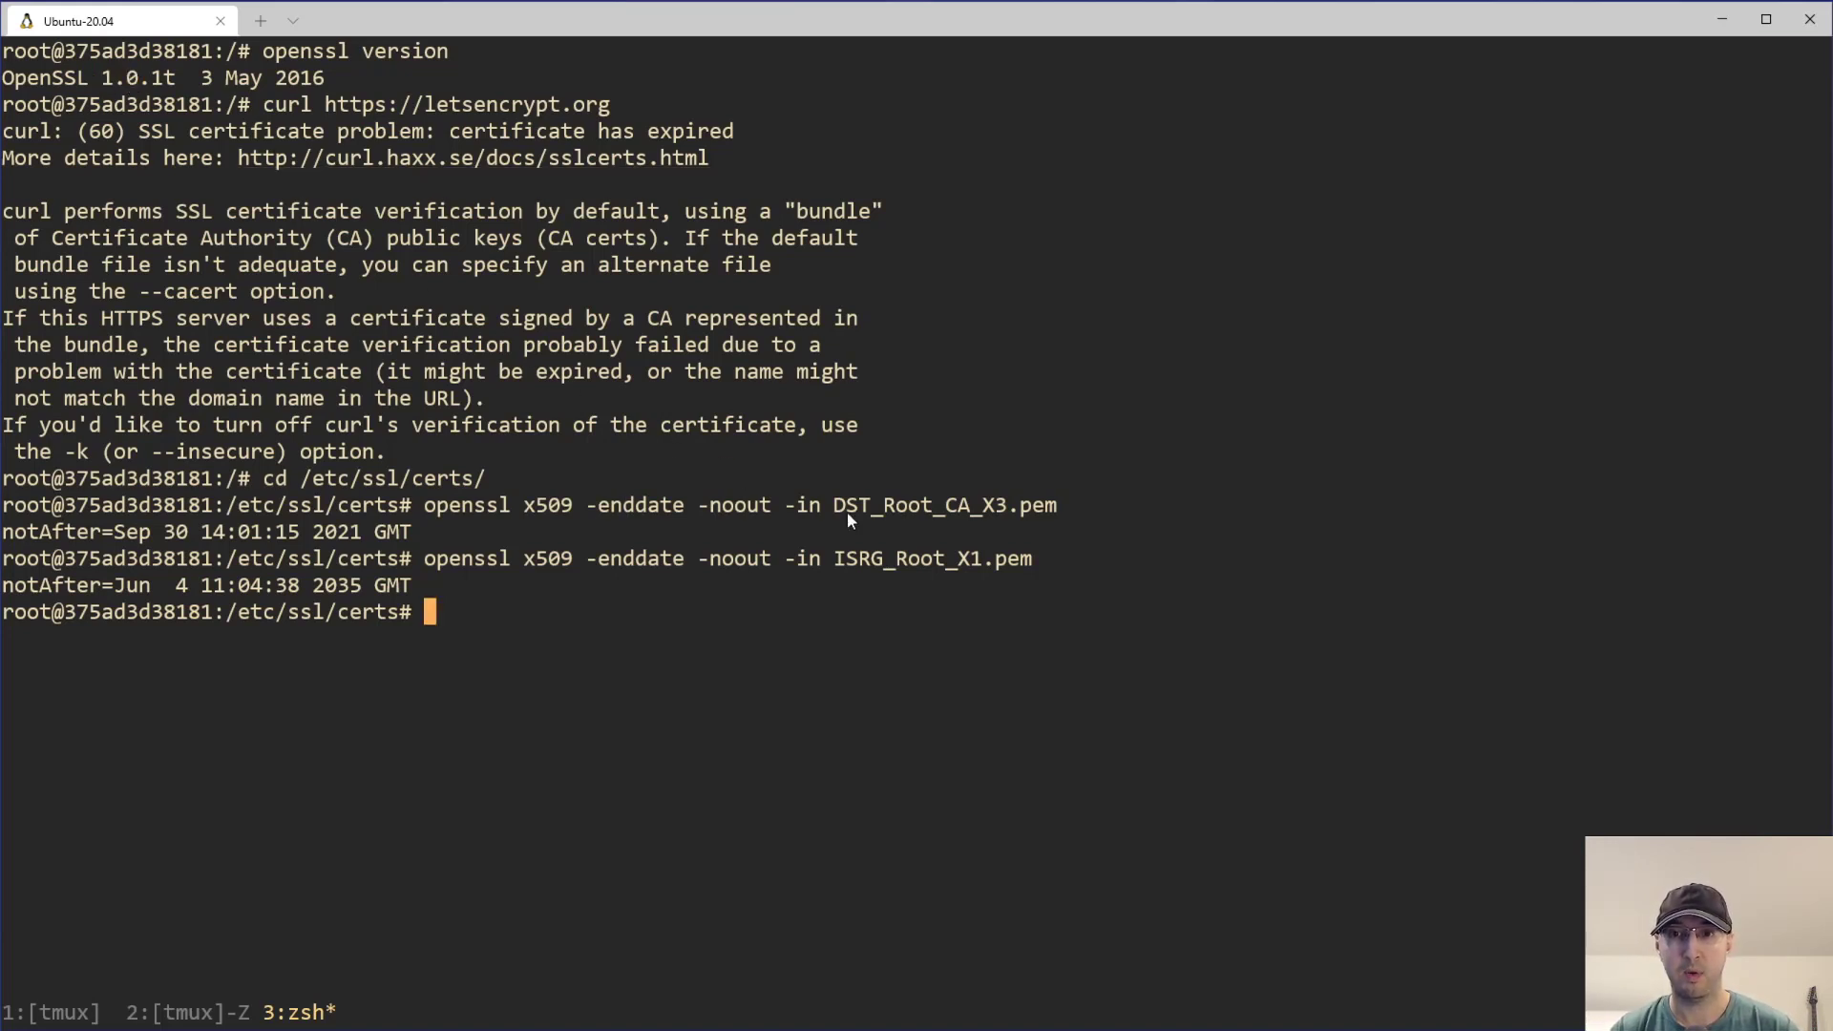
mouse_move(860, 567)
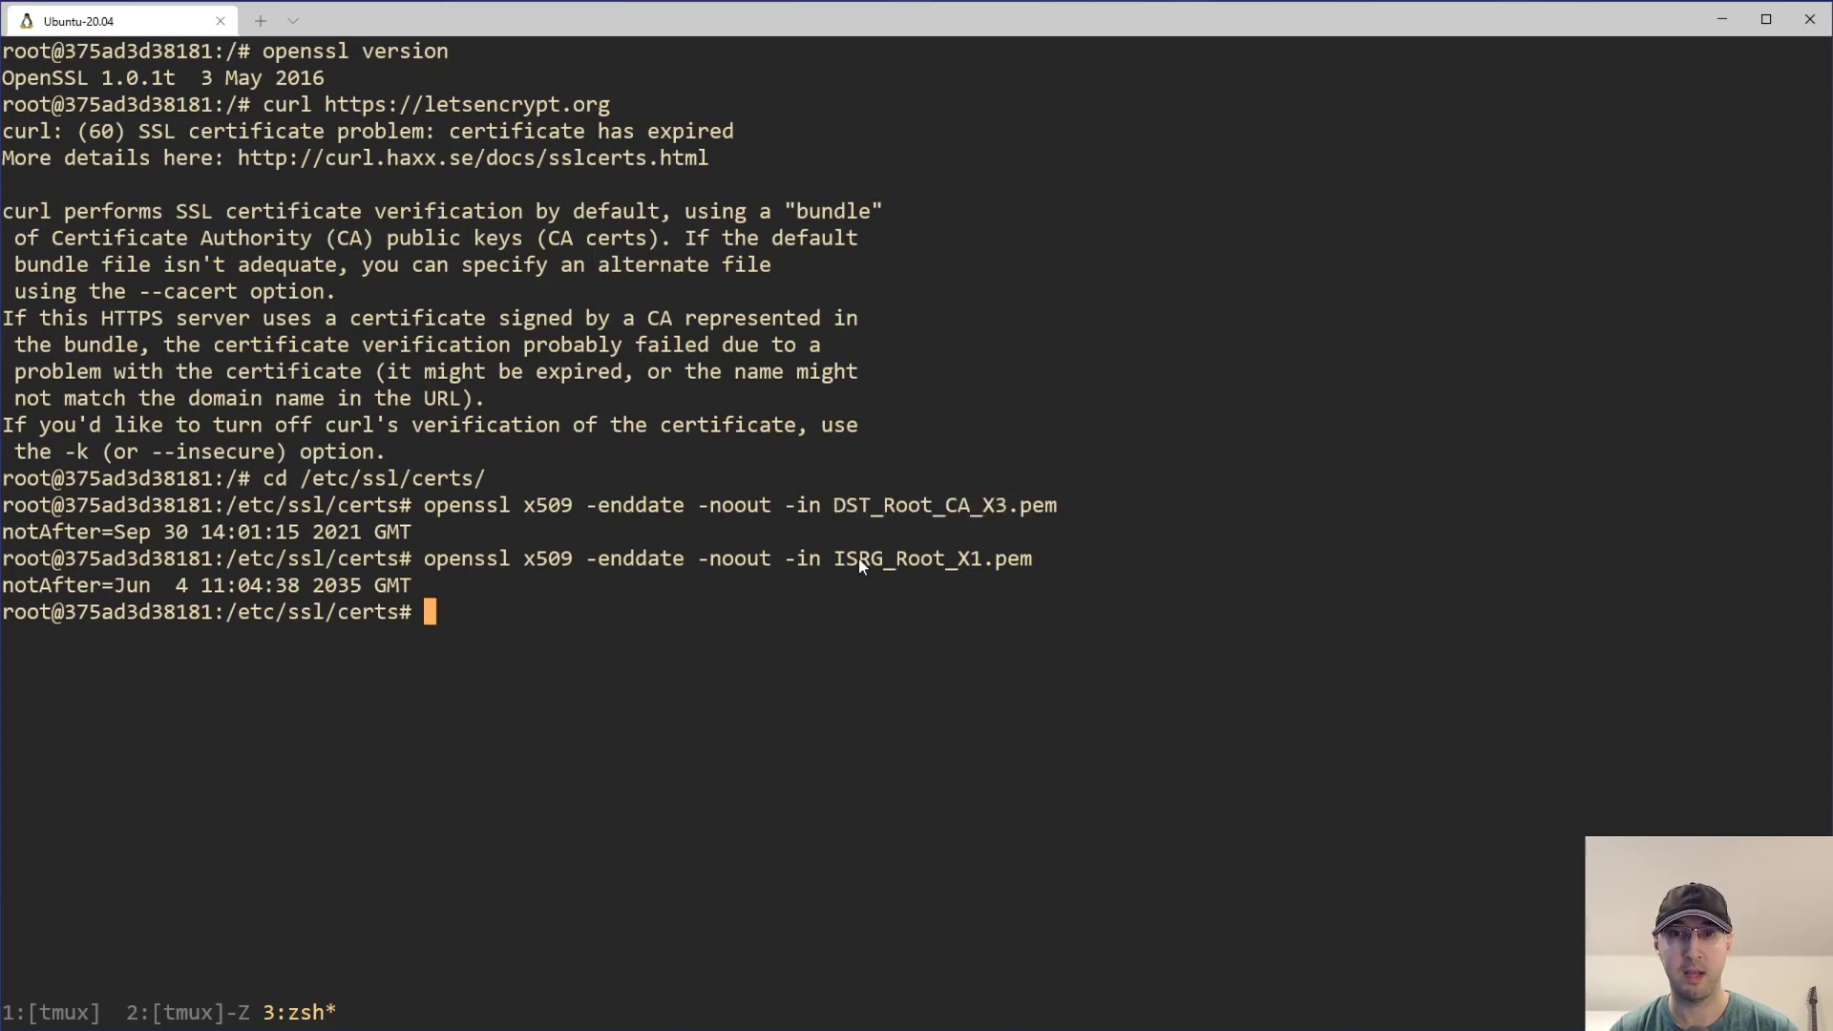
double_click(932, 557)
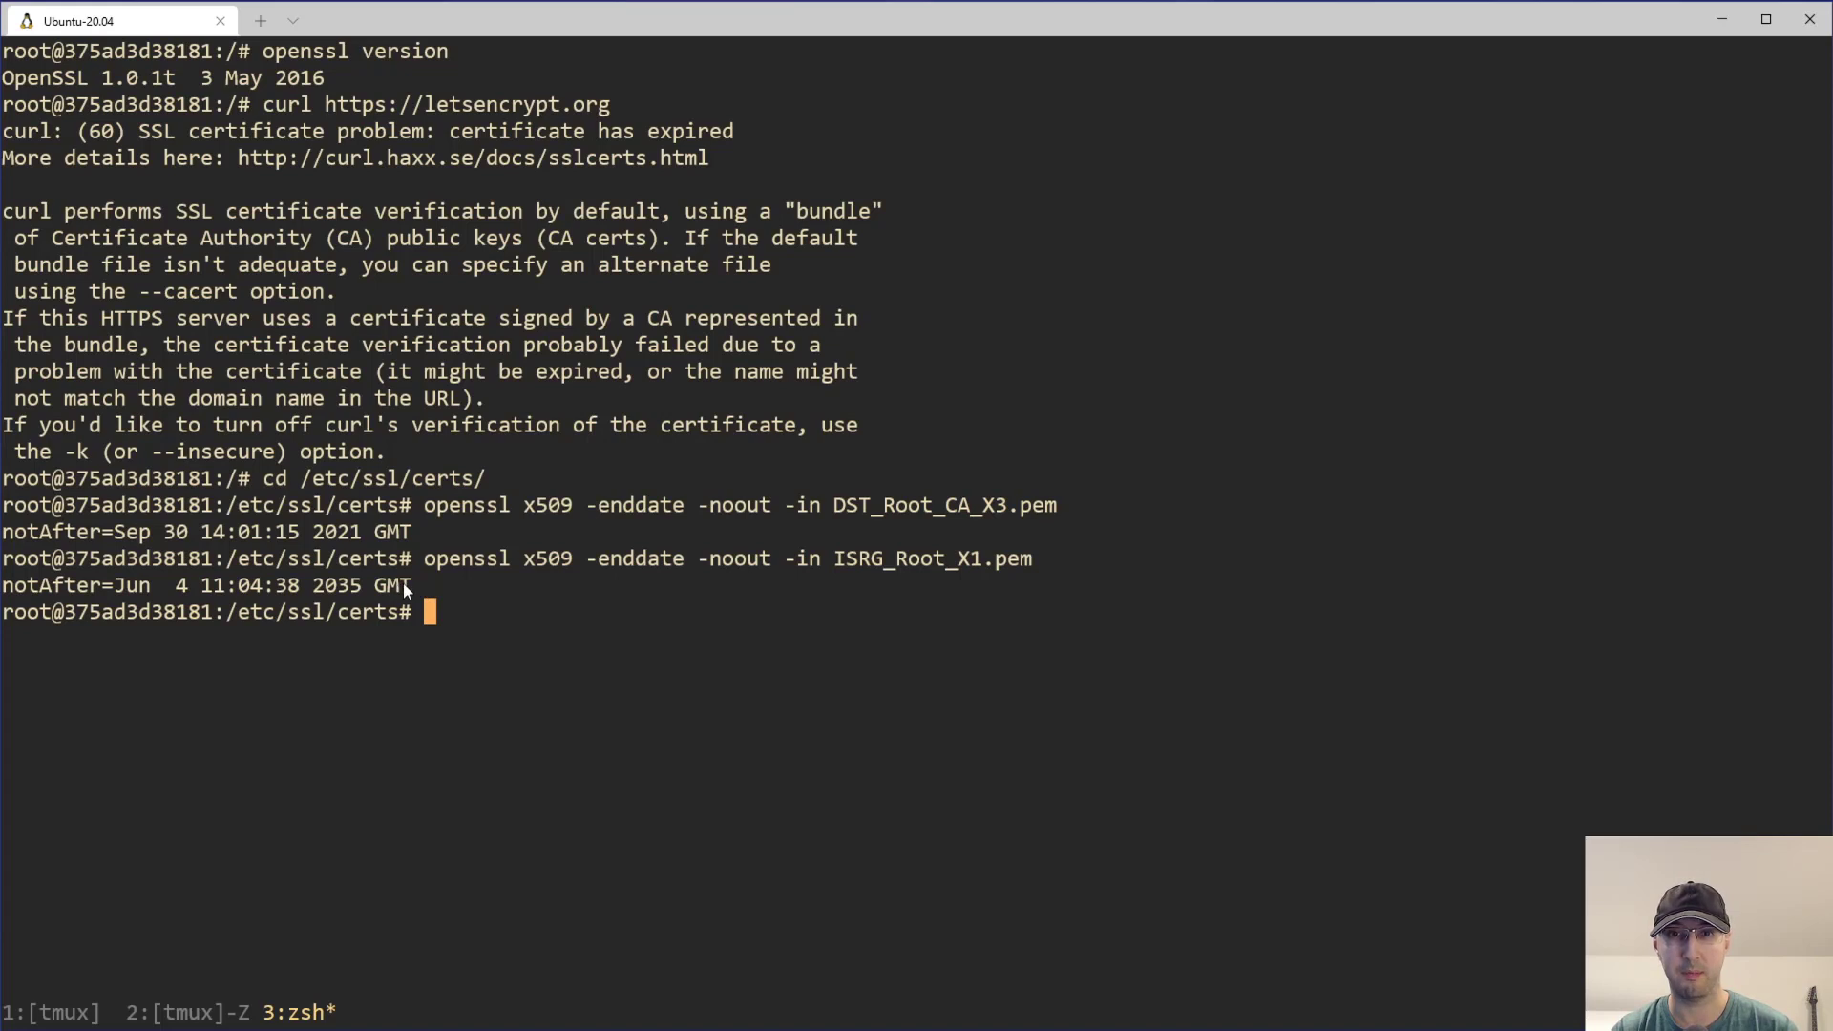
mouse_move(1040, 517)
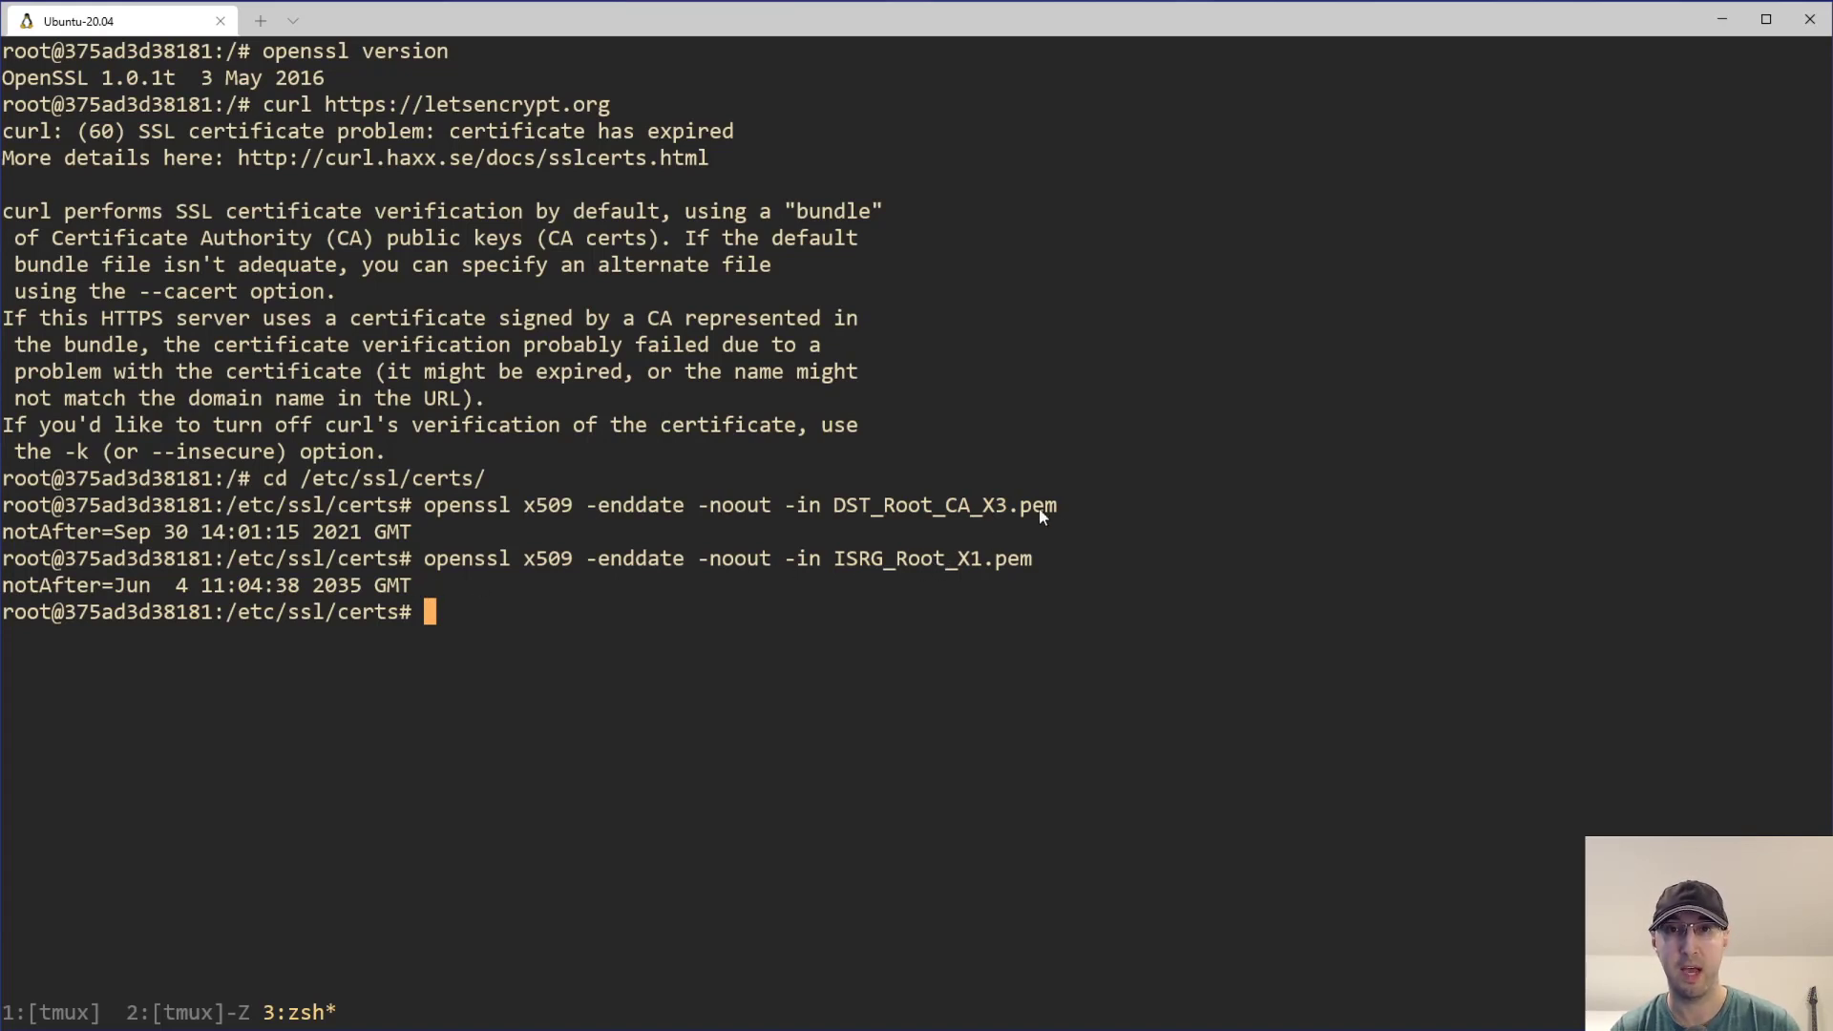
mouse_move(507, 181)
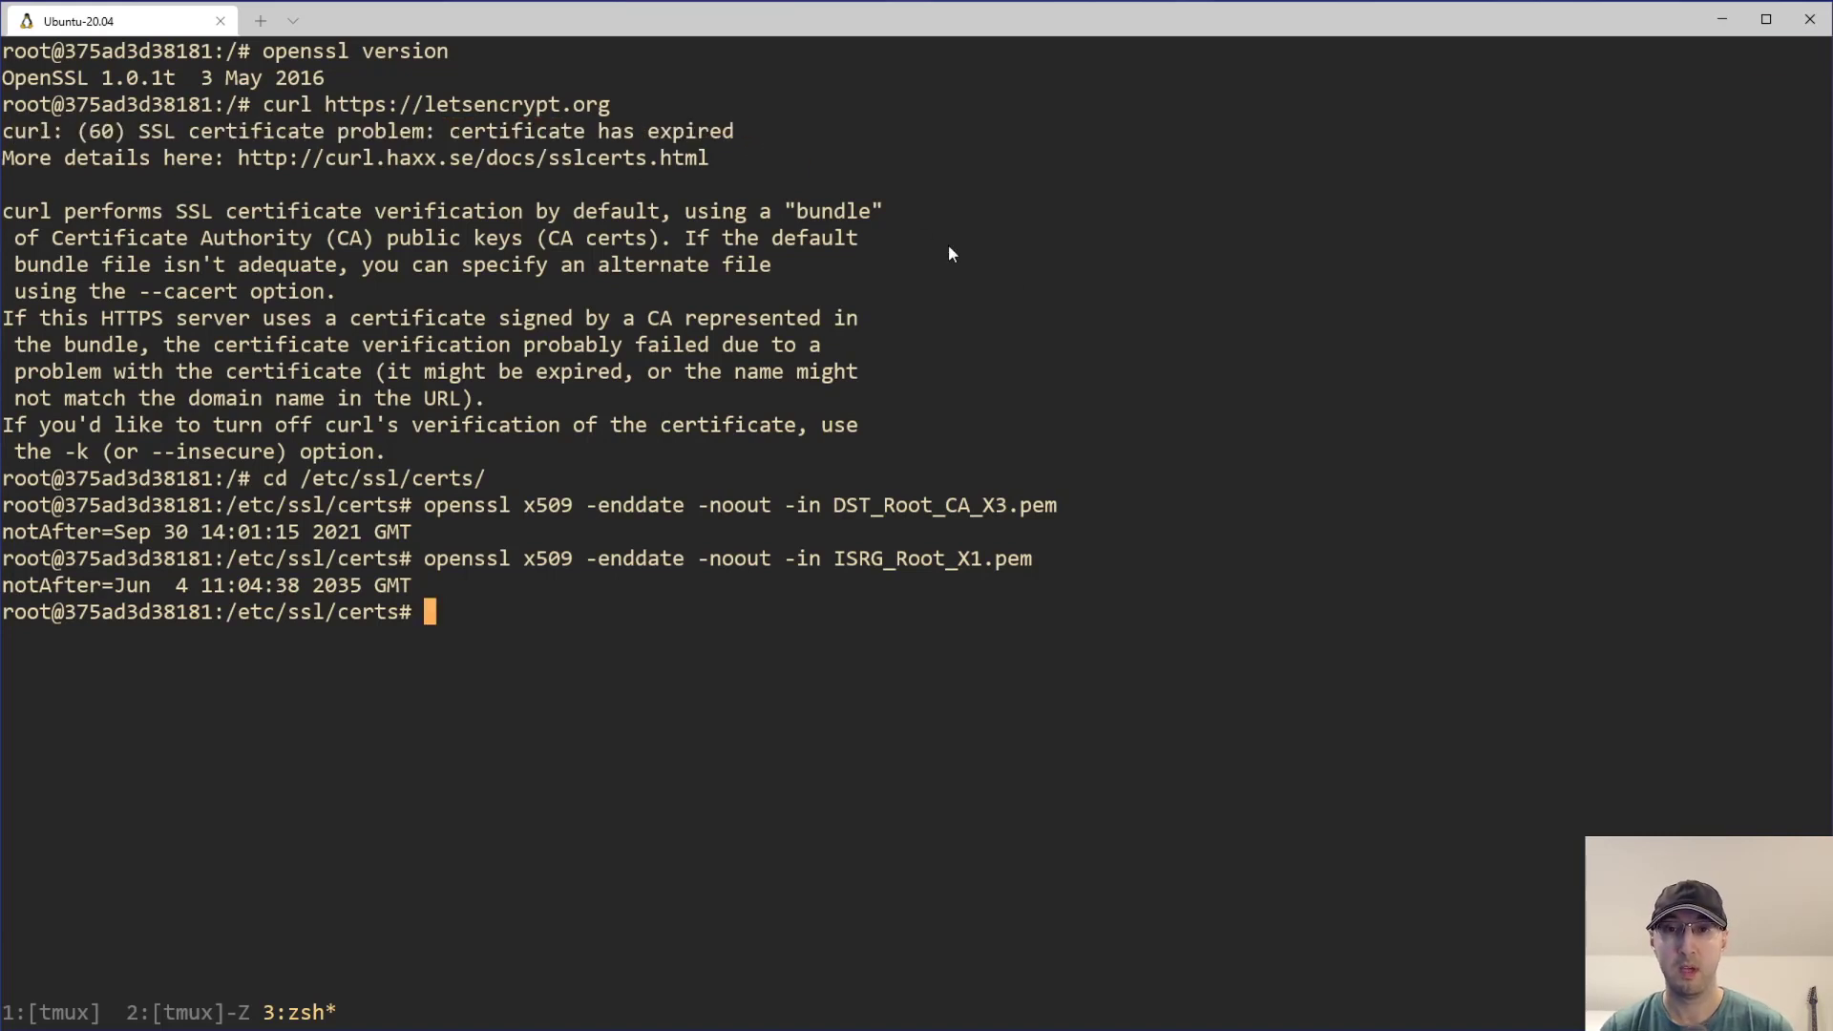
mouse_move(1042, 293)
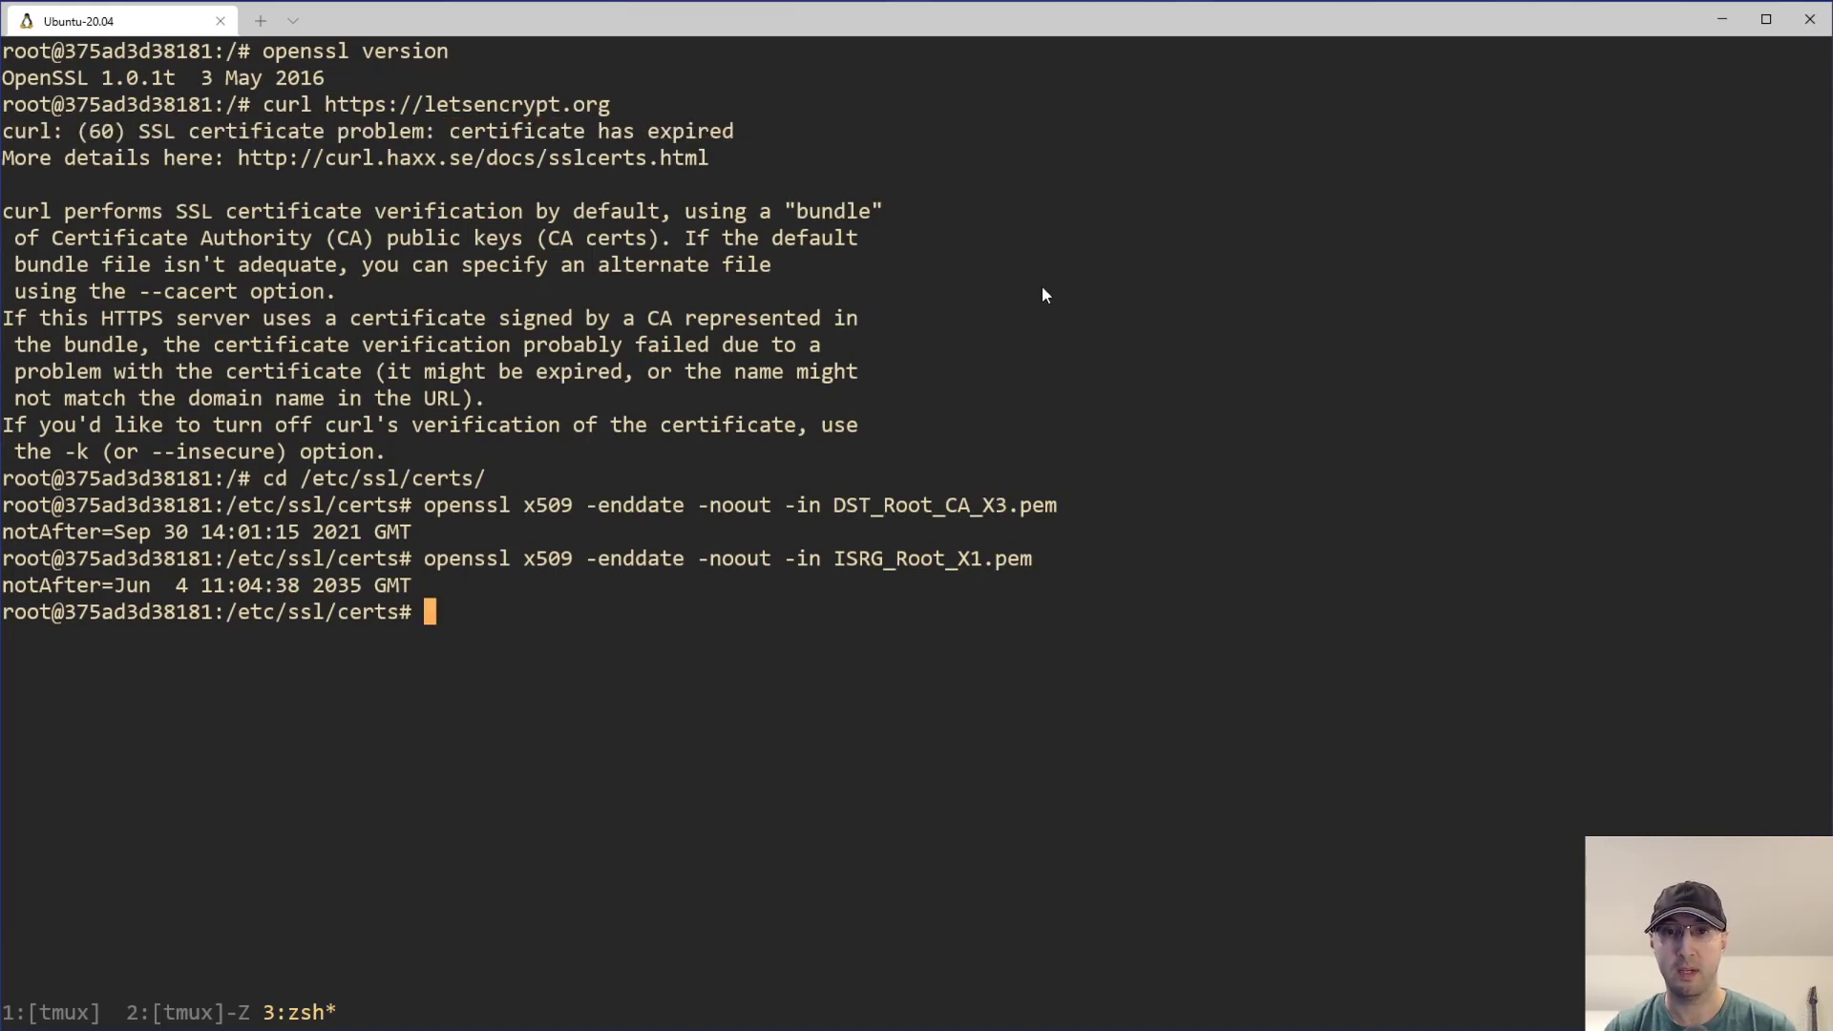
mouse_move(755, 645)
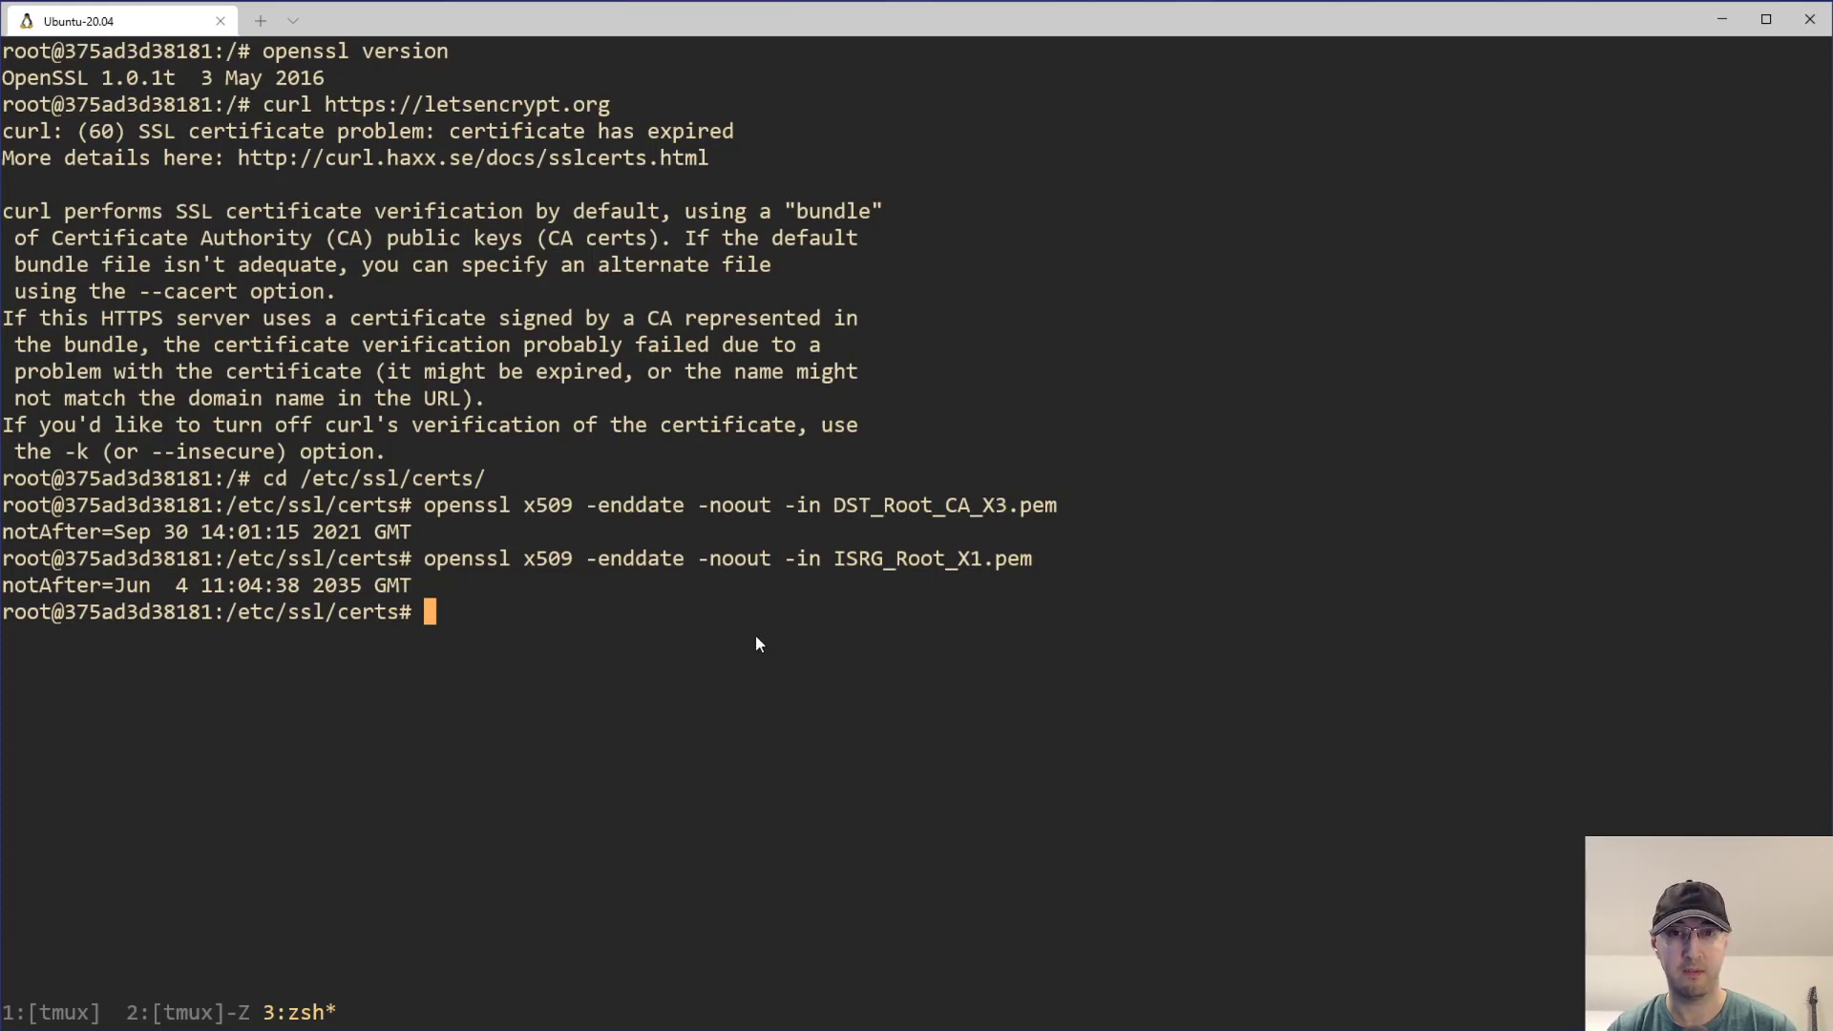
double_click(942, 505)
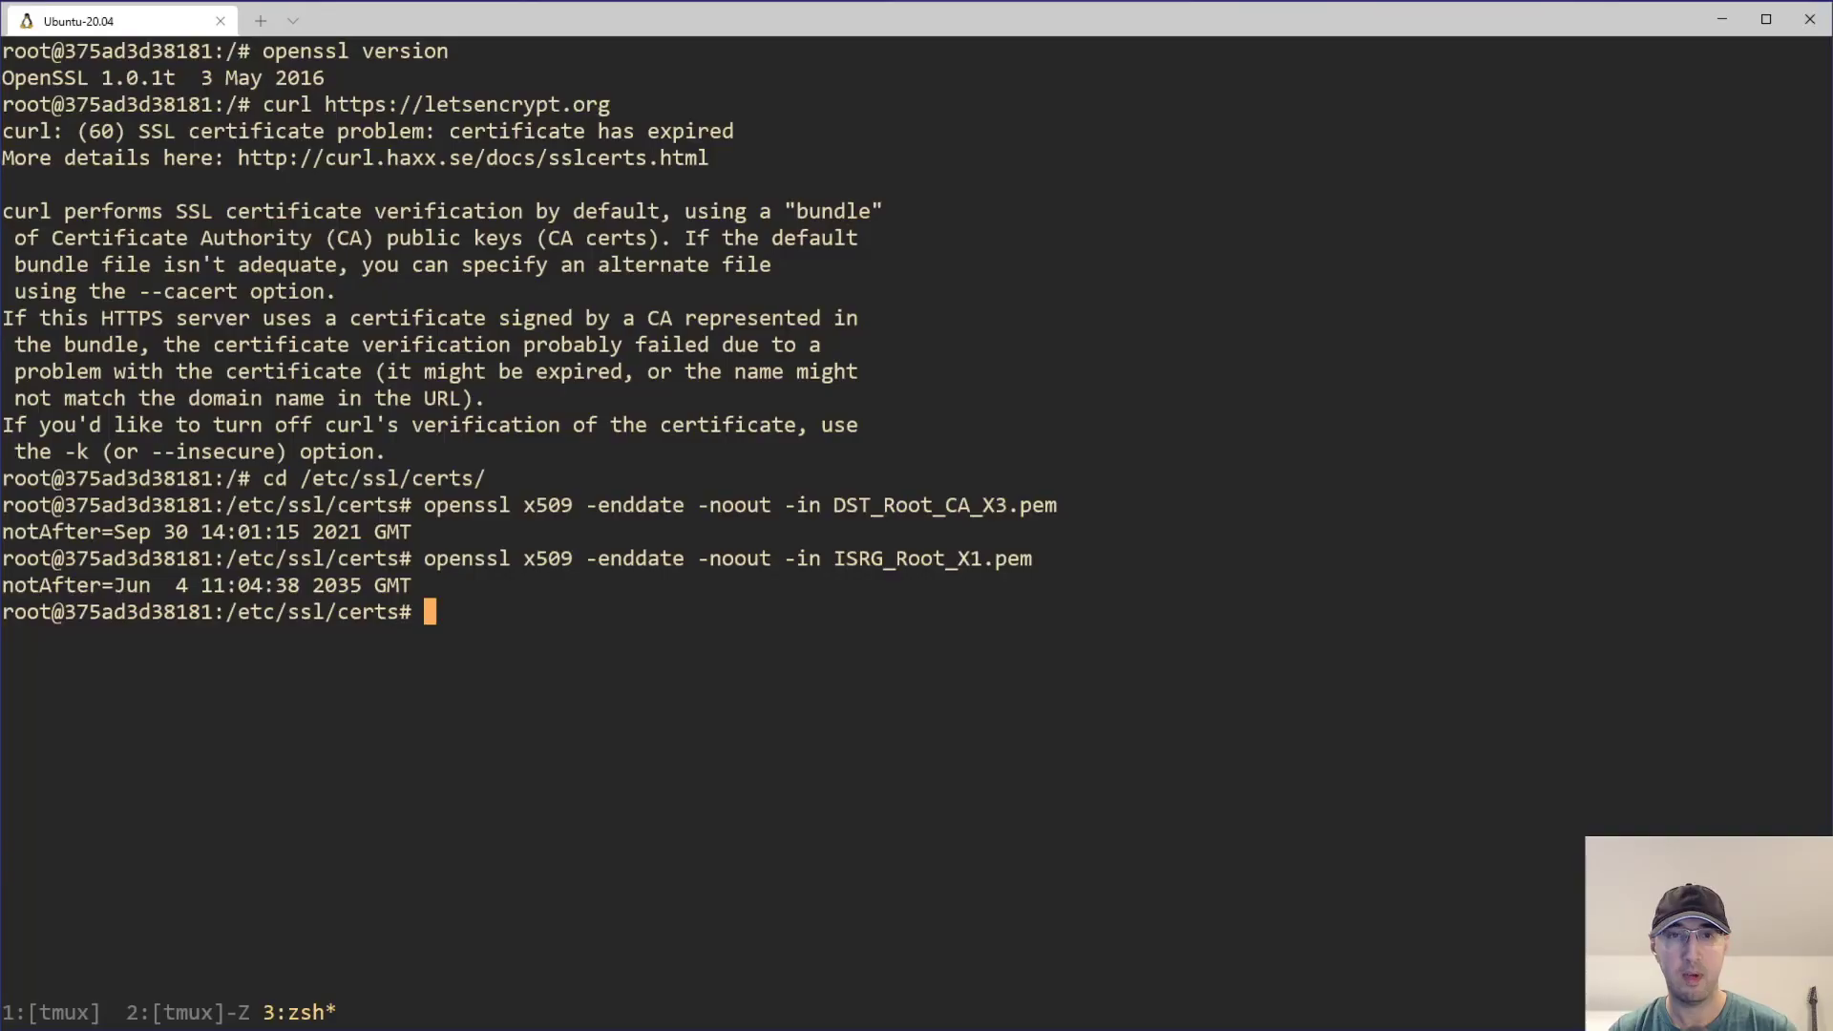
mouse_move(806, 719)
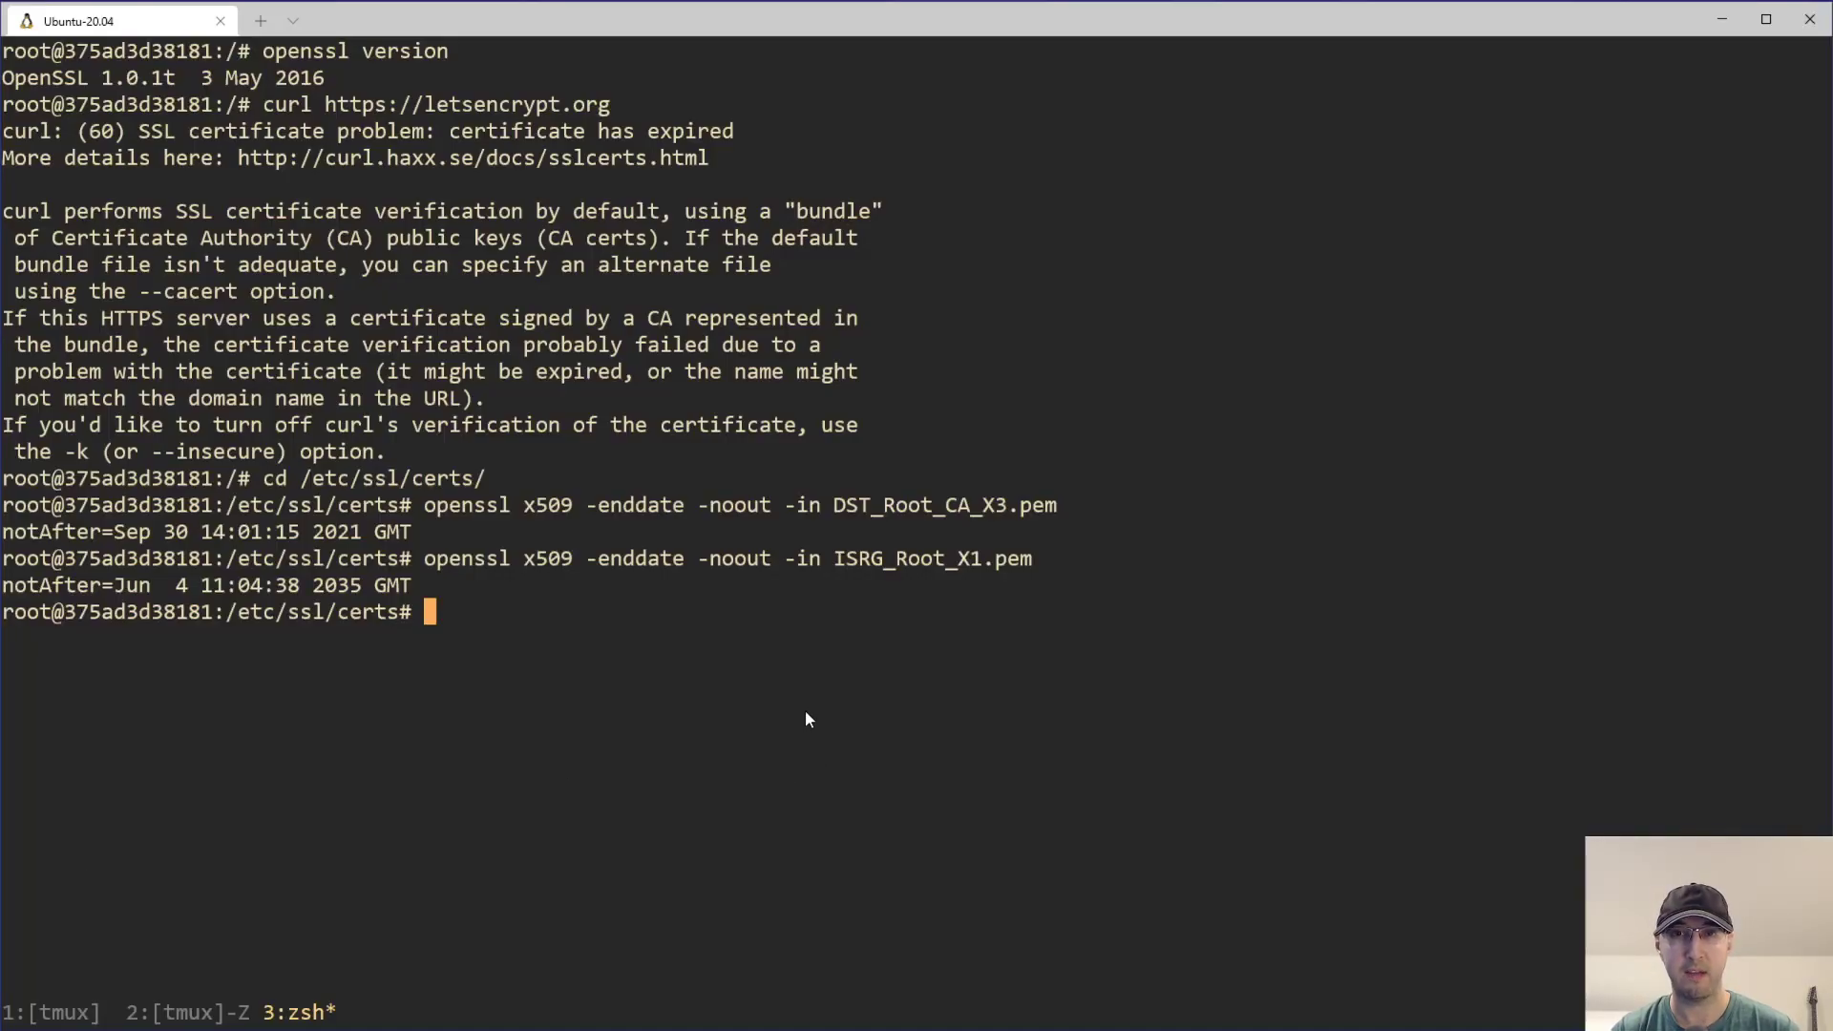
mouse_move(477, 439)
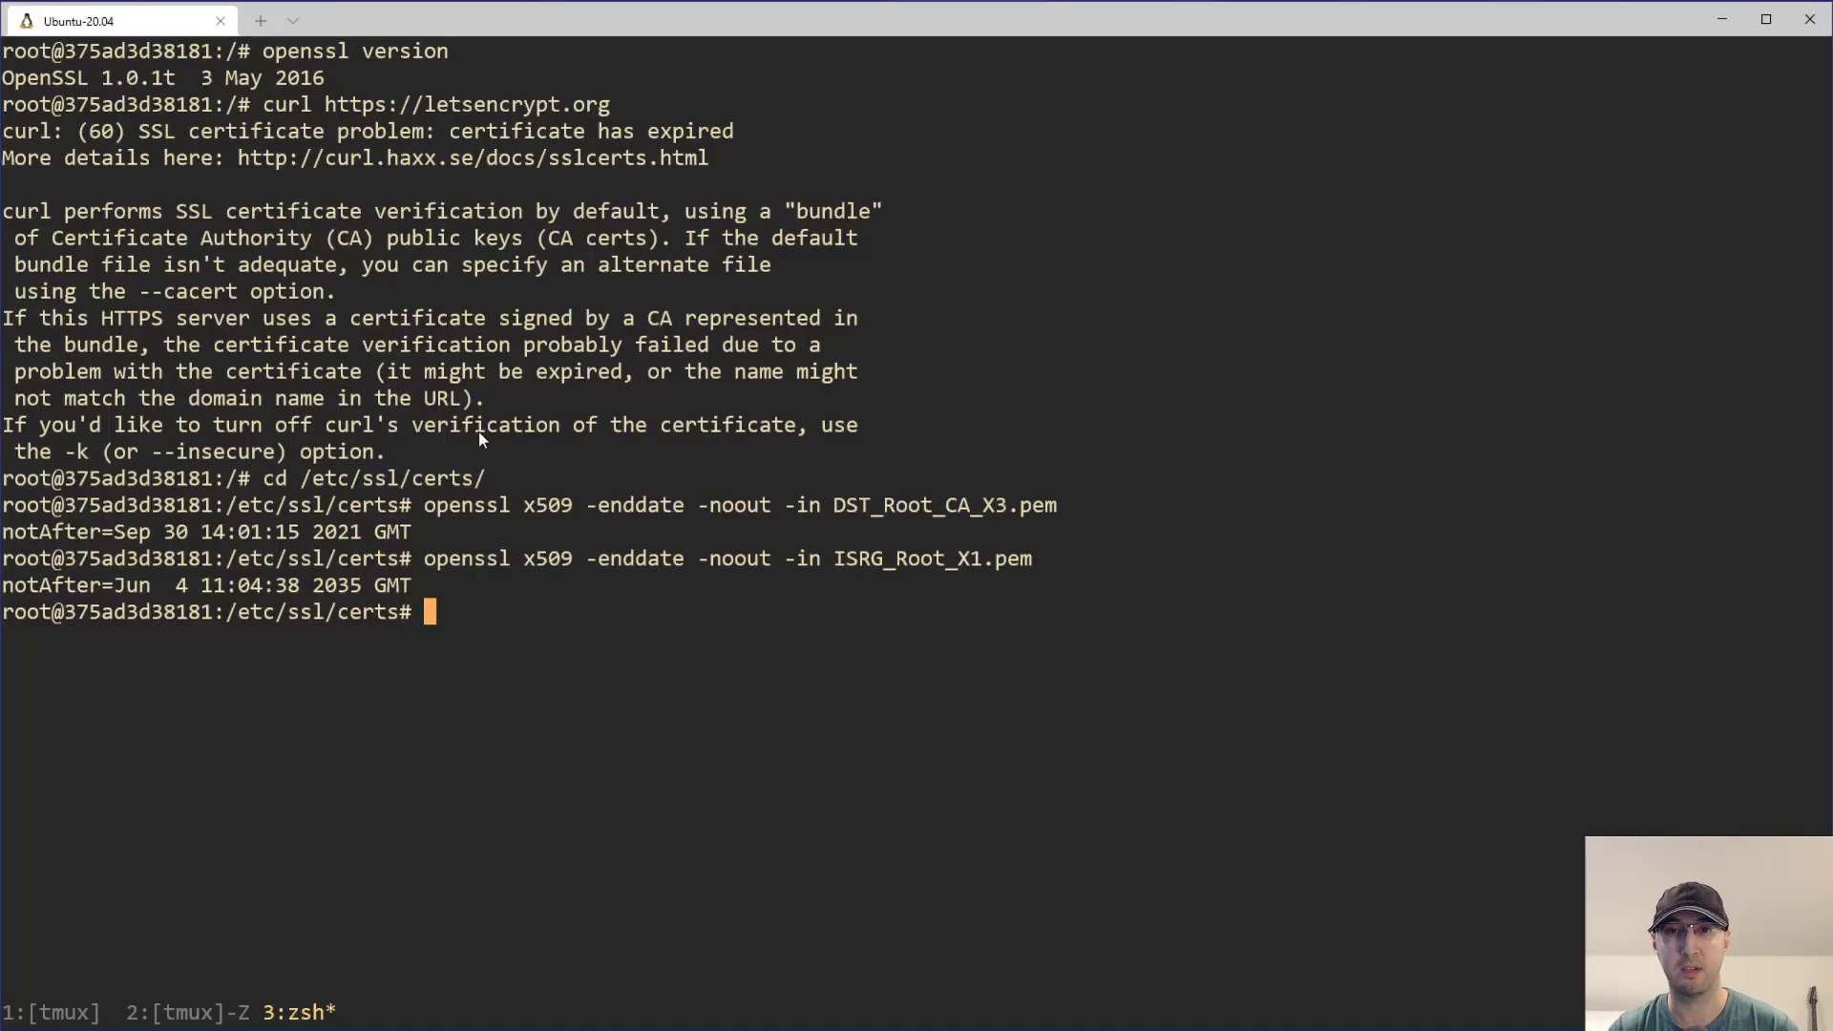
mouse_move(472, 158)
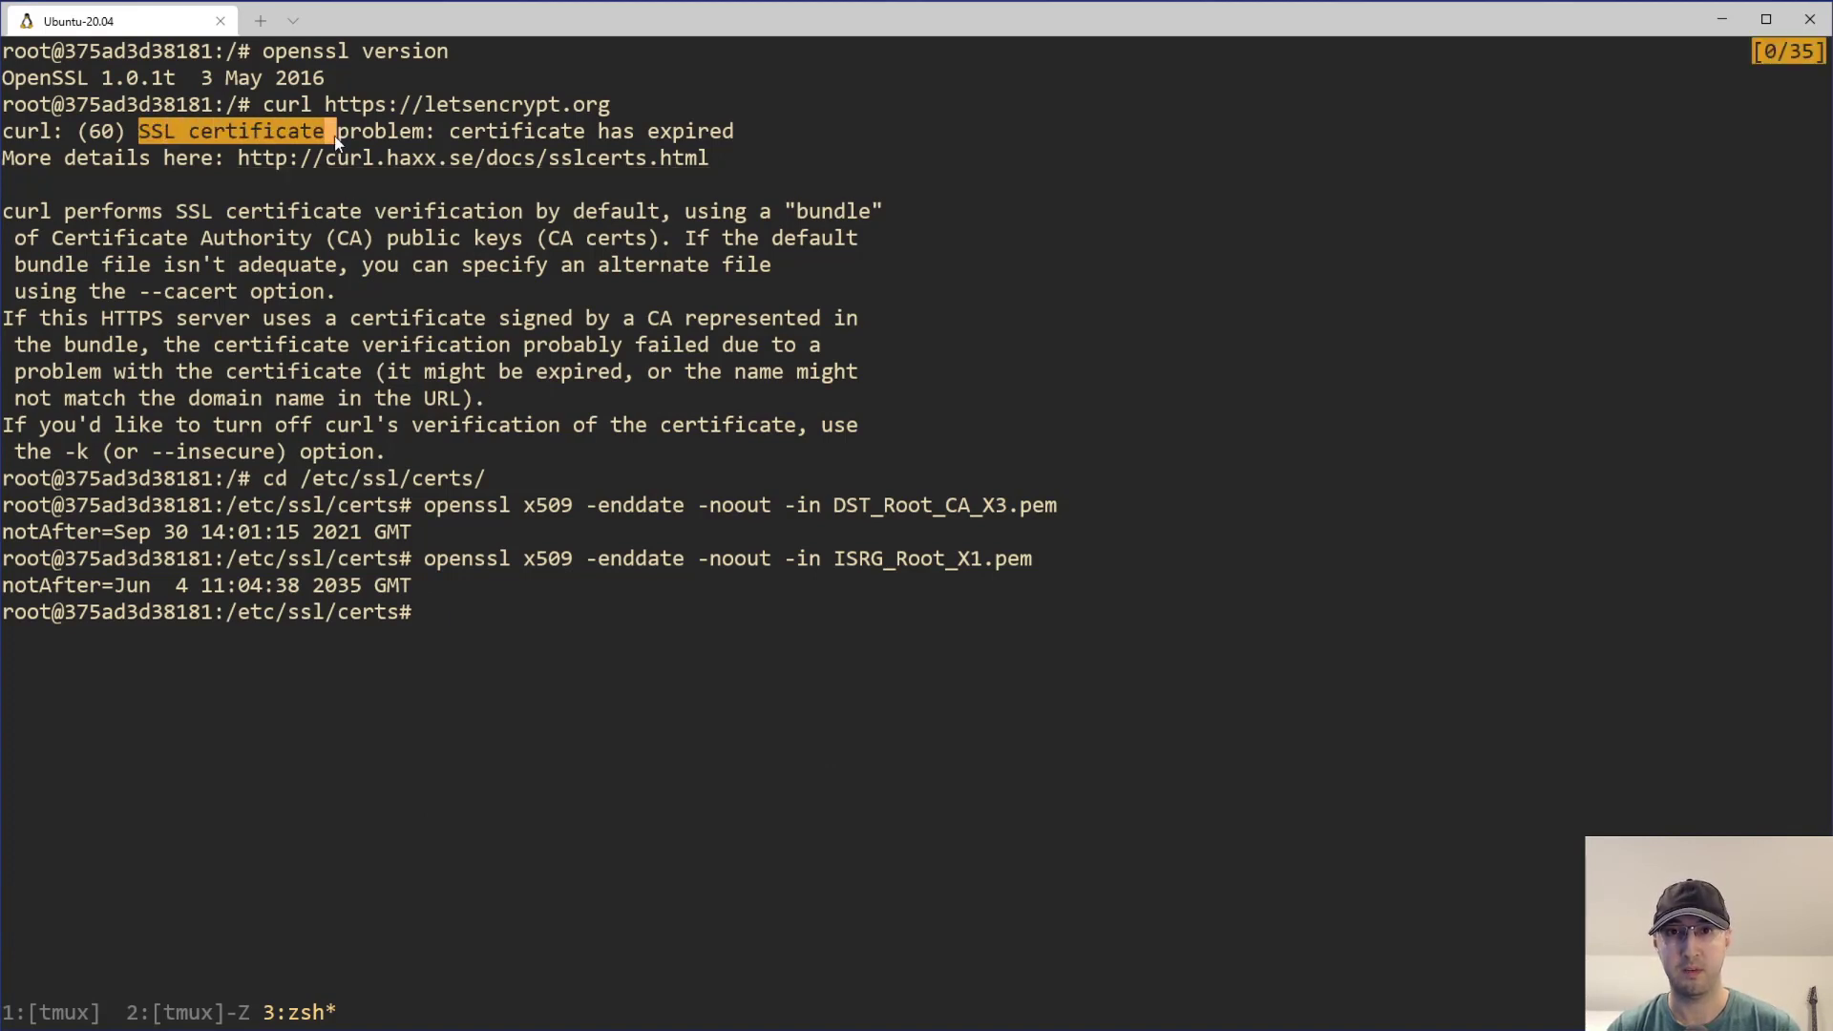
drag(327, 131, 734, 131)
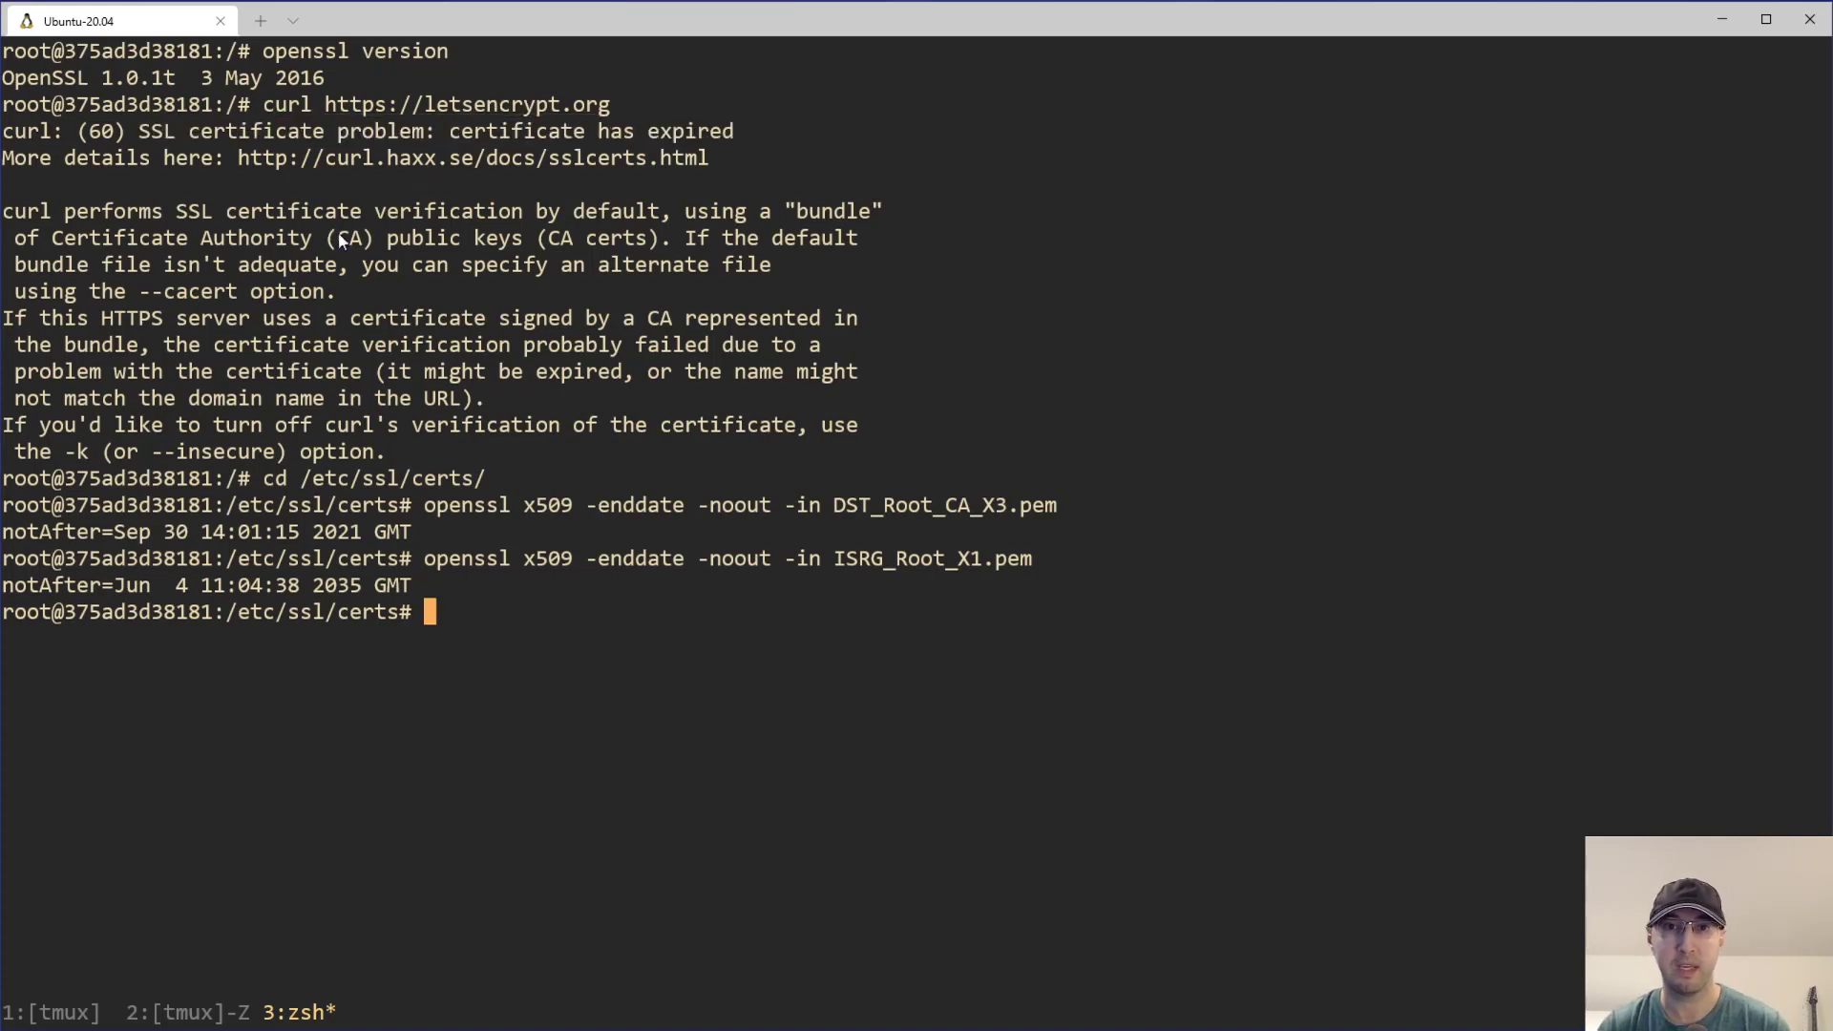
text(openssl x509 -enddate -noout -in ISRG_Root_X1.pem)
text(curl https://letsencr)
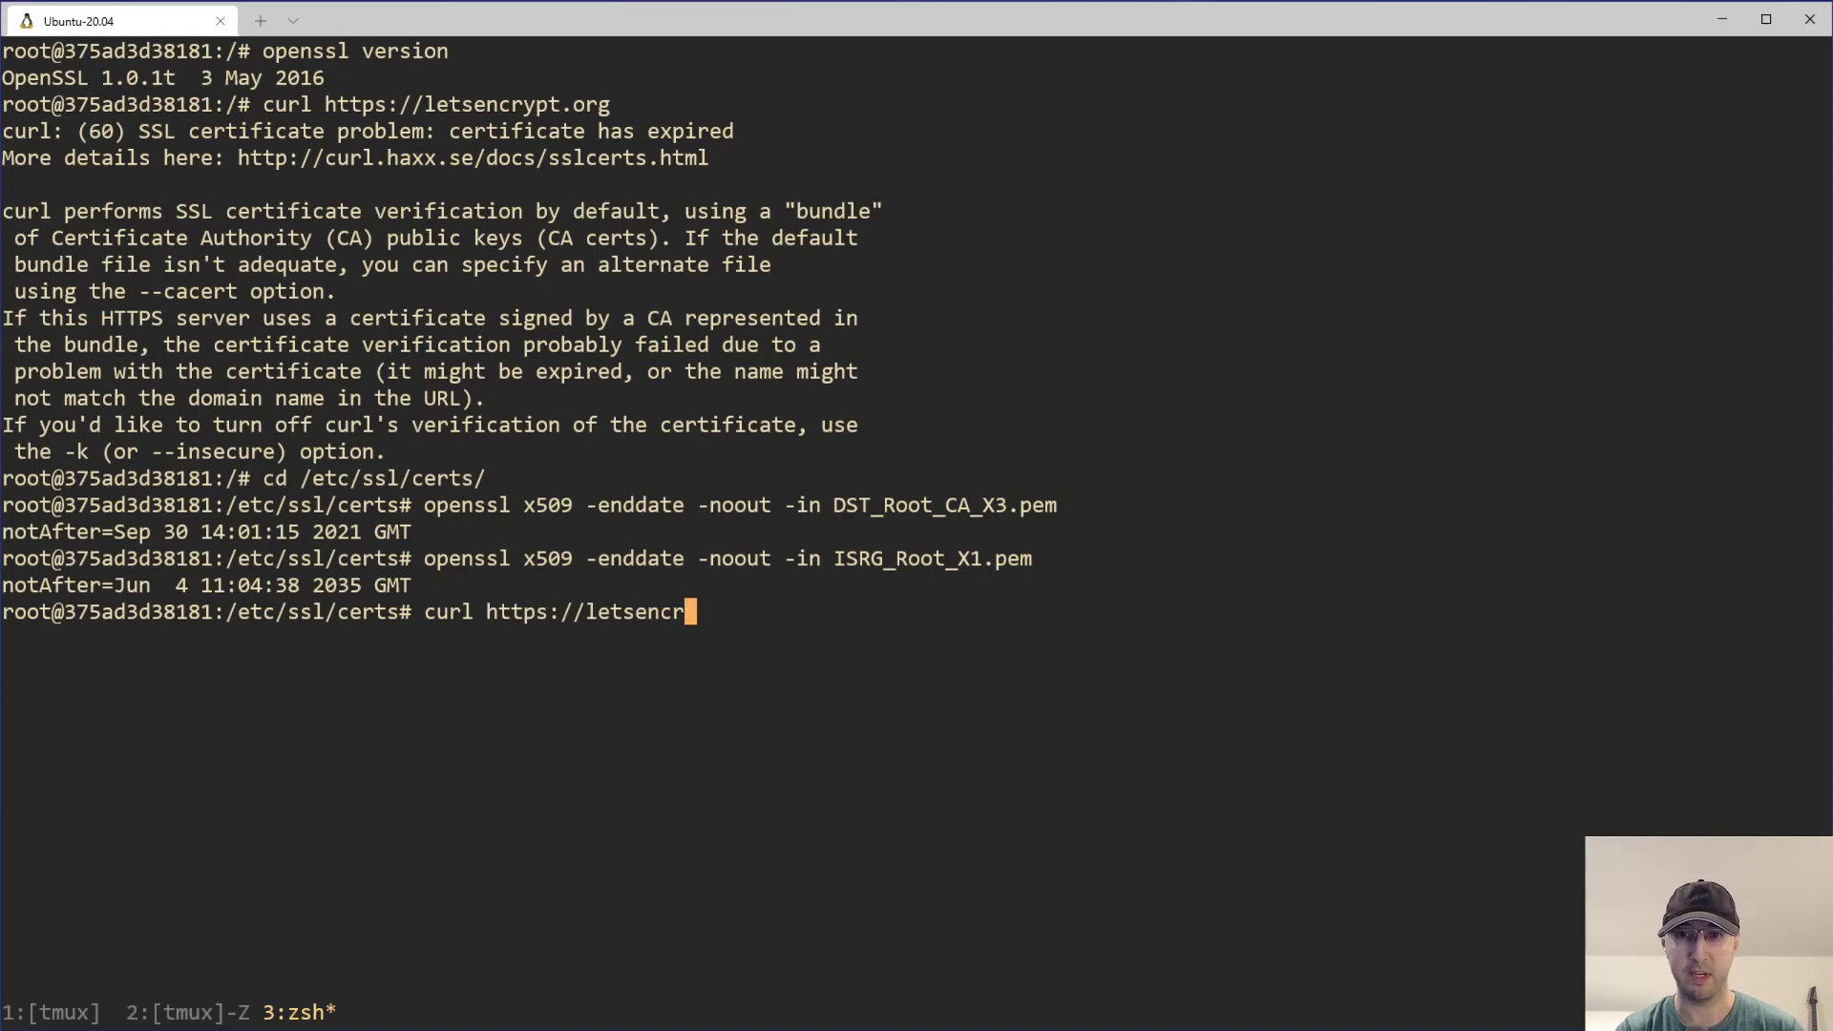
text(nickjanetakis.com)
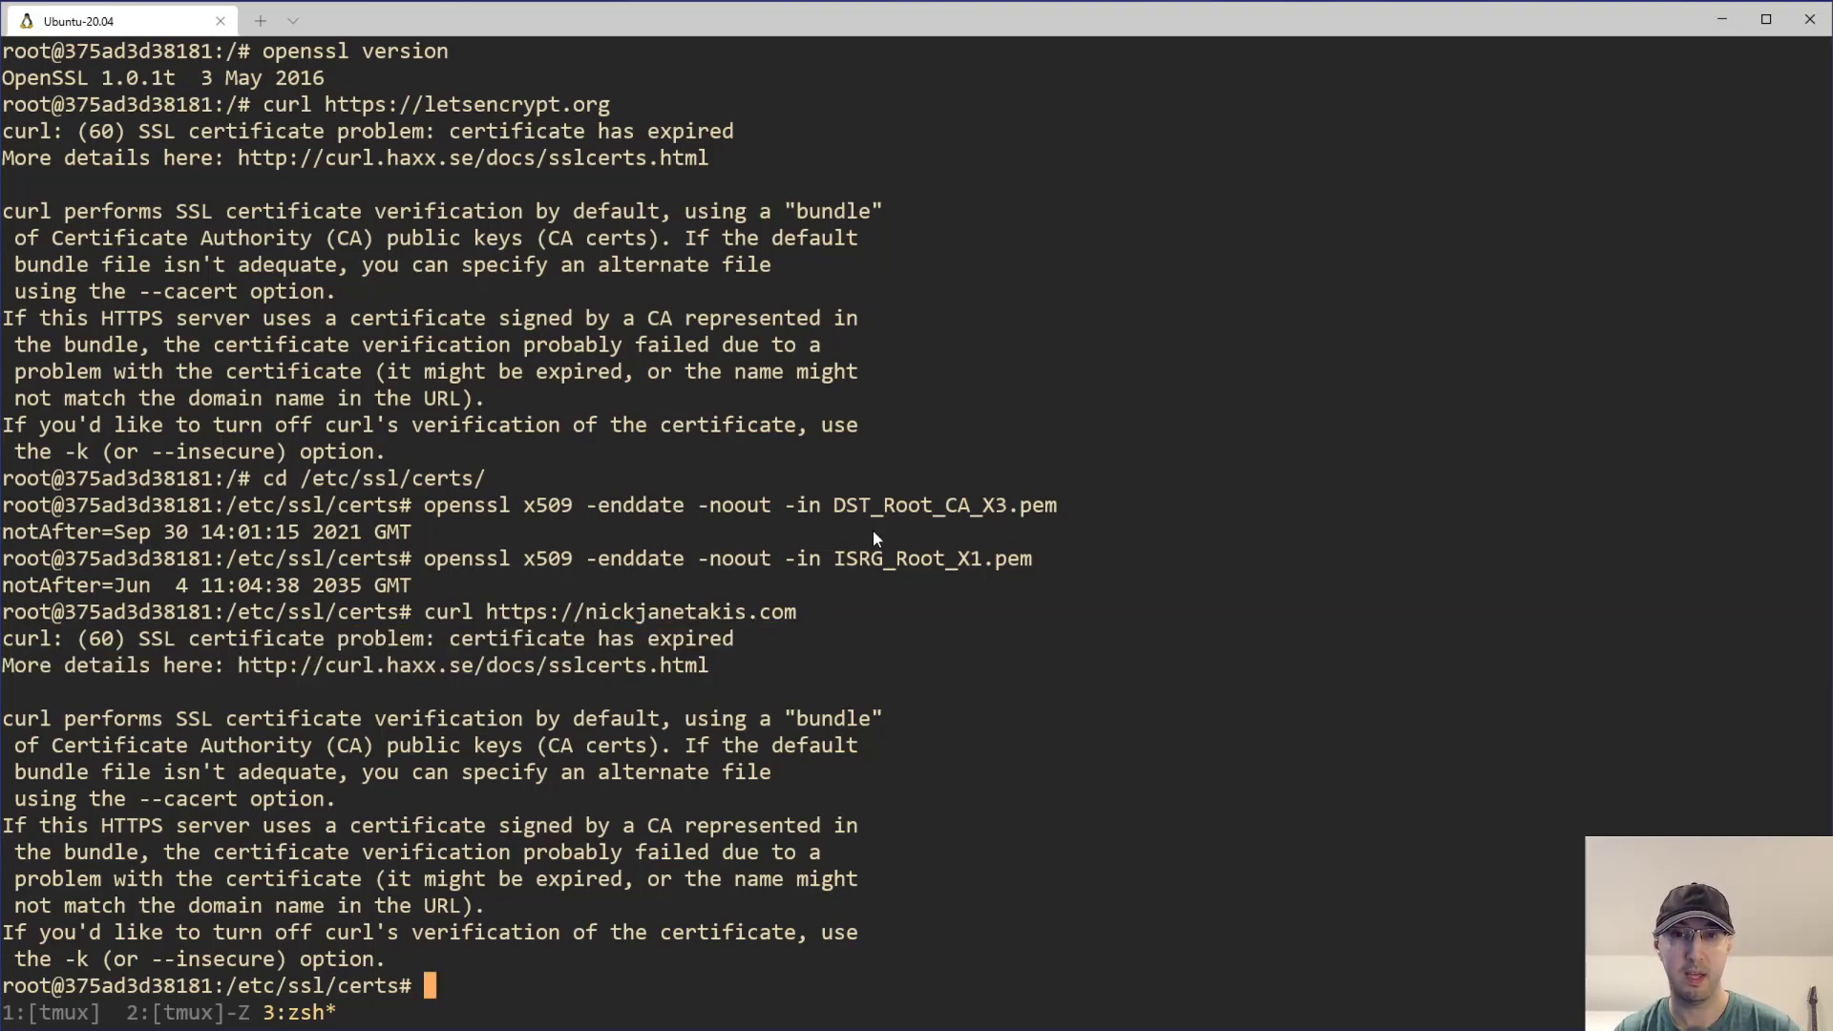
mouse_move(189, 864)
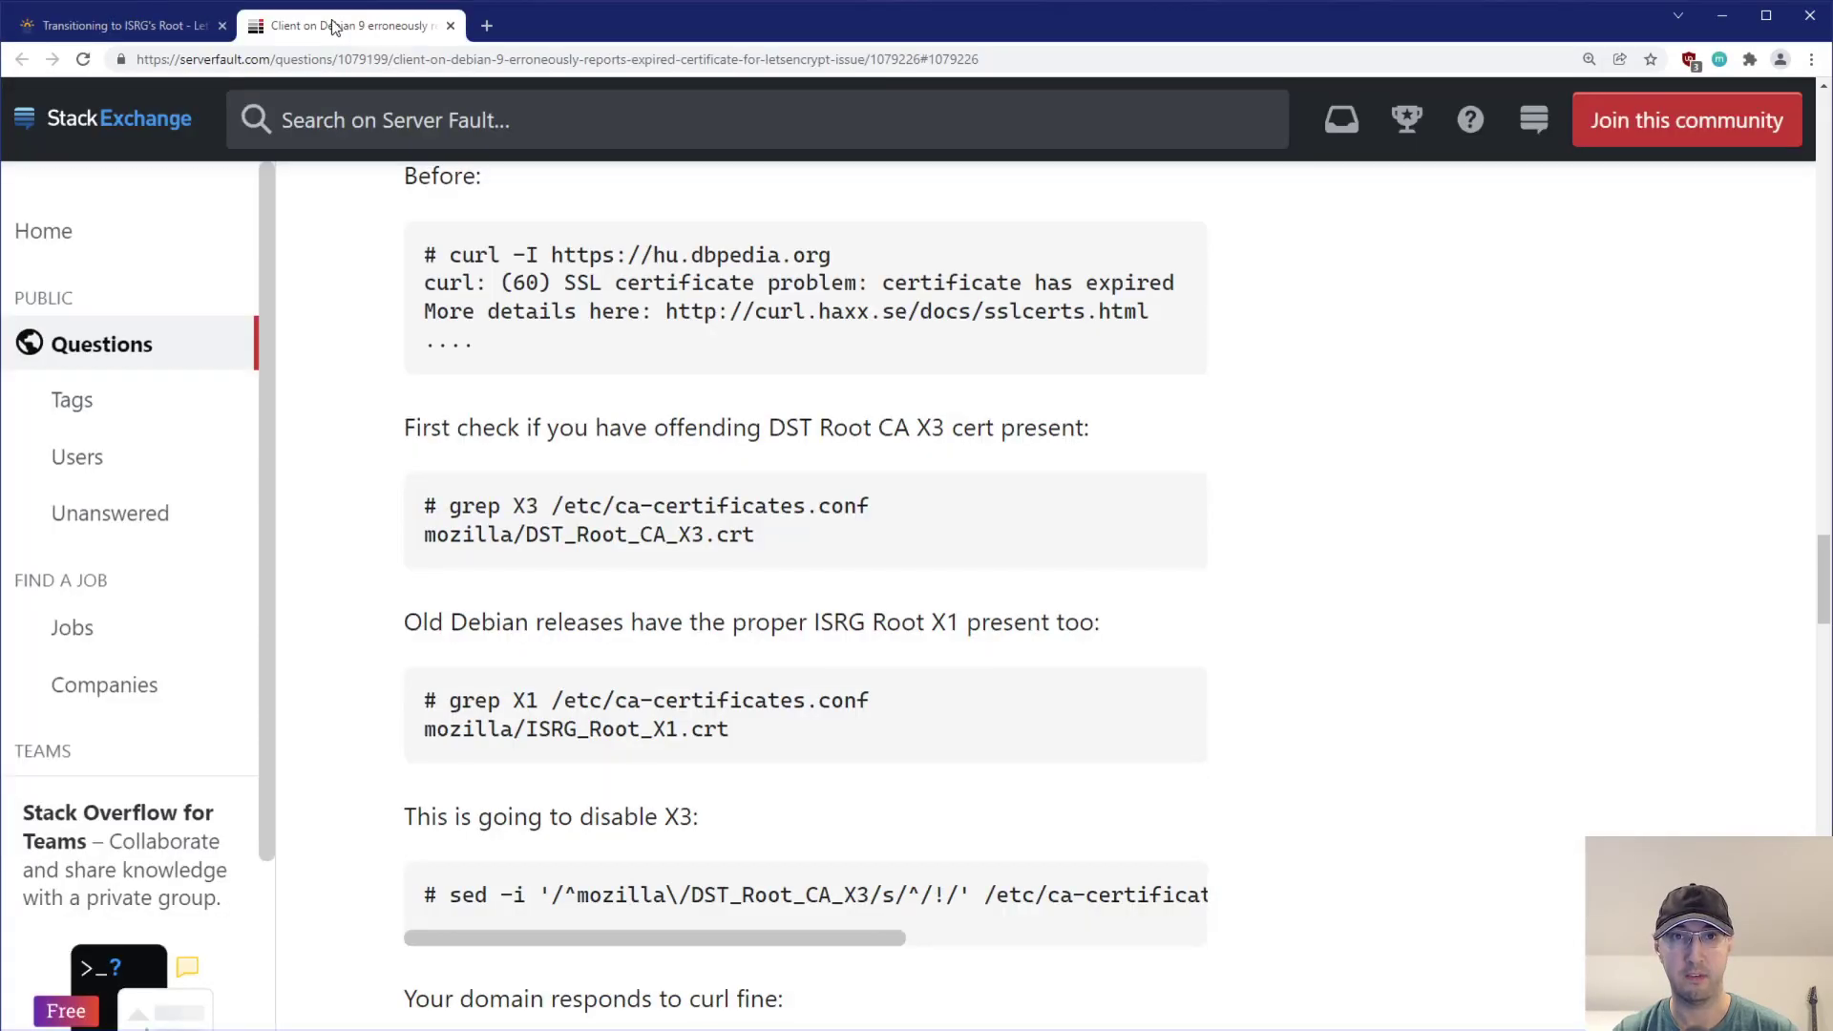
mouse_move(530, 89)
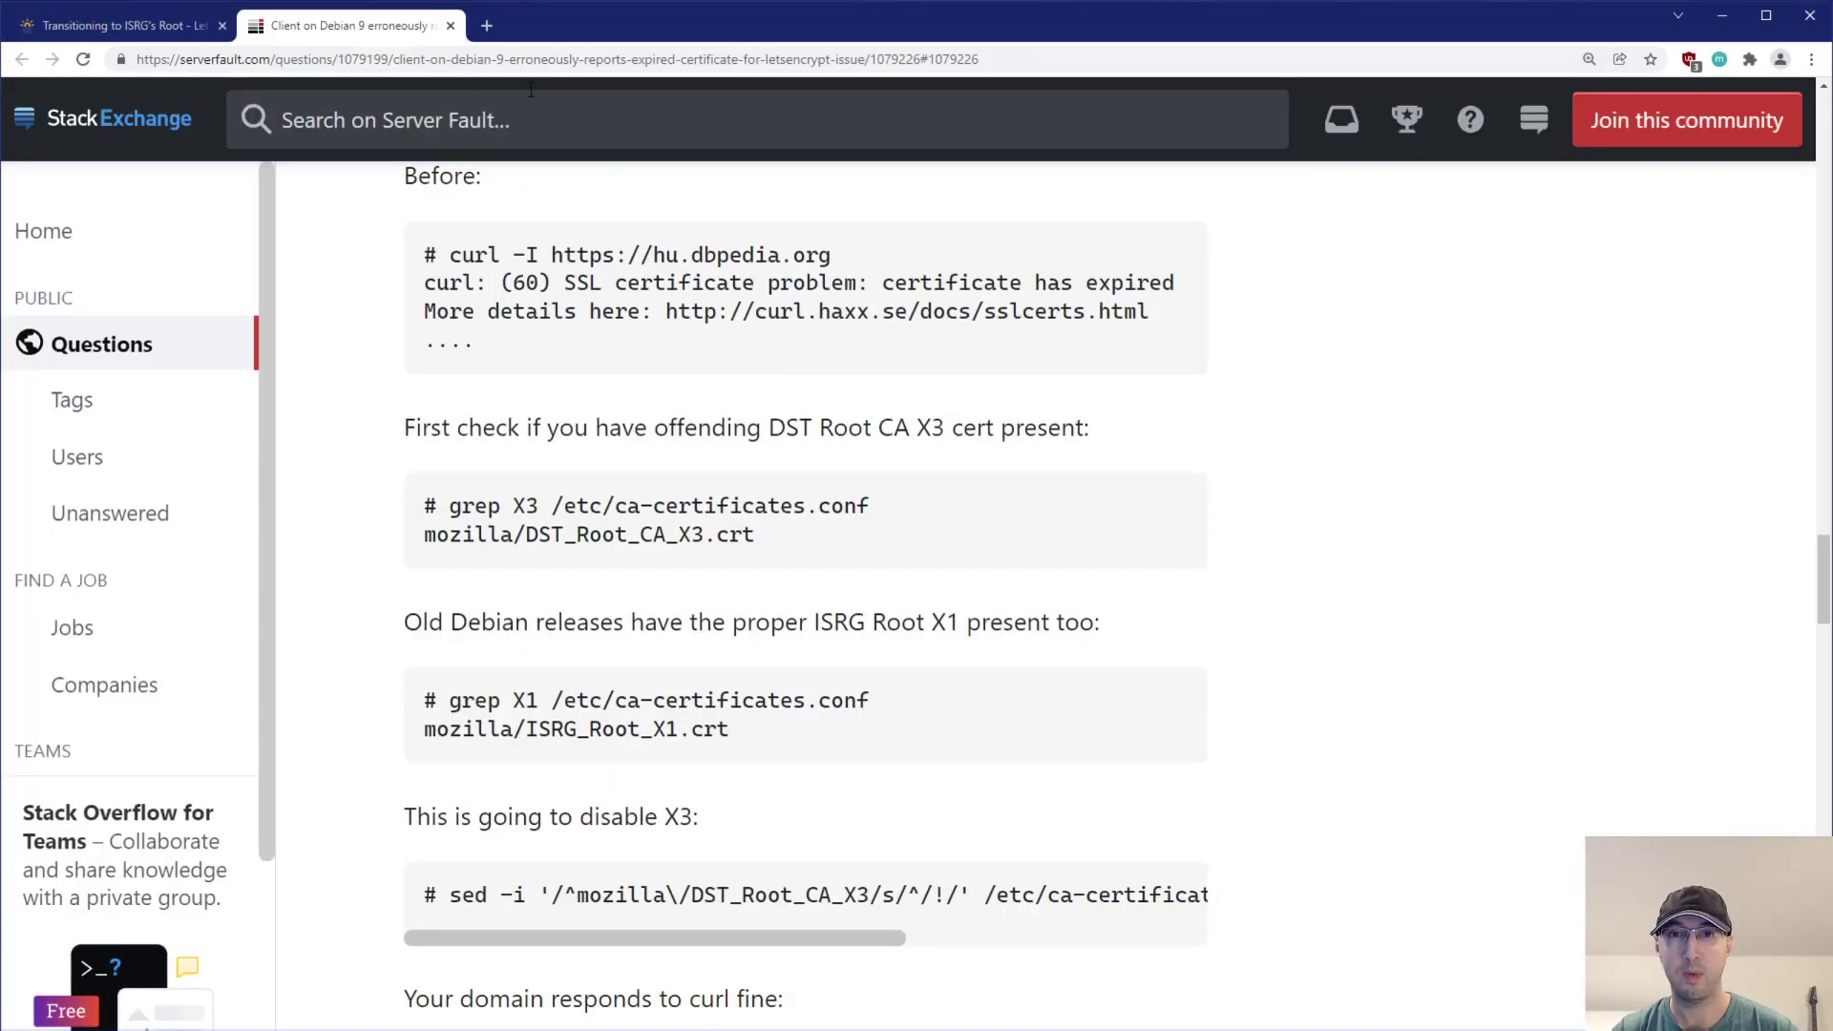
mouse_move(1014, 550)
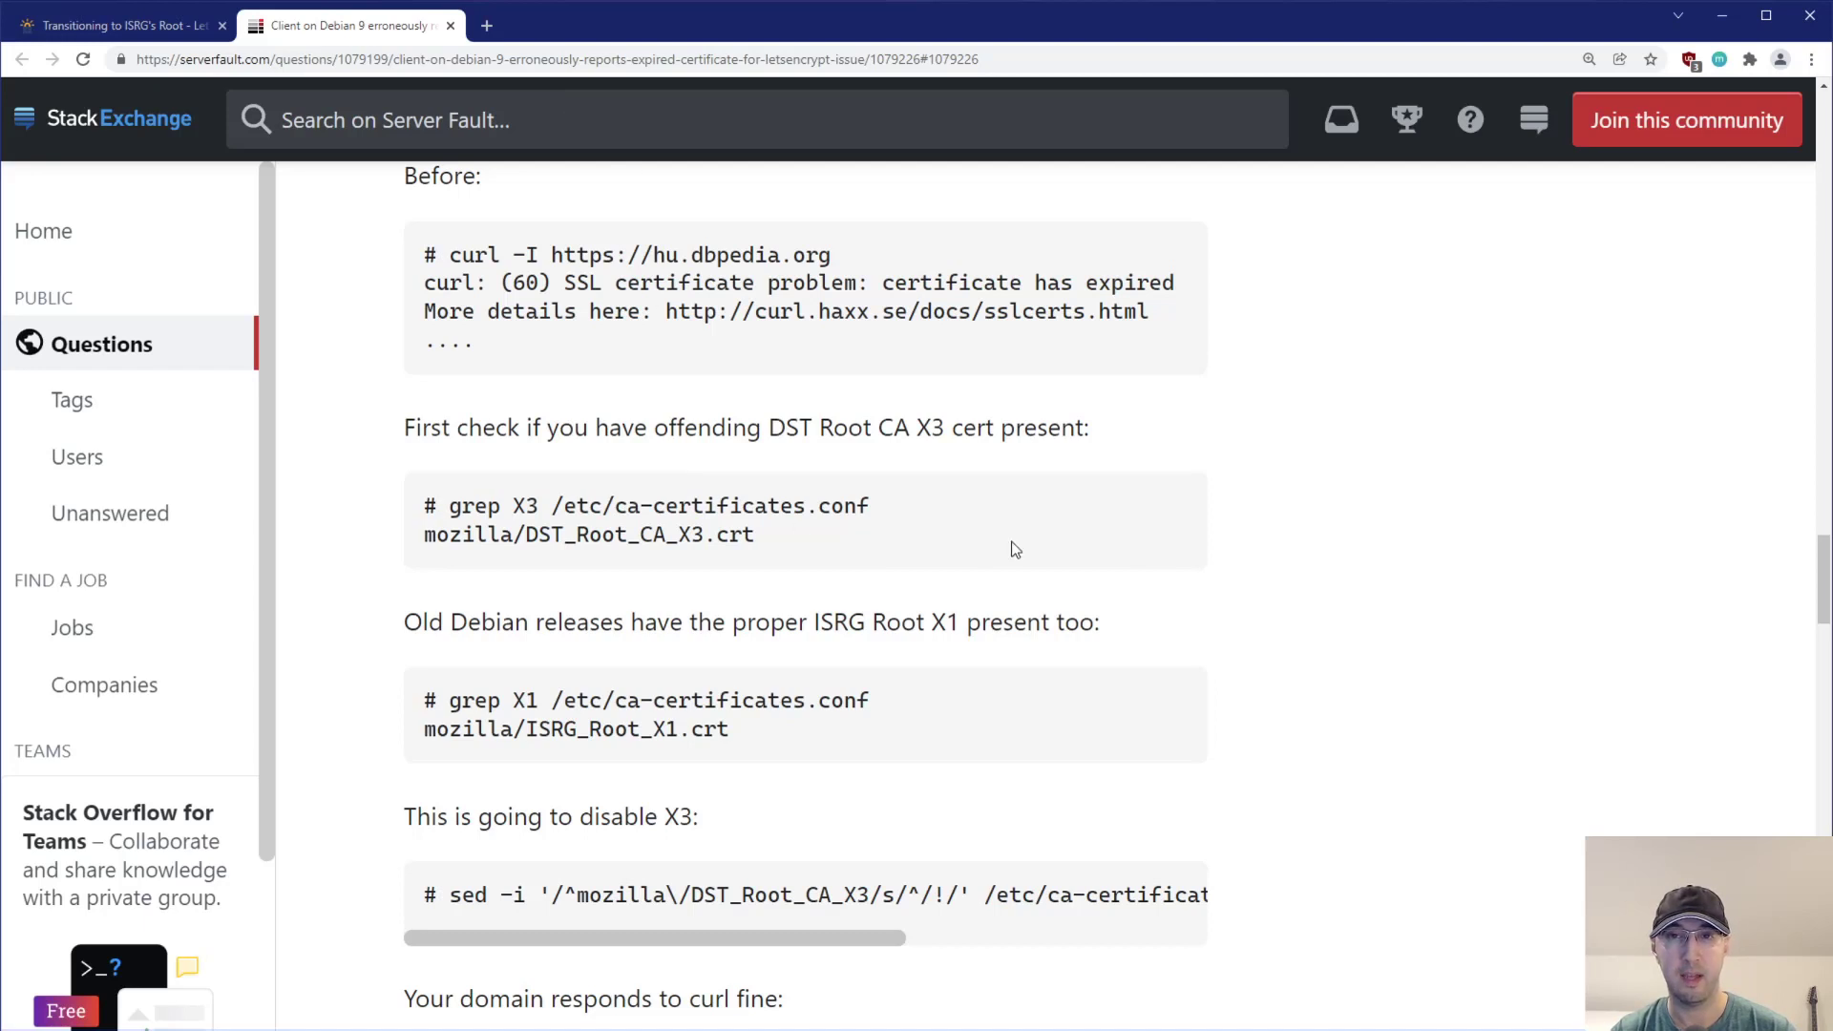
mouse_move(1045, 584)
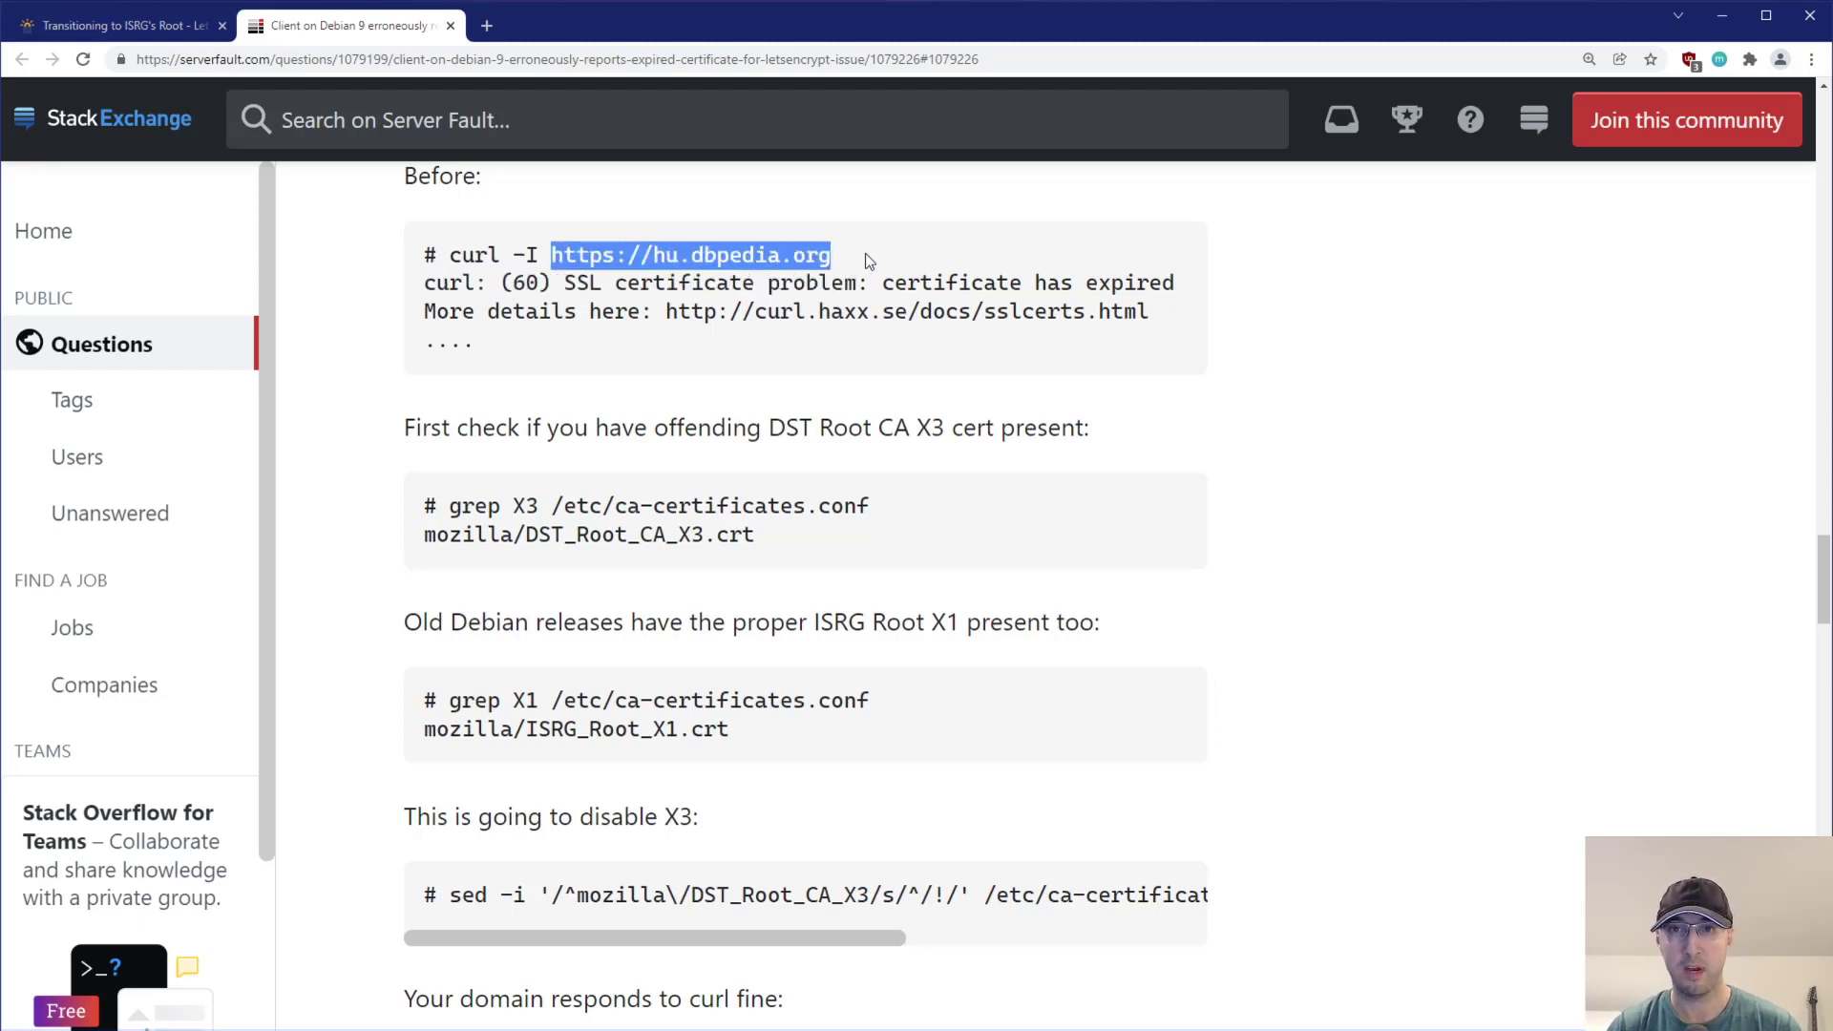
mouse_move(704, 288)
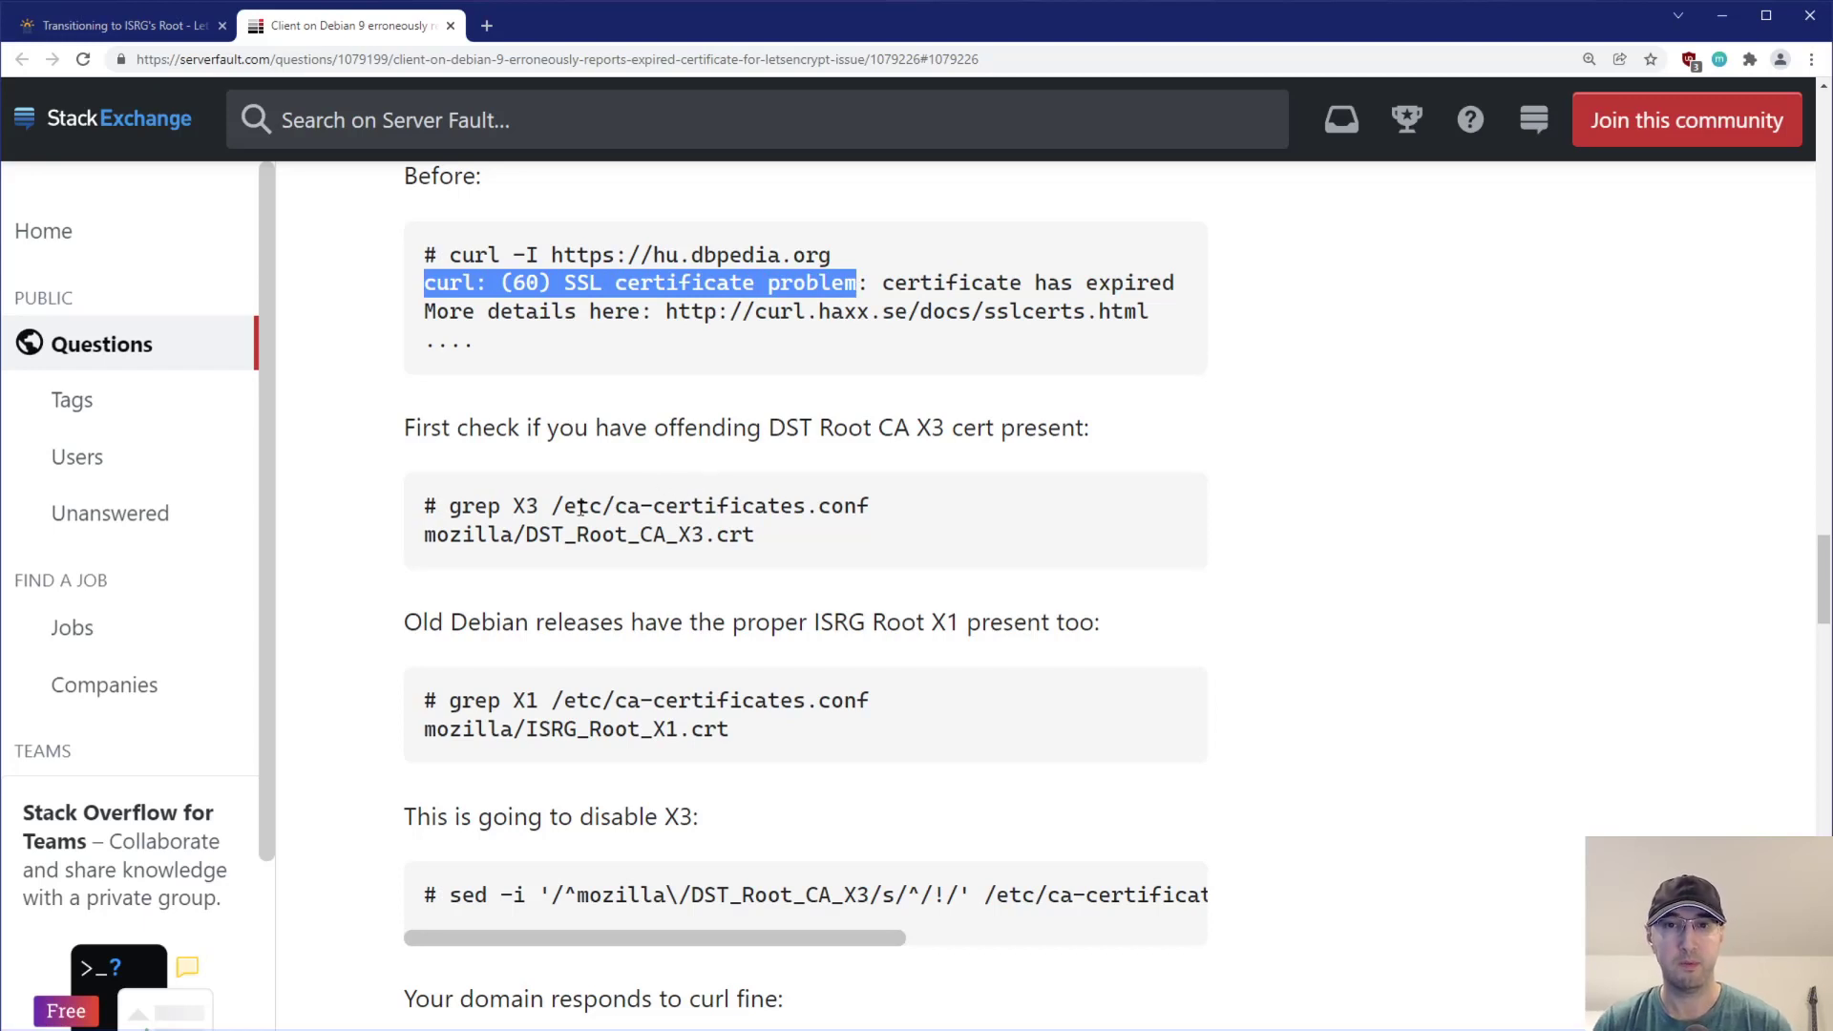
Review the Server Fault answer's grep X3 check, then go back to the terminal
double_click(710, 505)
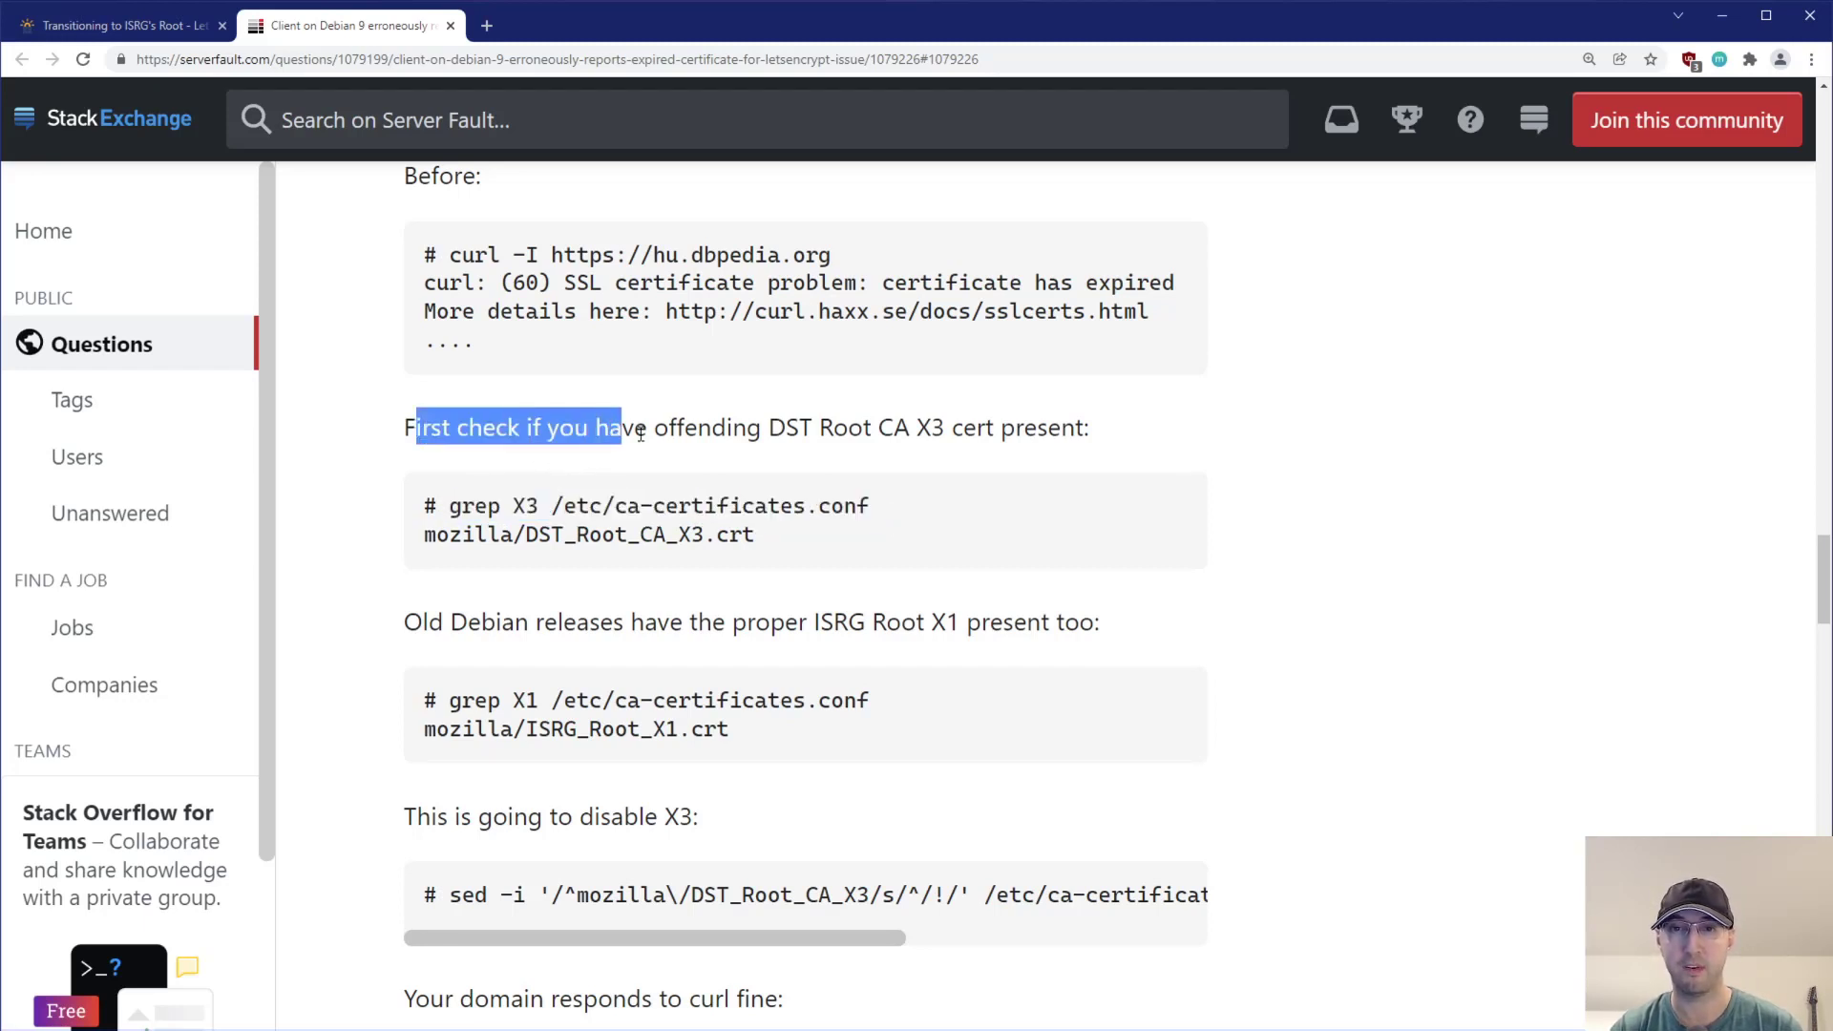
click(301, 701)
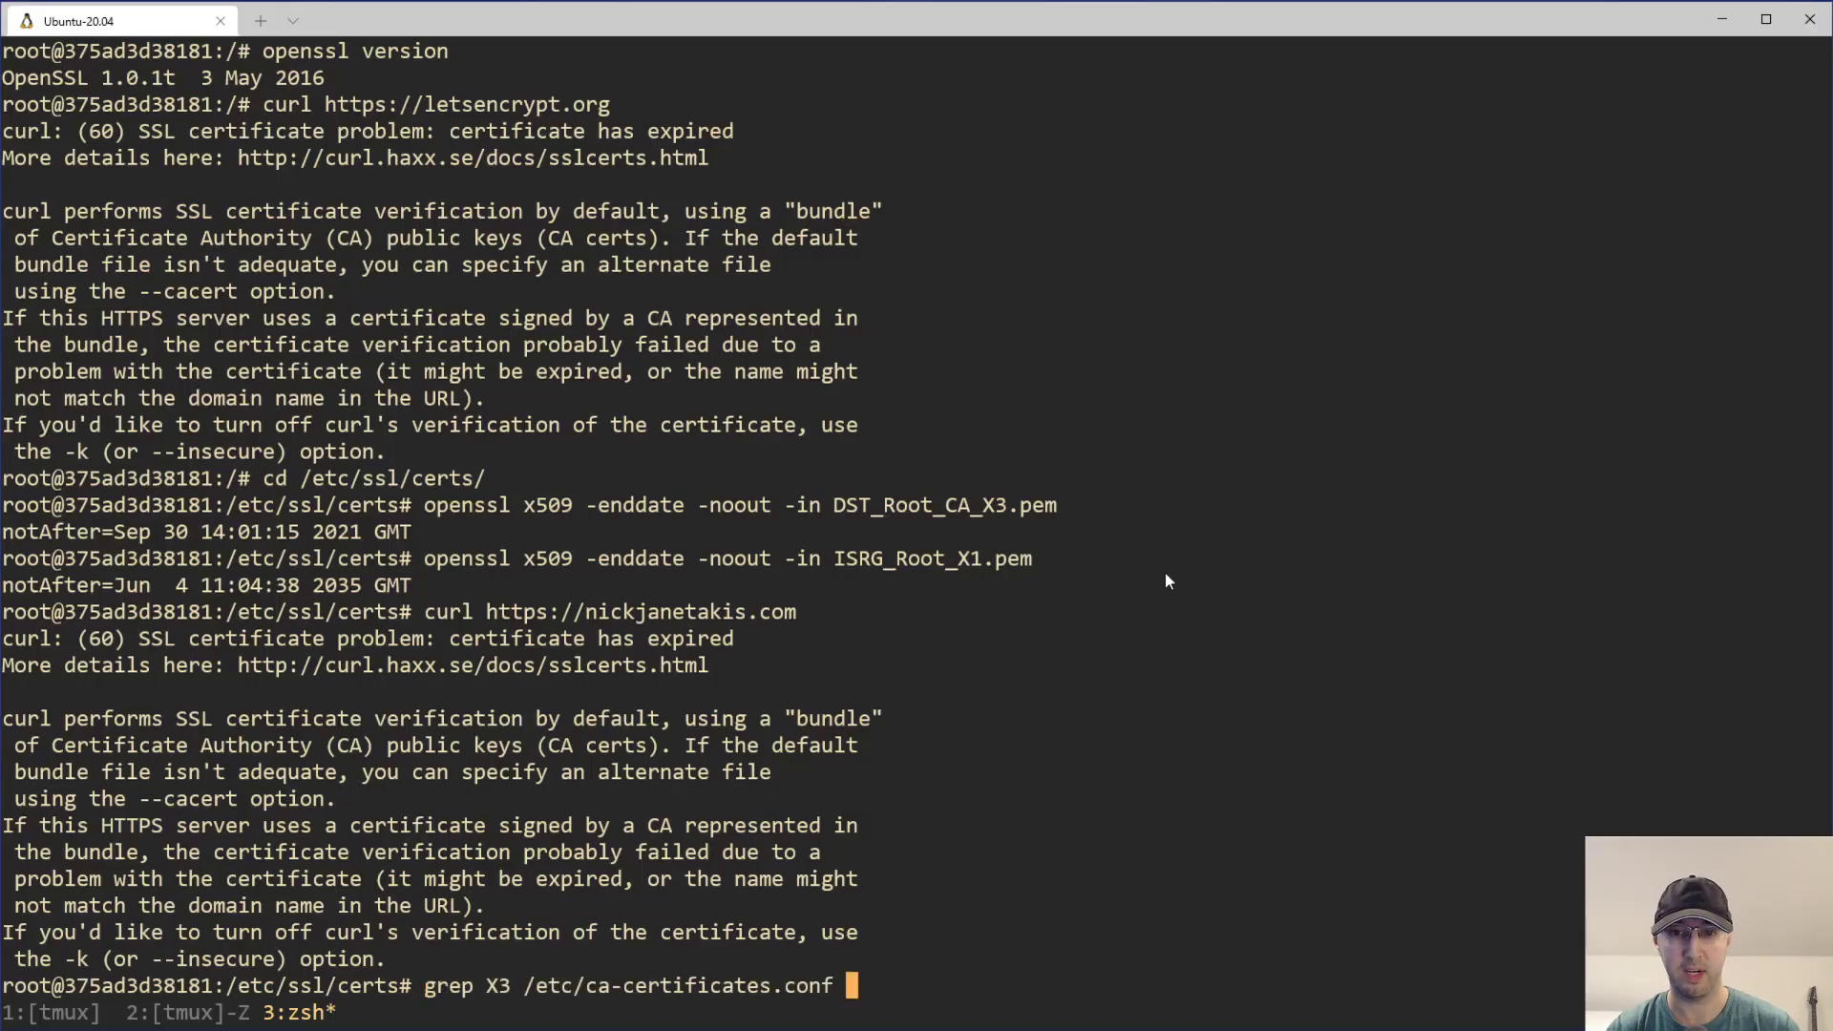
Grep ca-certificates.conf for X3 and X1, finding DST_Root_CA_X3.crt and ISRG_Root_X1.crt
key(Return)
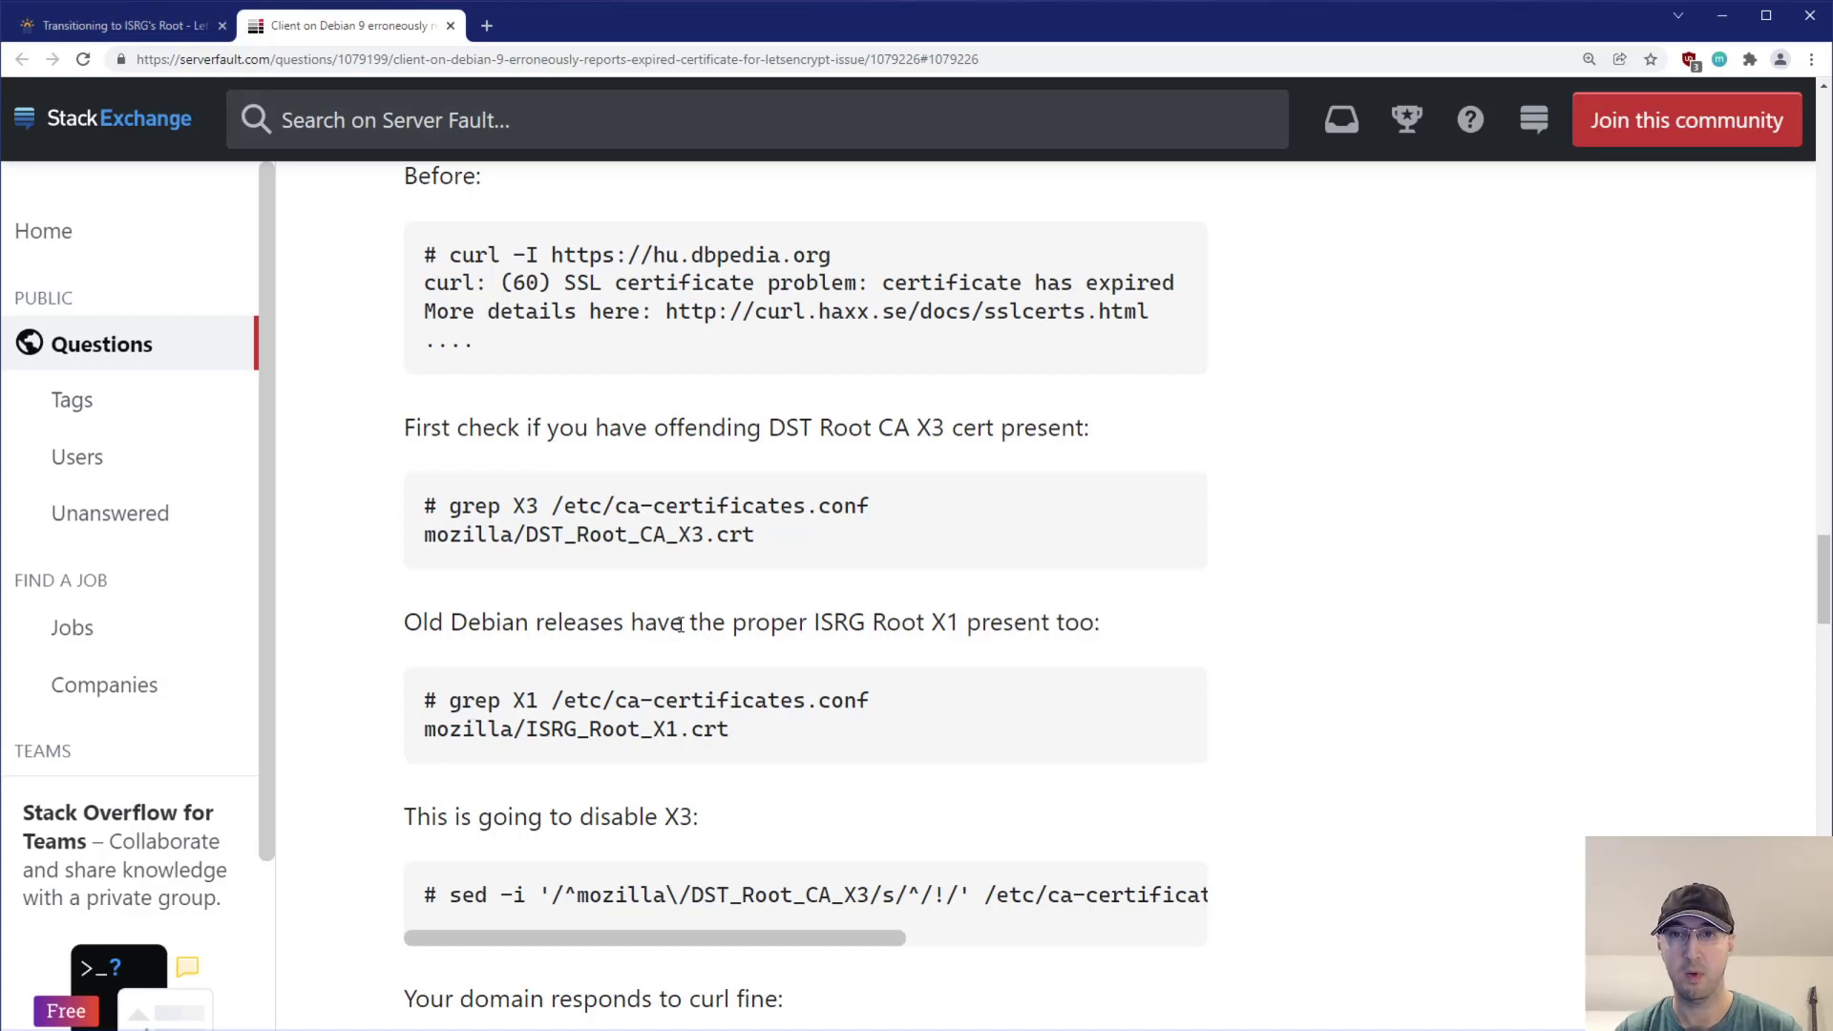
mouse_move(818, 621)
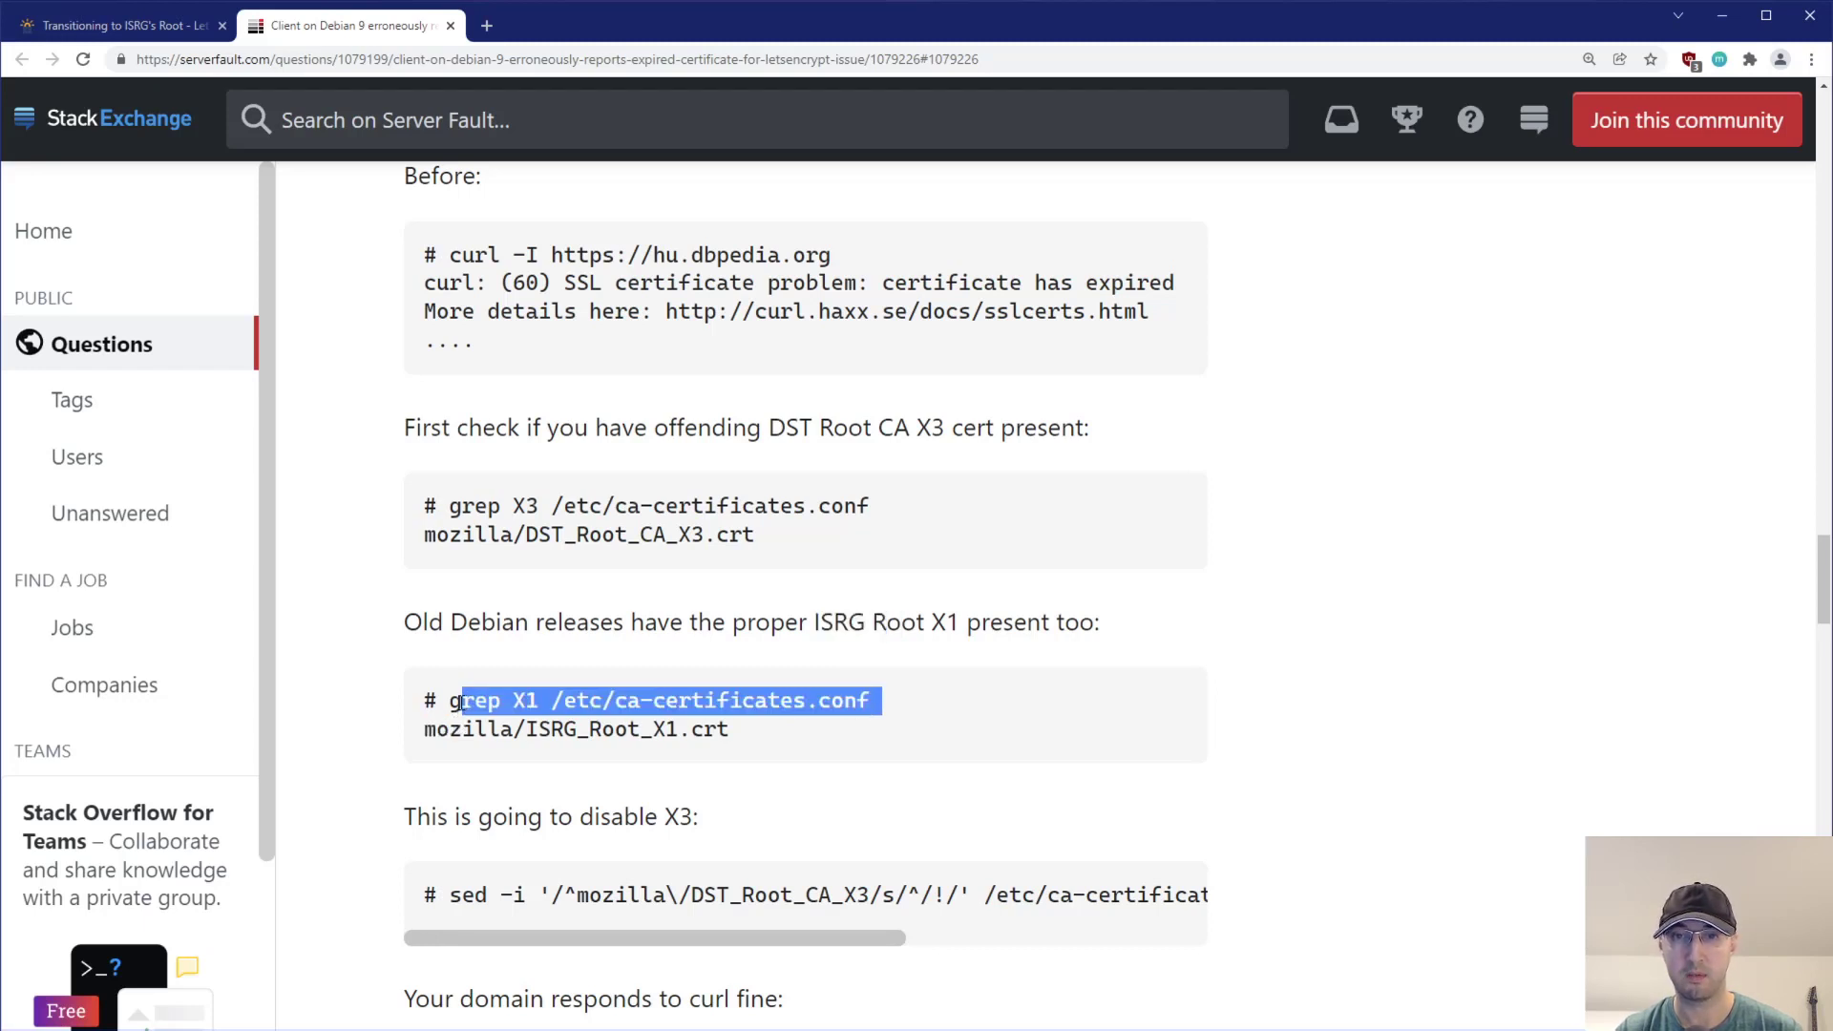
click(114, 25)
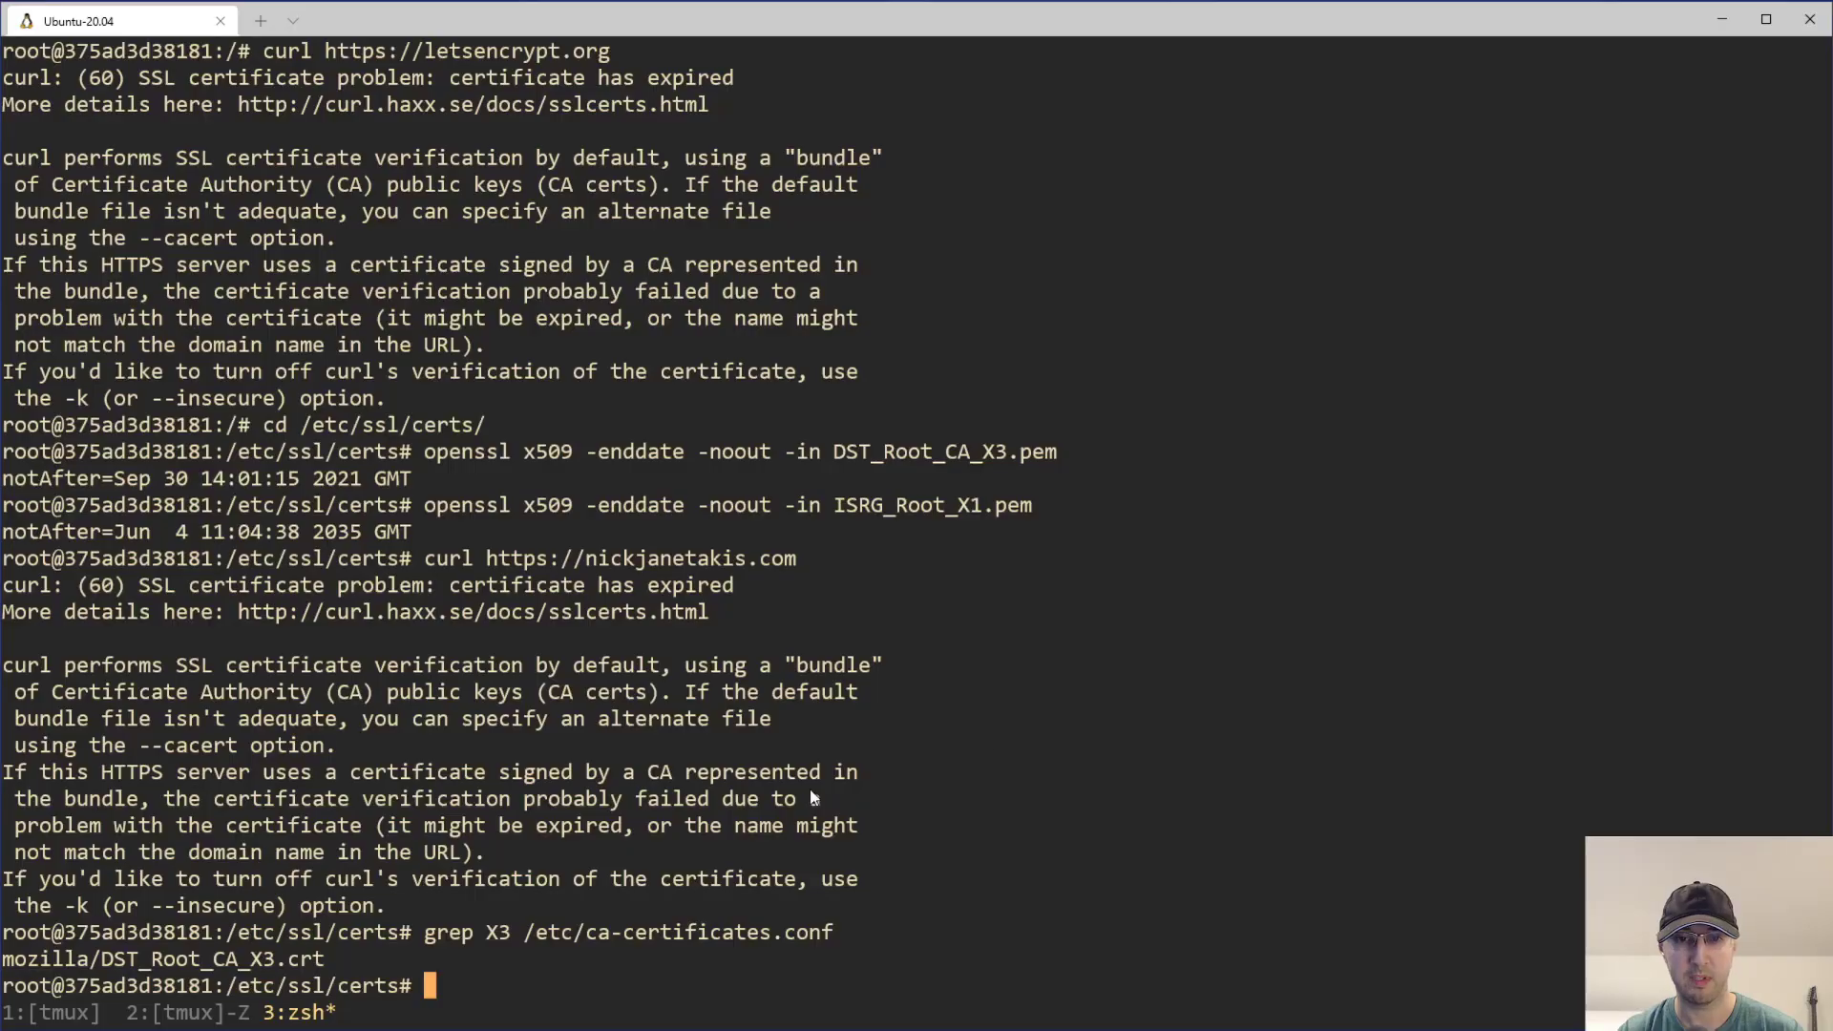
key(Return)
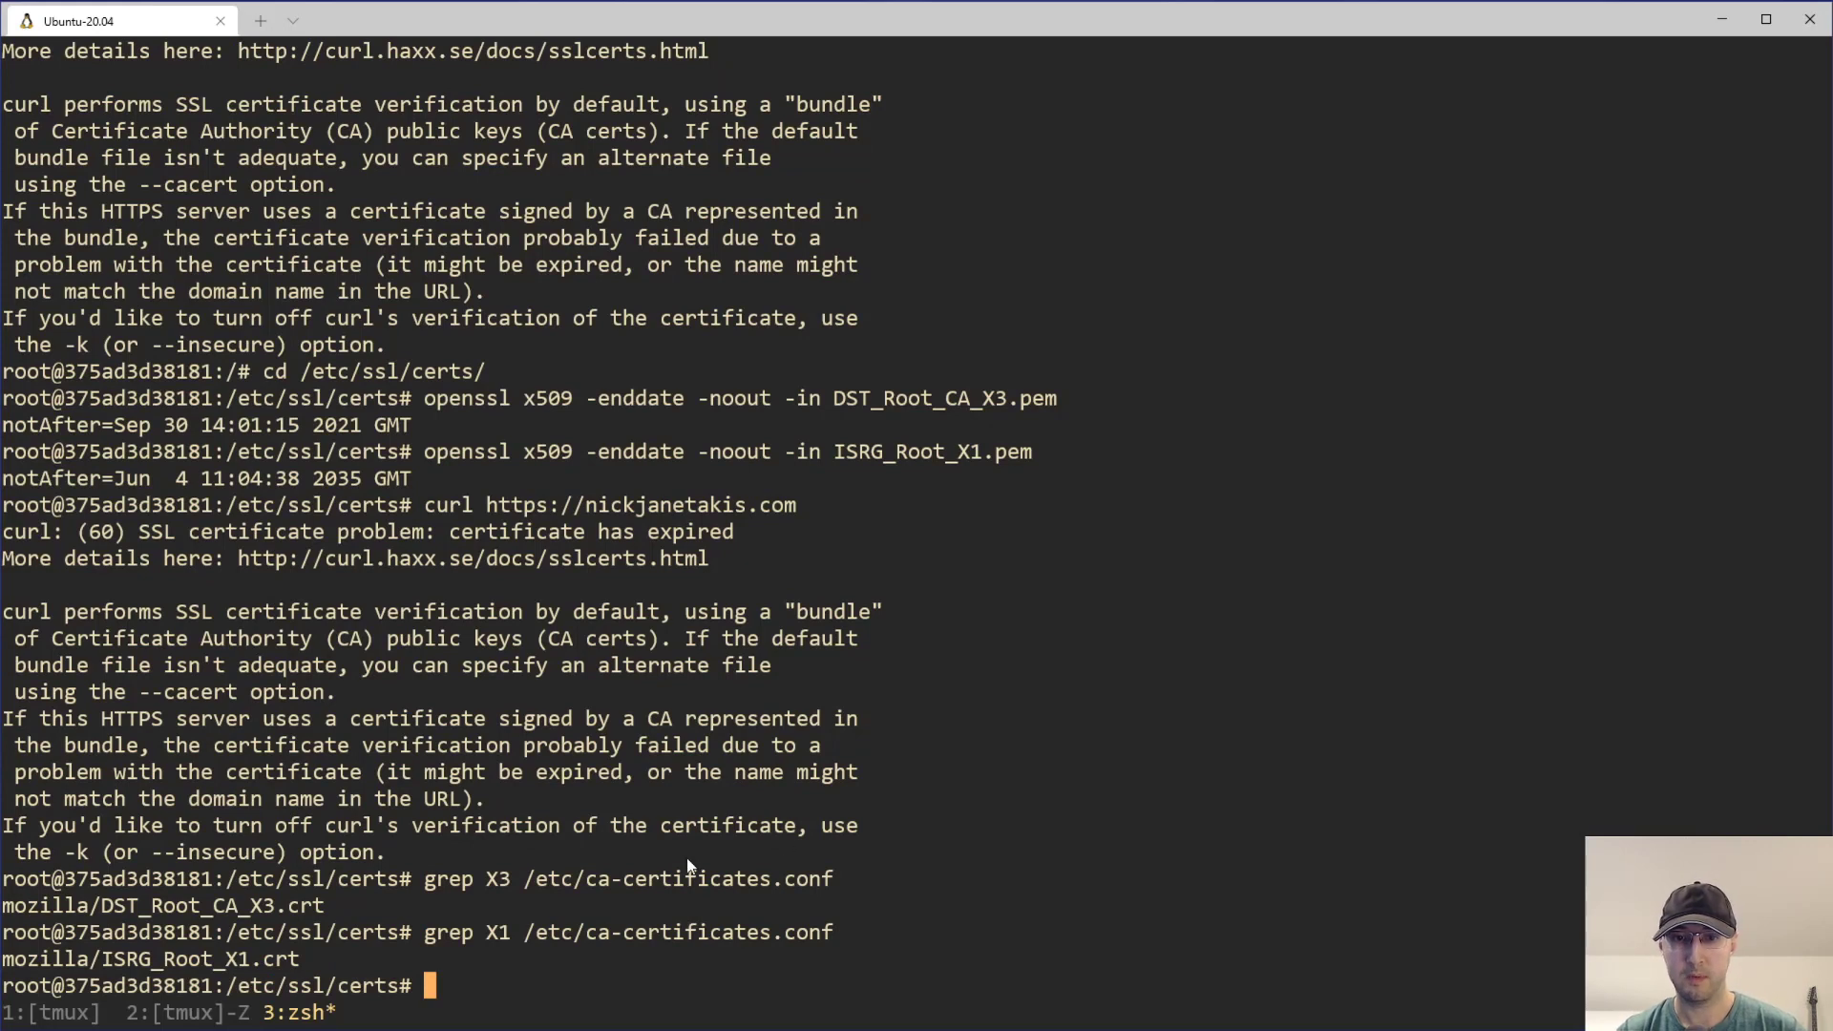
mouse_move(879, 791)
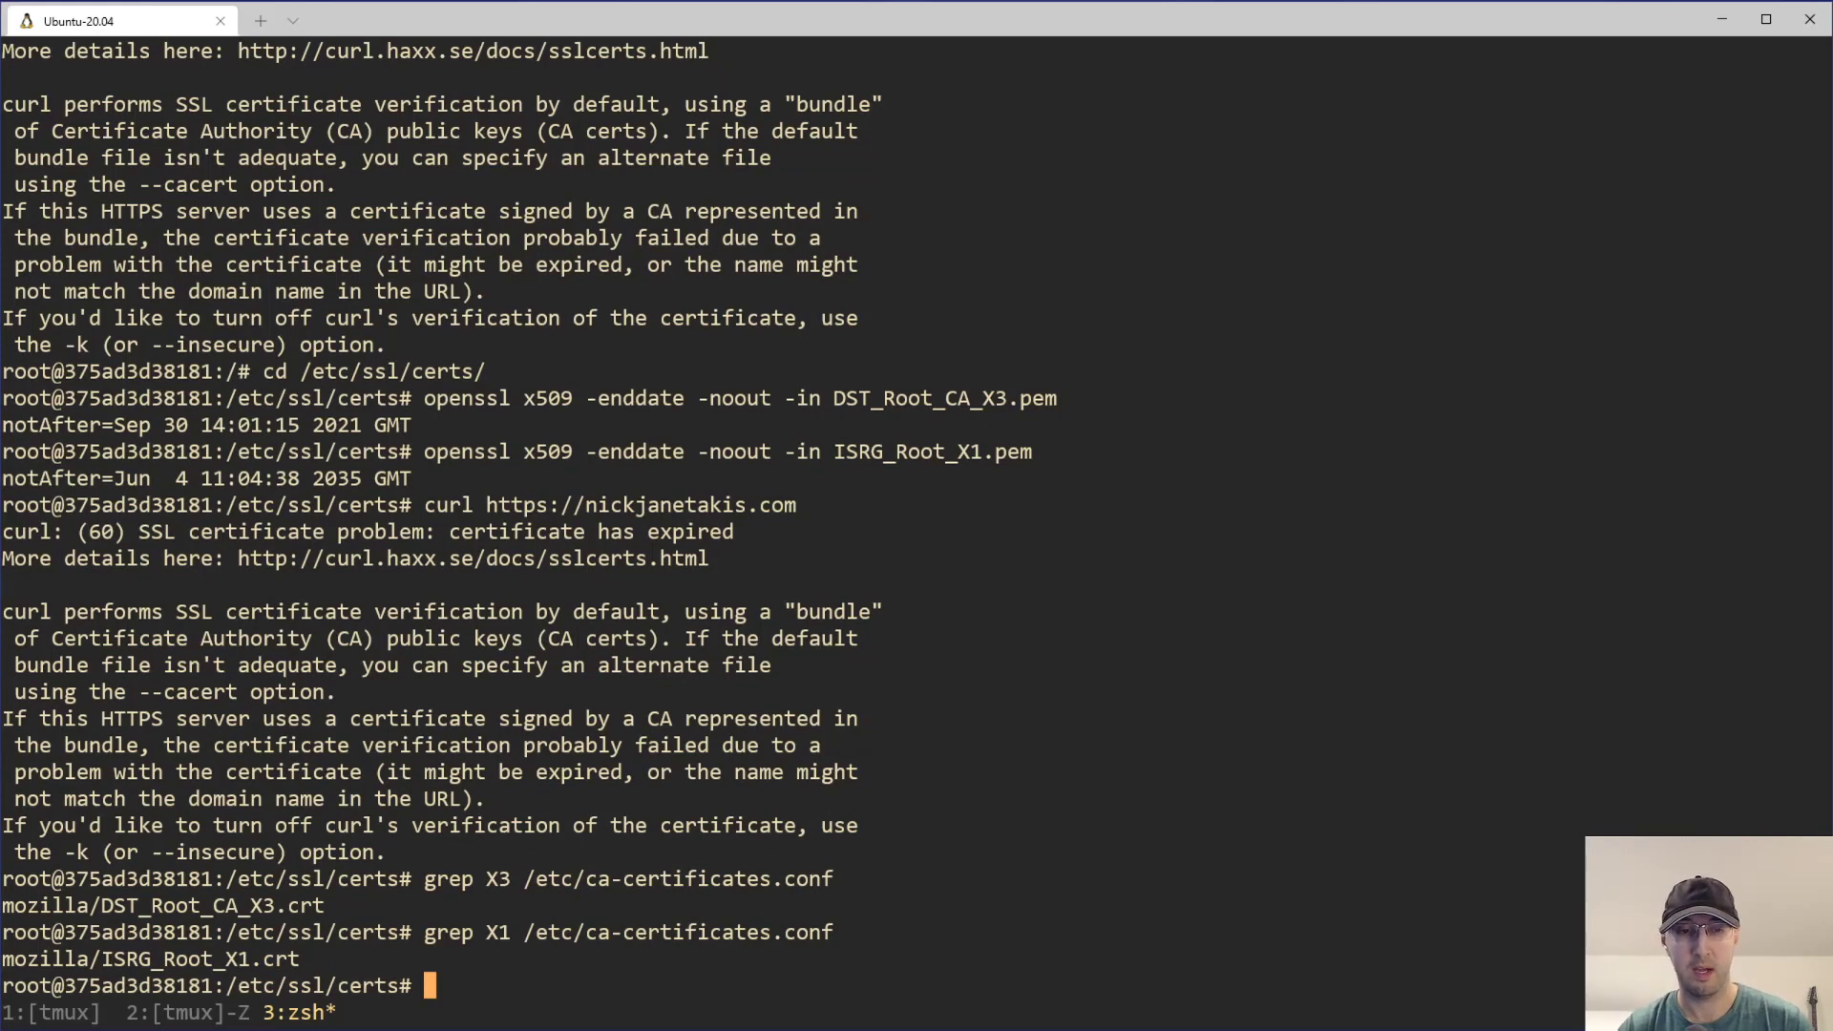
click(348, 25)
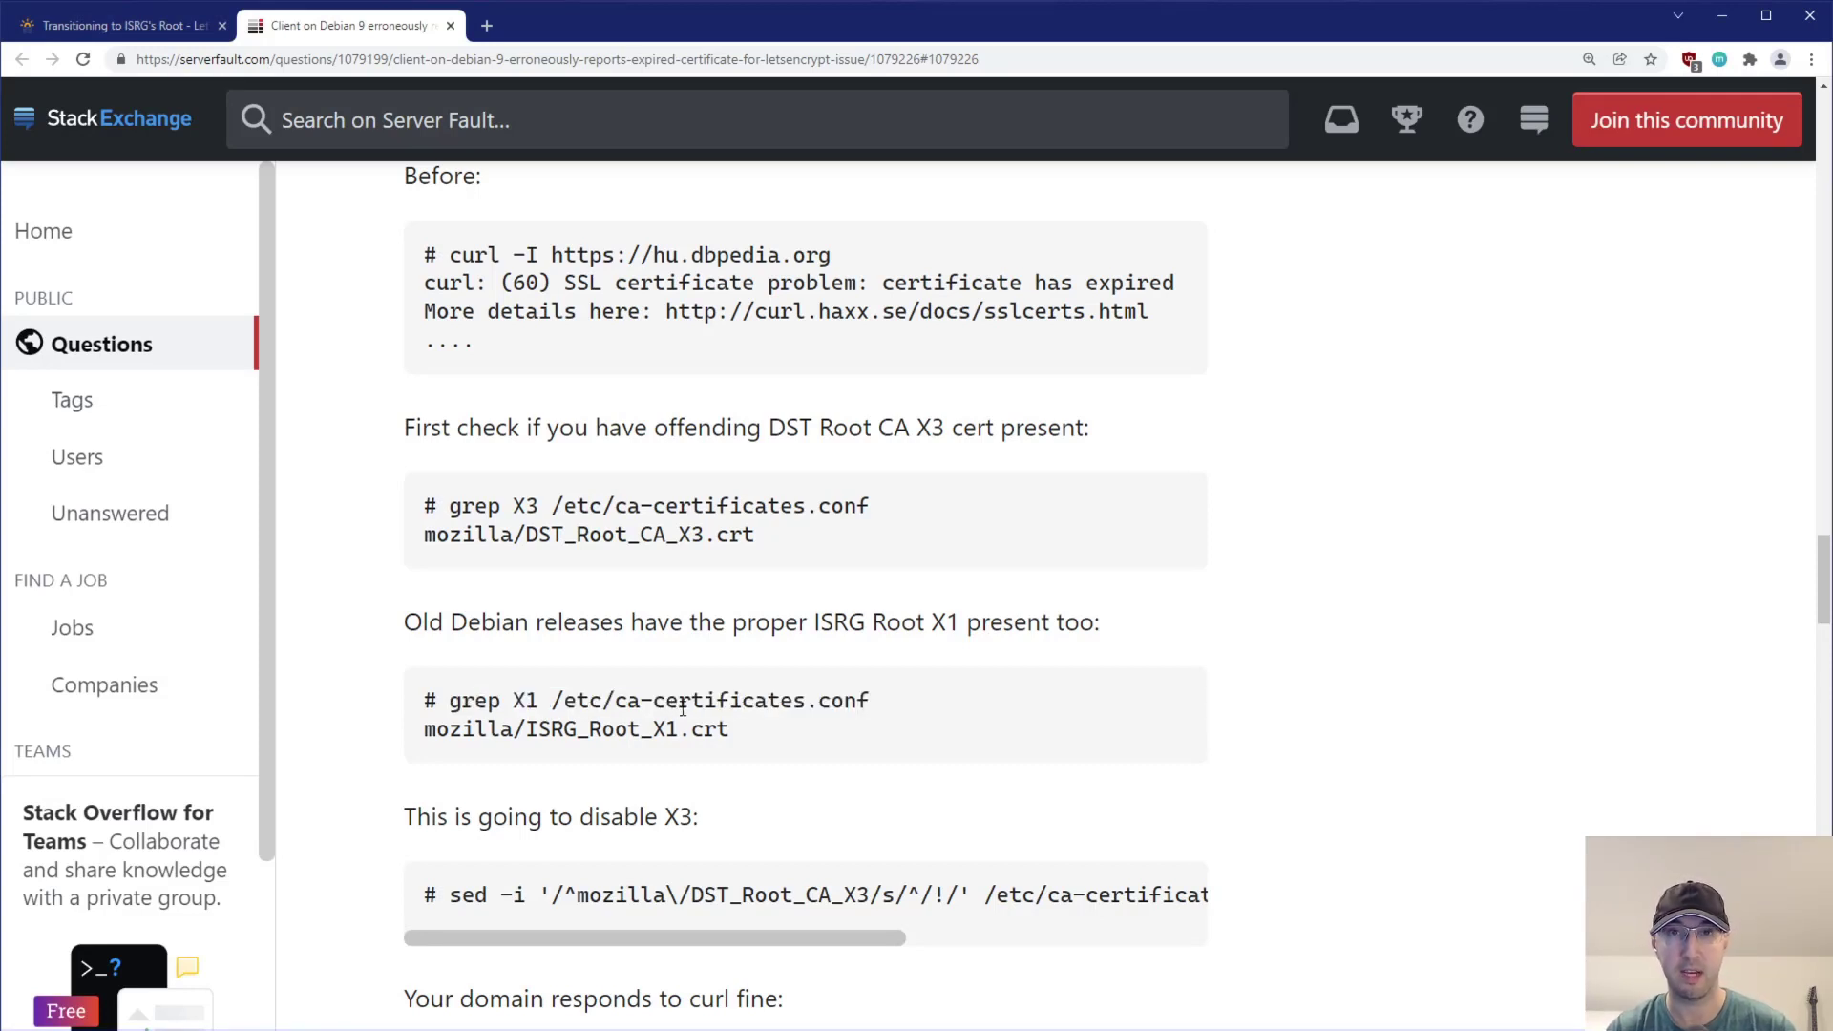
mouse_move(687, 719)
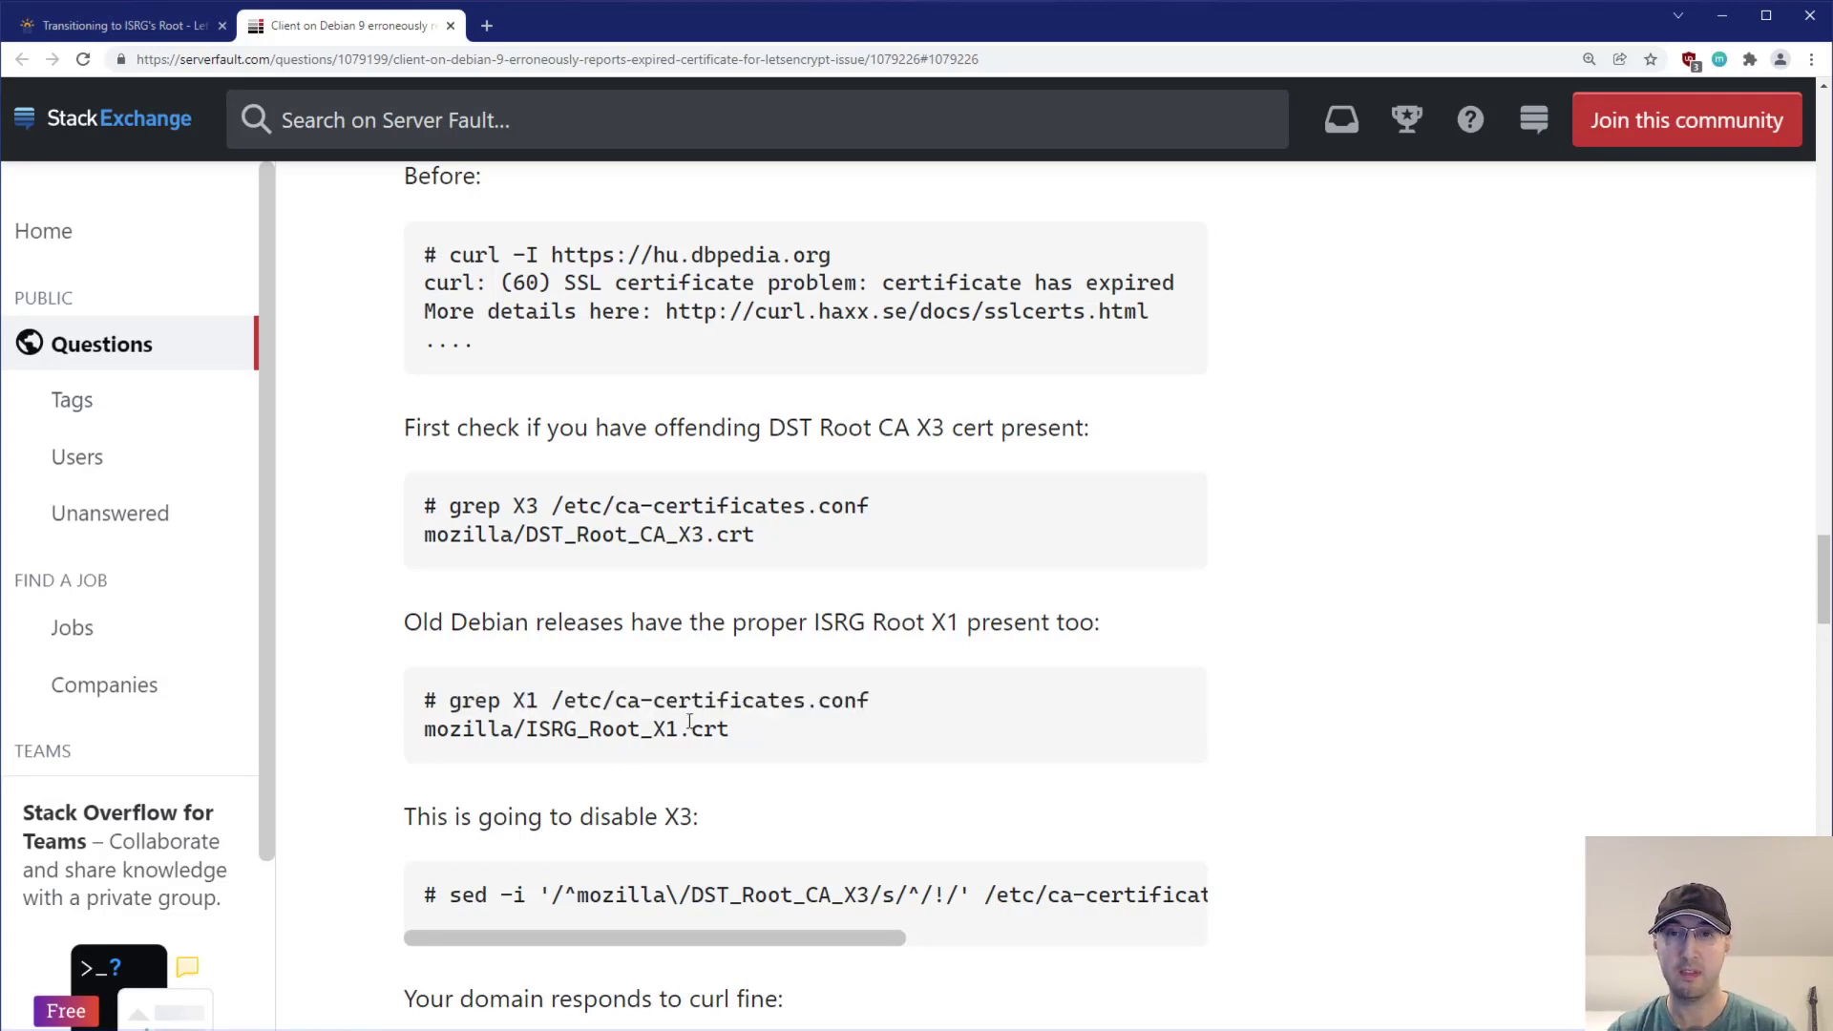
Select and copy the sed command from the 'This is going to disable X3' block
double_click(708, 699)
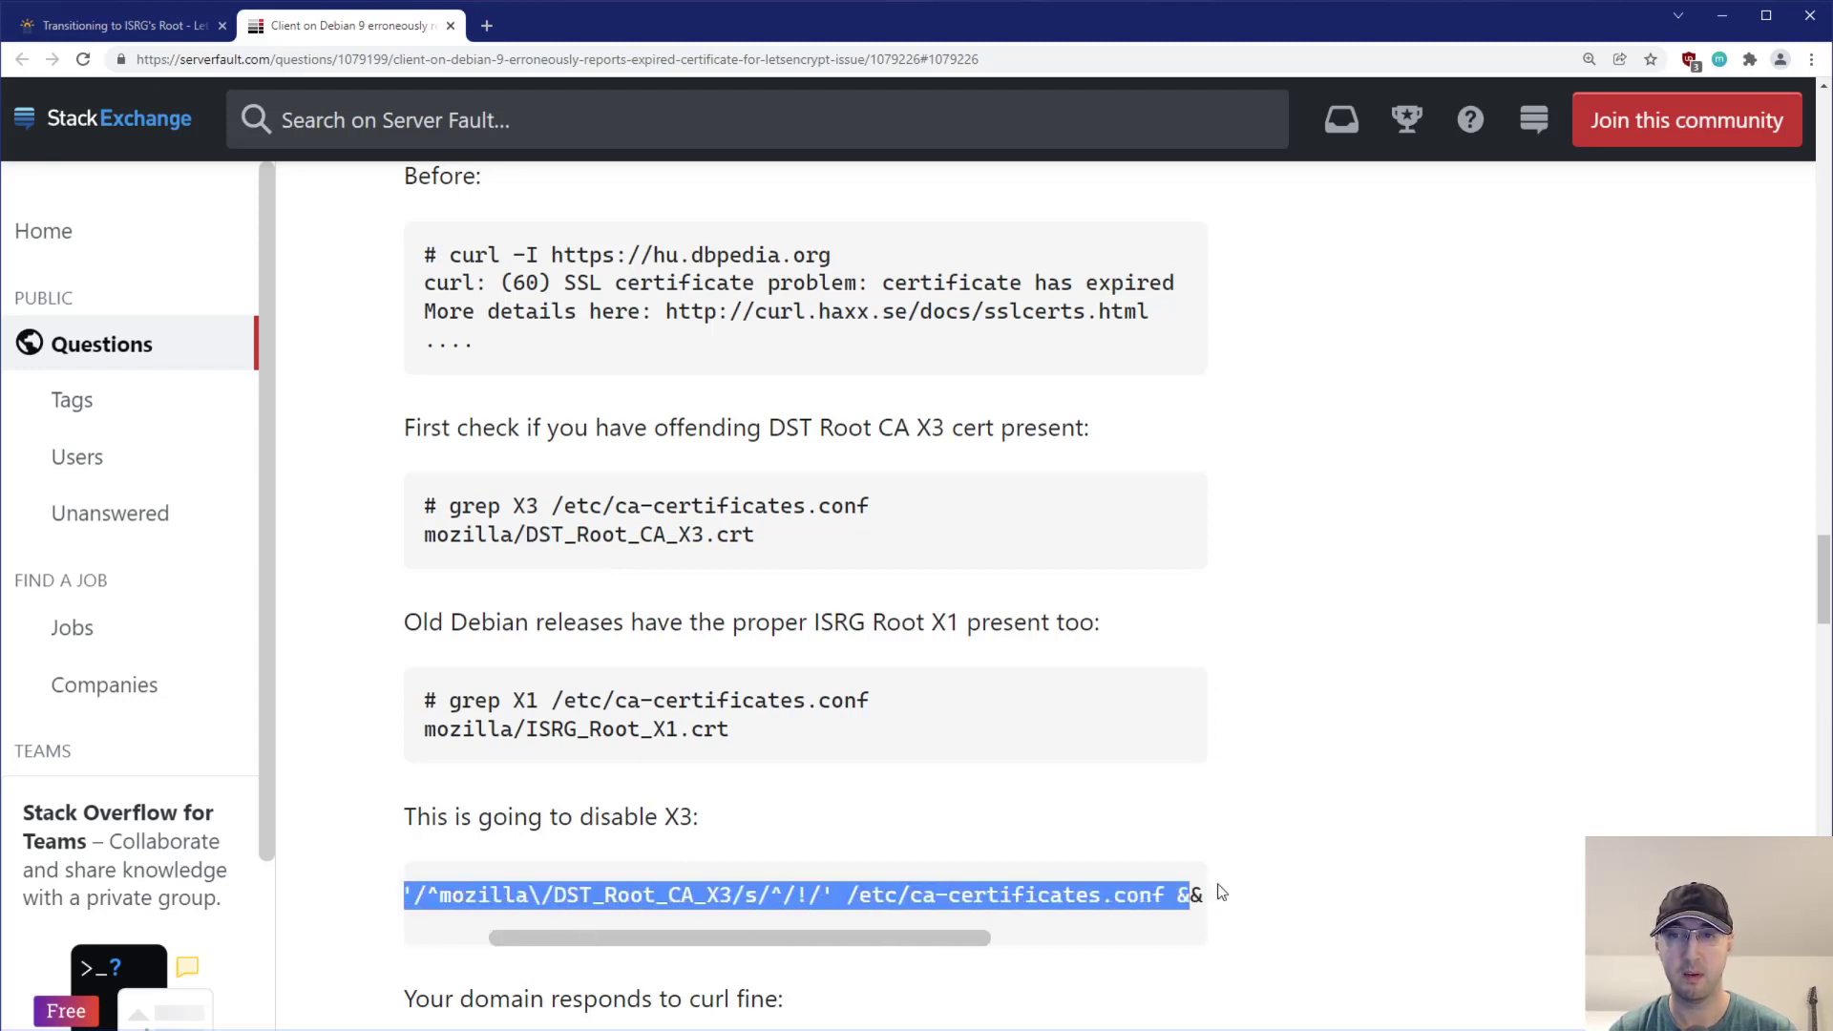
right_click(795, 895)
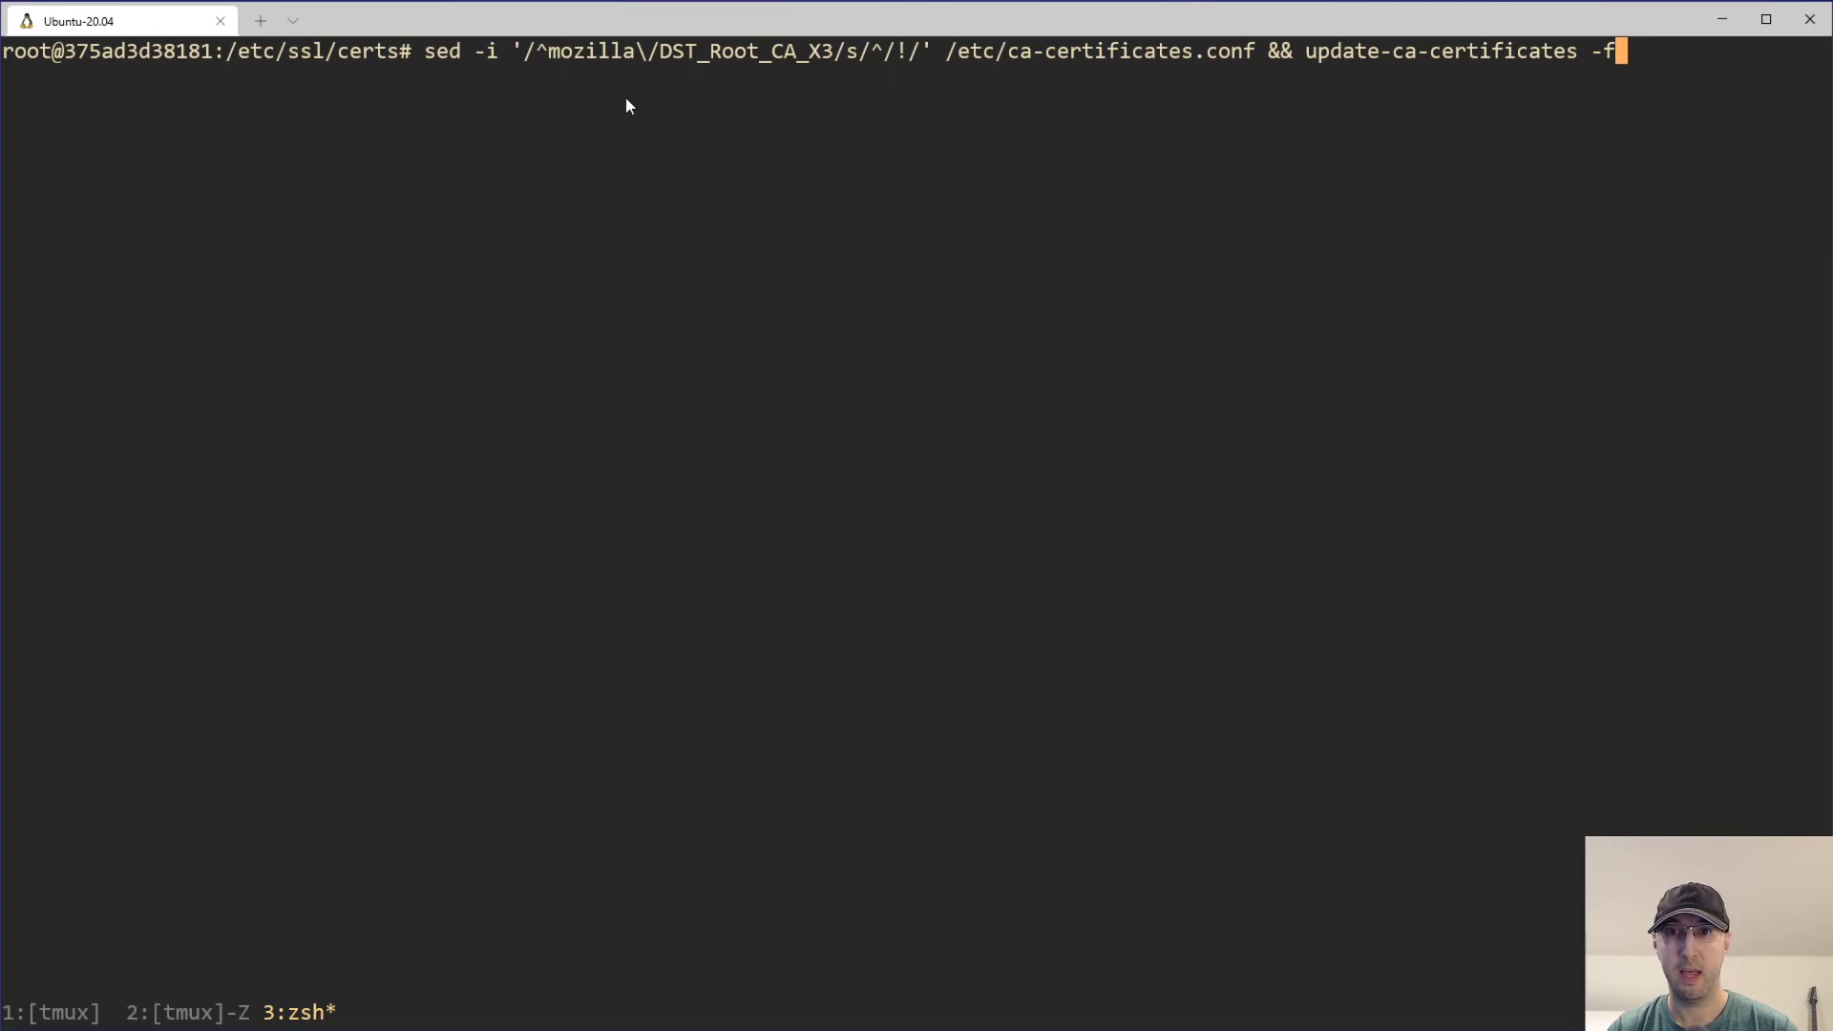
mouse_move(625, 62)
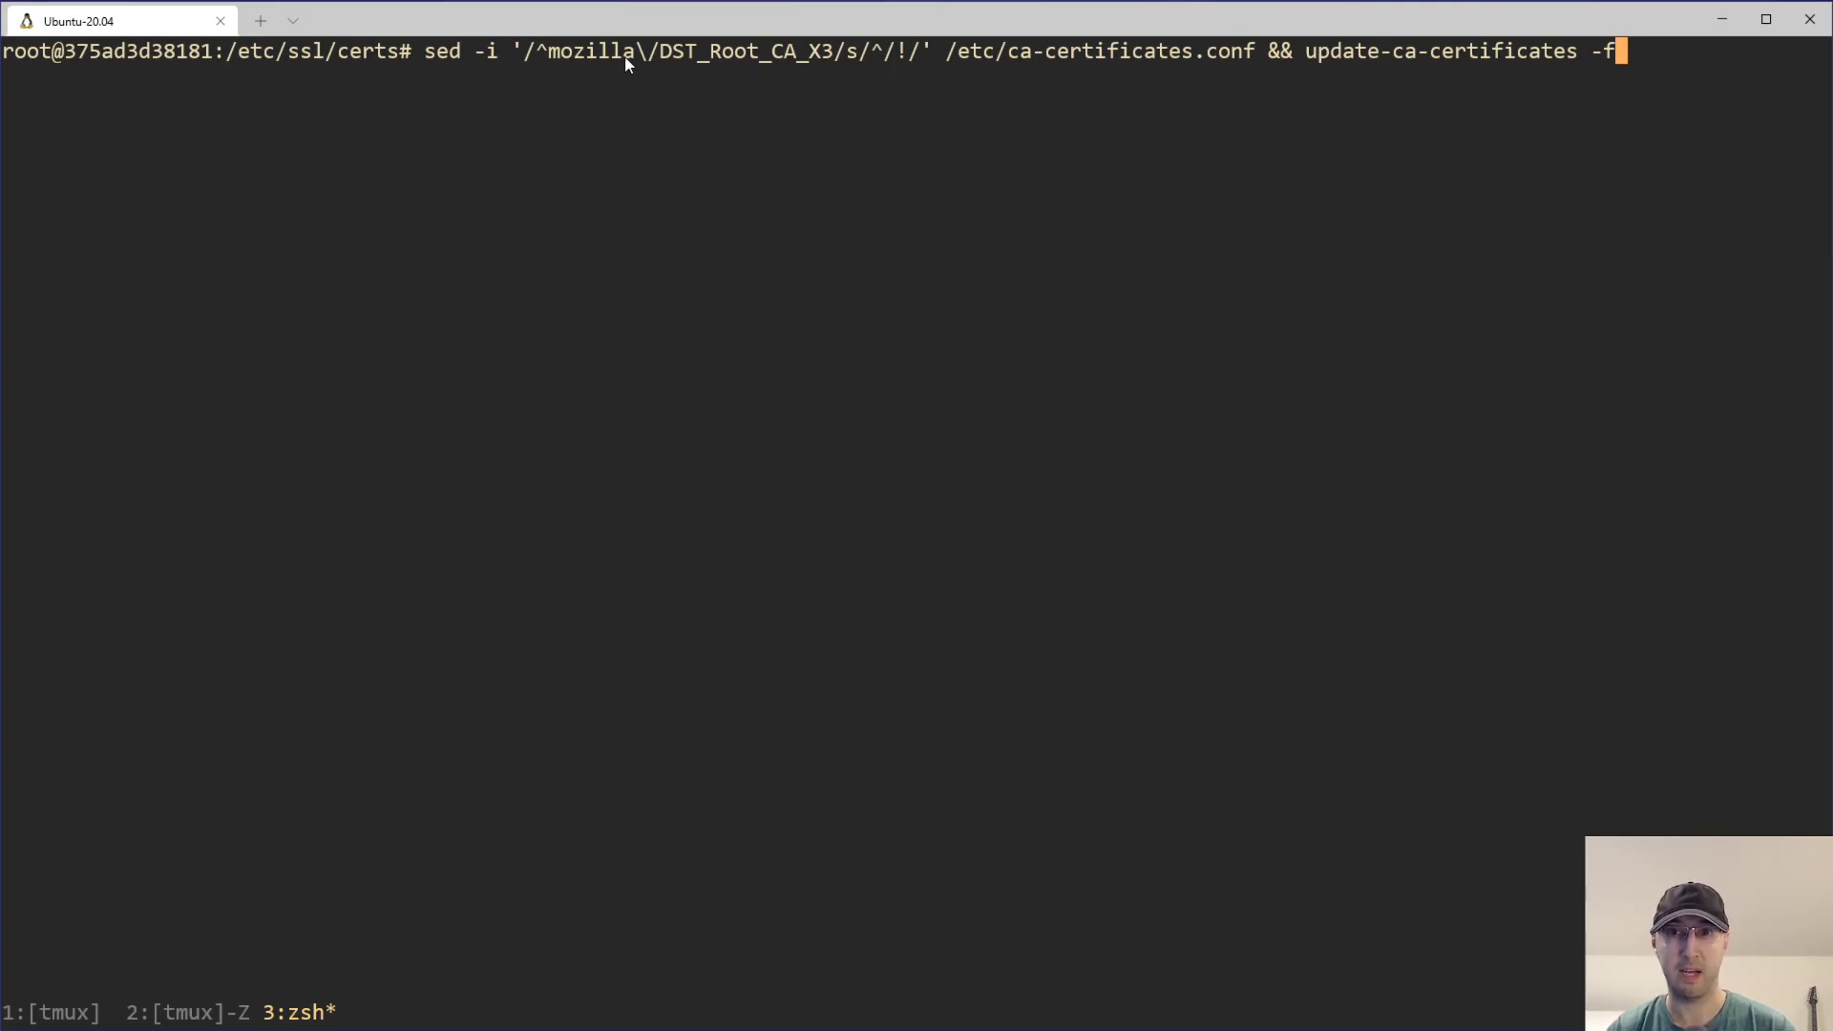
mouse_move(837, 103)
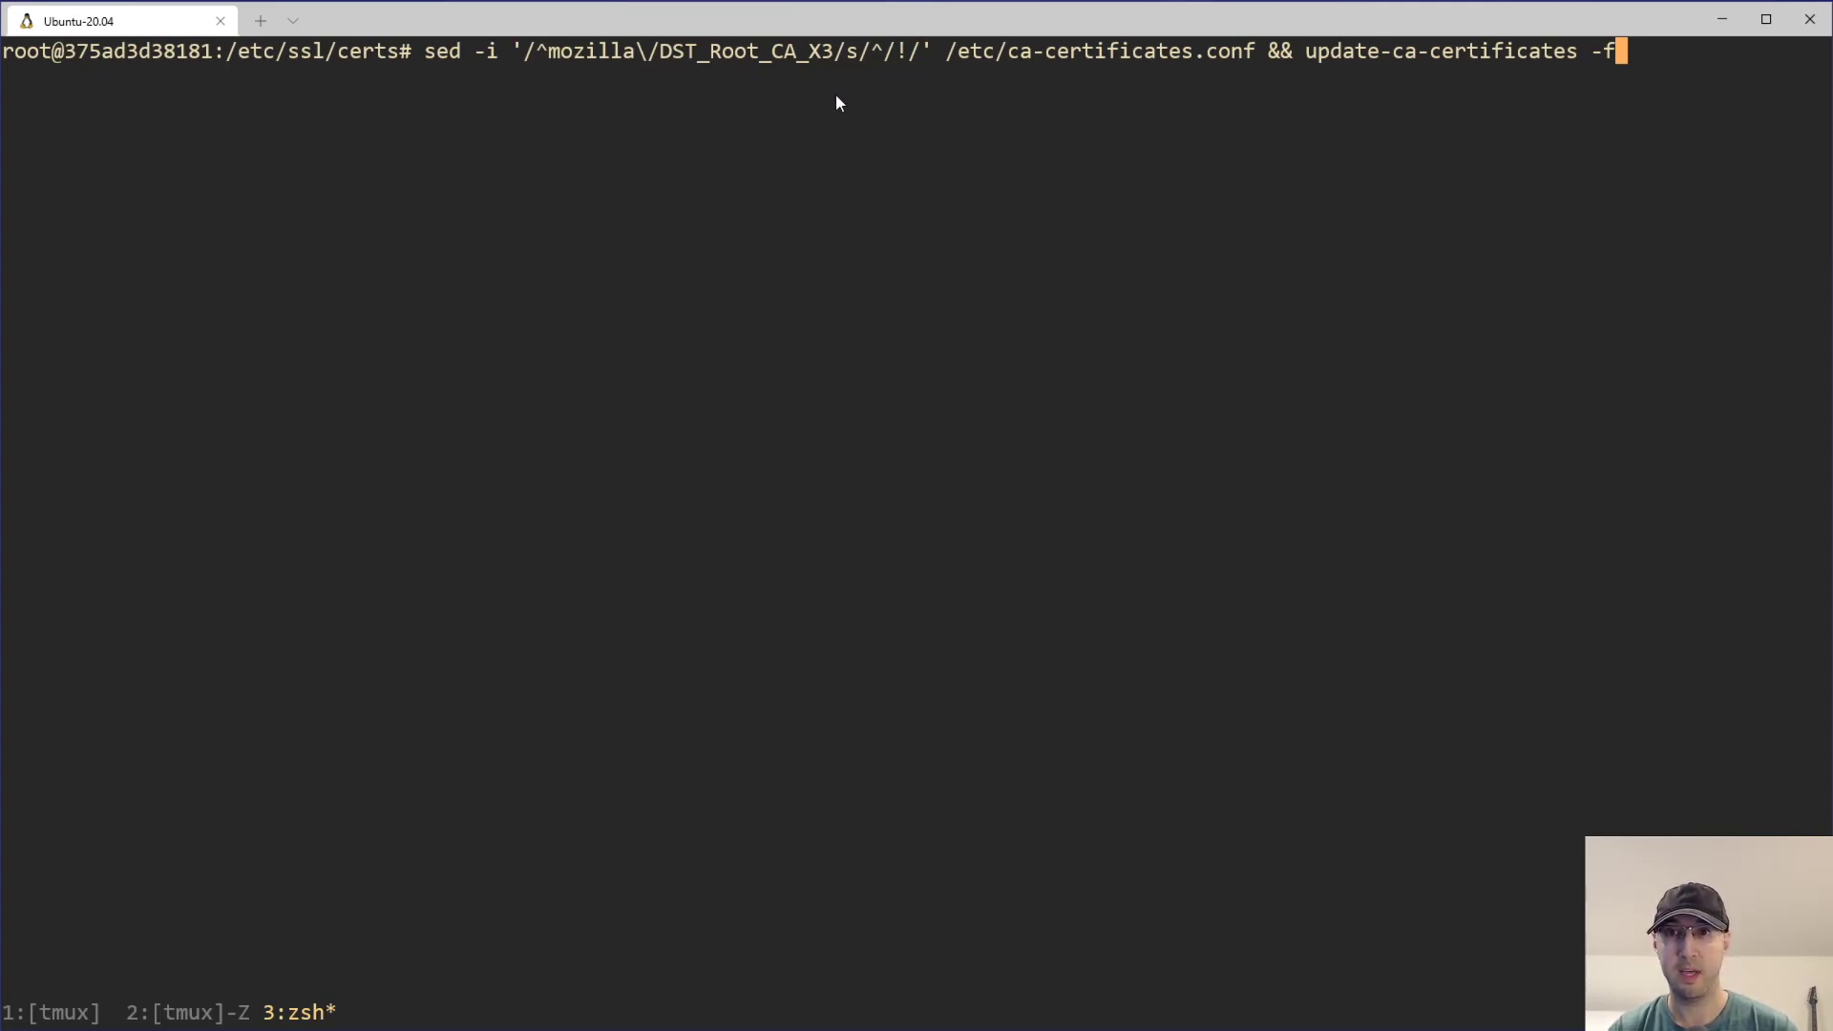
mouse_move(874, 88)
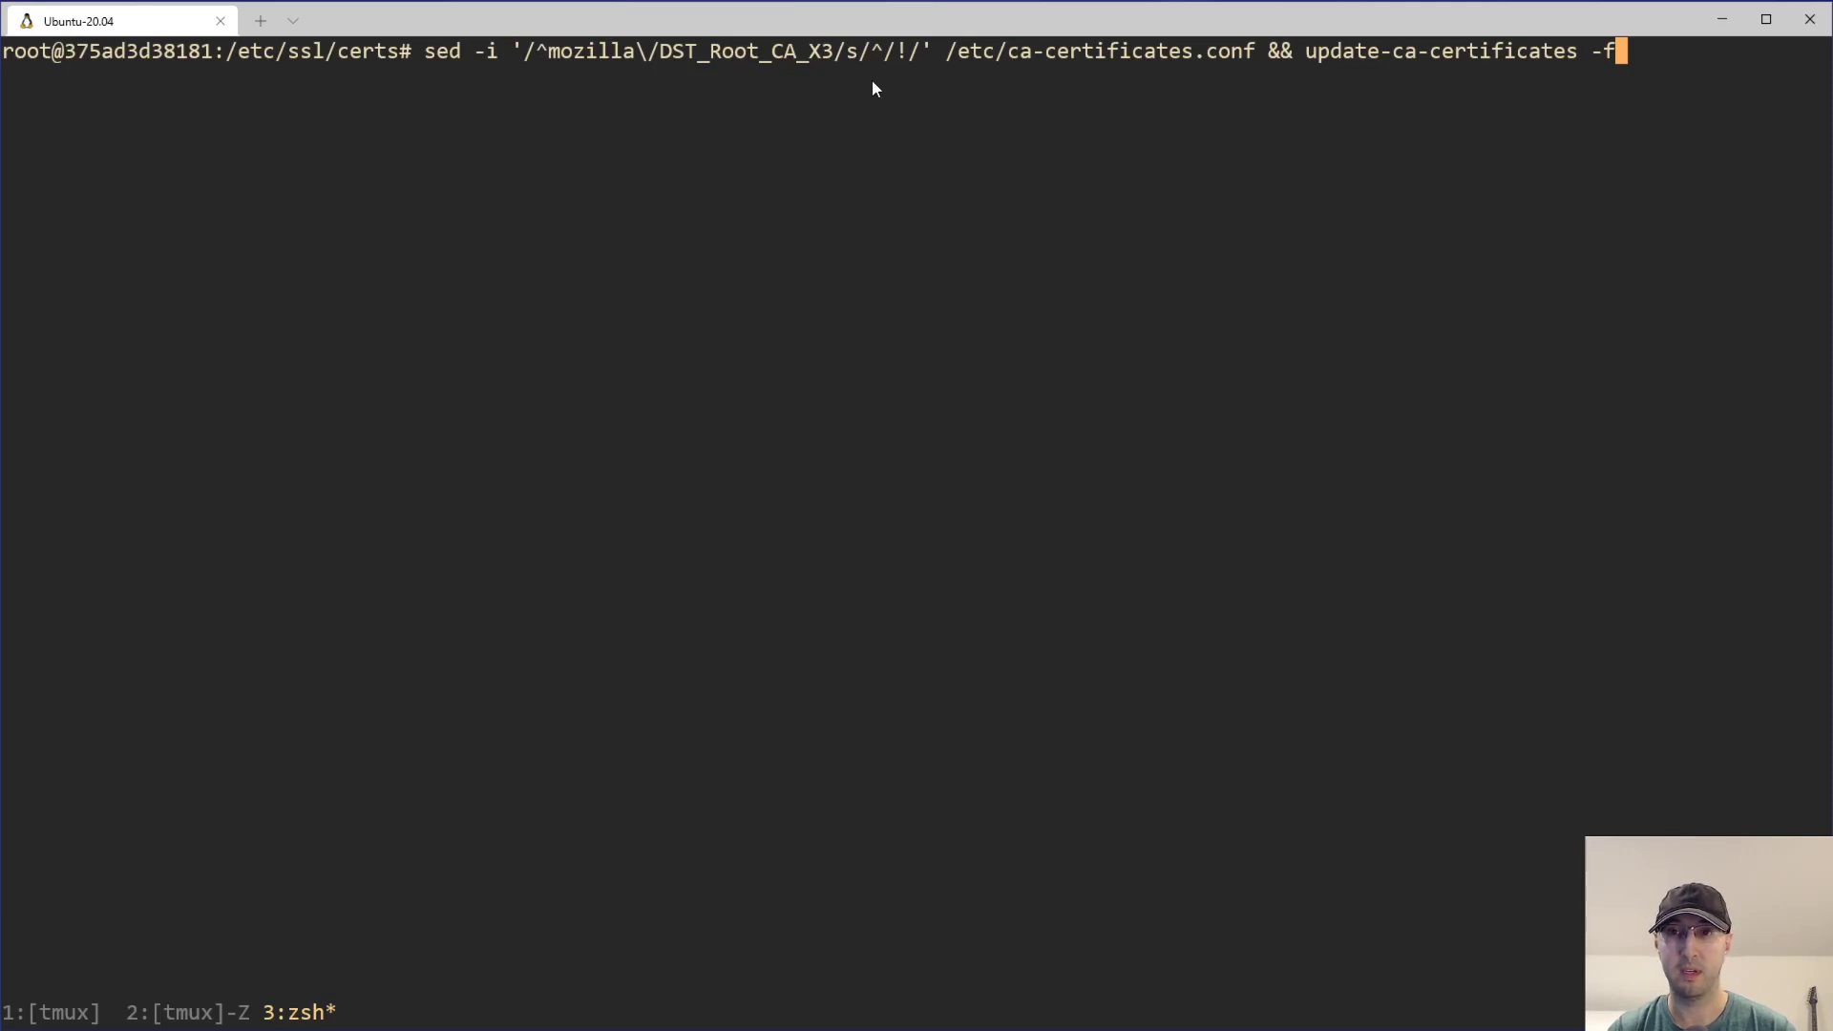
mouse_move(898, 77)
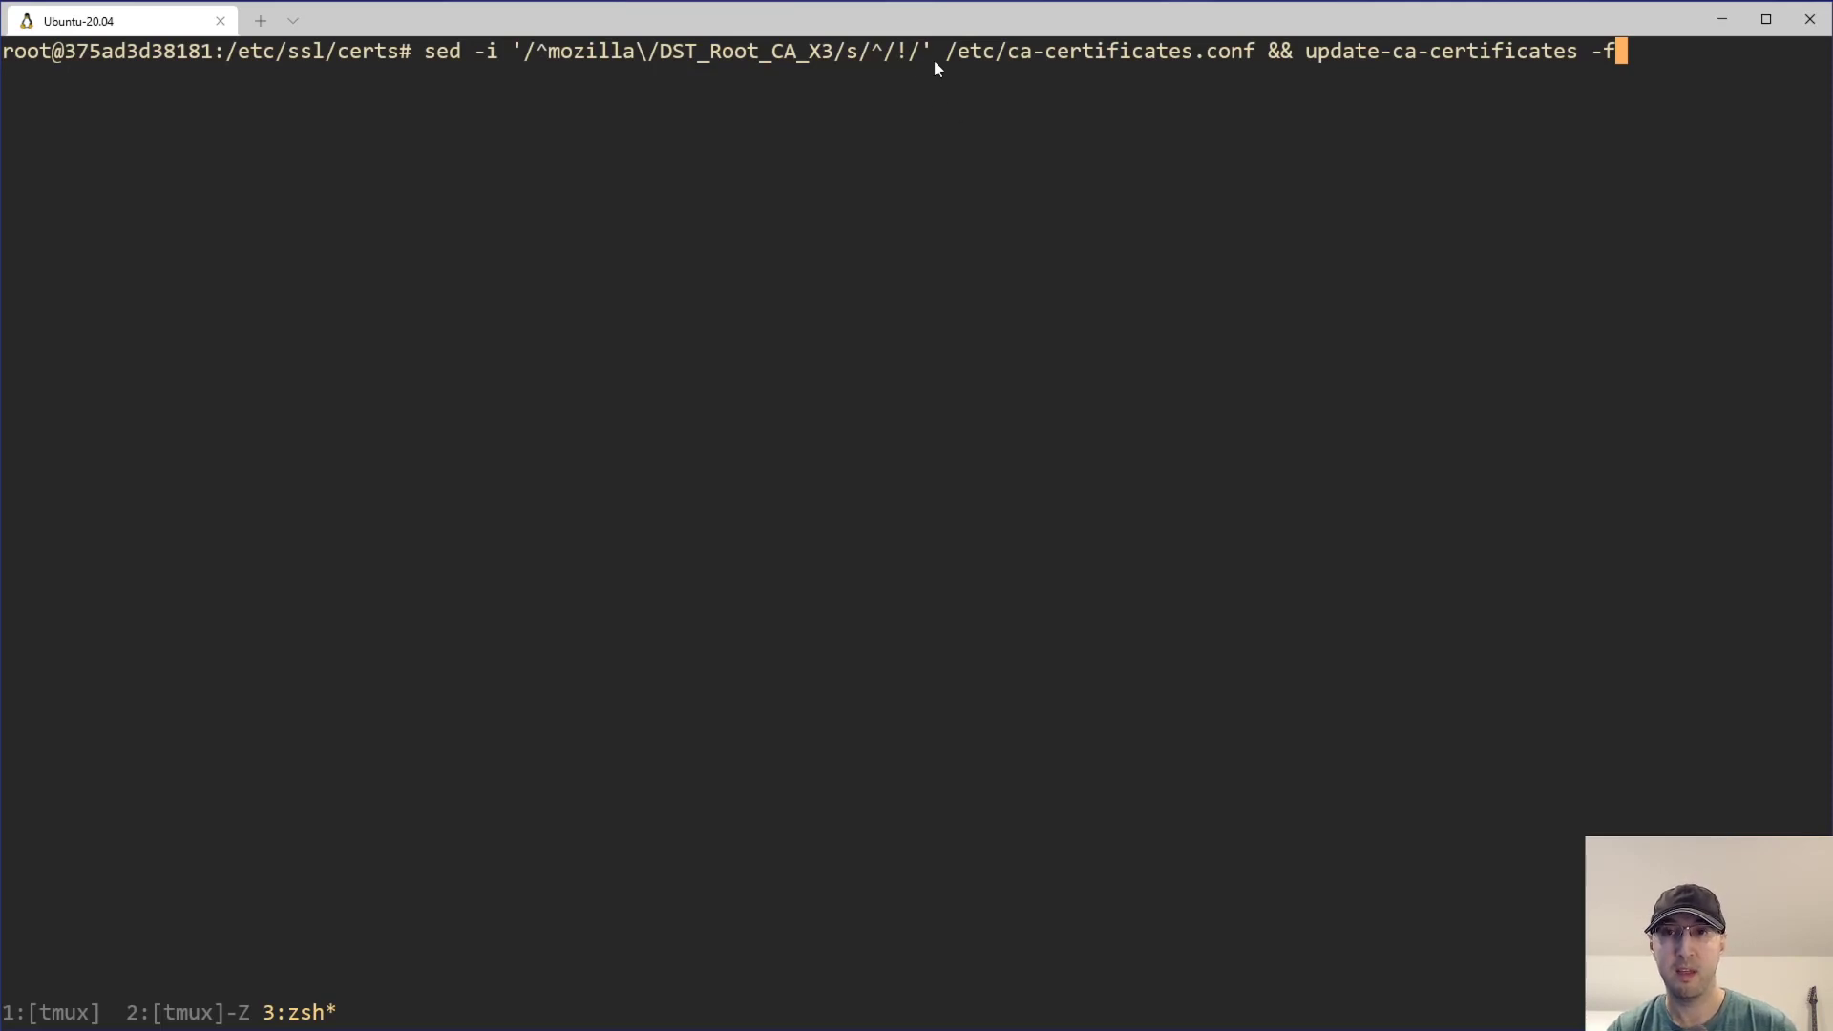
mouse_move(1440, 191)
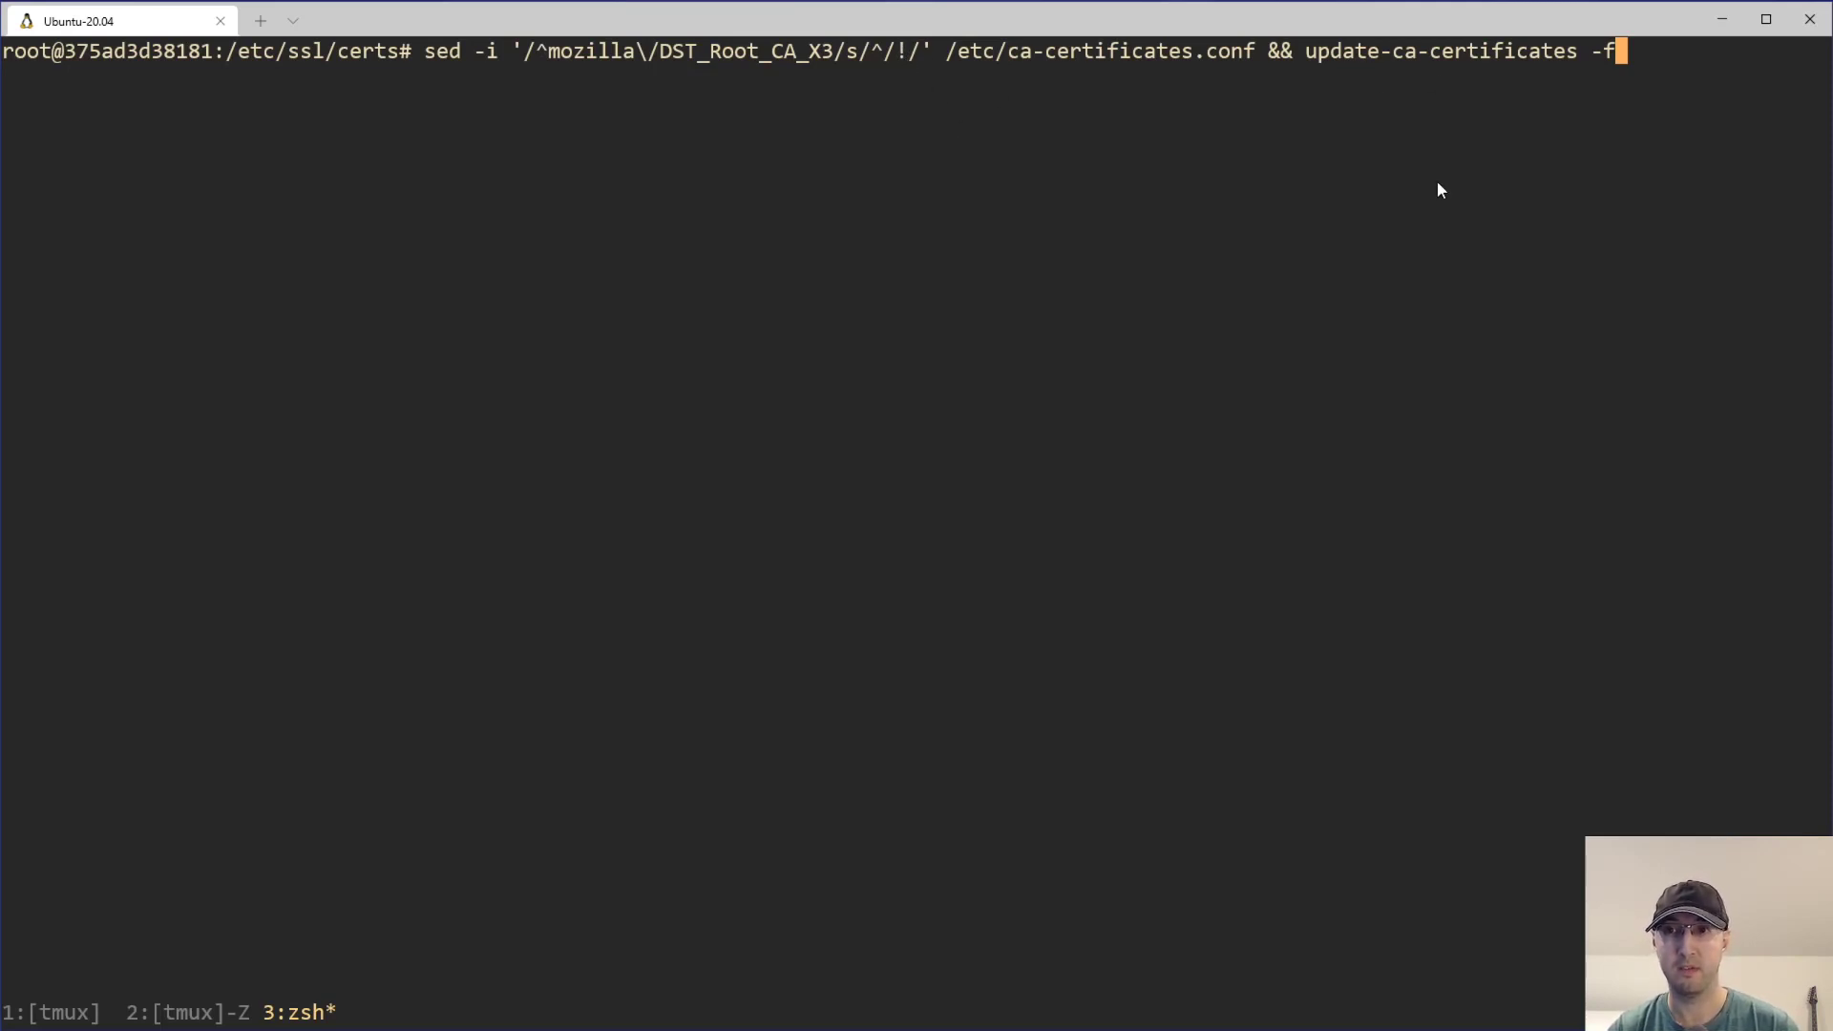
mouse_move(619, 56)
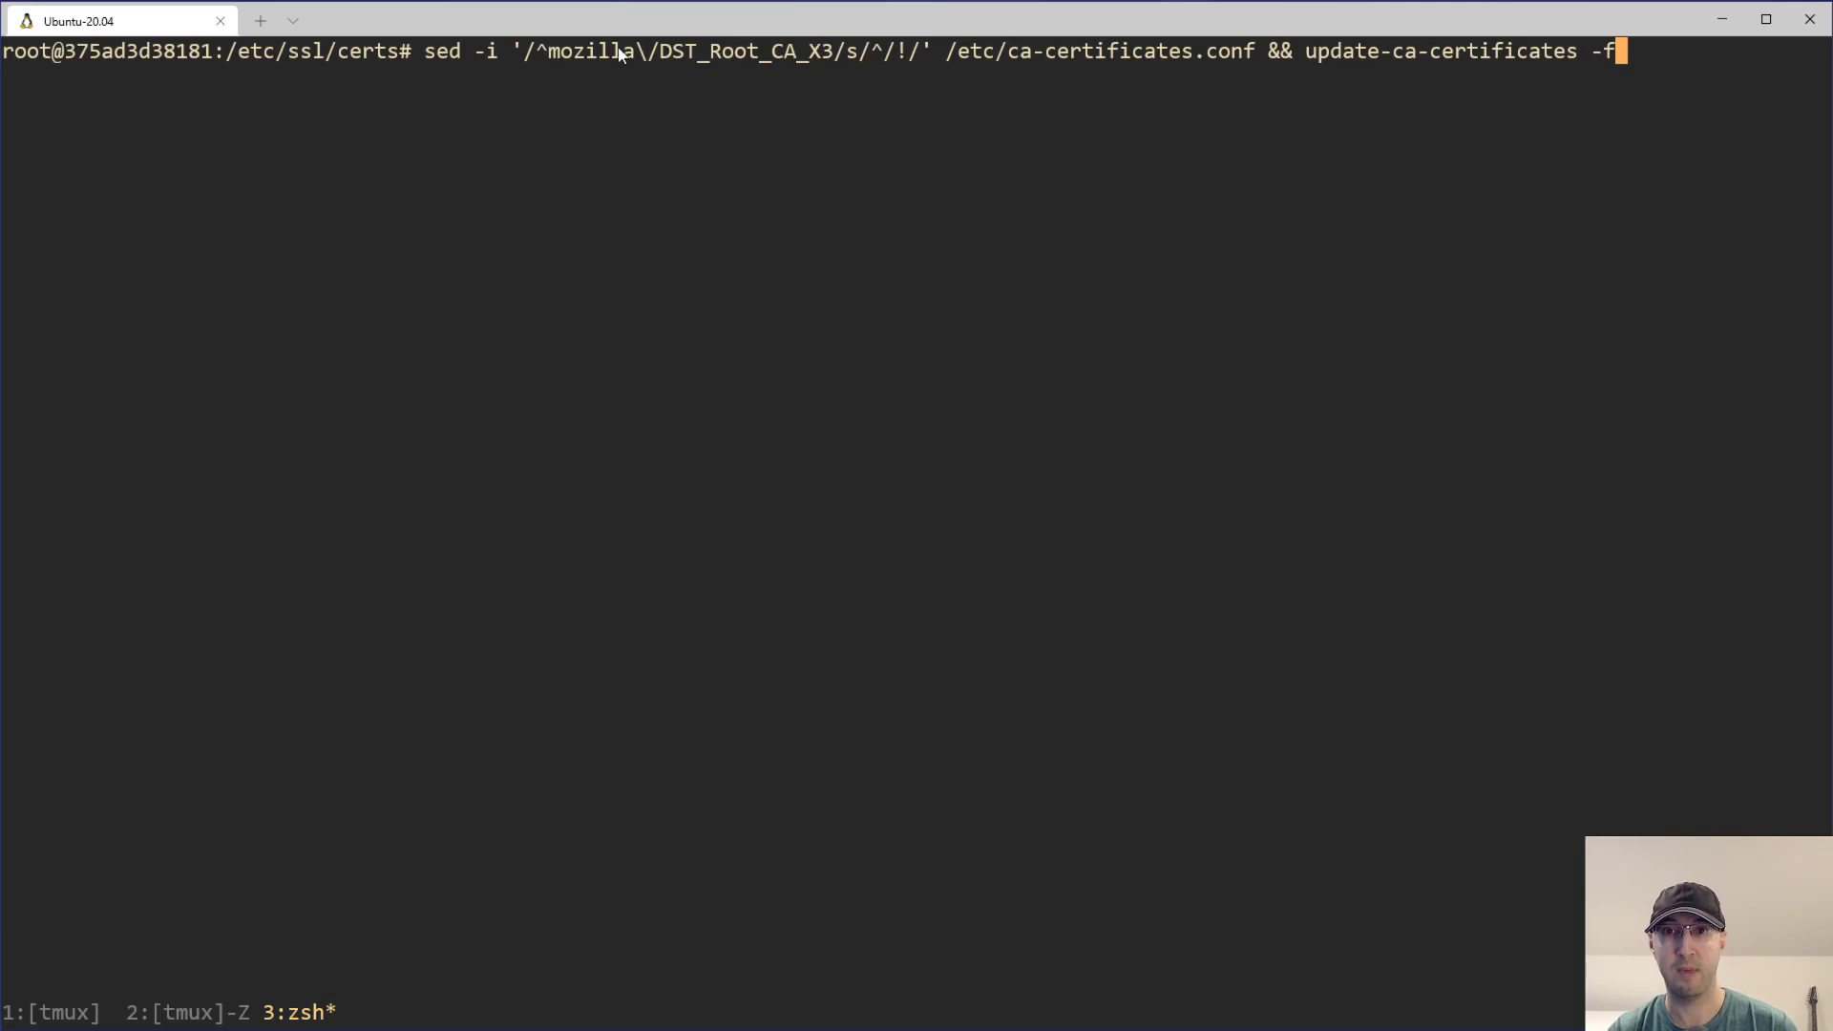
Run the sed fix disabling DST Root CA X3 with update-ca-certificates -f, then clear the screen
key(Return)
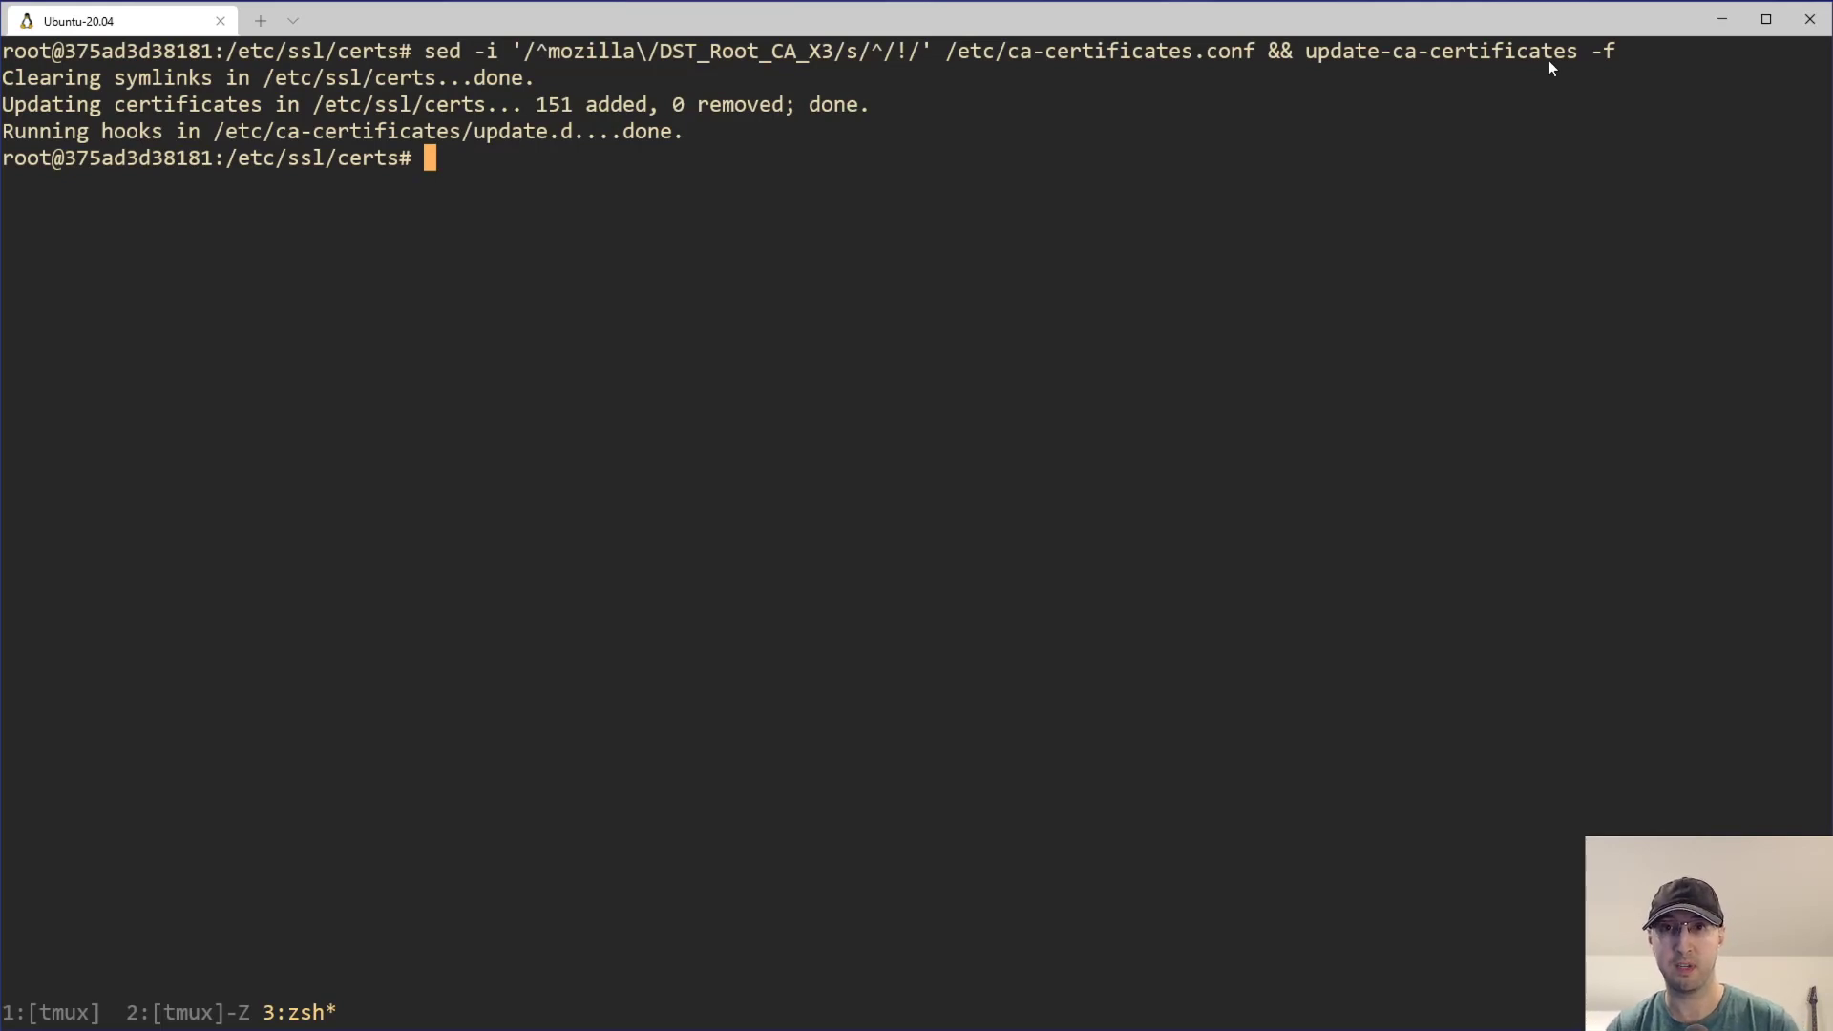
mouse_move(309, 141)
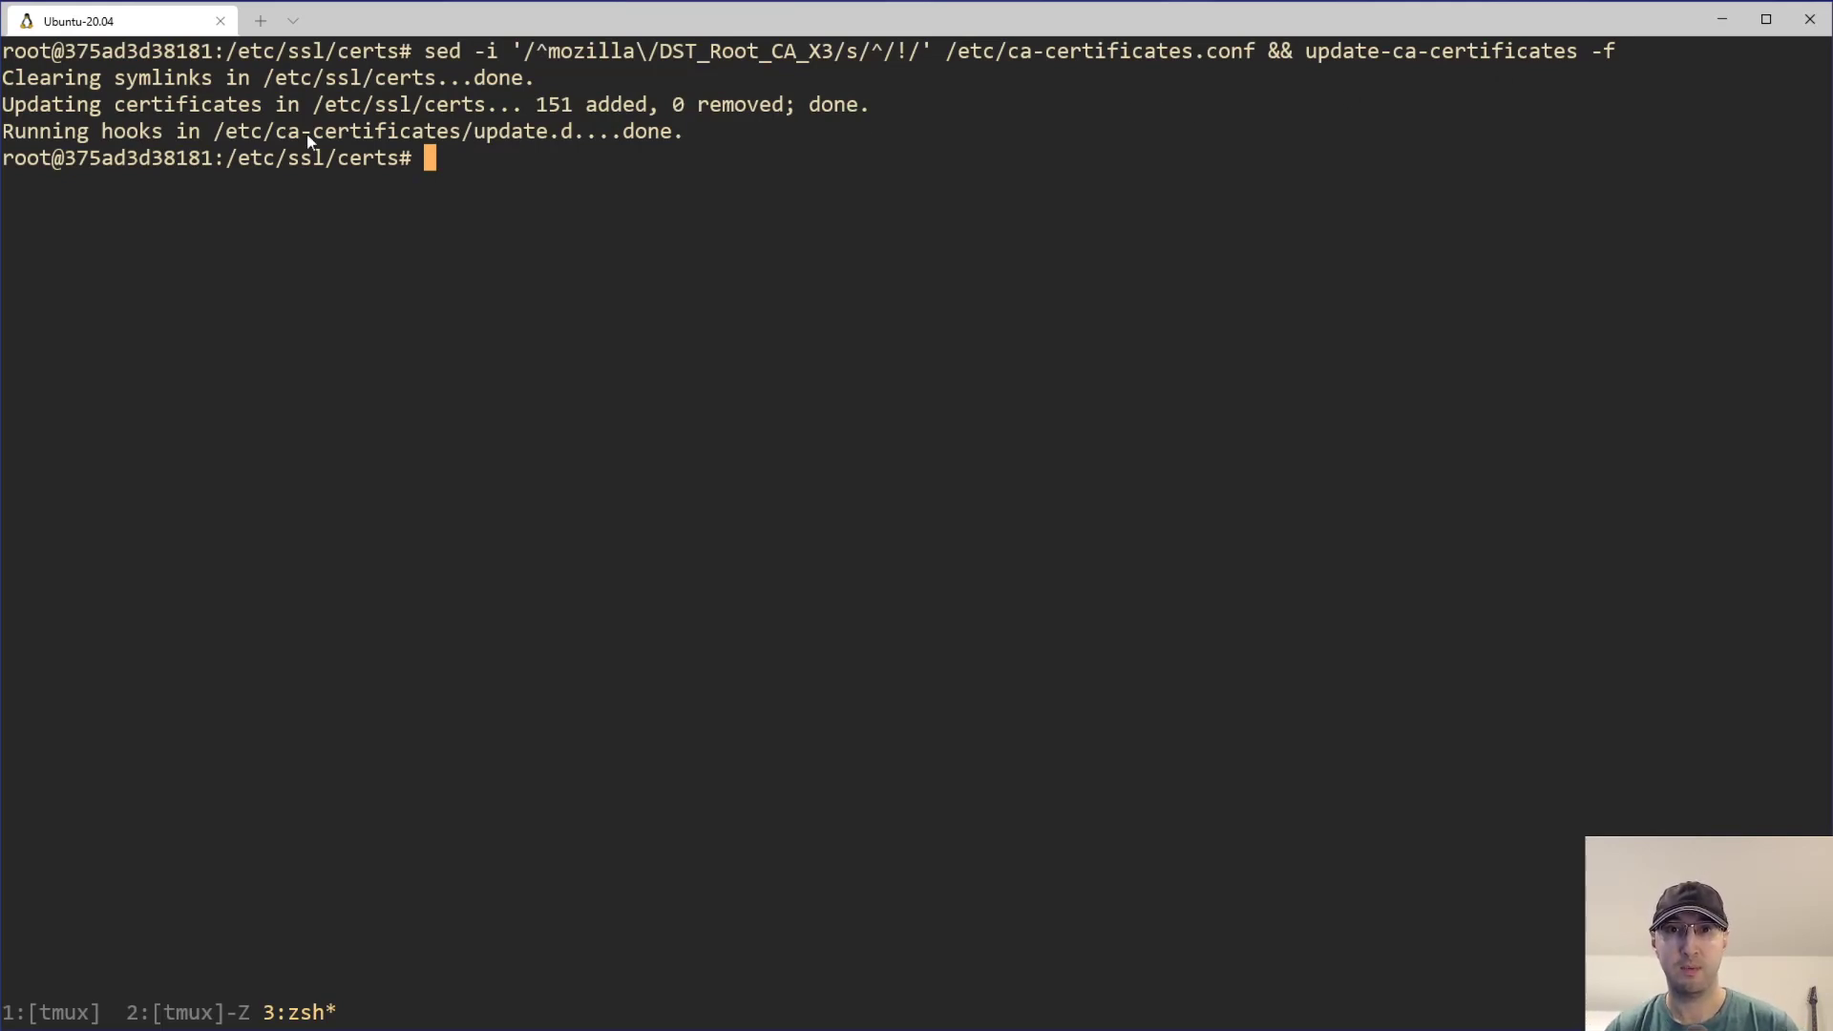
mouse_move(584, 450)
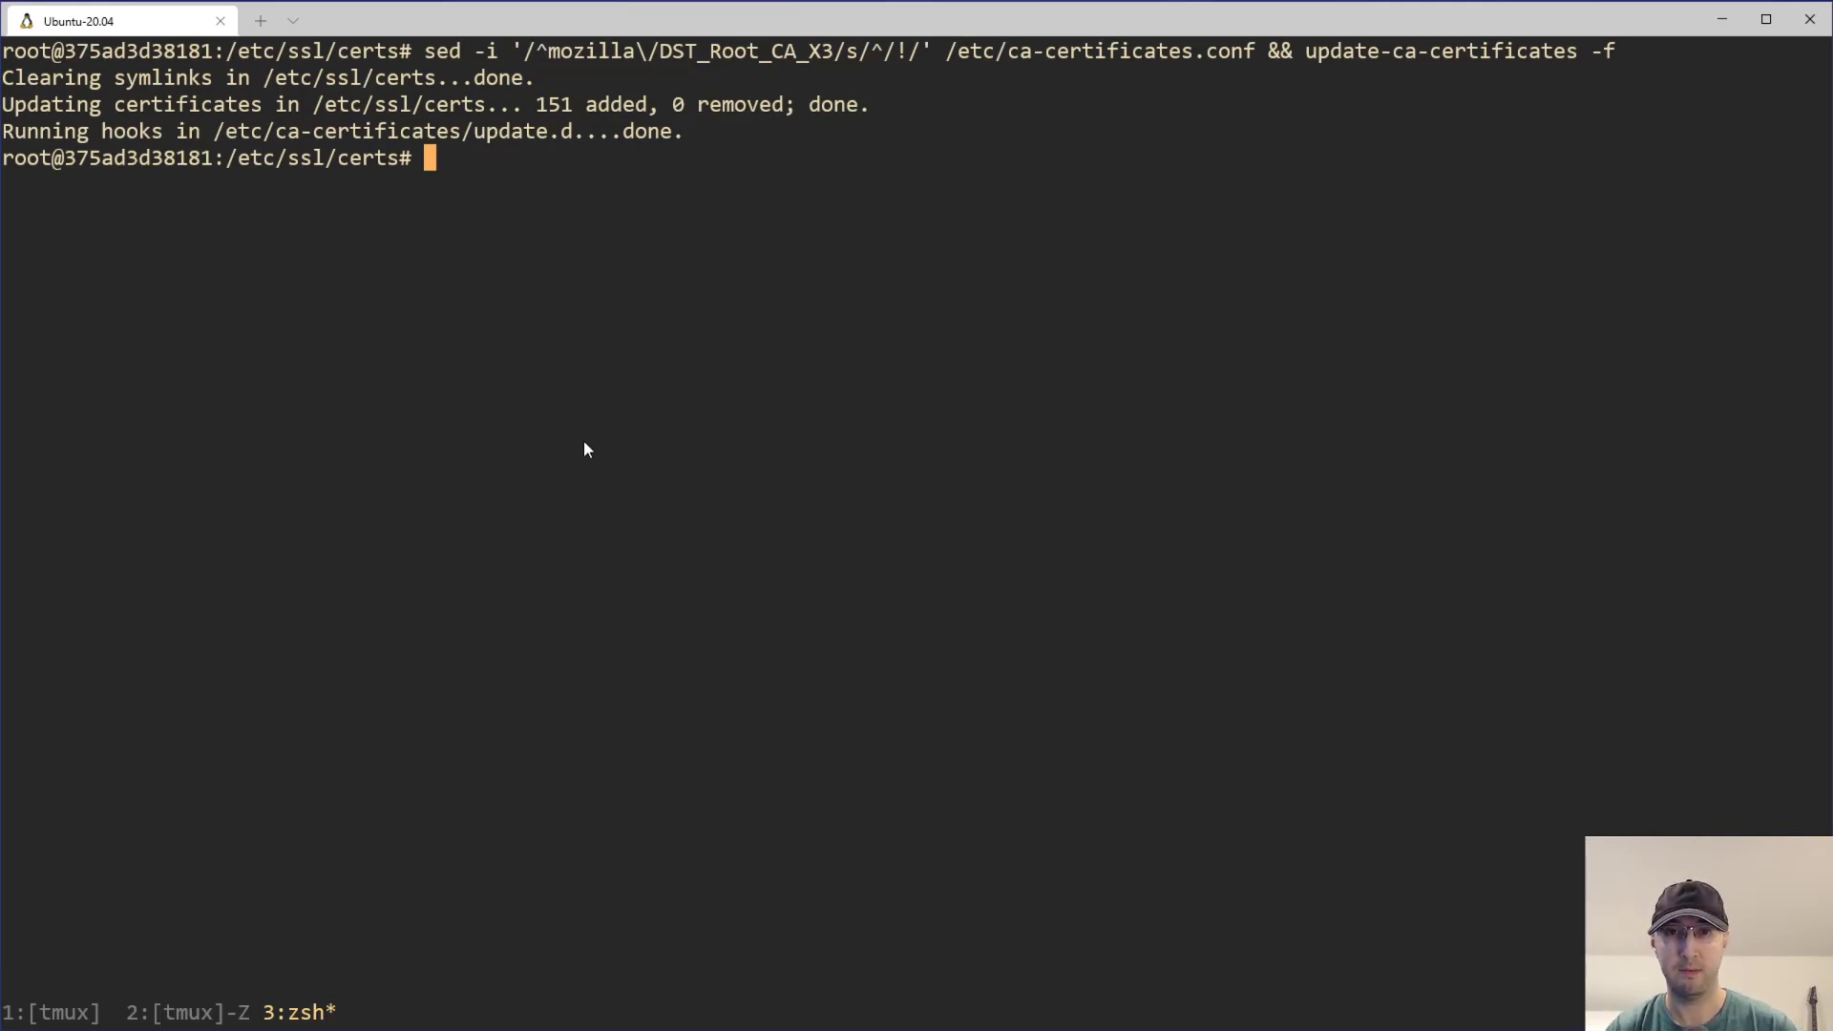
text(openssl x509 -enddate -noout -in ISRG_Root_X1.pem)
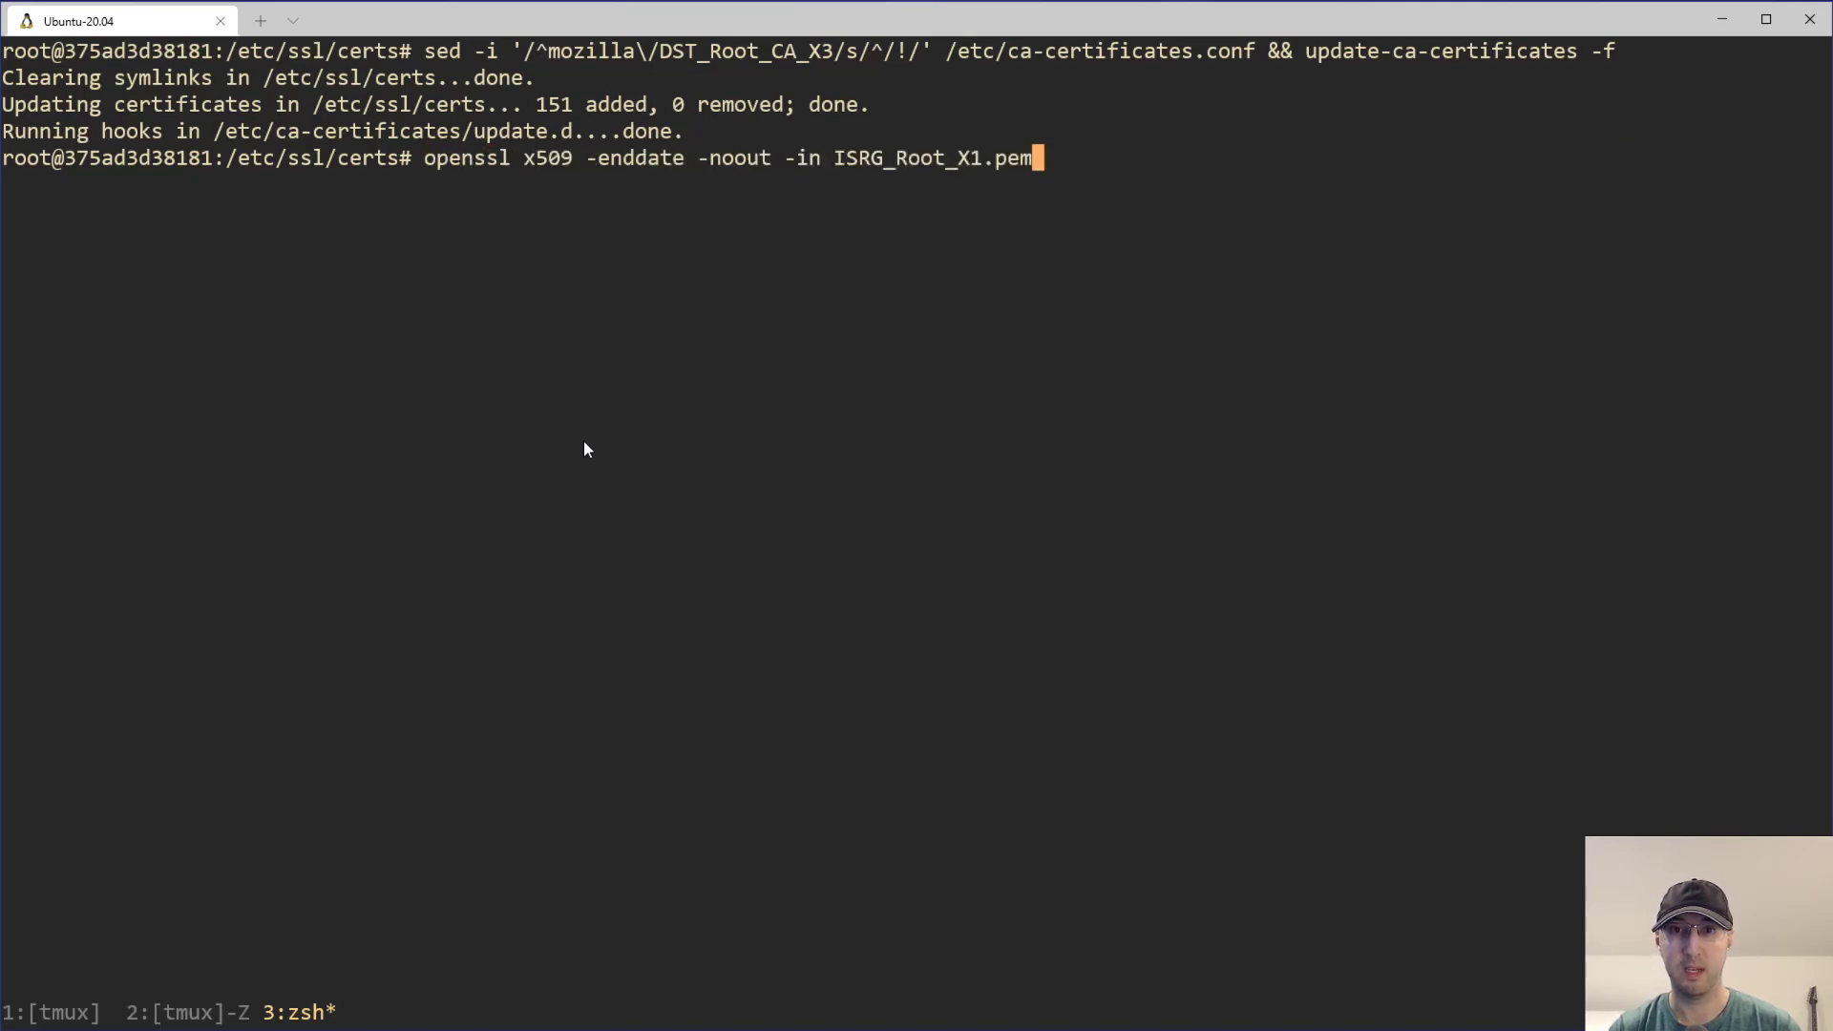
key(Return)
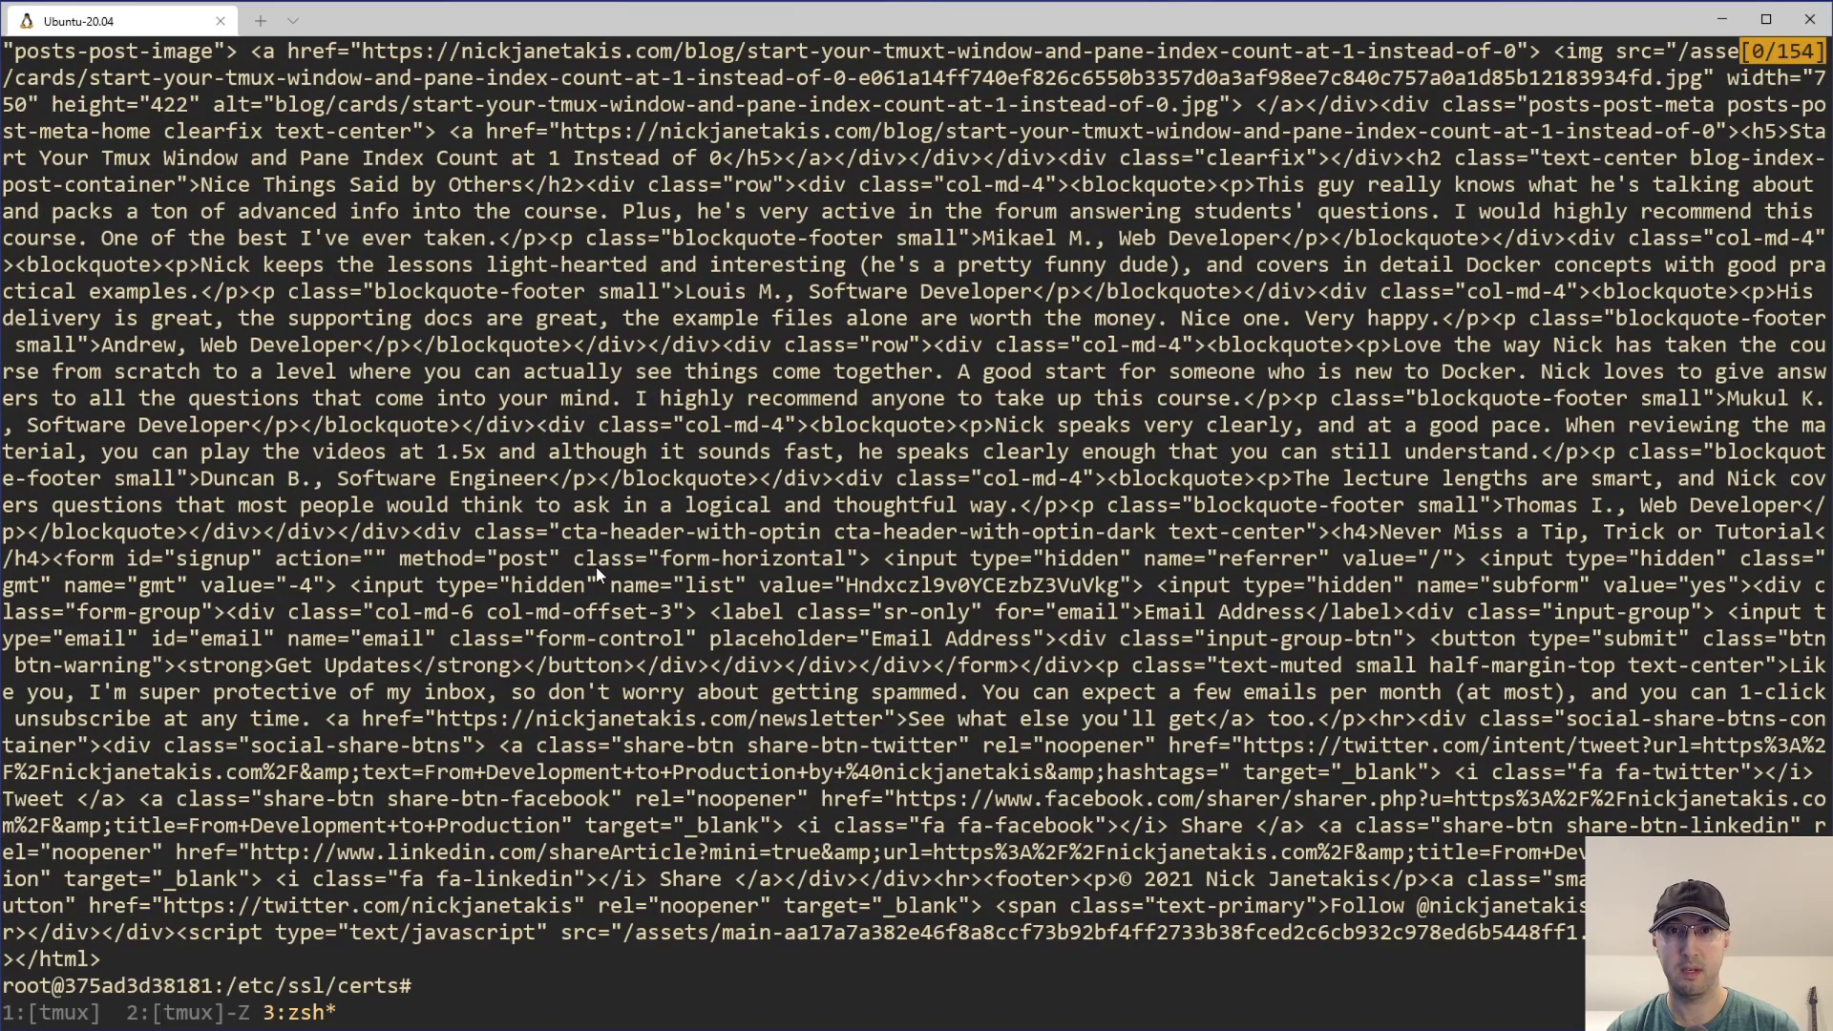
mouse_move(596, 584)
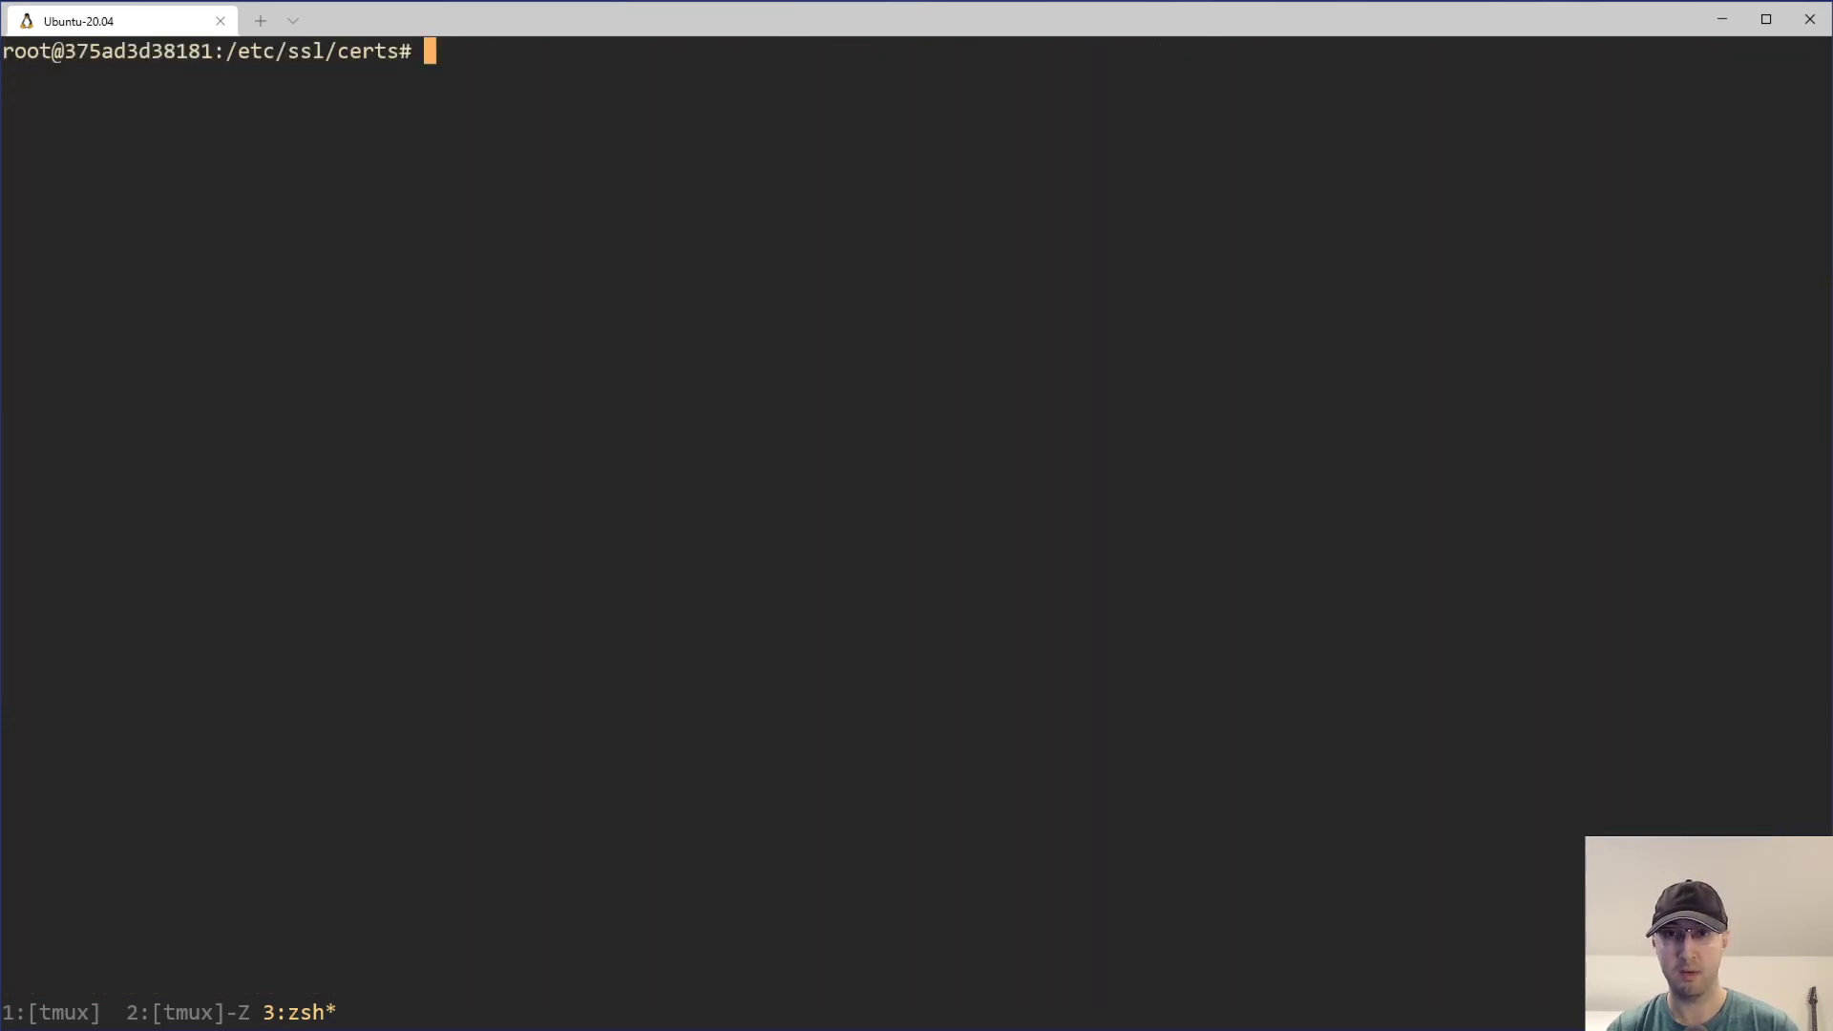
mouse_move(574, 584)
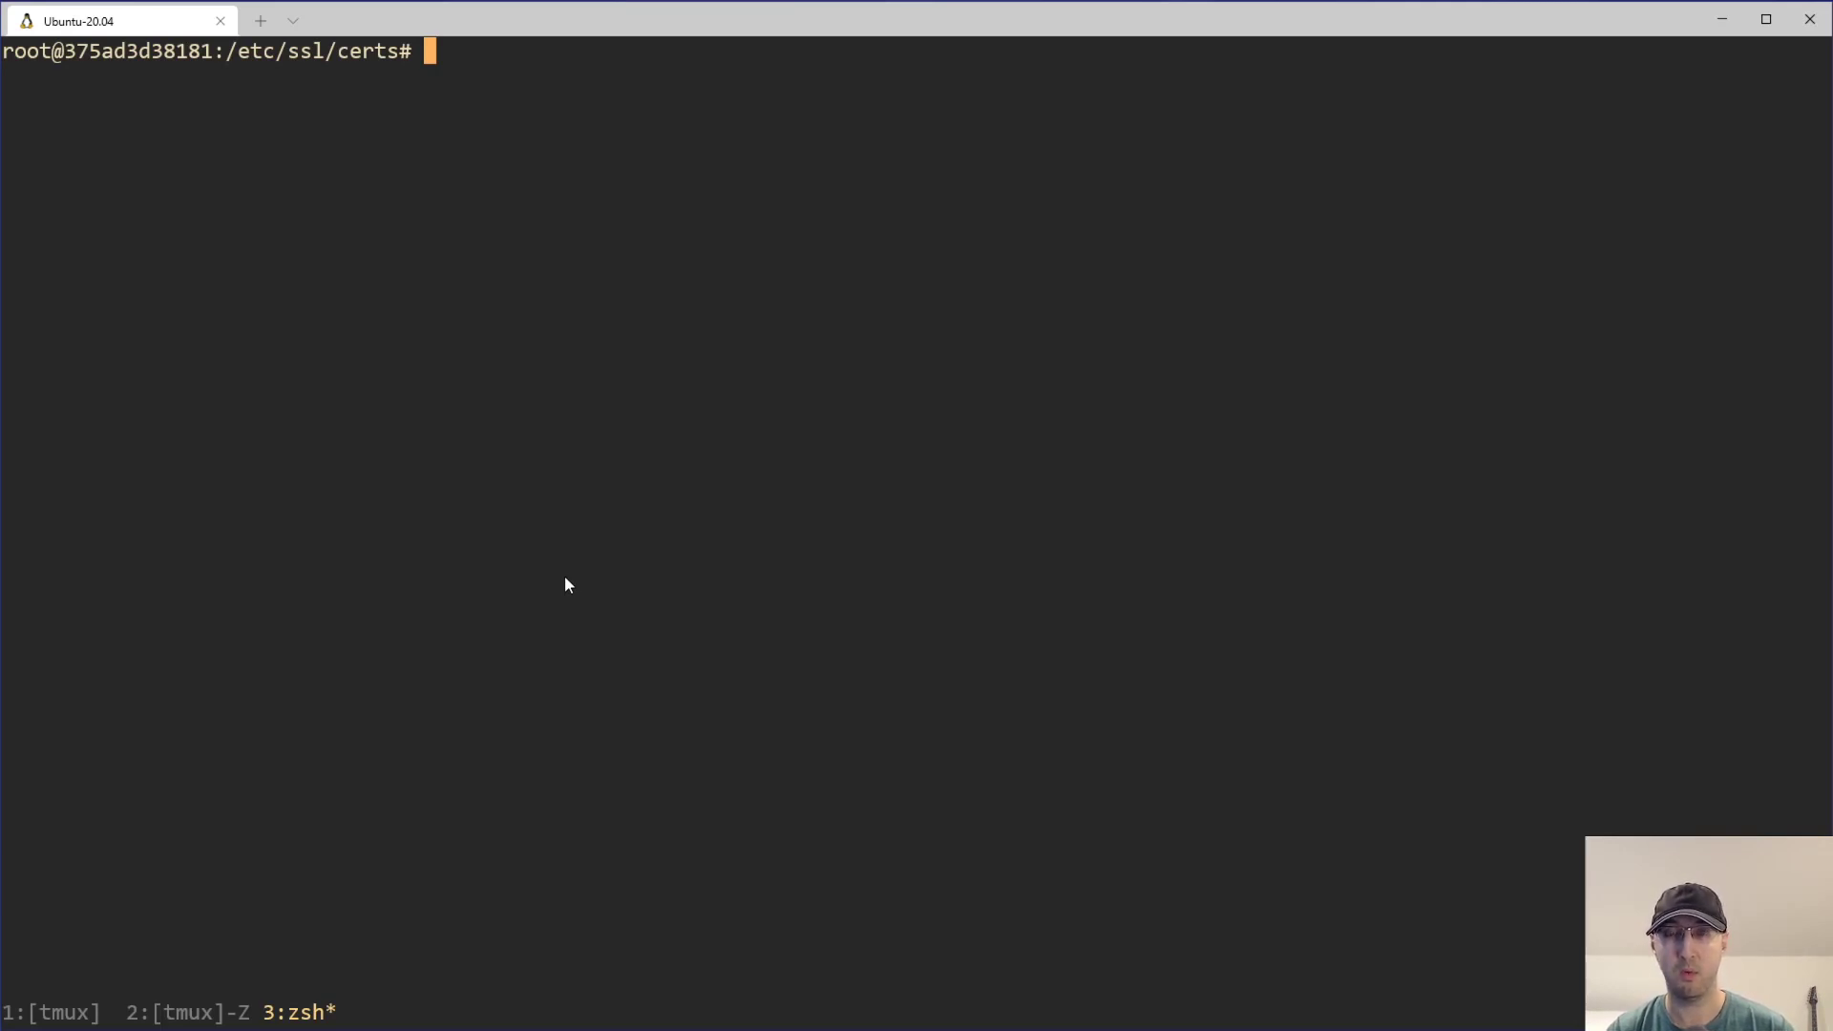
mouse_move(557, 730)
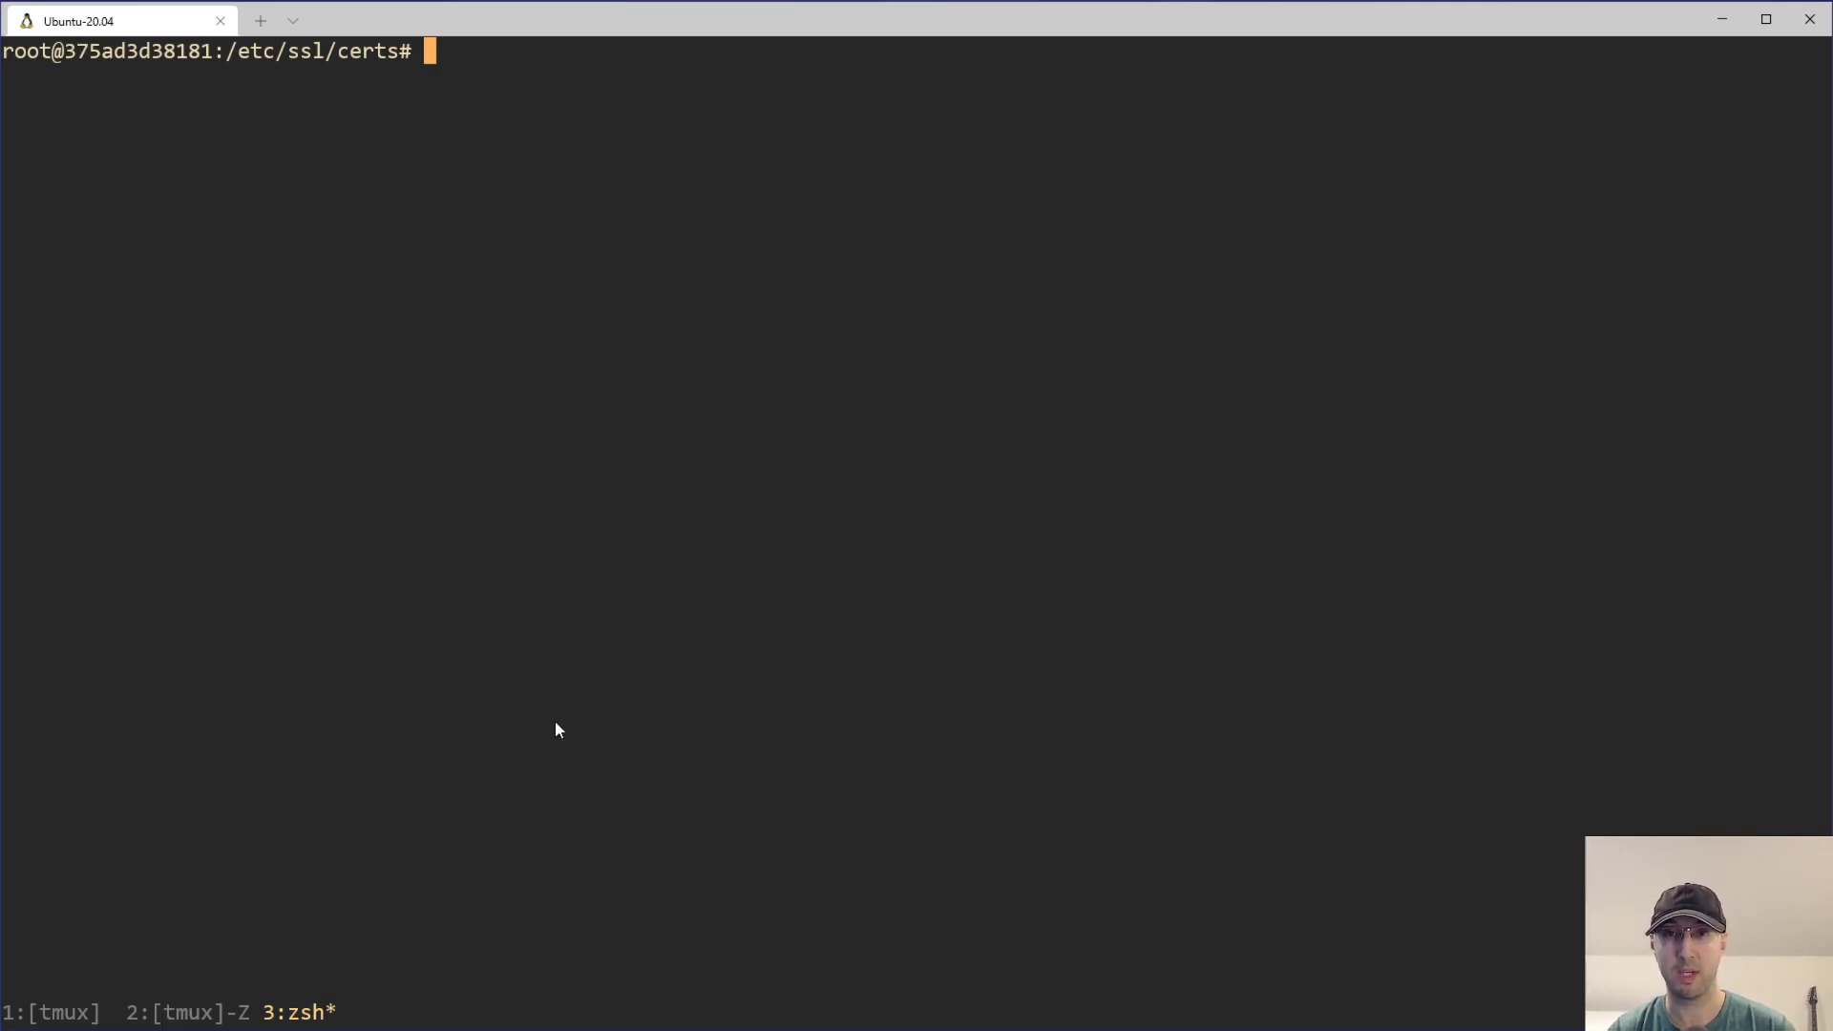
mouse_move(525, 620)
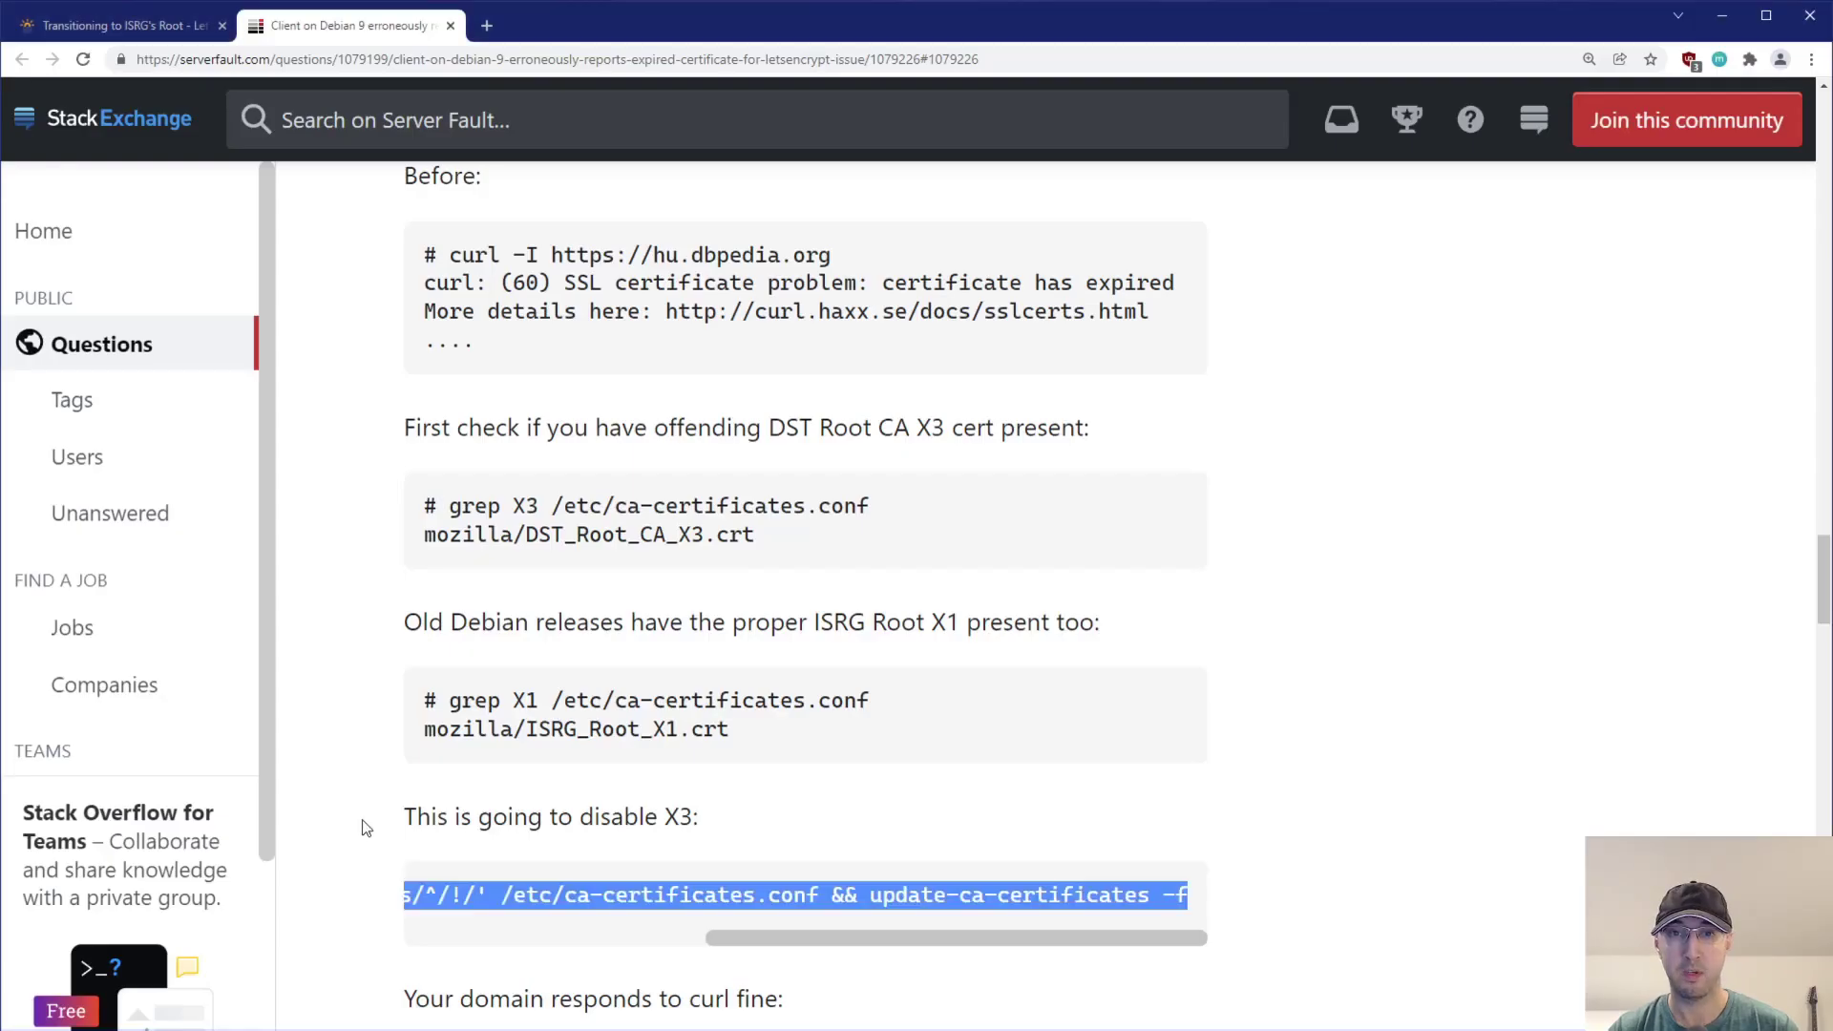
scroll(down, 3)
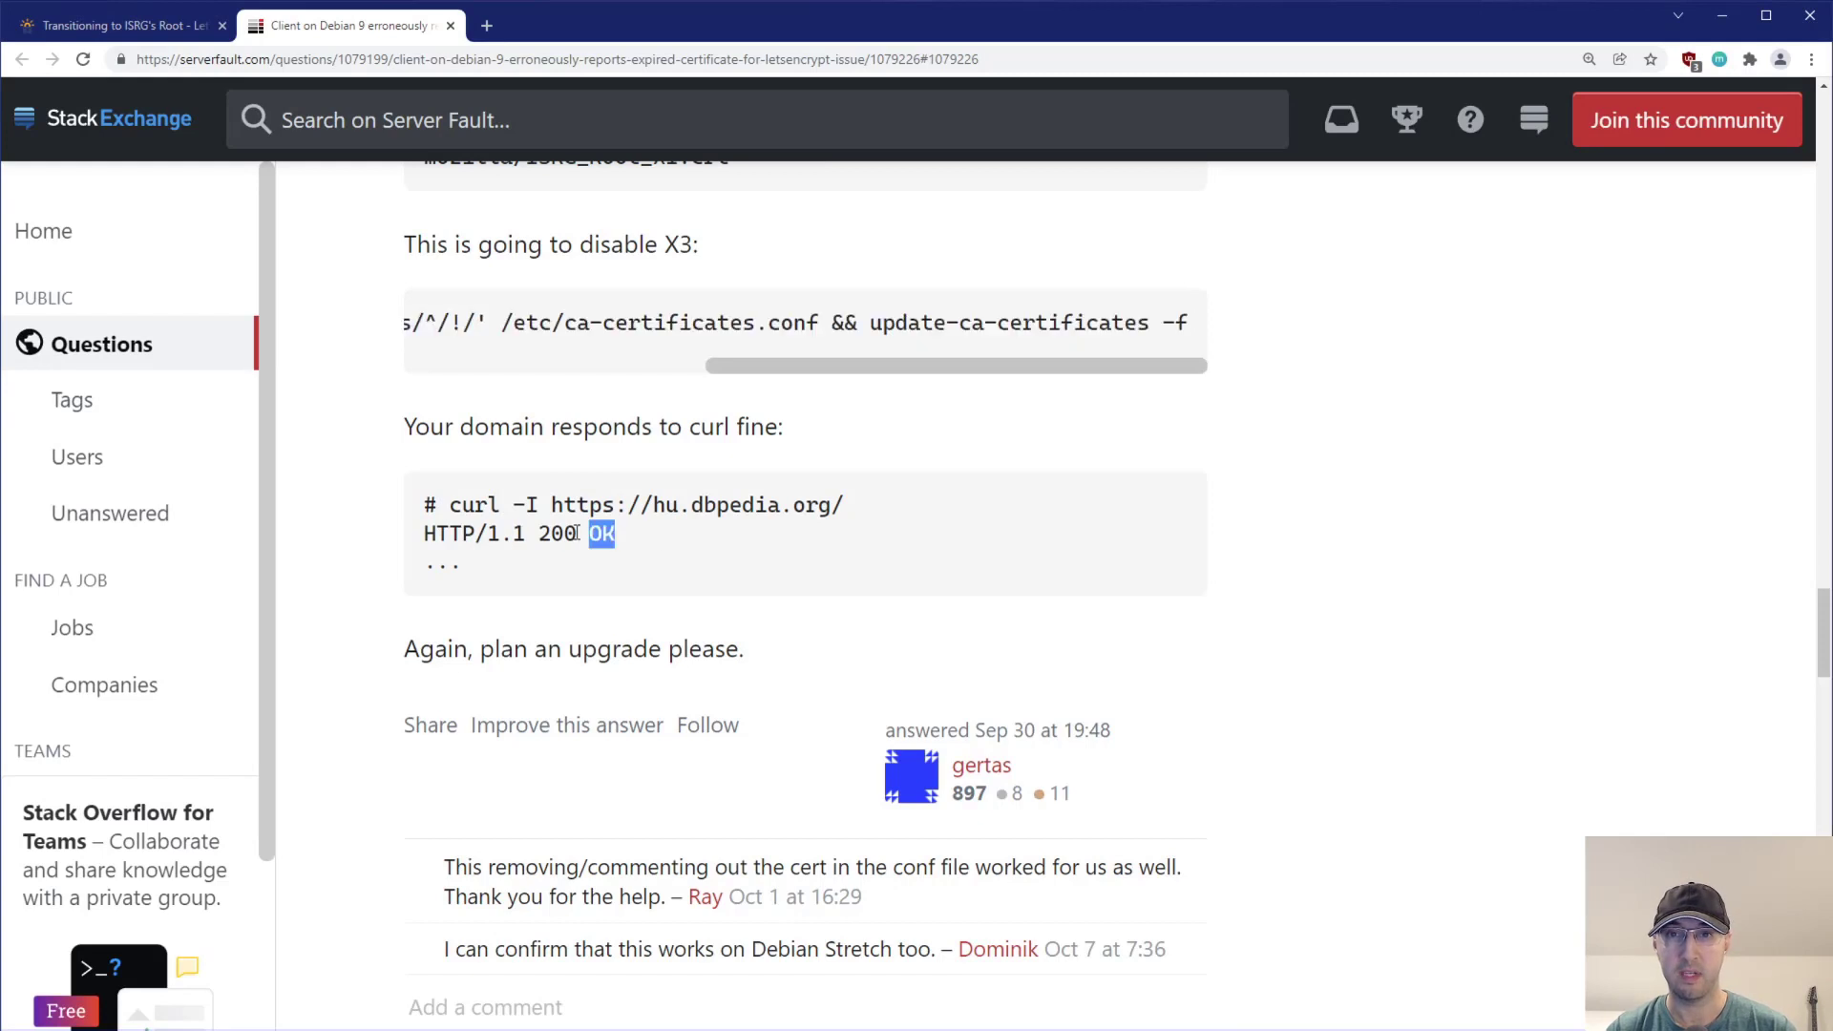
scroll(up, 3)
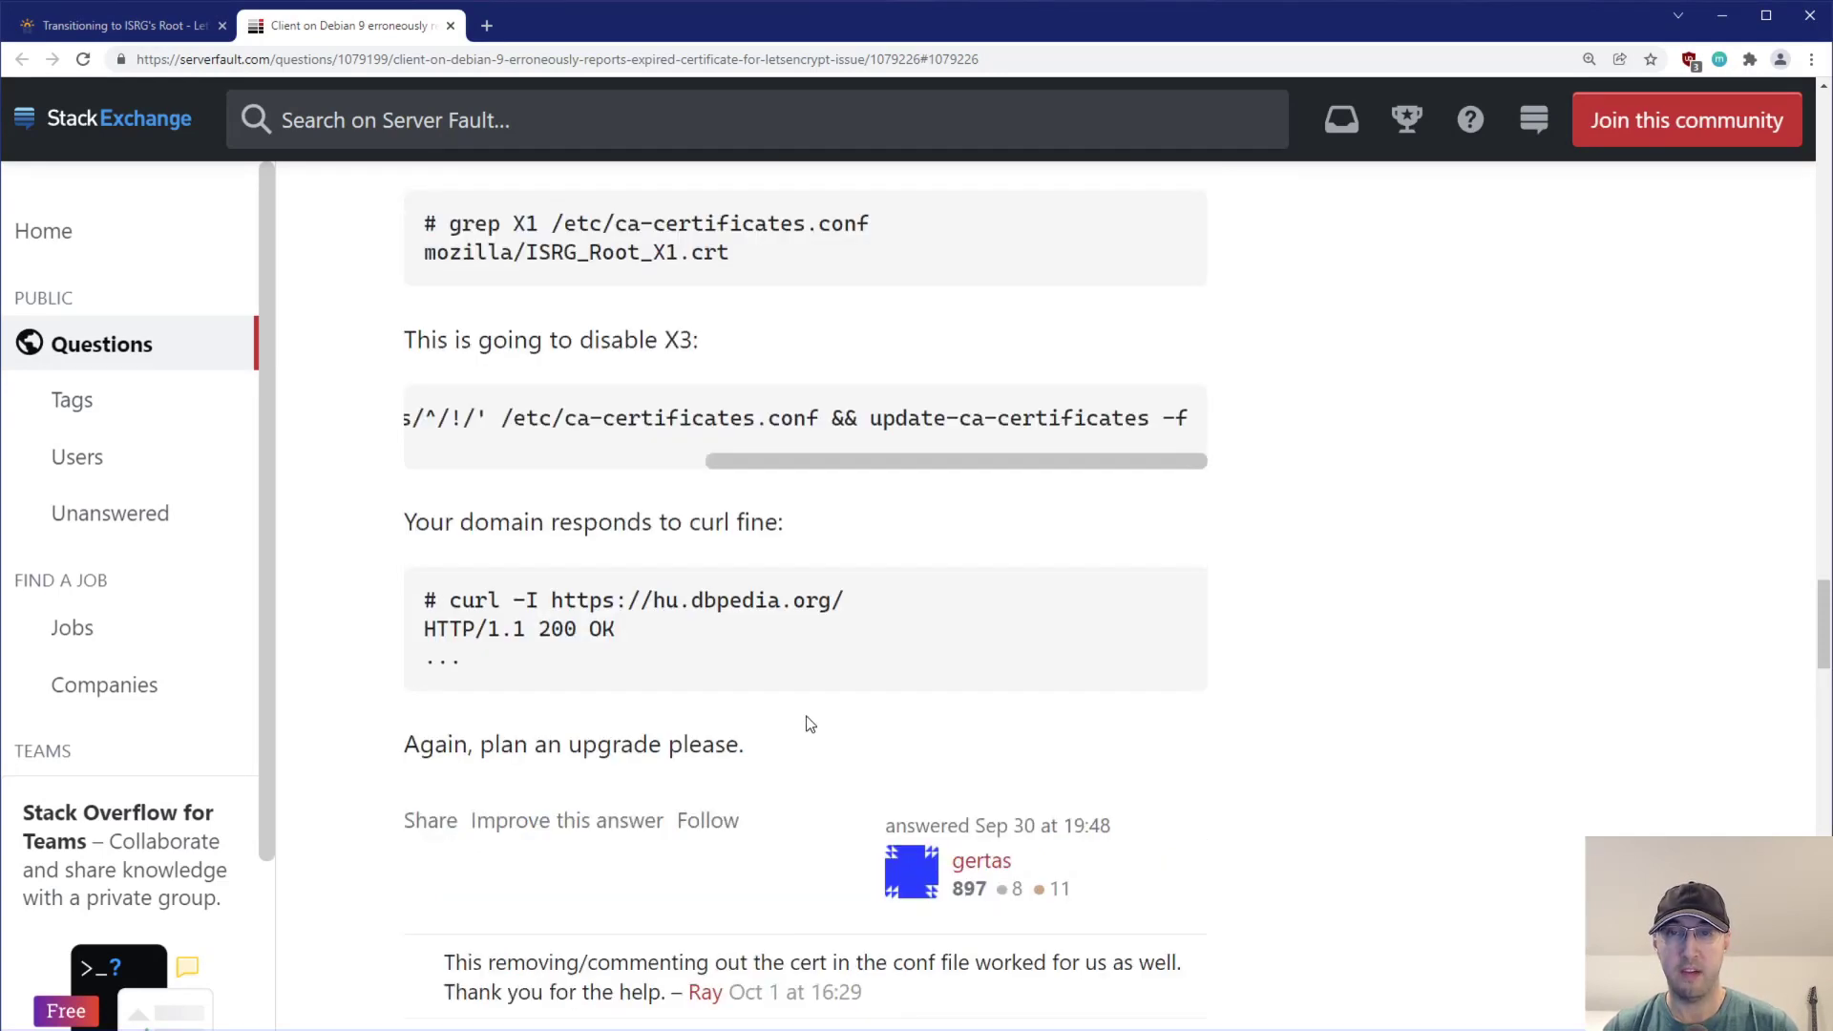
mouse_move(1328, 661)
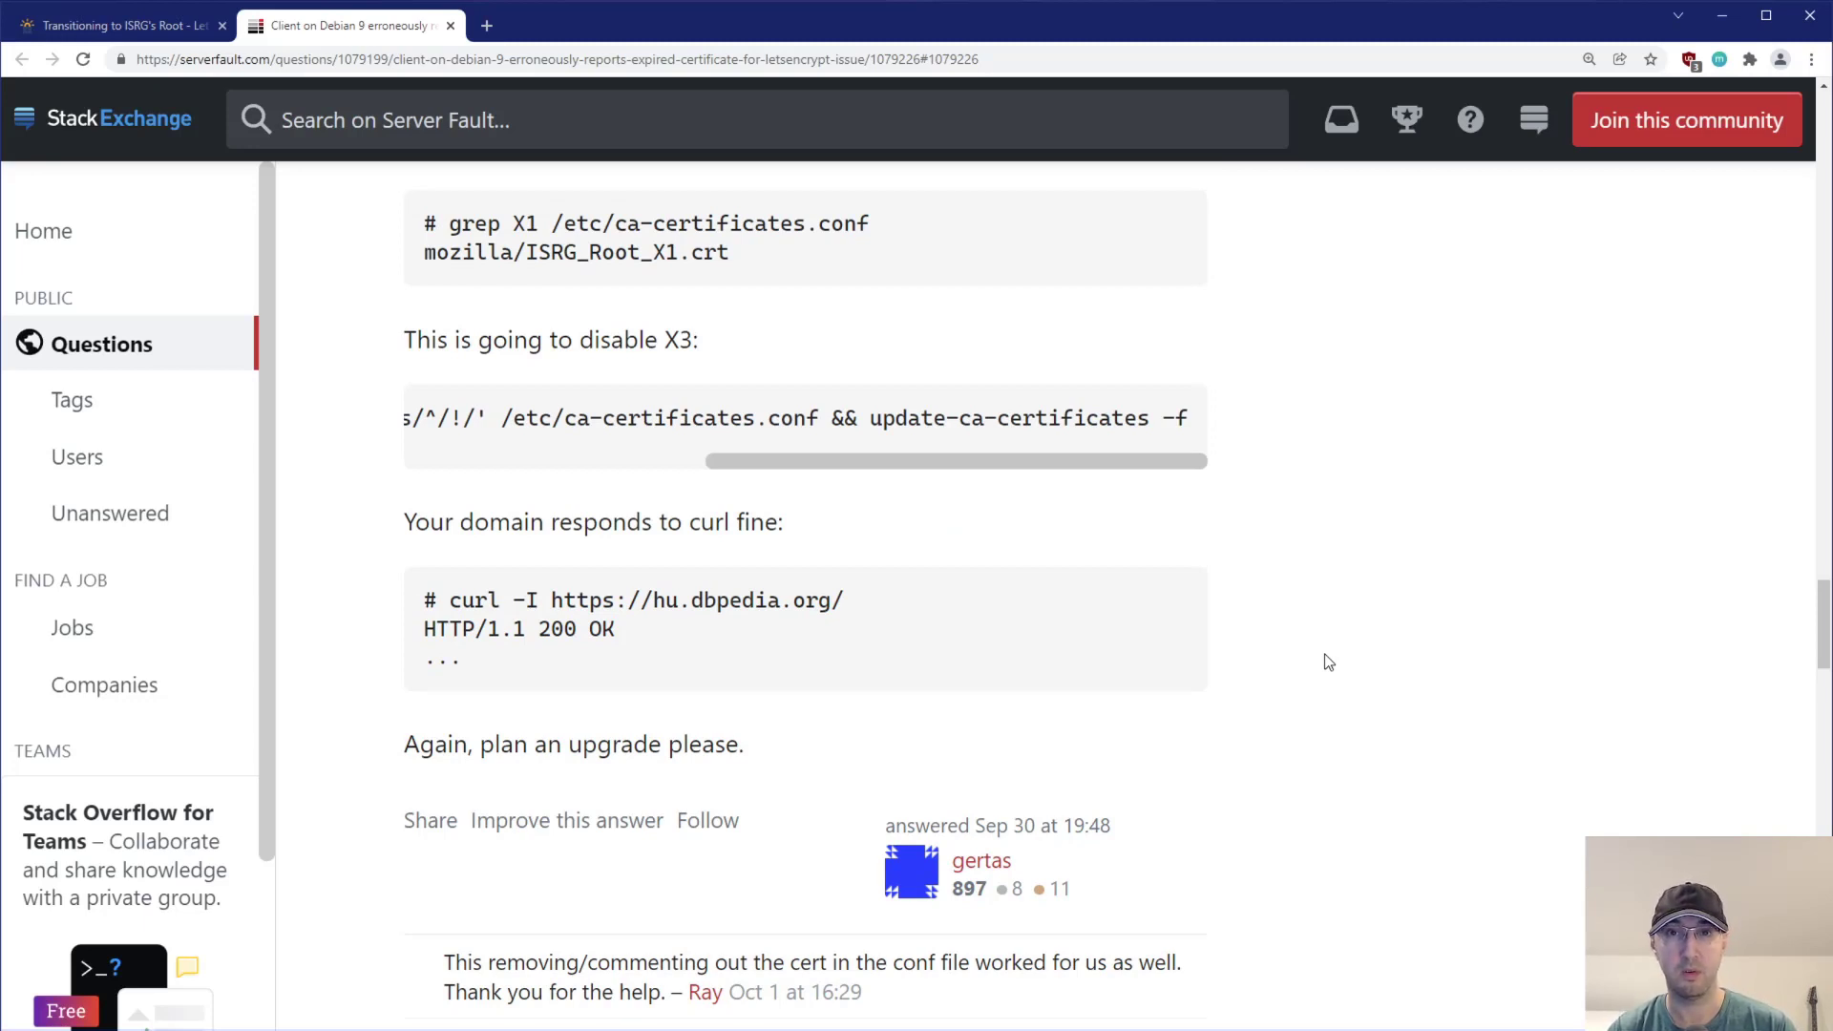
mouse_move(1337, 657)
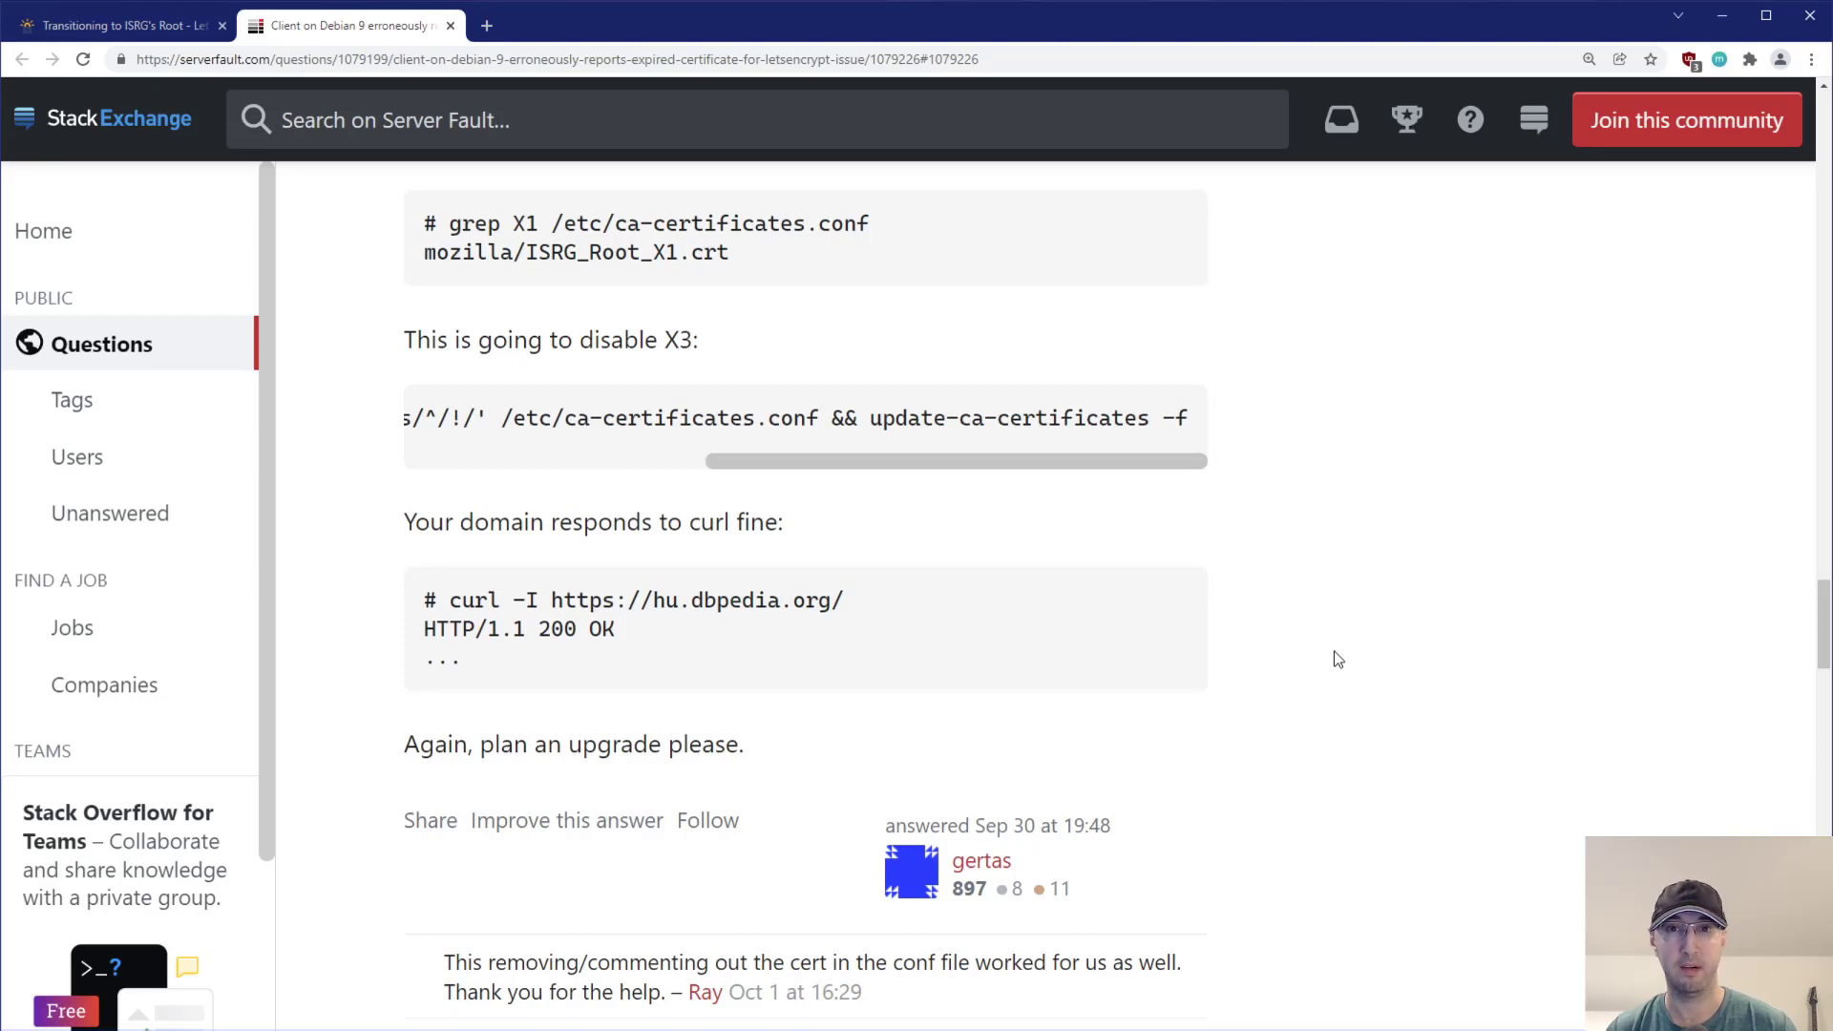
mouse_move(1171, 597)
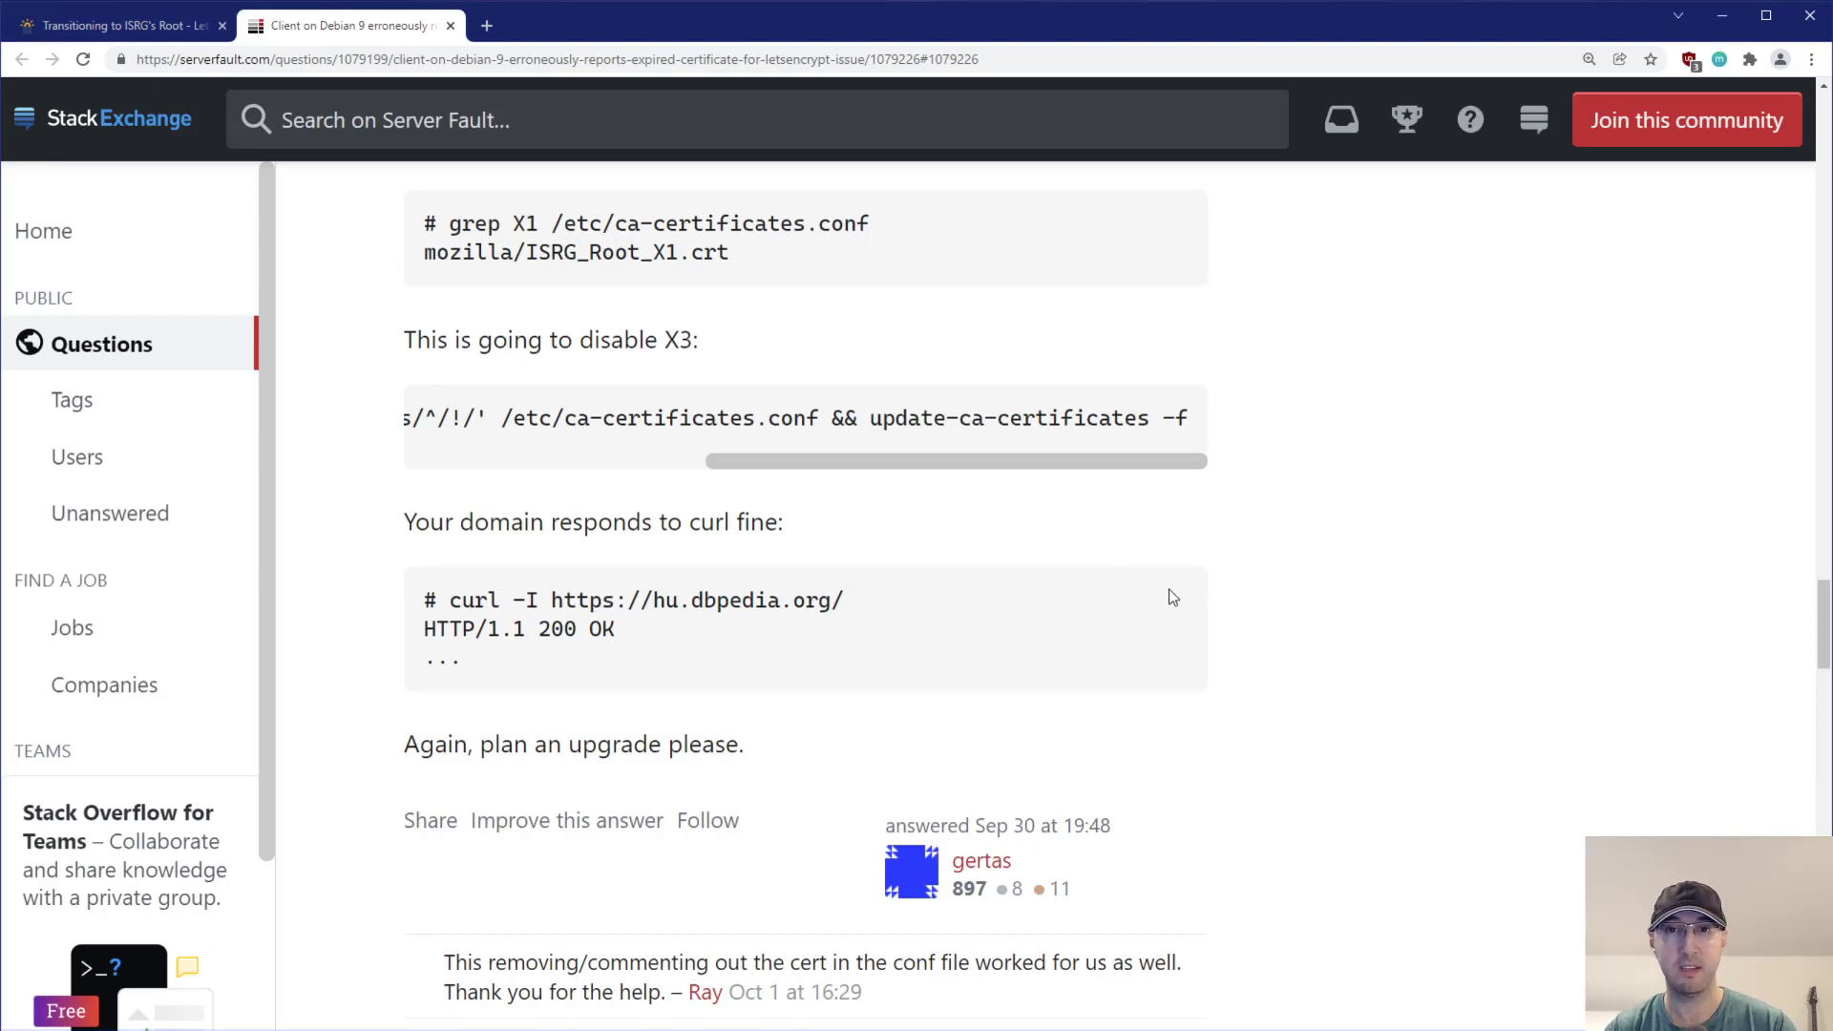
scroll(up, 3)
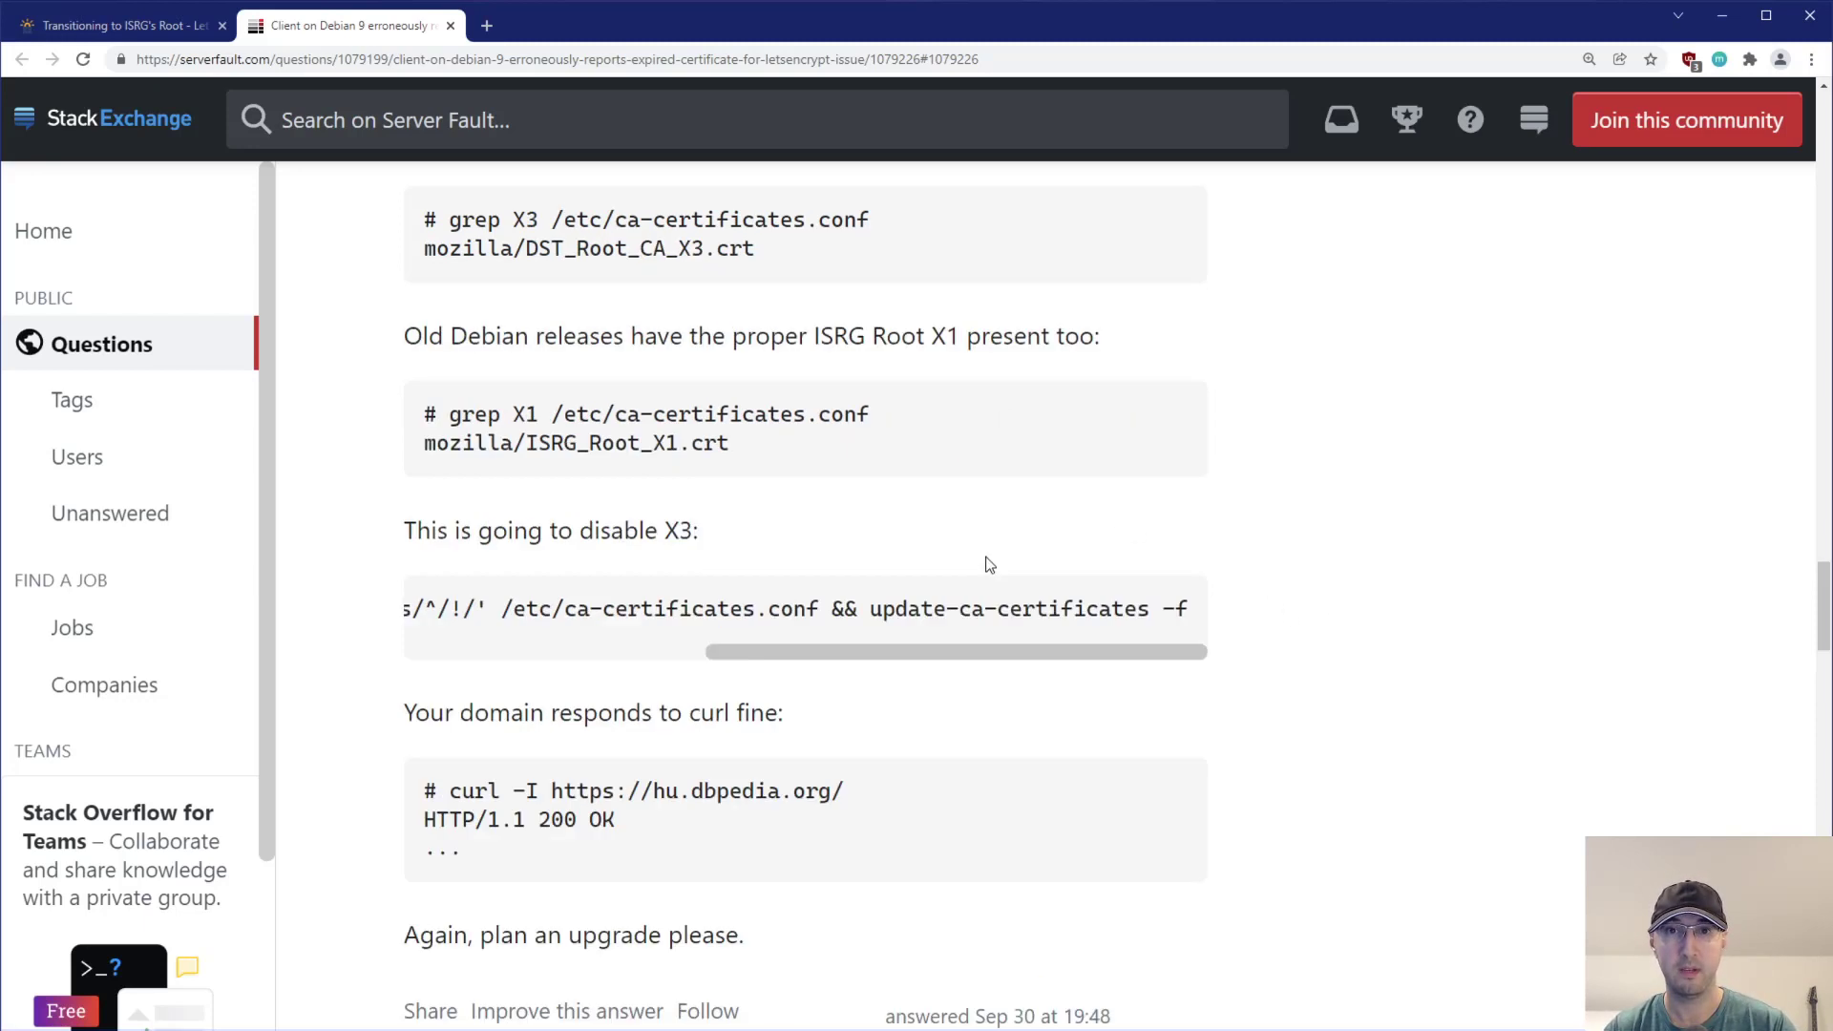
scroll(up, 3)
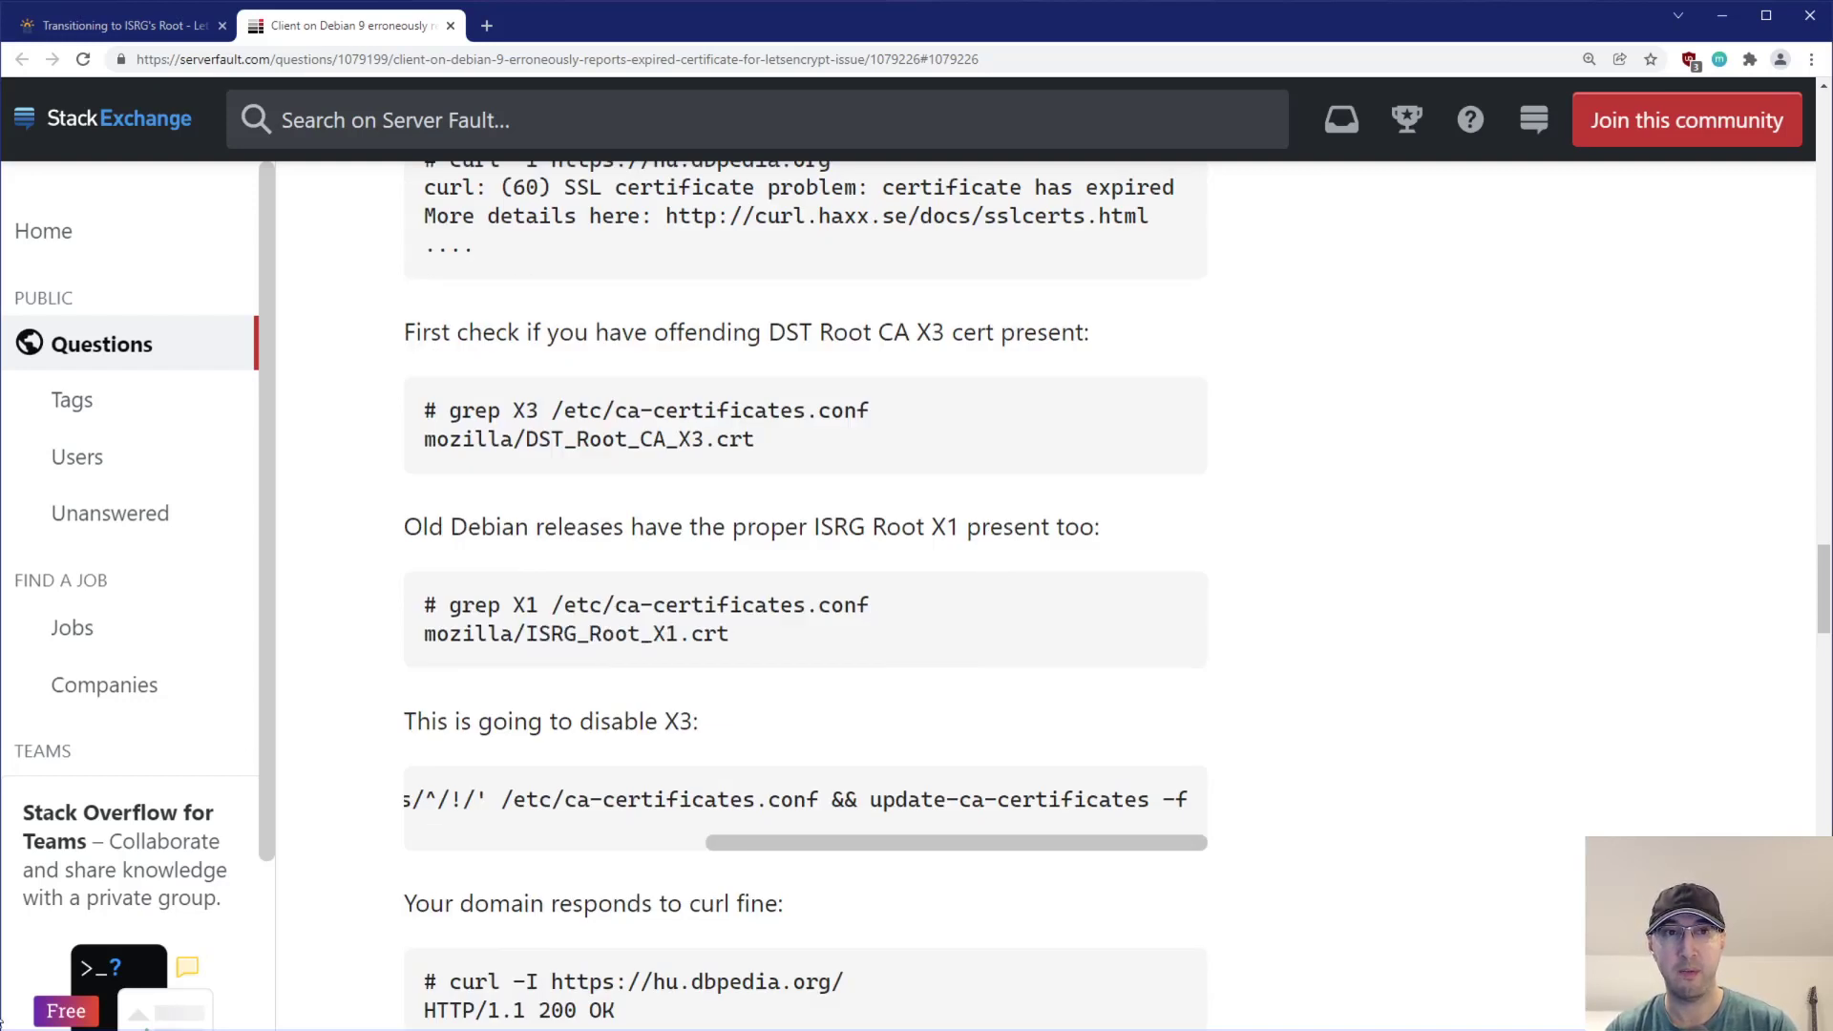
mouse_move(1333, 590)
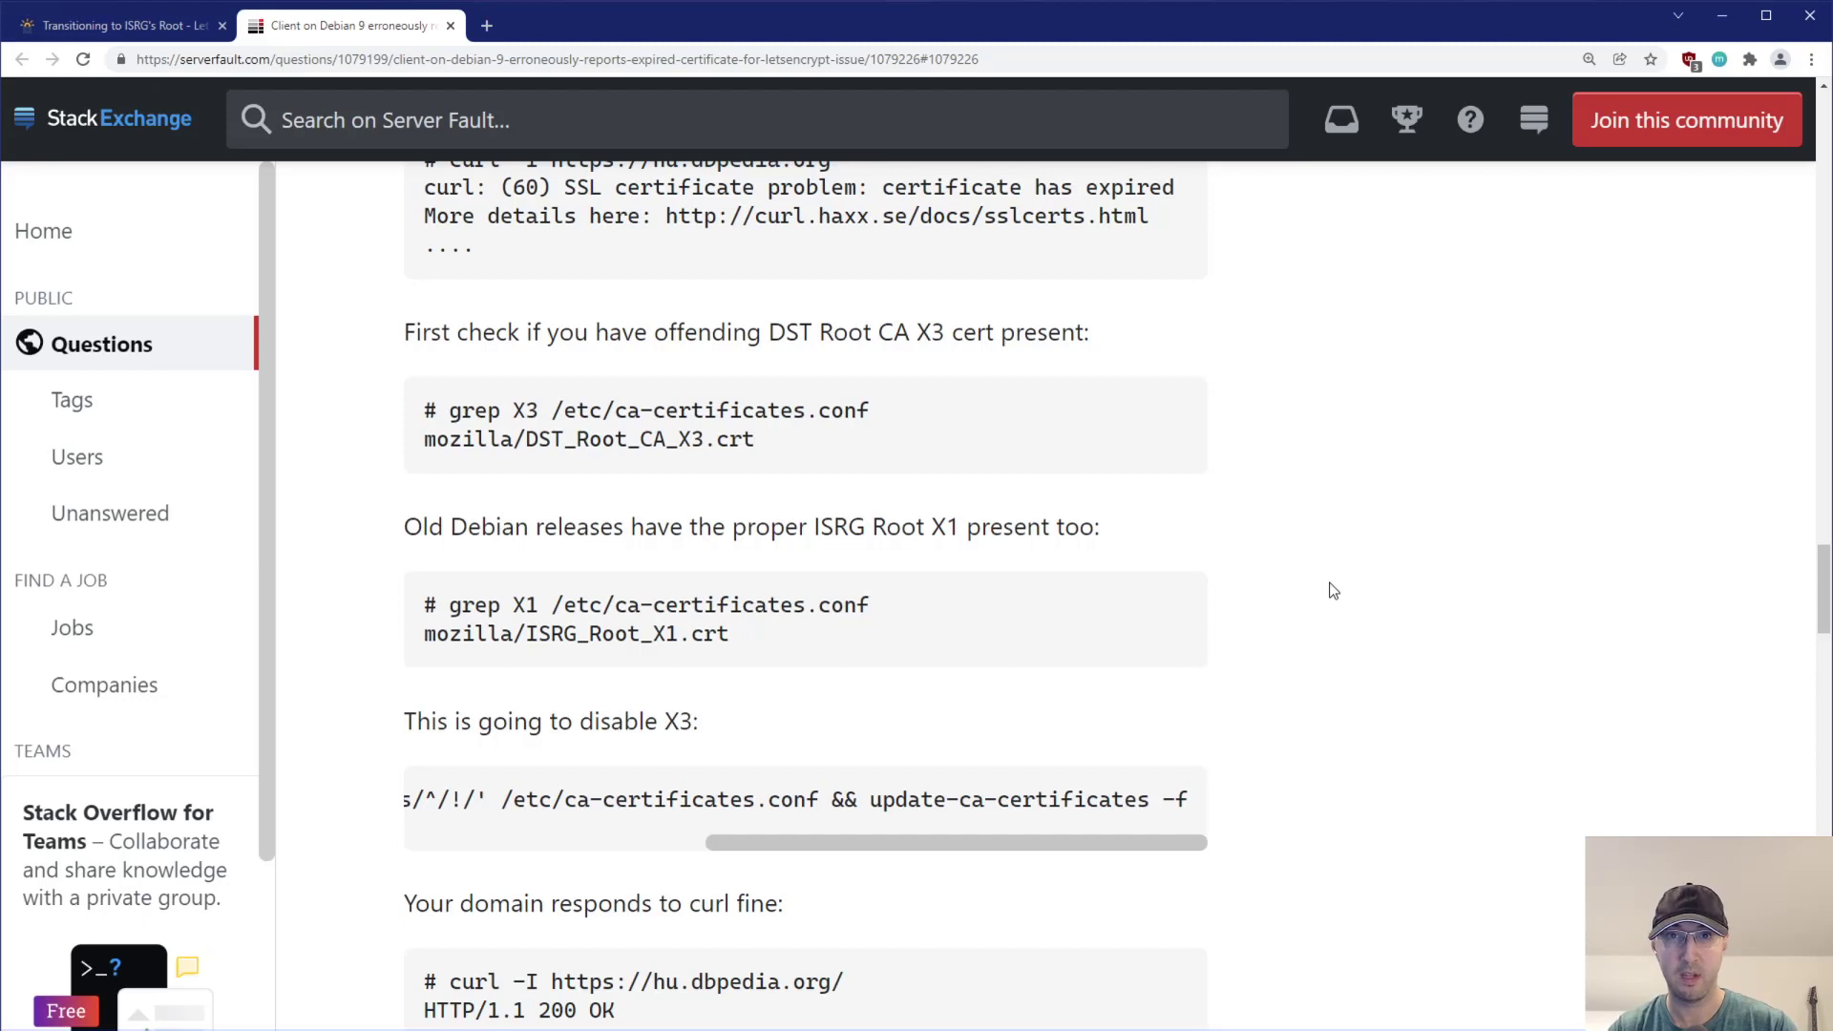
mouse_move(1384, 585)
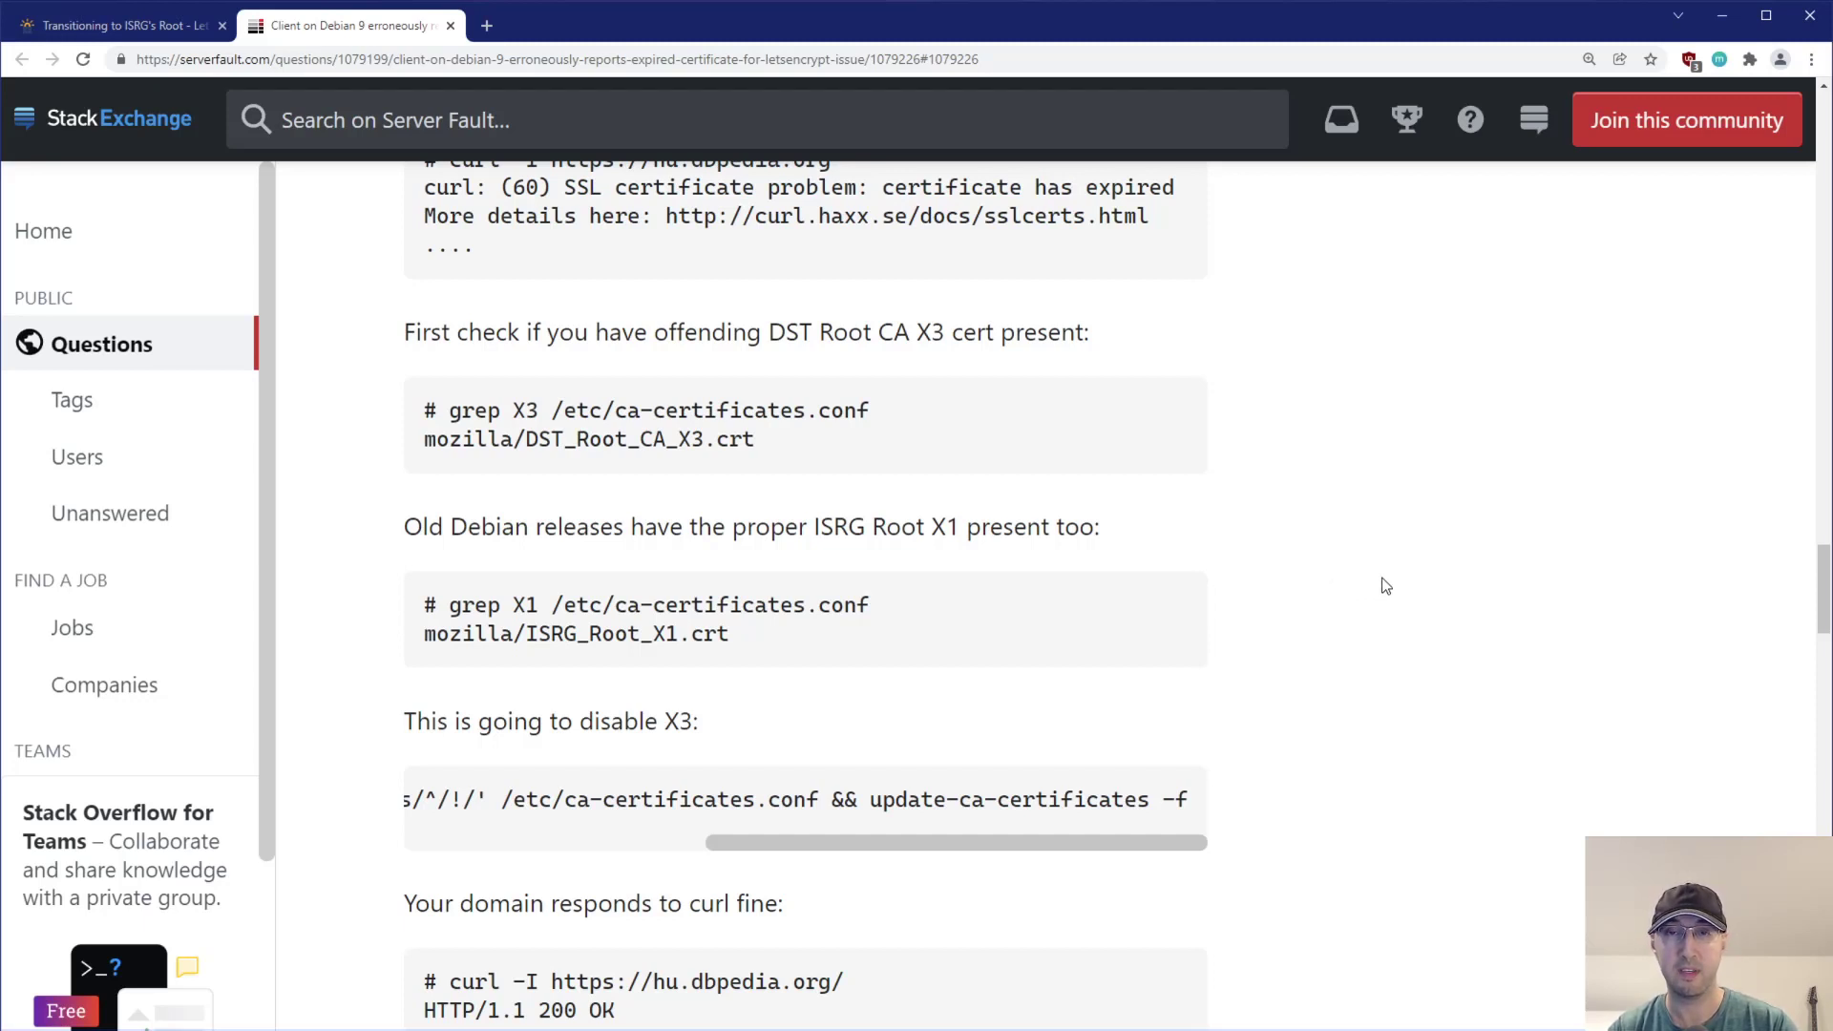
mouse_move(1403, 590)
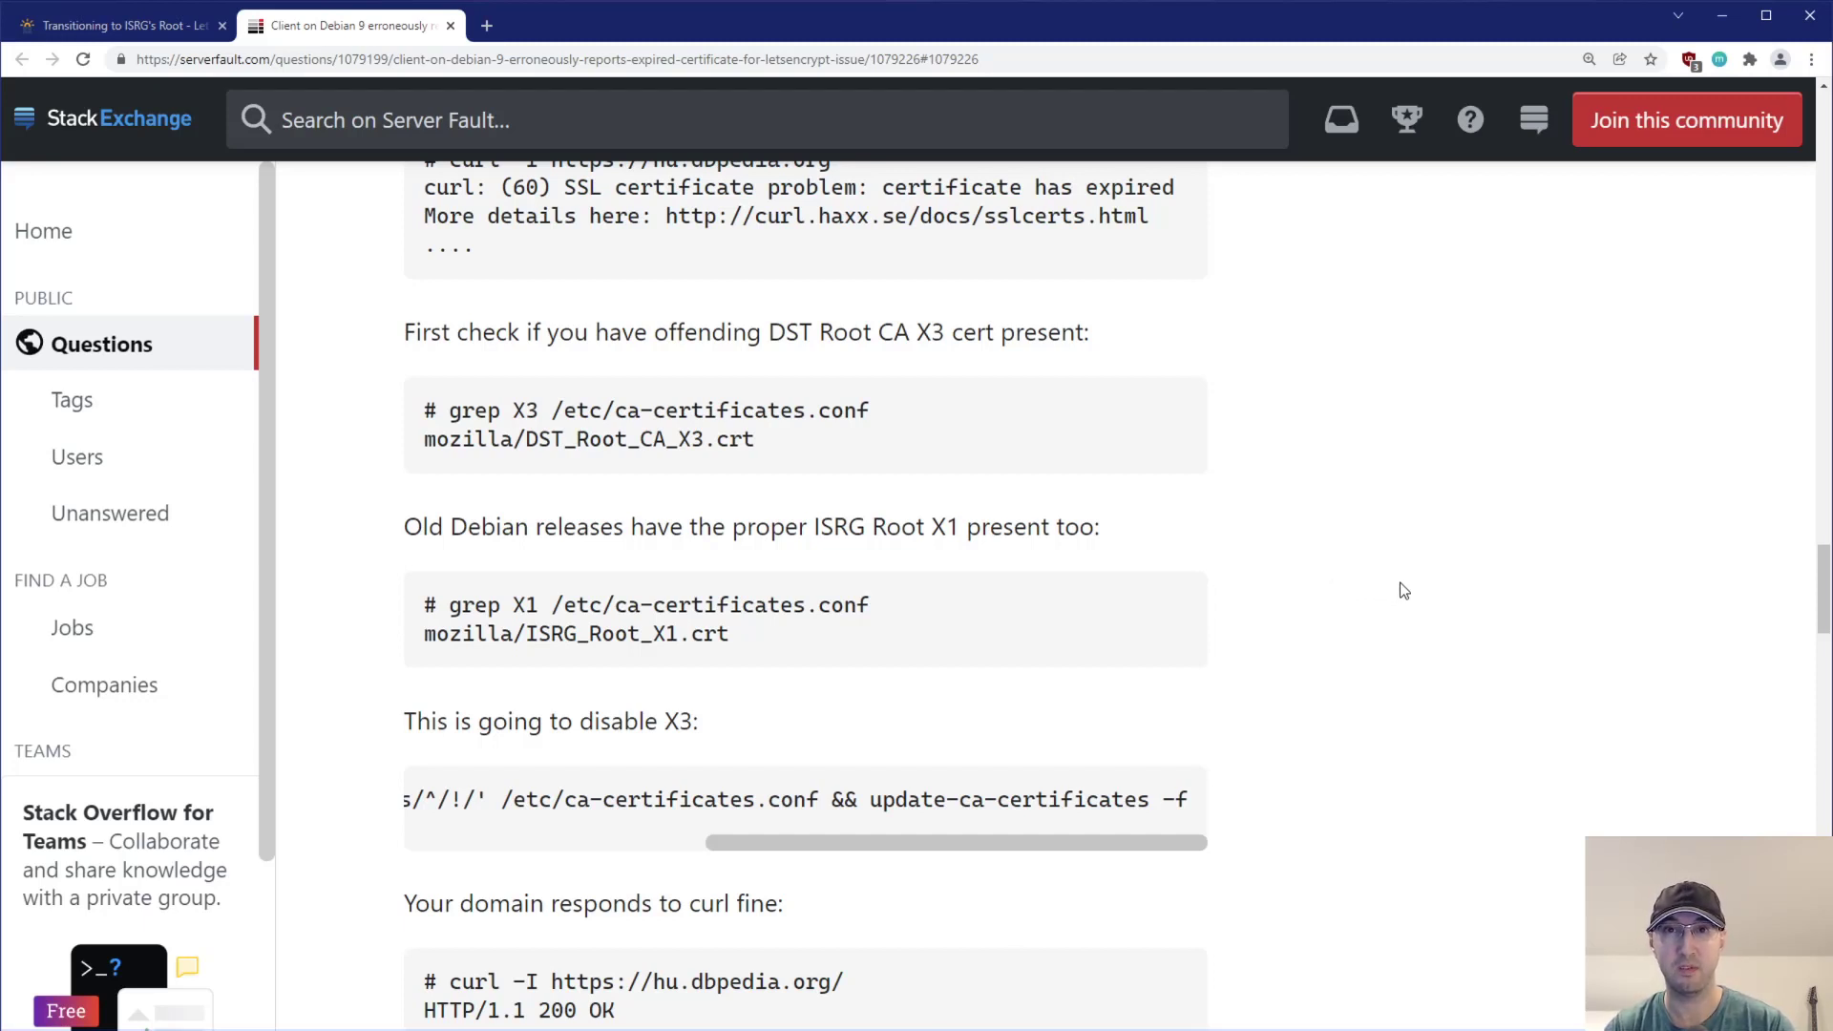